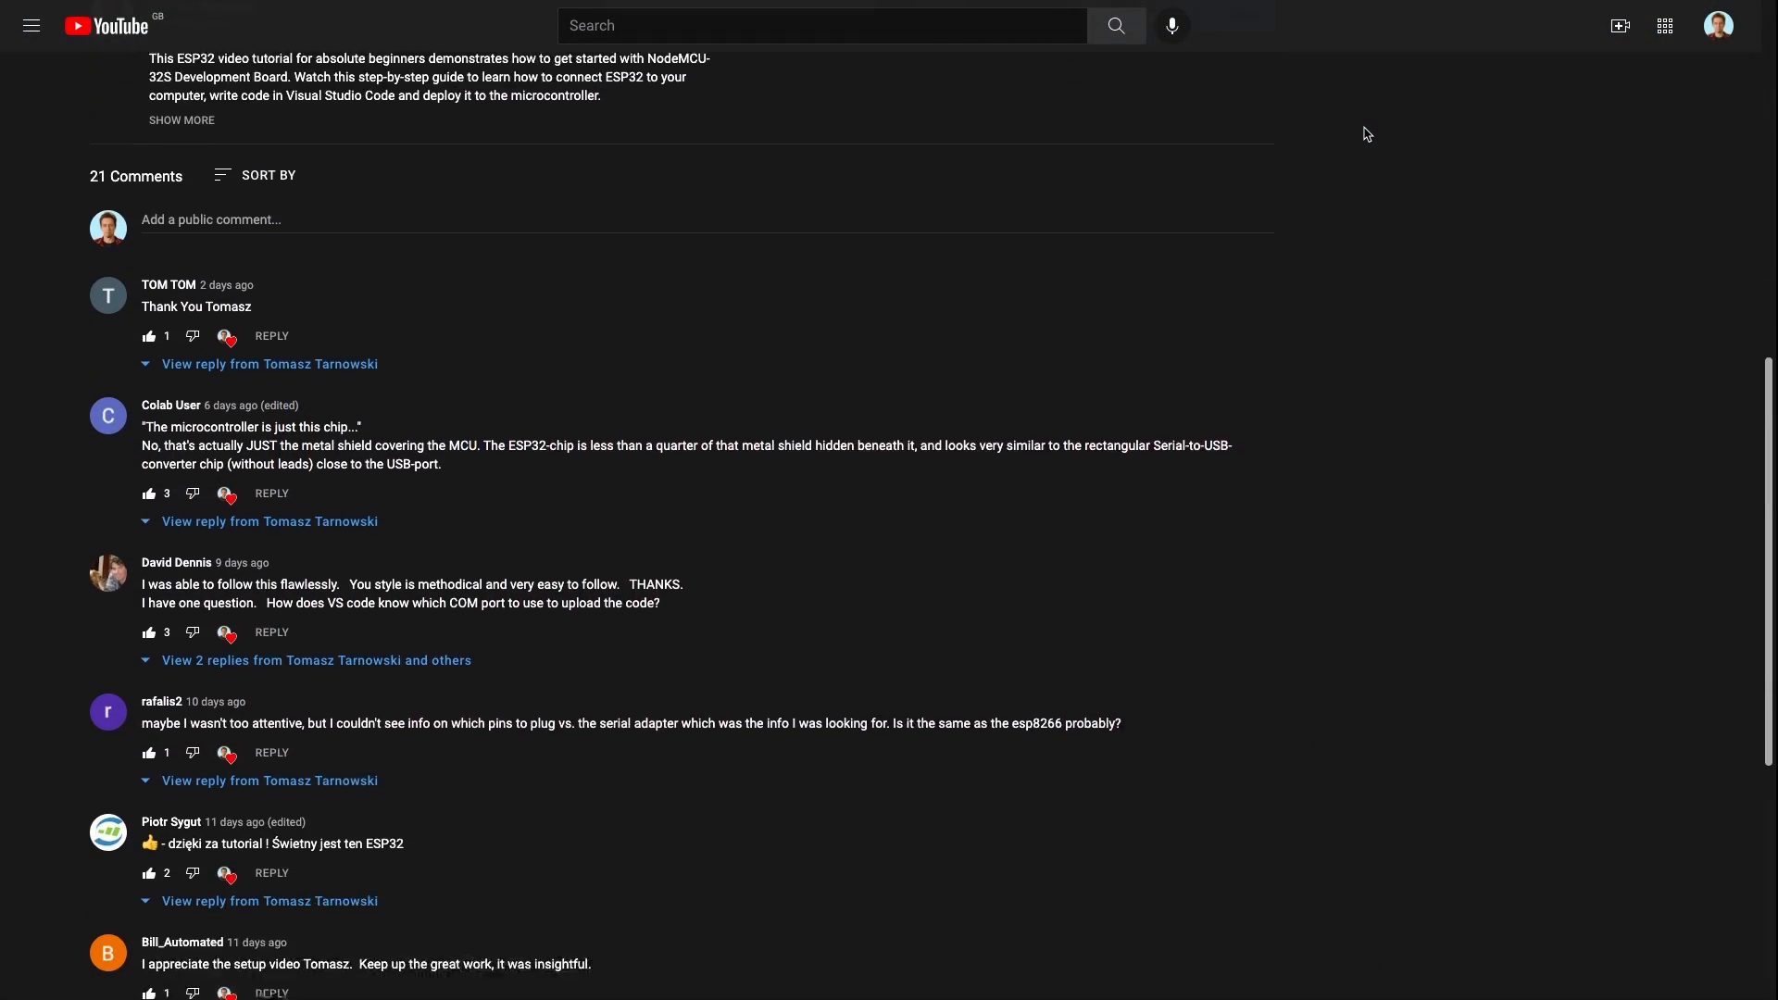
Get to PIO Home's New Project wizard with the side panel hidden.
scroll("down", 3)
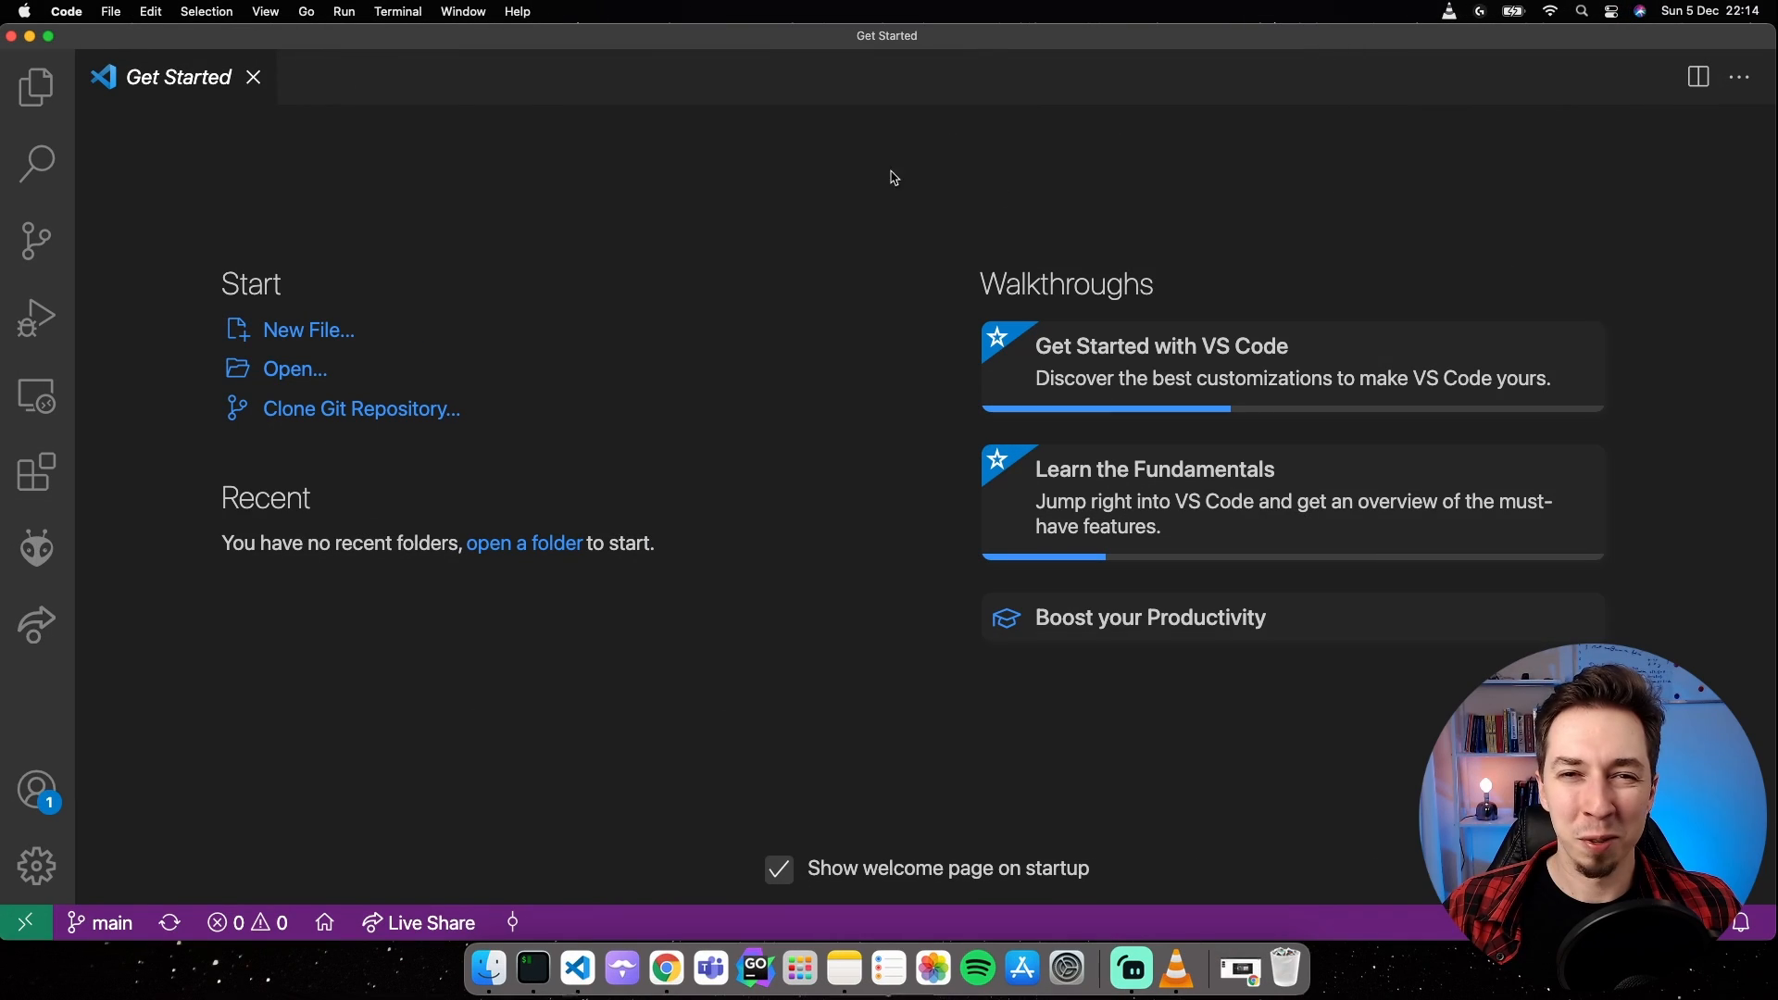
mouse_move(685, 570)
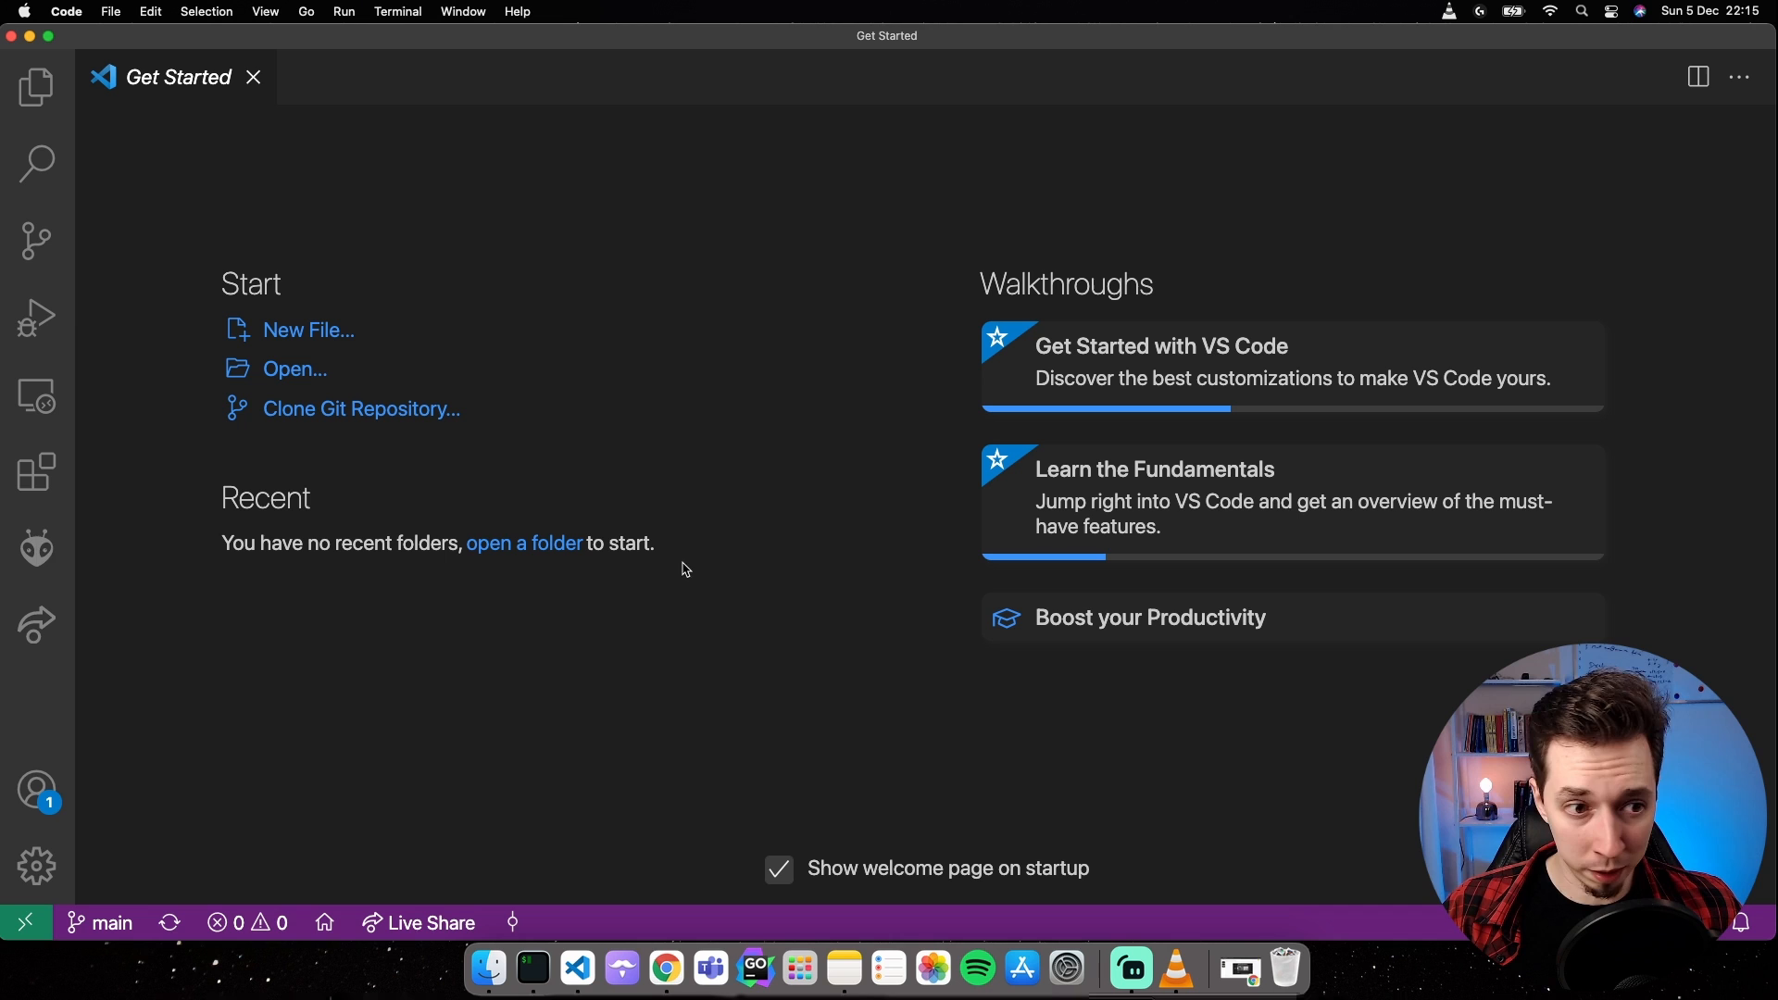
mouse_move(29, 550)
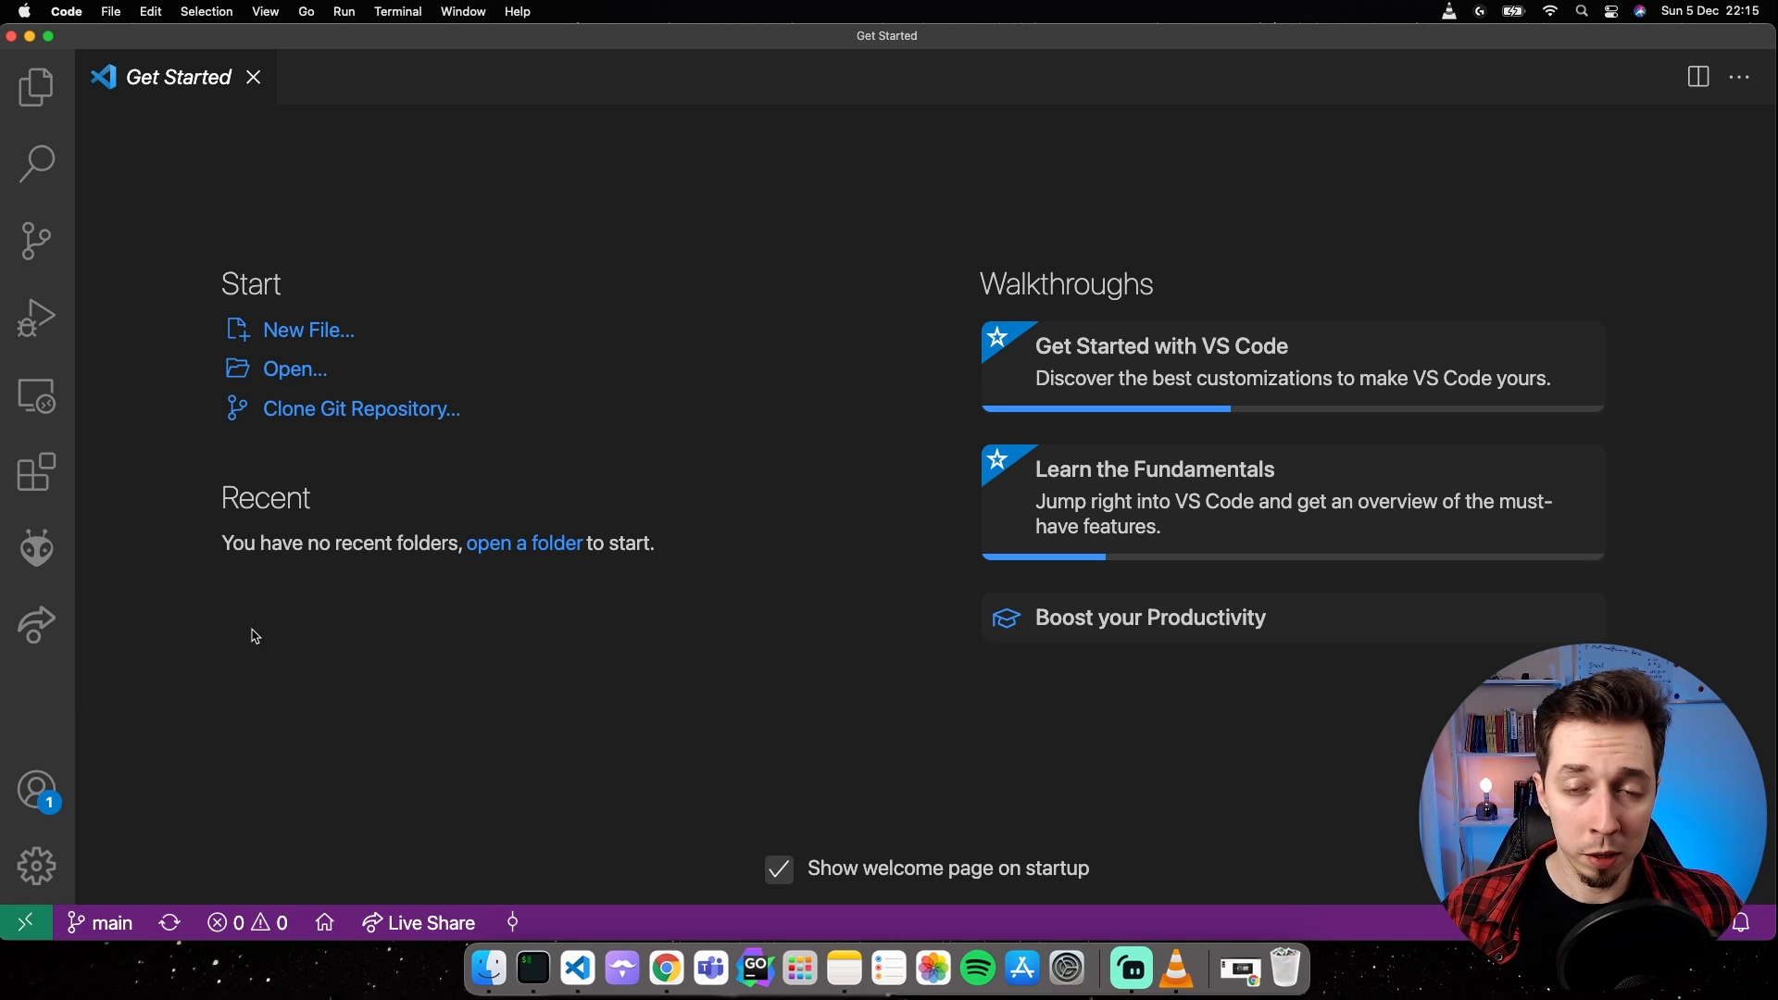
mouse_move(31, 548)
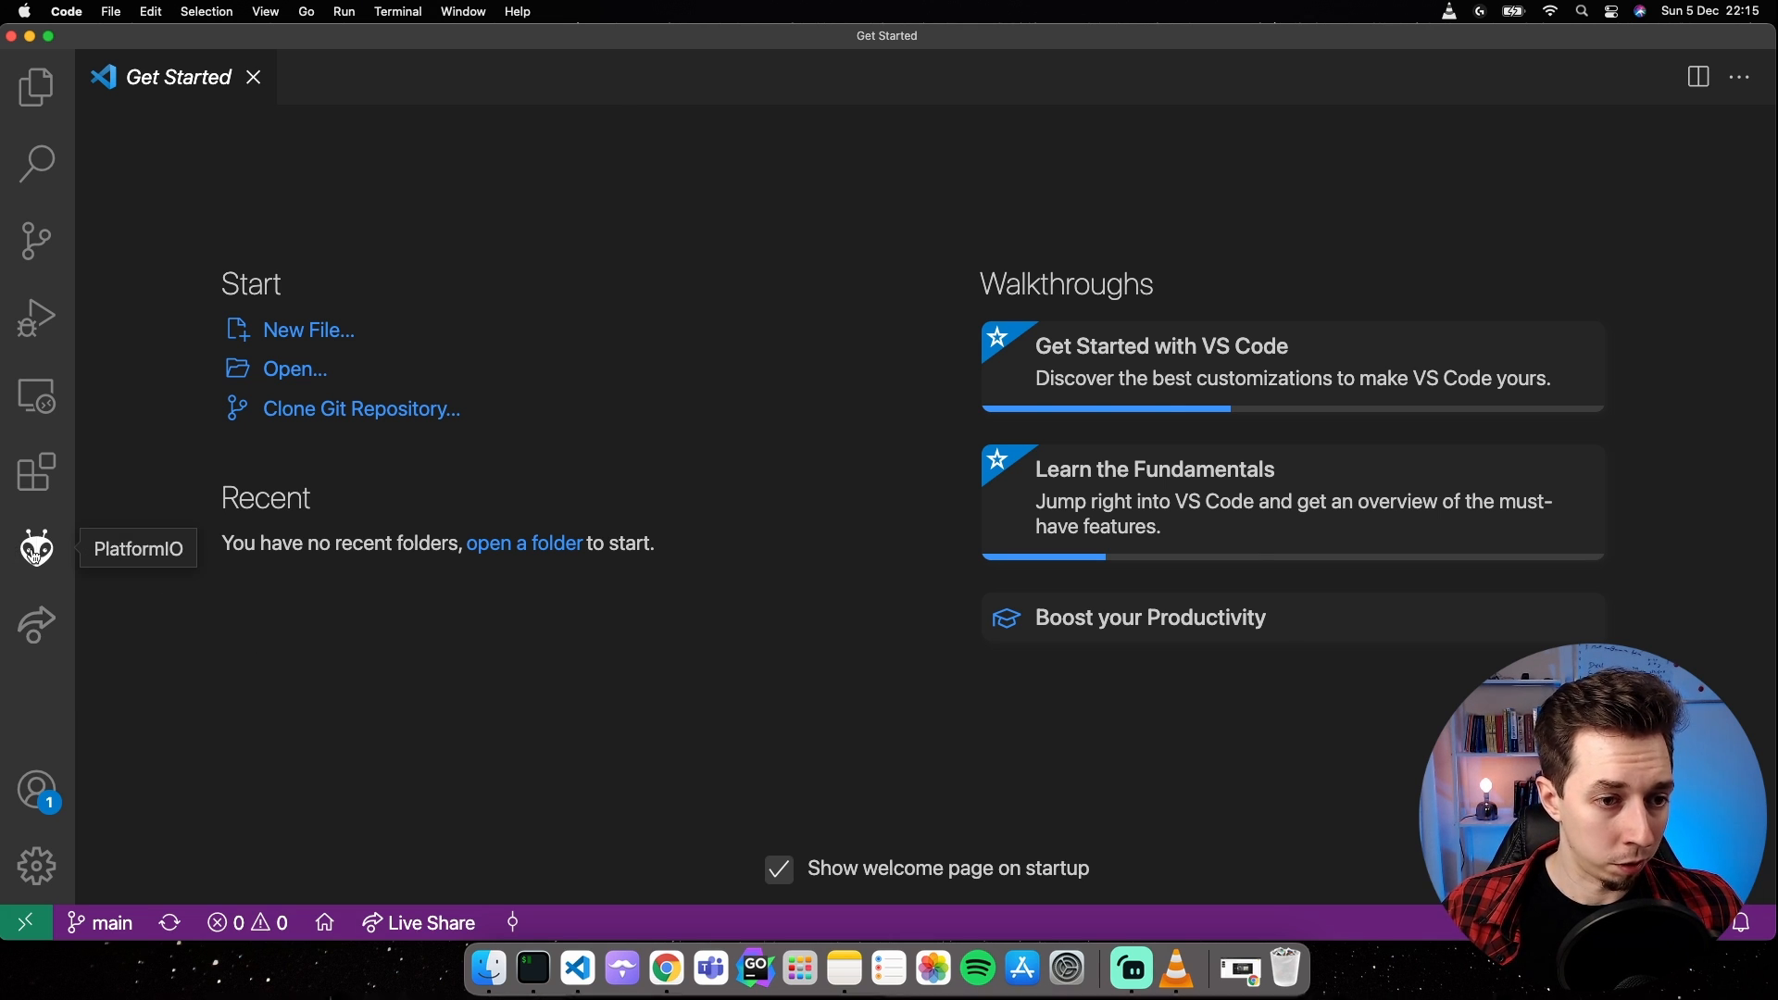
left_click(34, 542)
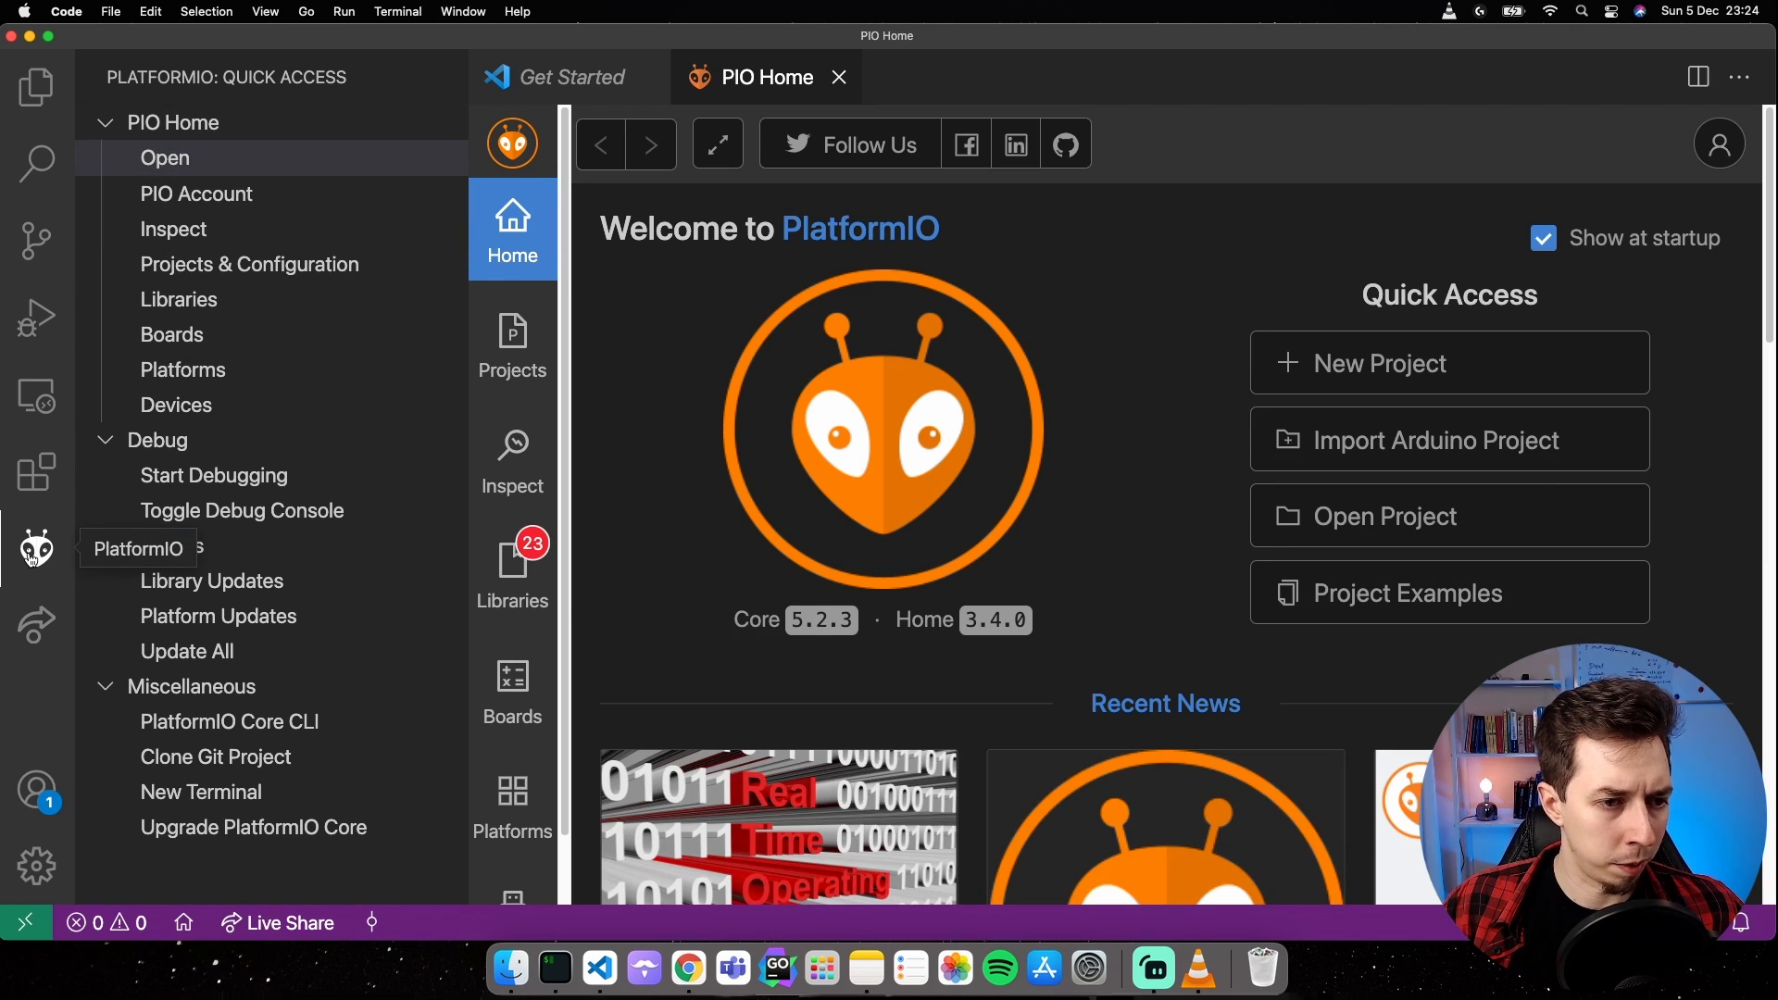
left_click(35, 546)
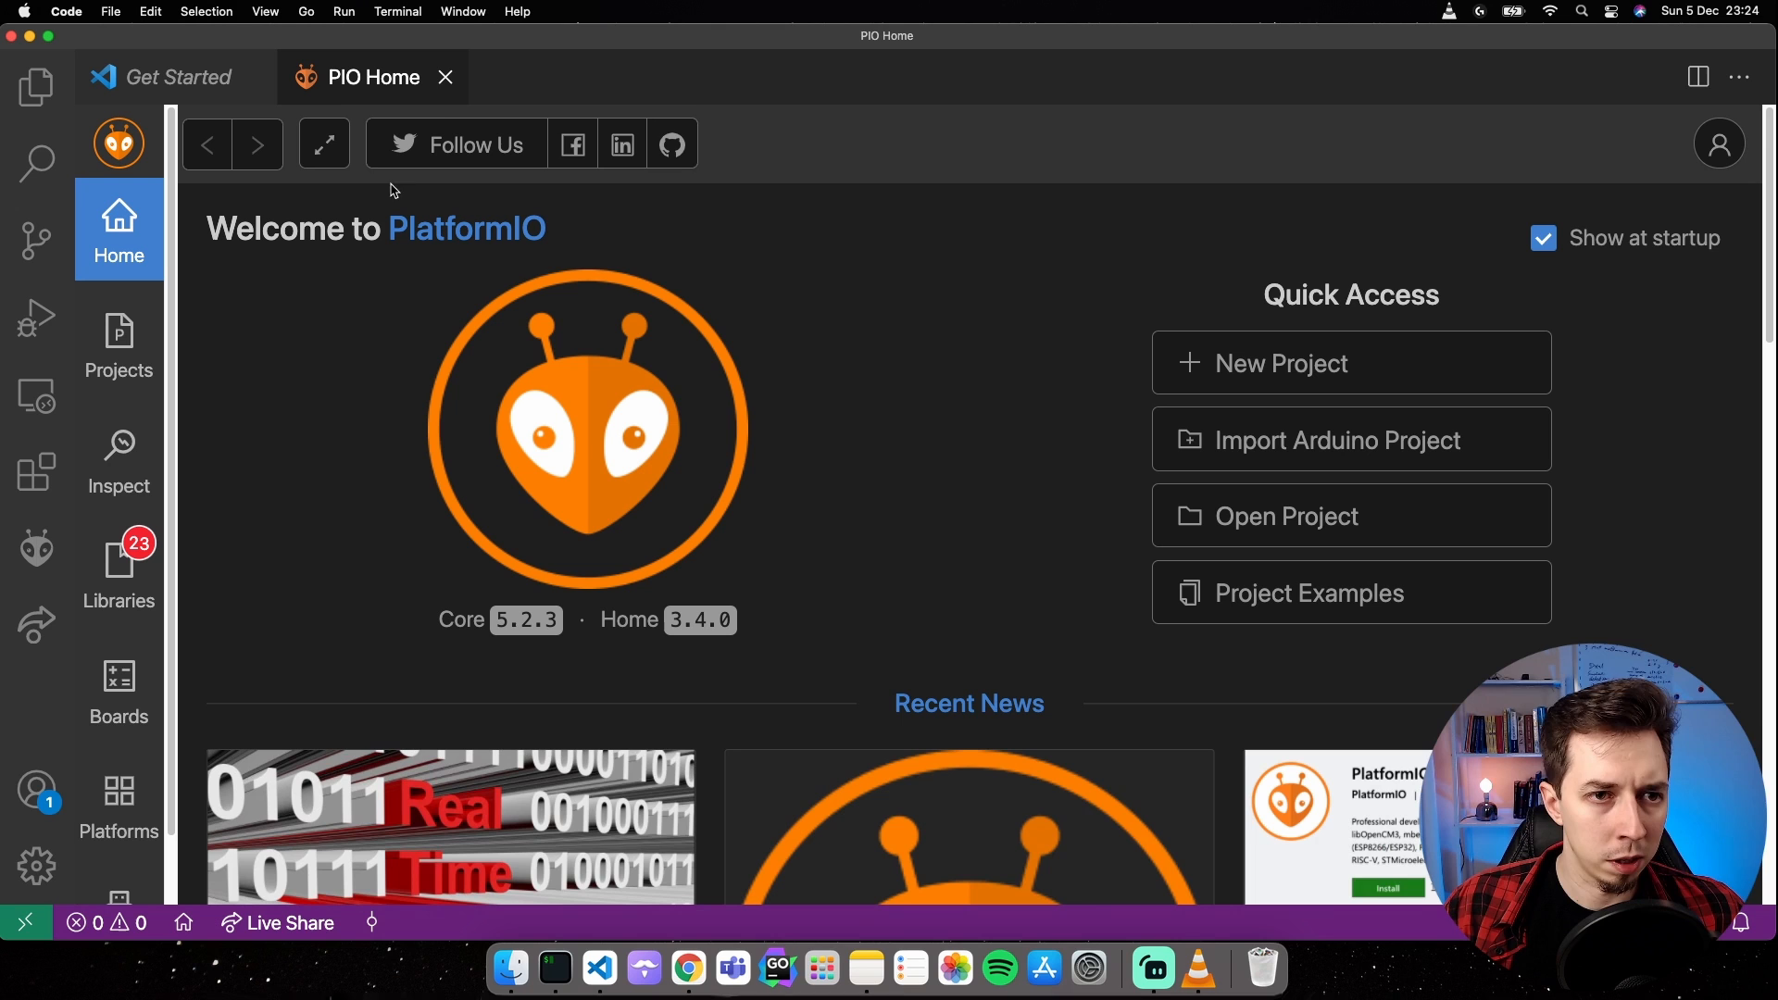
mouse_move(967, 470)
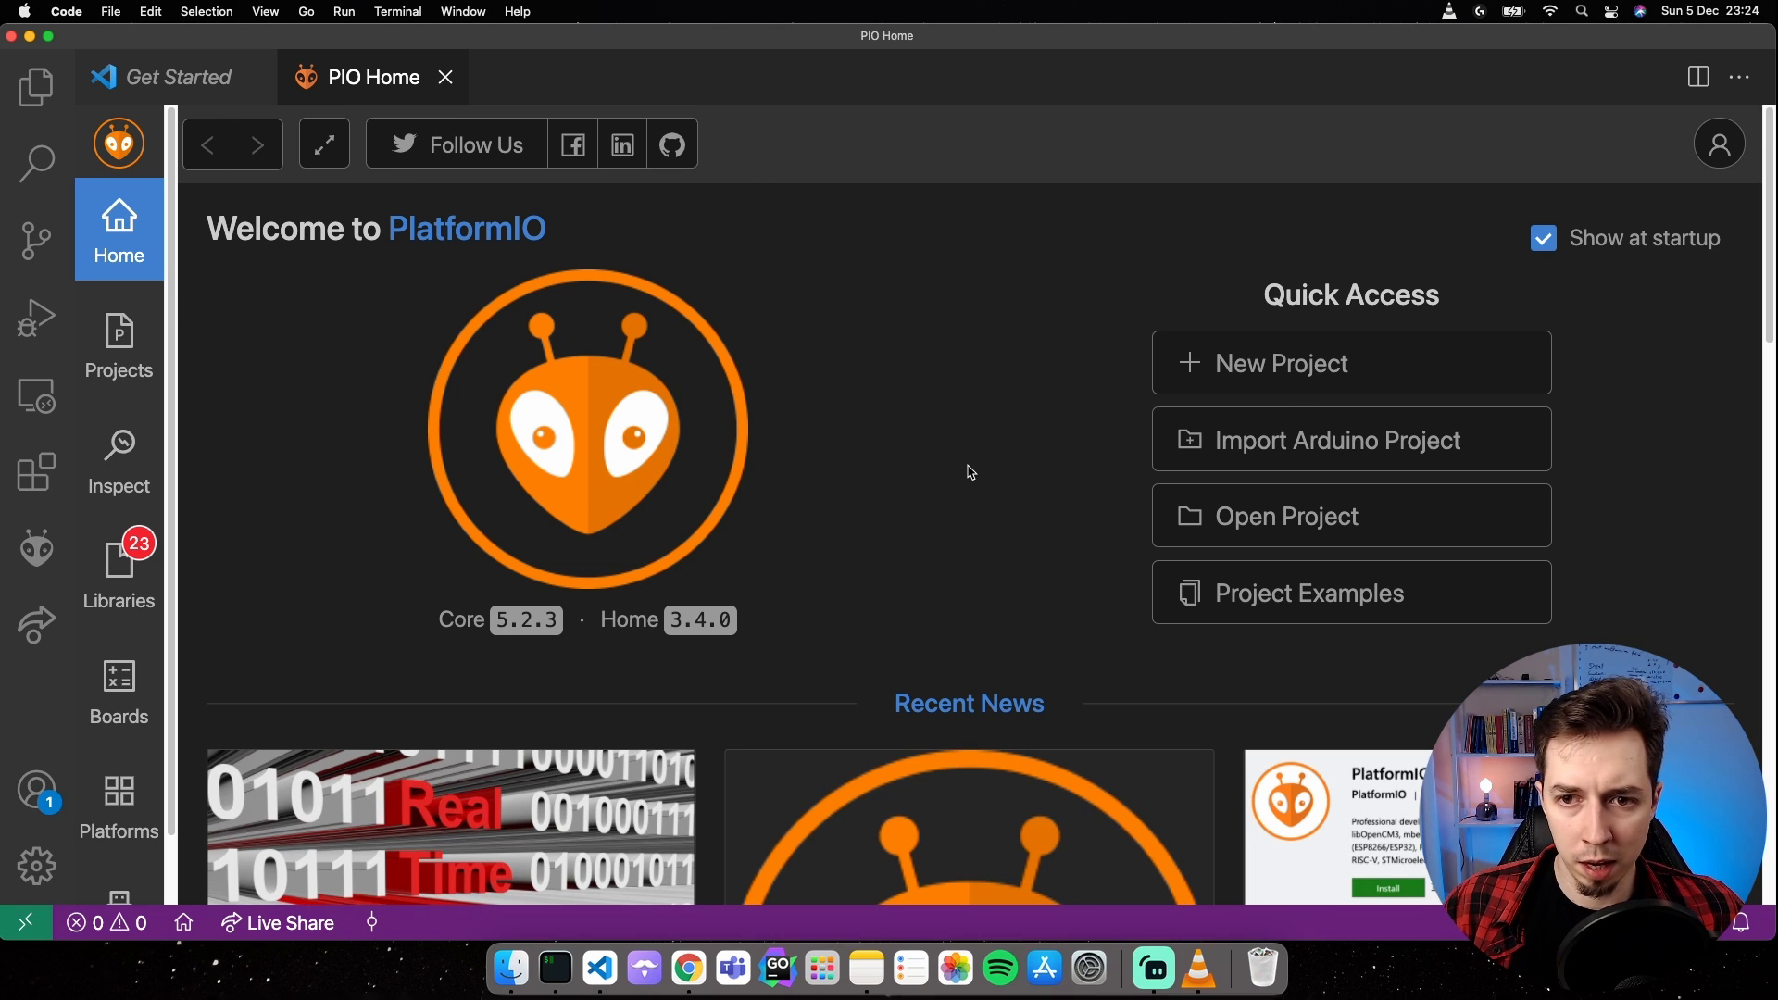
mouse_move(1285, 369)
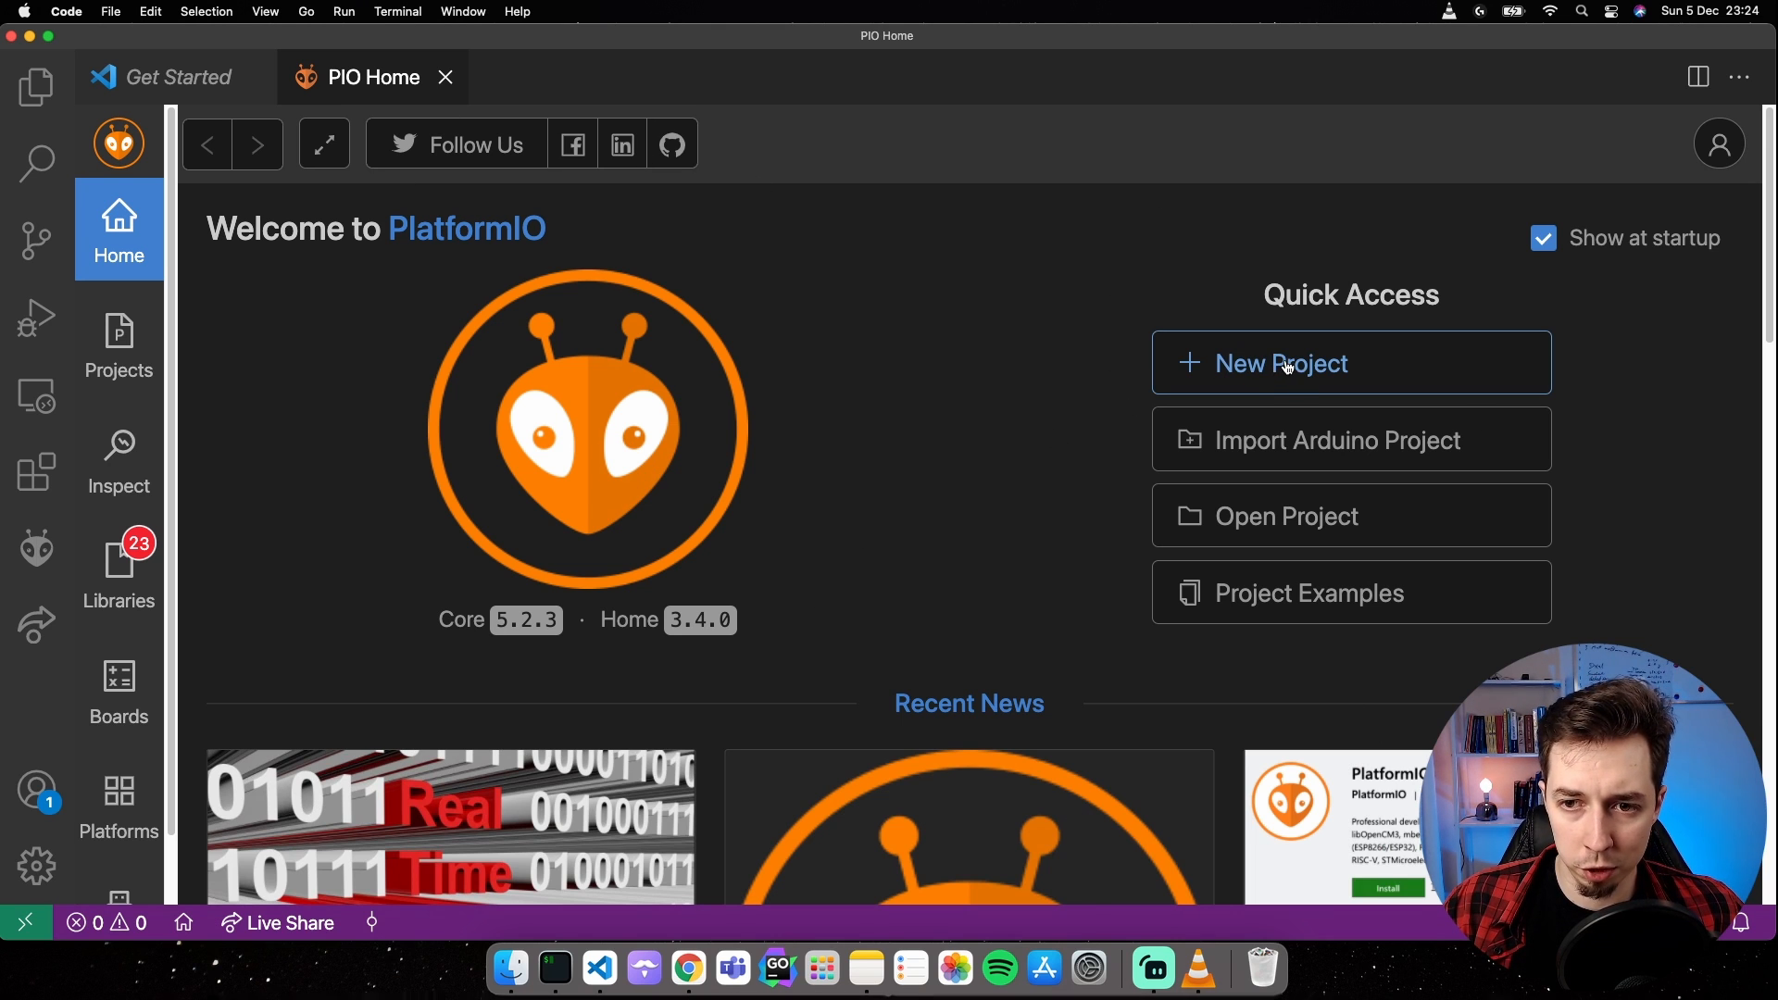
left_click(1281, 363)
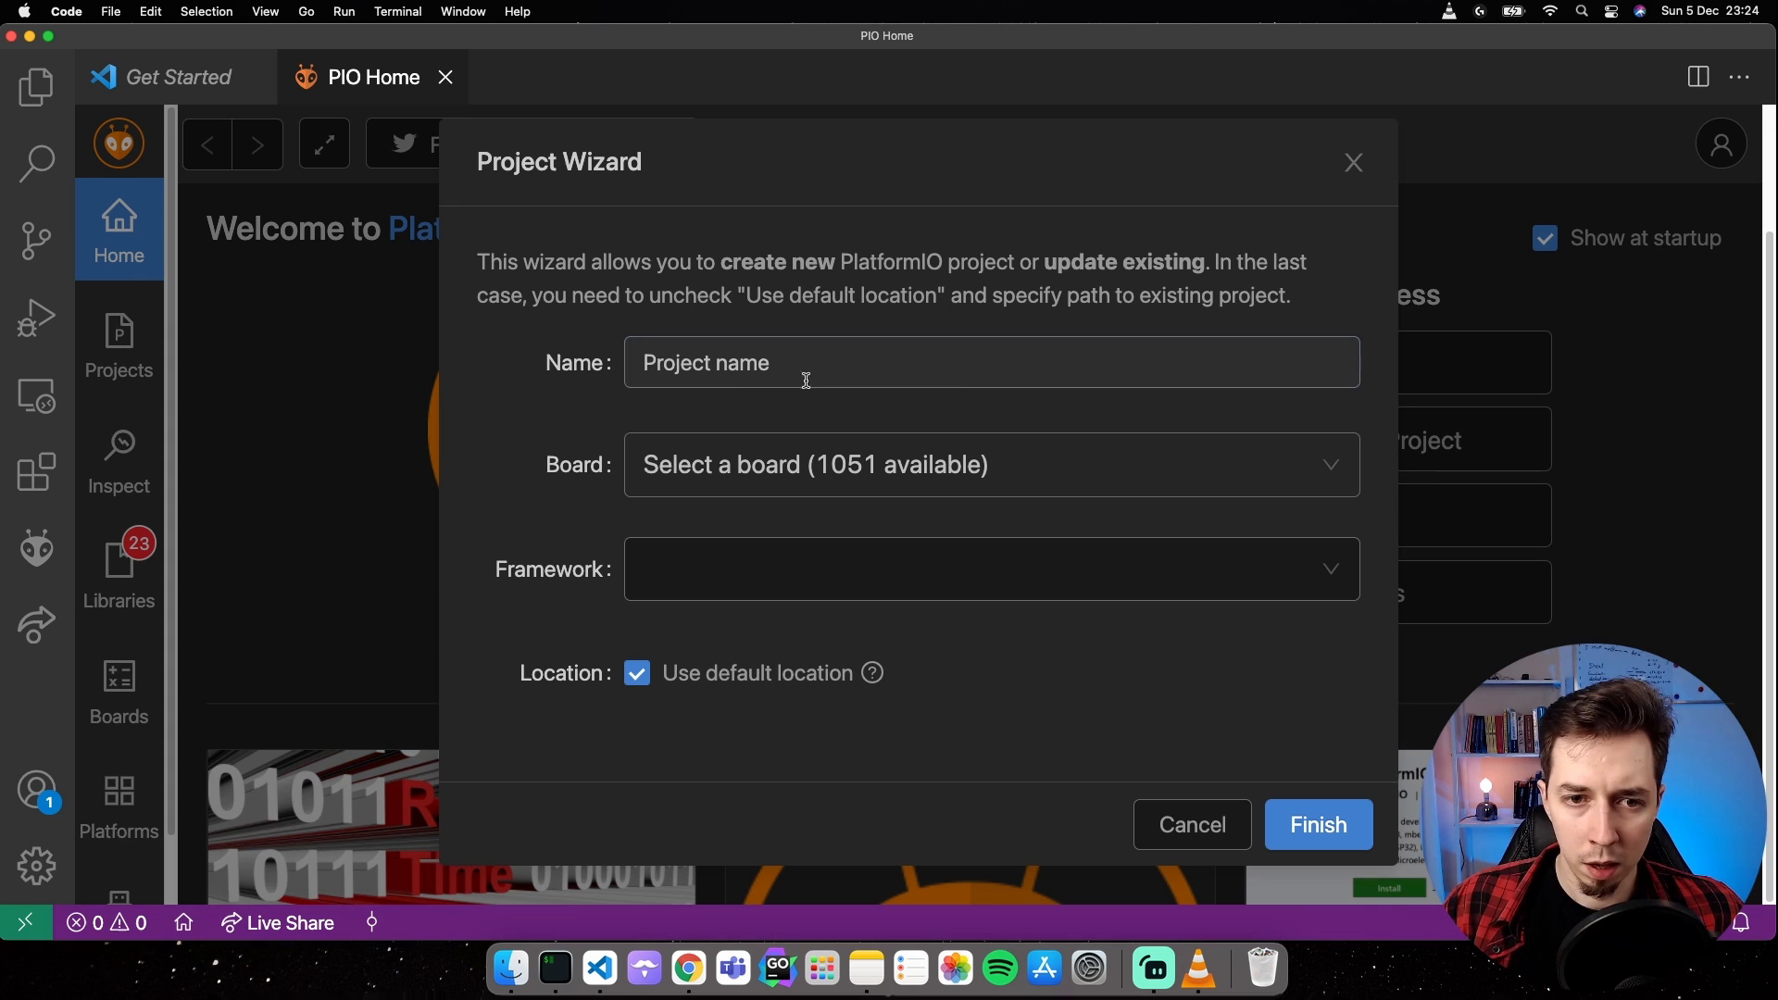
Name the project ESP32-S2-LED-Blink.
type("E")
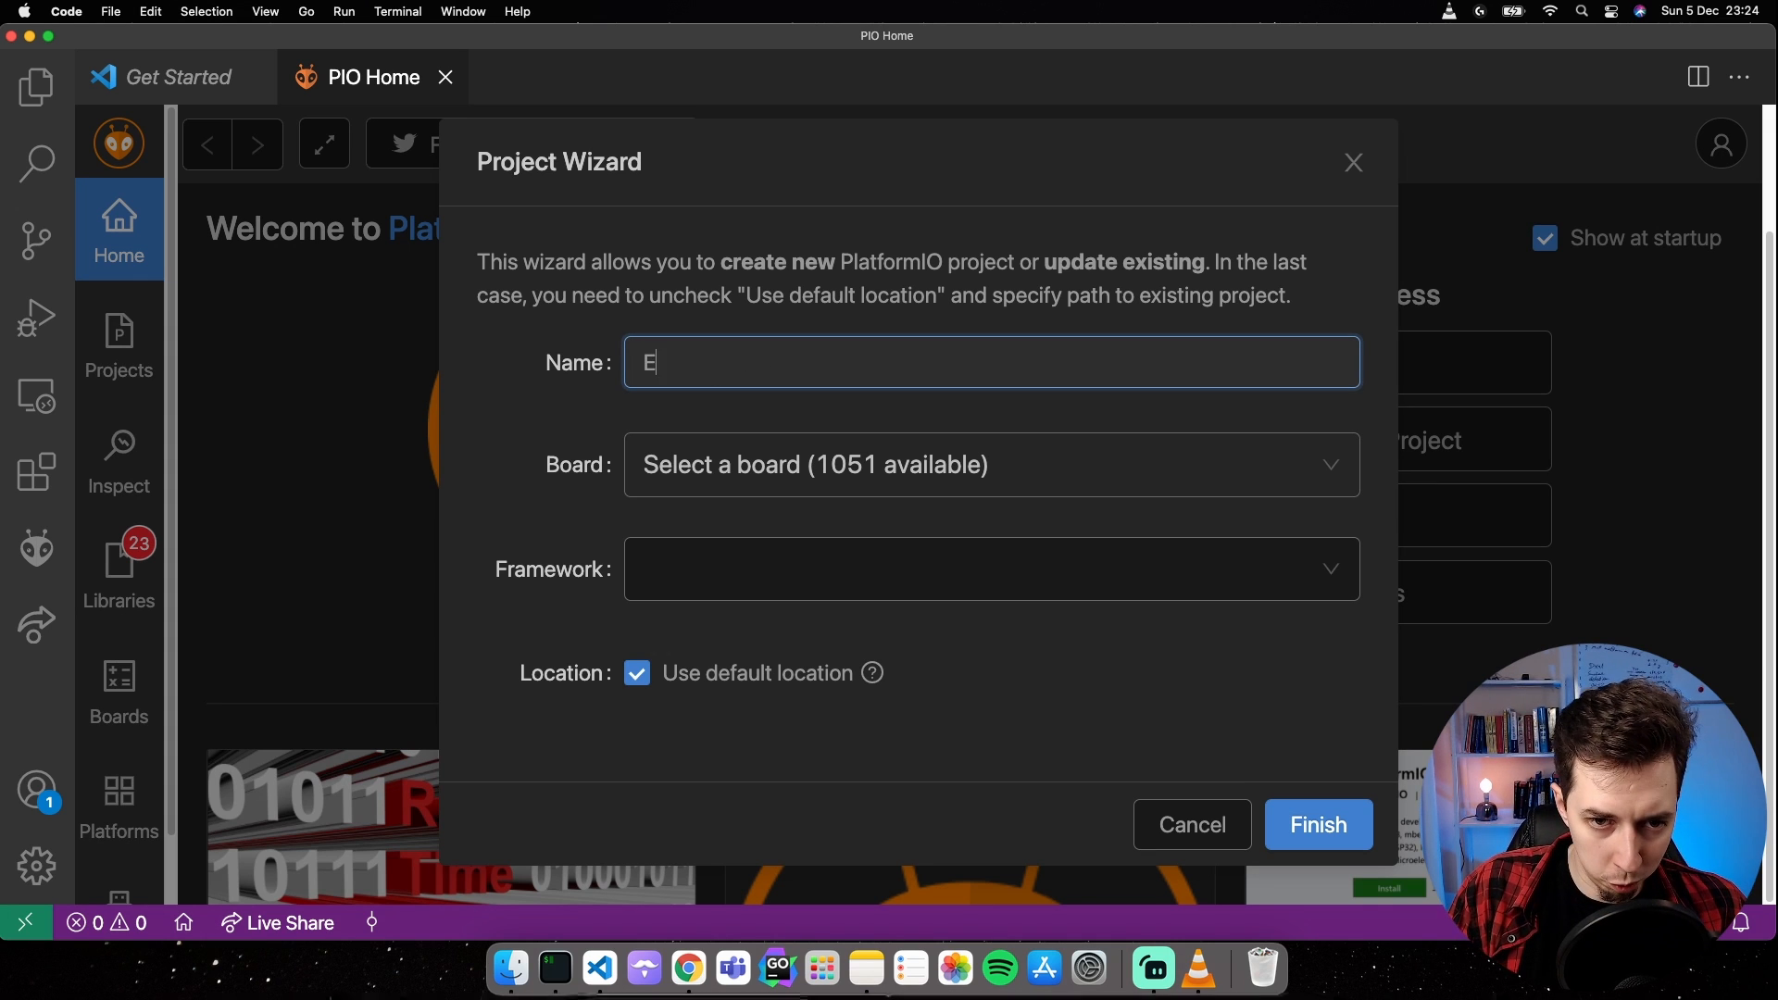
type("SP32-")
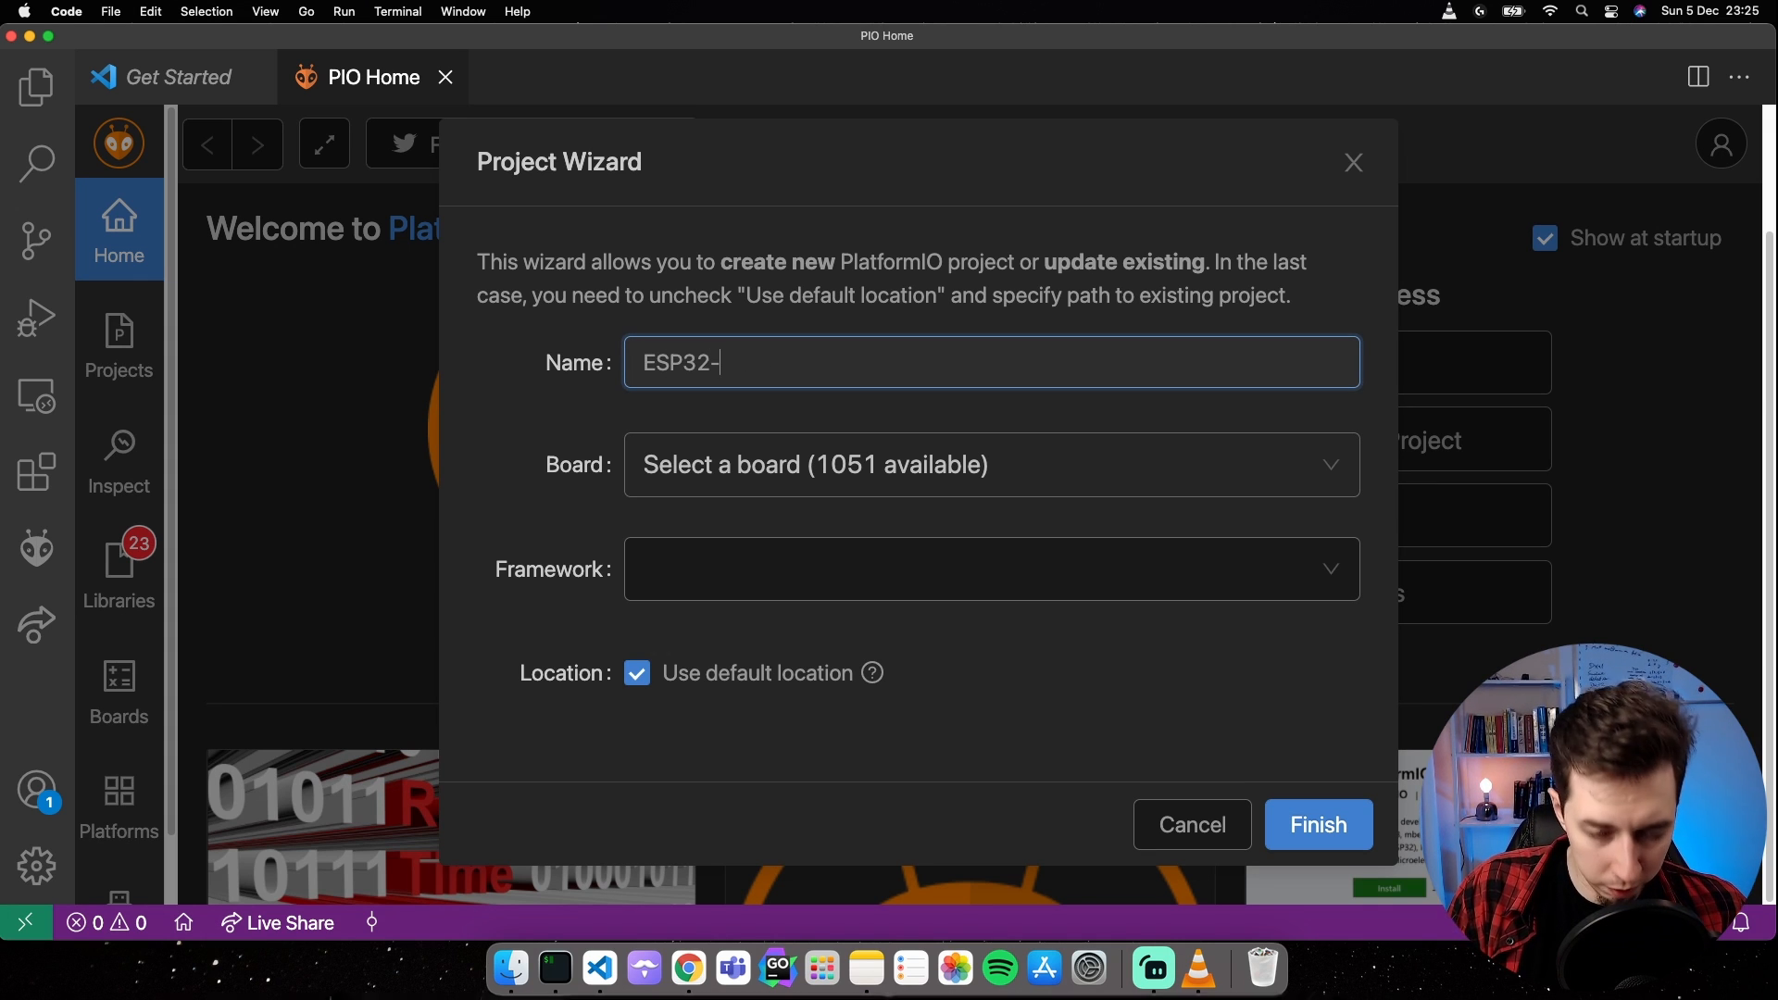
type("S2-")
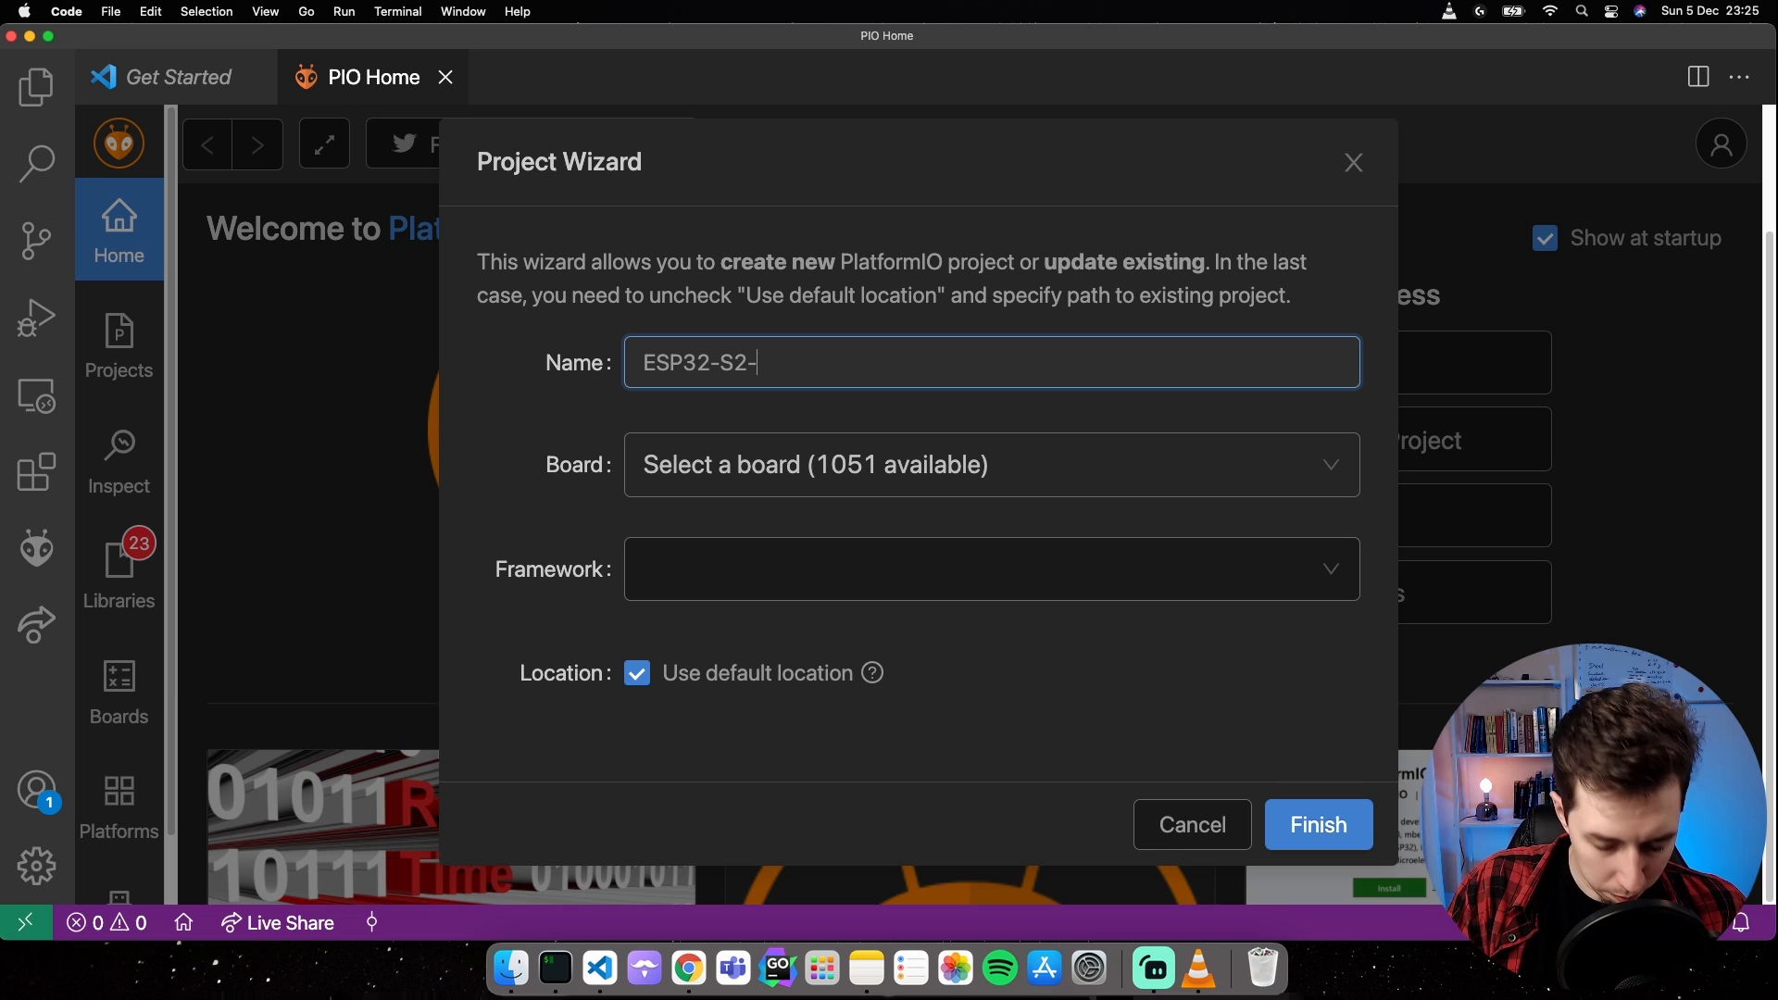
type("LED-Bli")
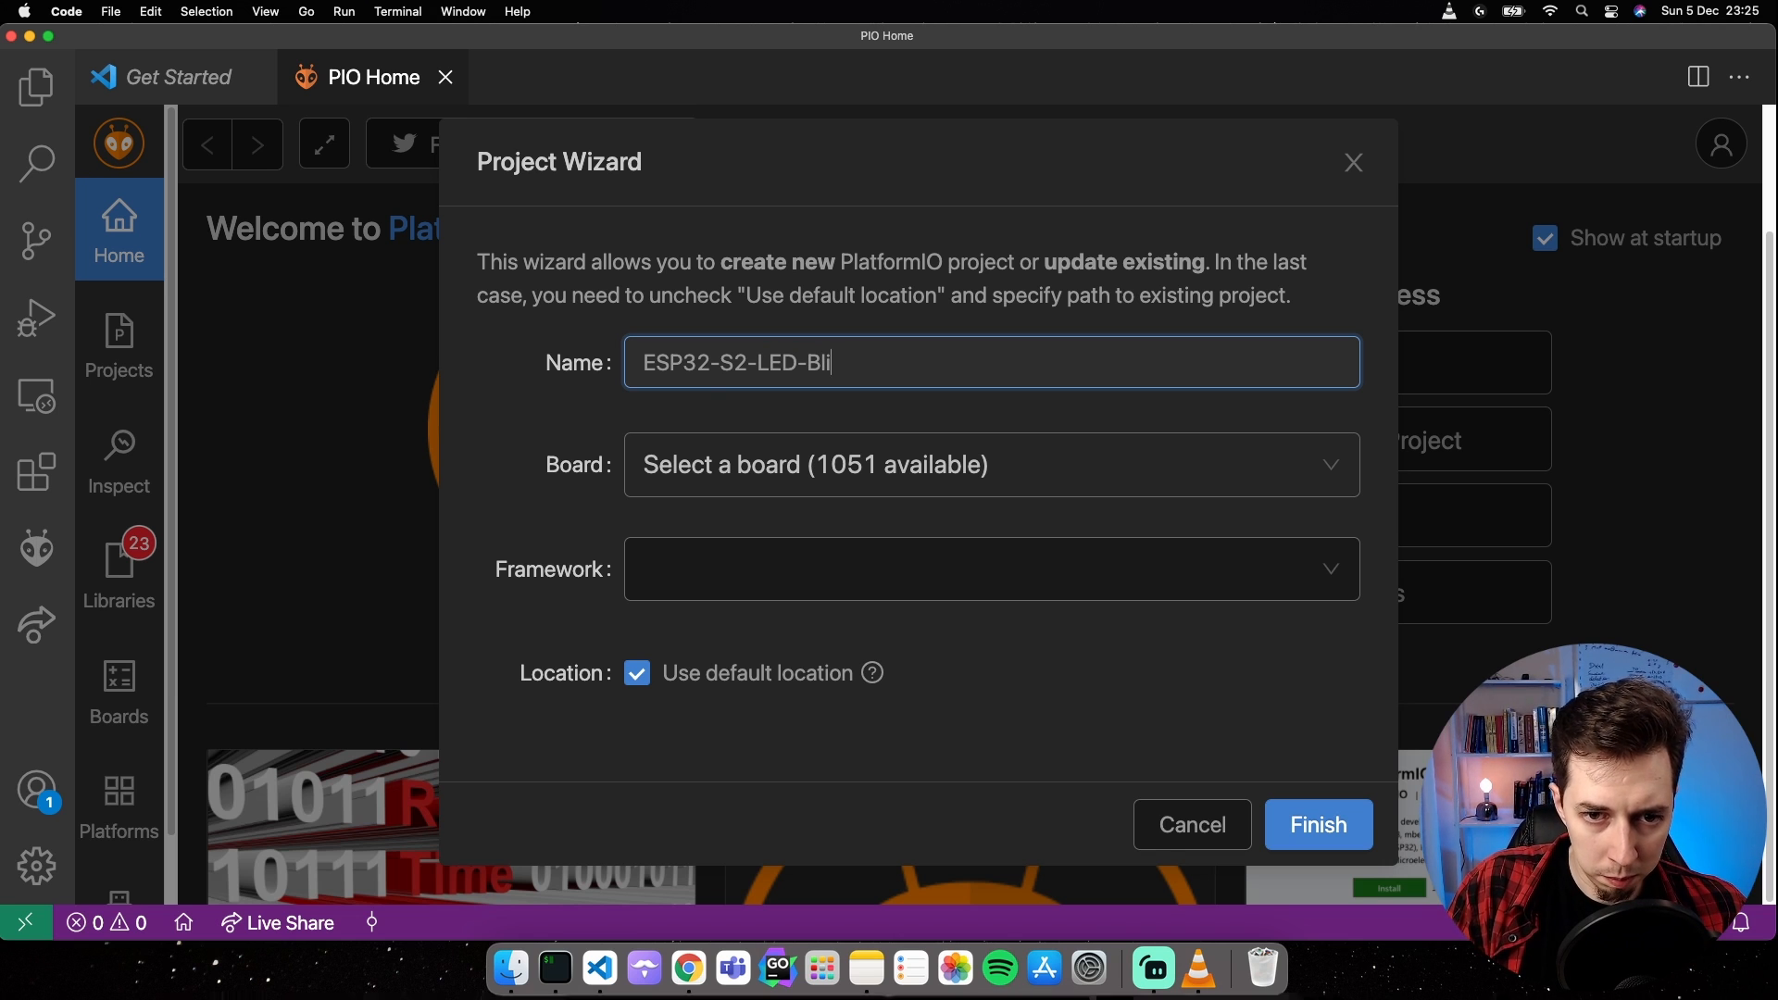
type("nk")
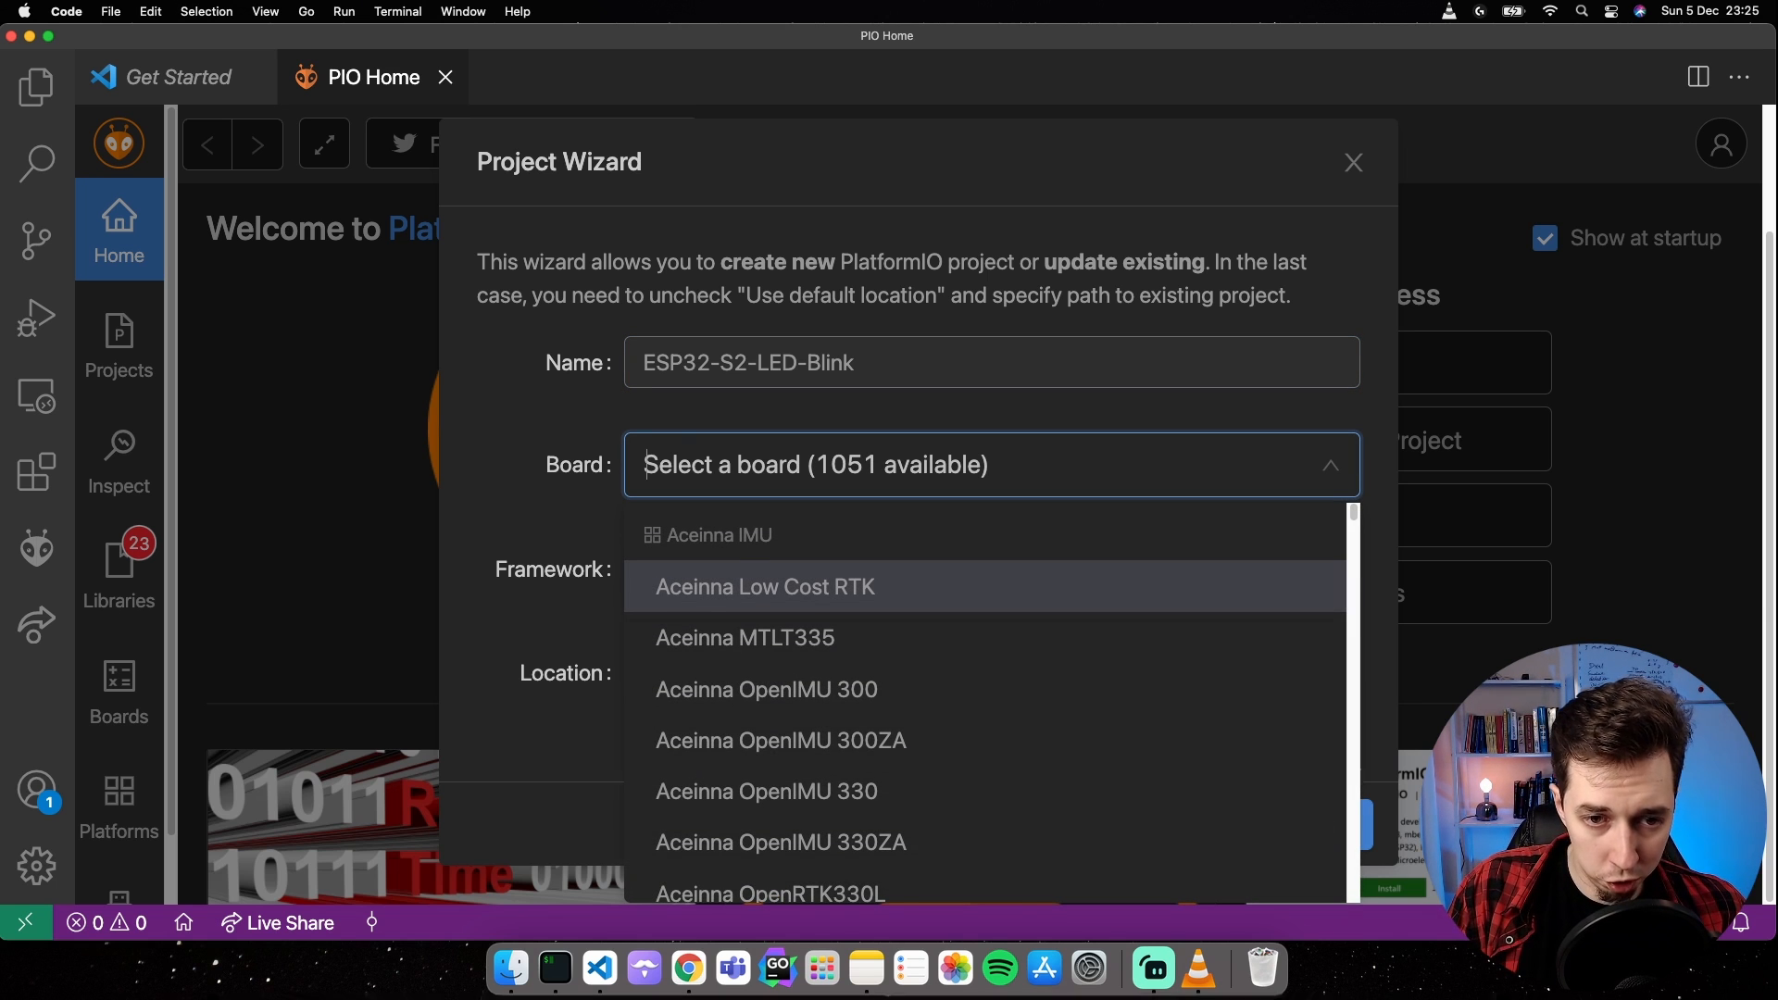
Choose board Espressif ESP32-S2-Saola-1 and the Espressif IoT Development Framework, default location.
type("saol")
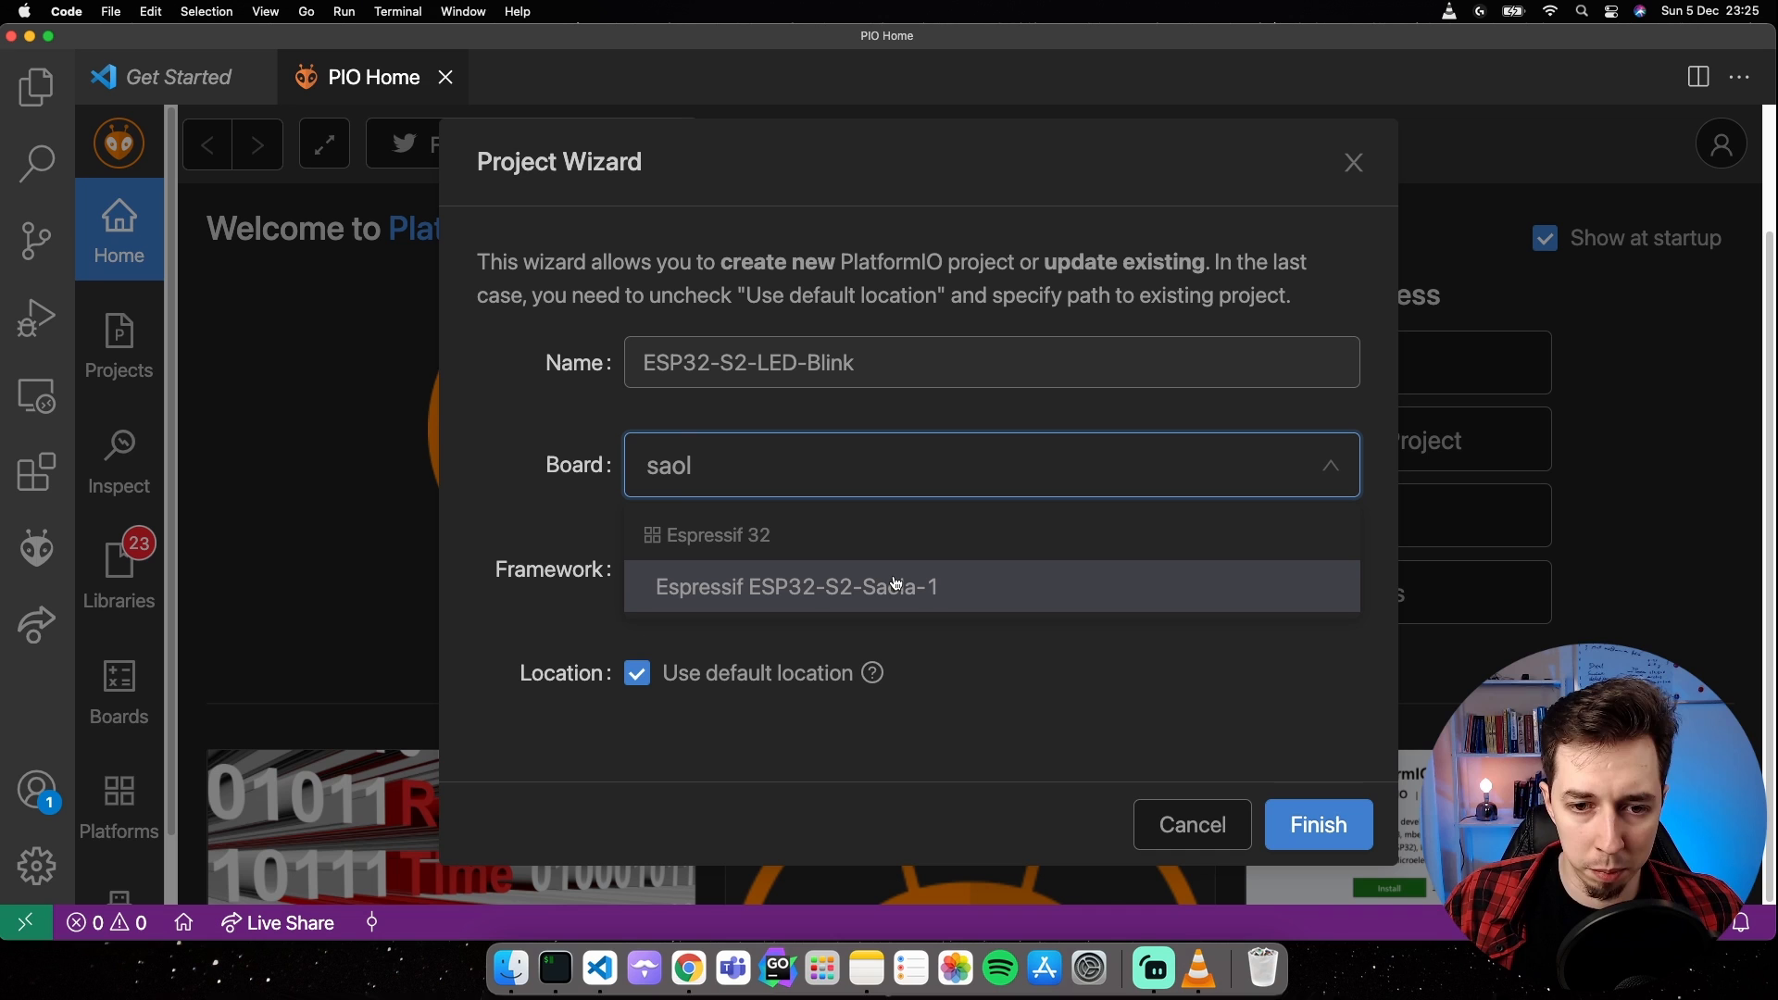
left_click(800, 587)
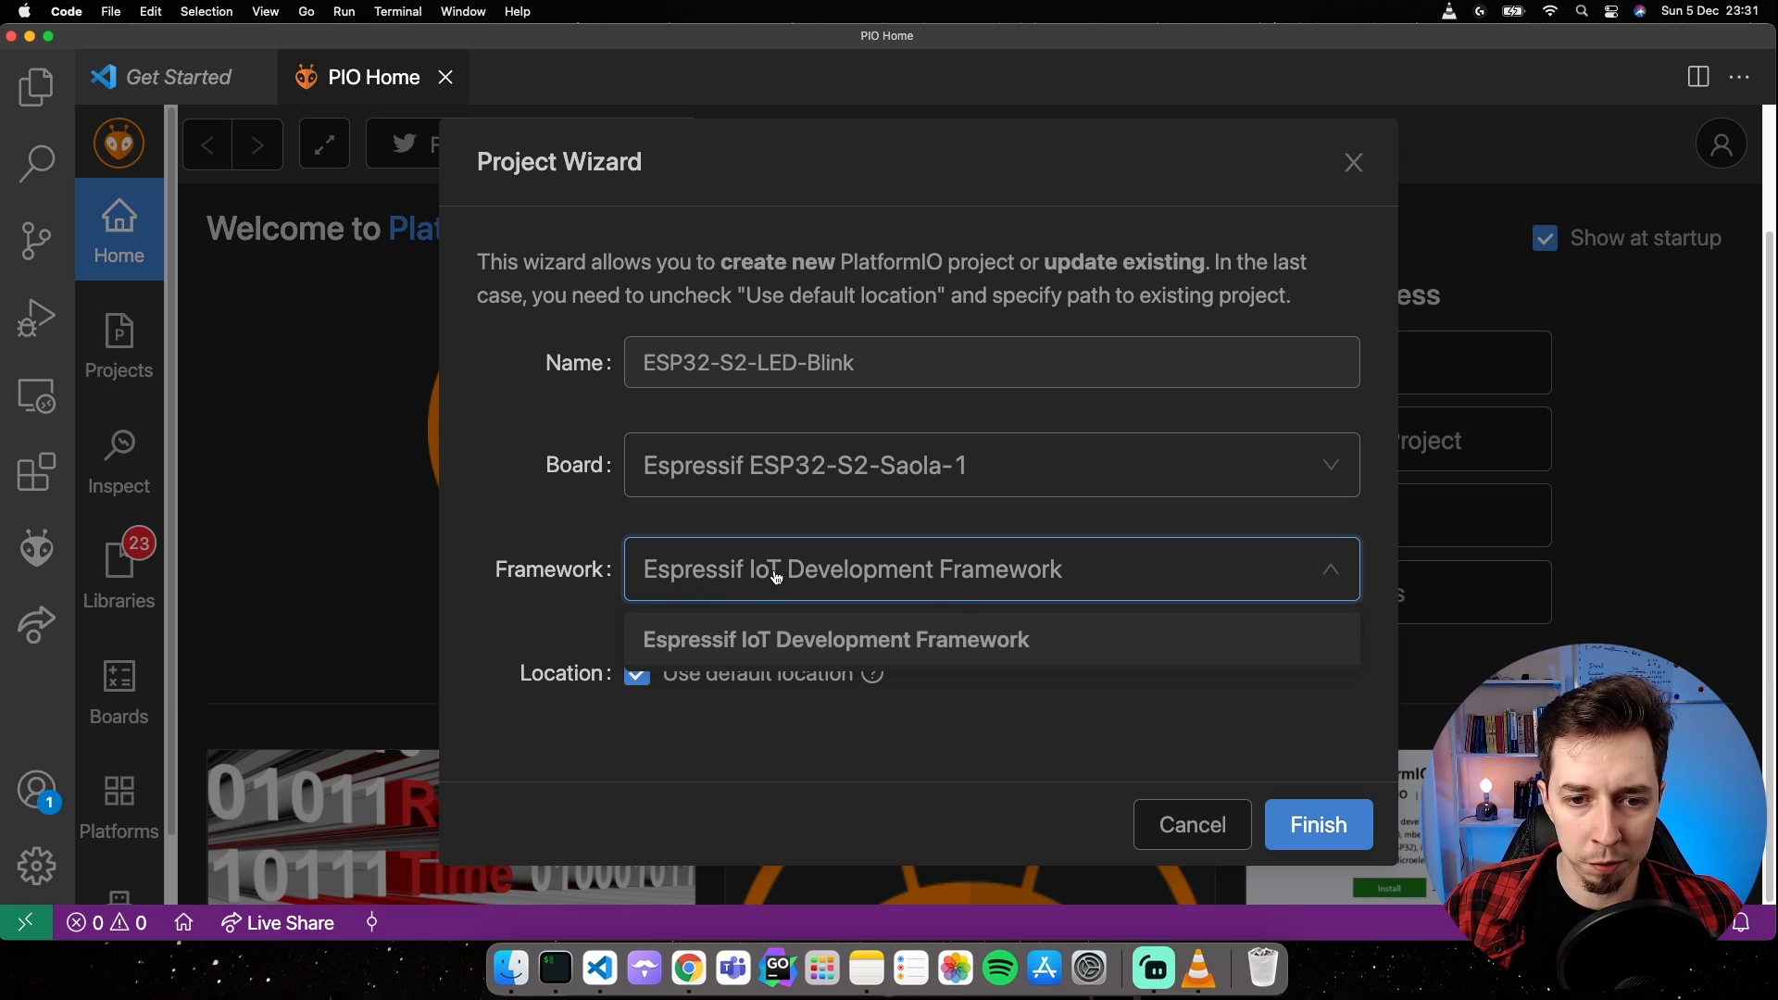
left_click(834, 639)
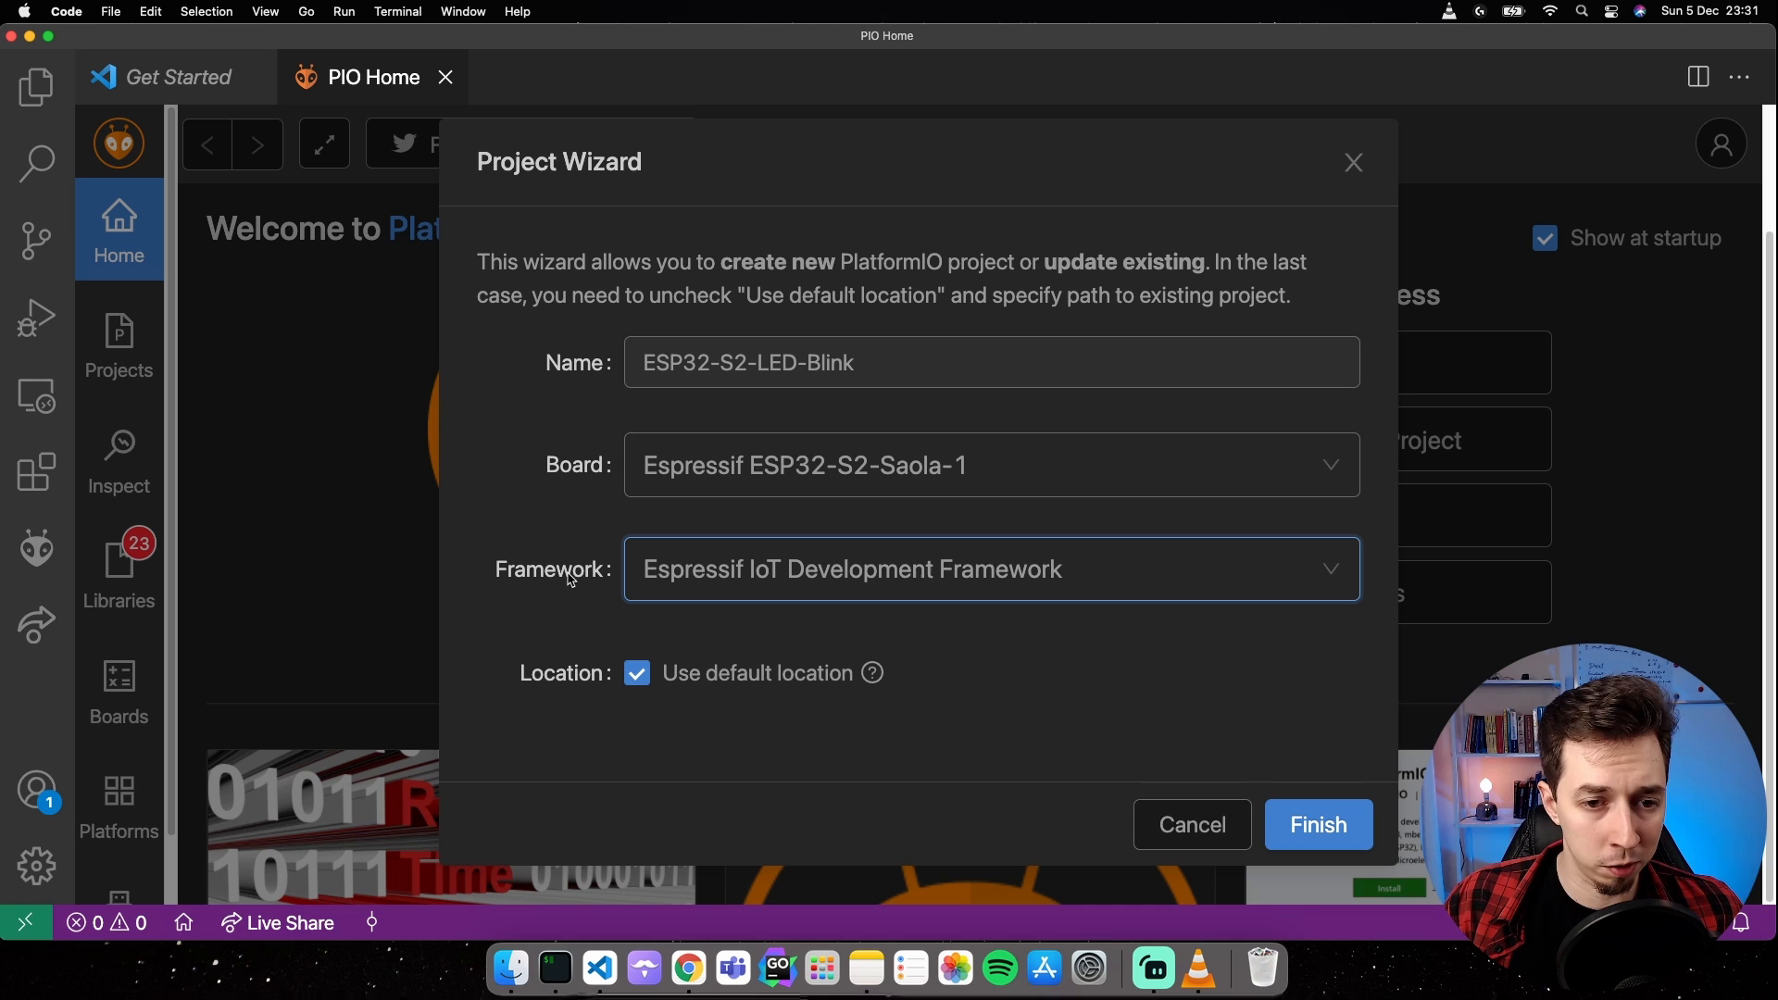
mouse_move(881, 587)
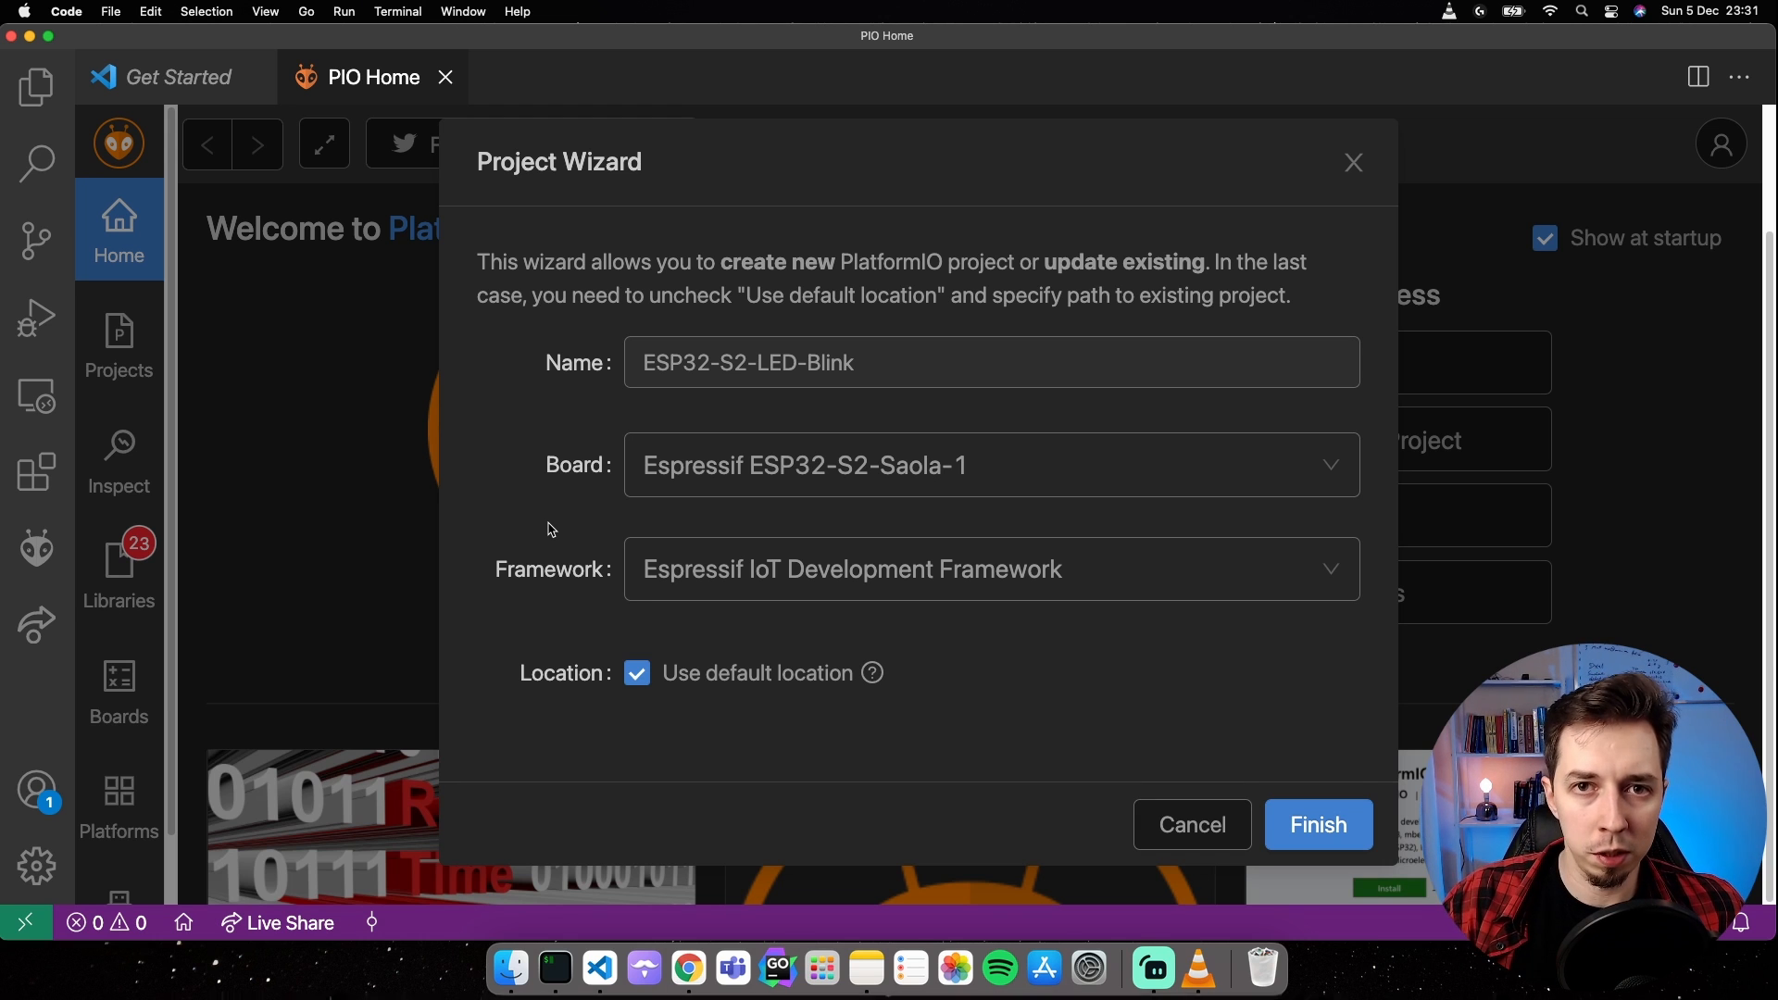
mouse_move(609, 600)
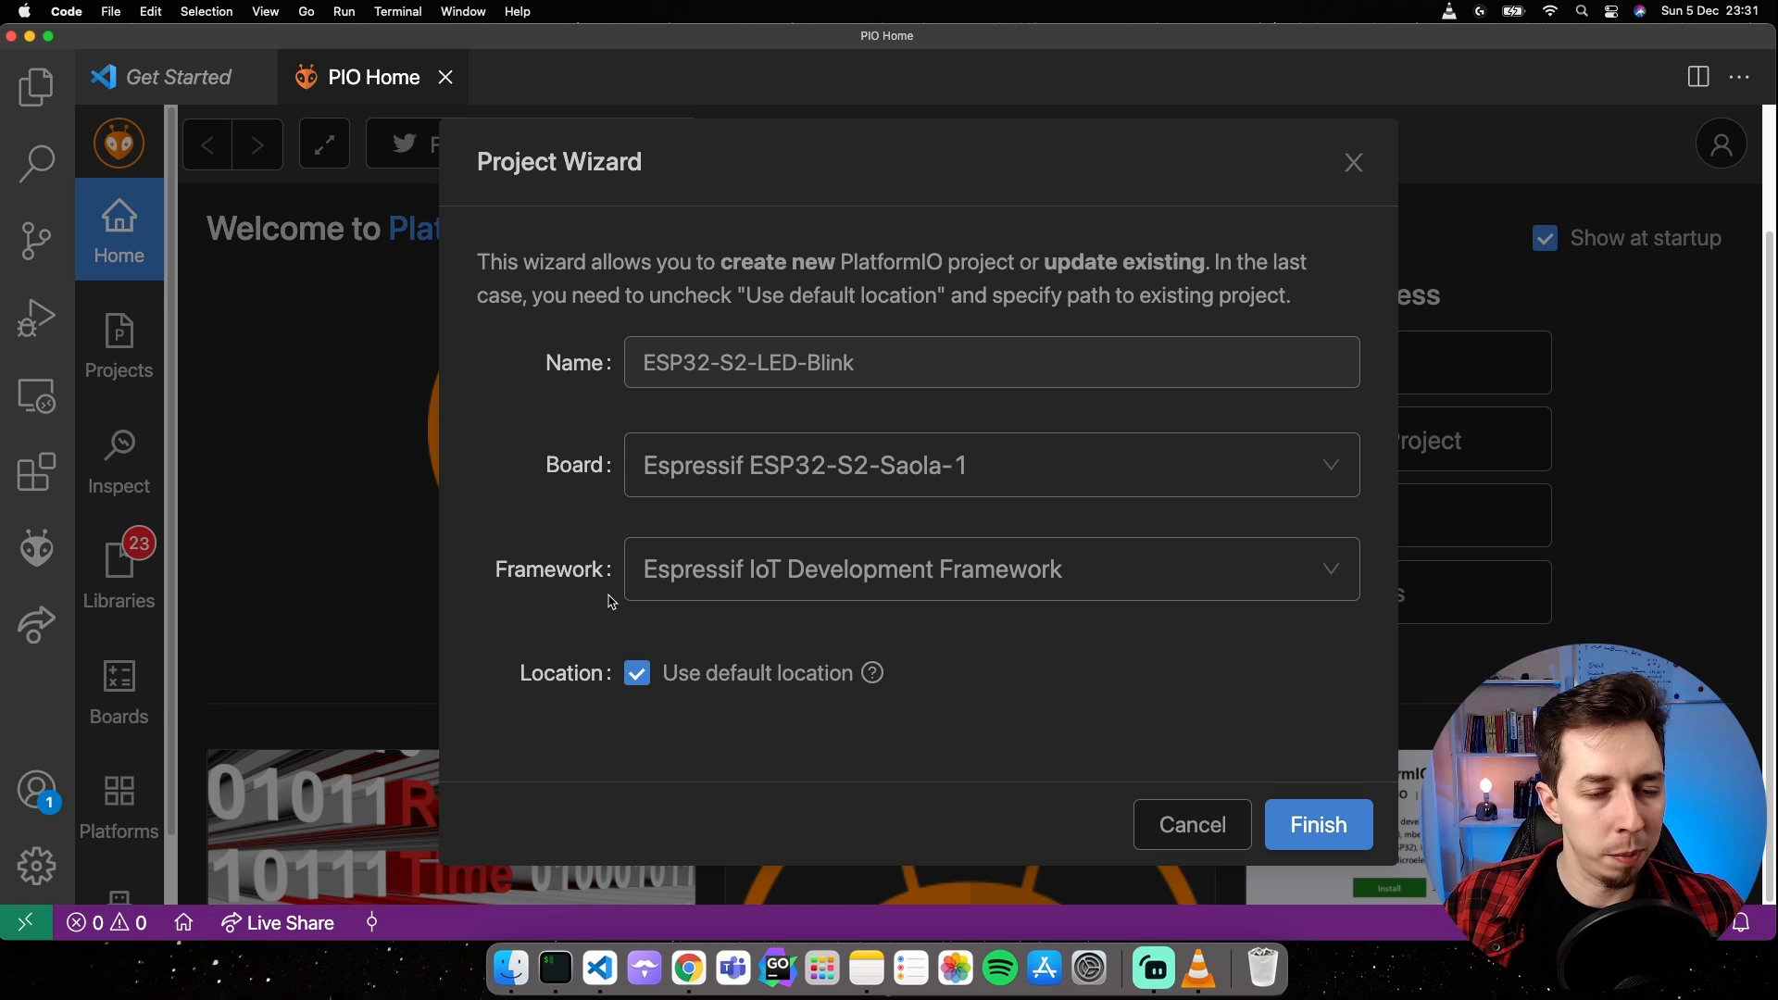
left_click(985, 568)
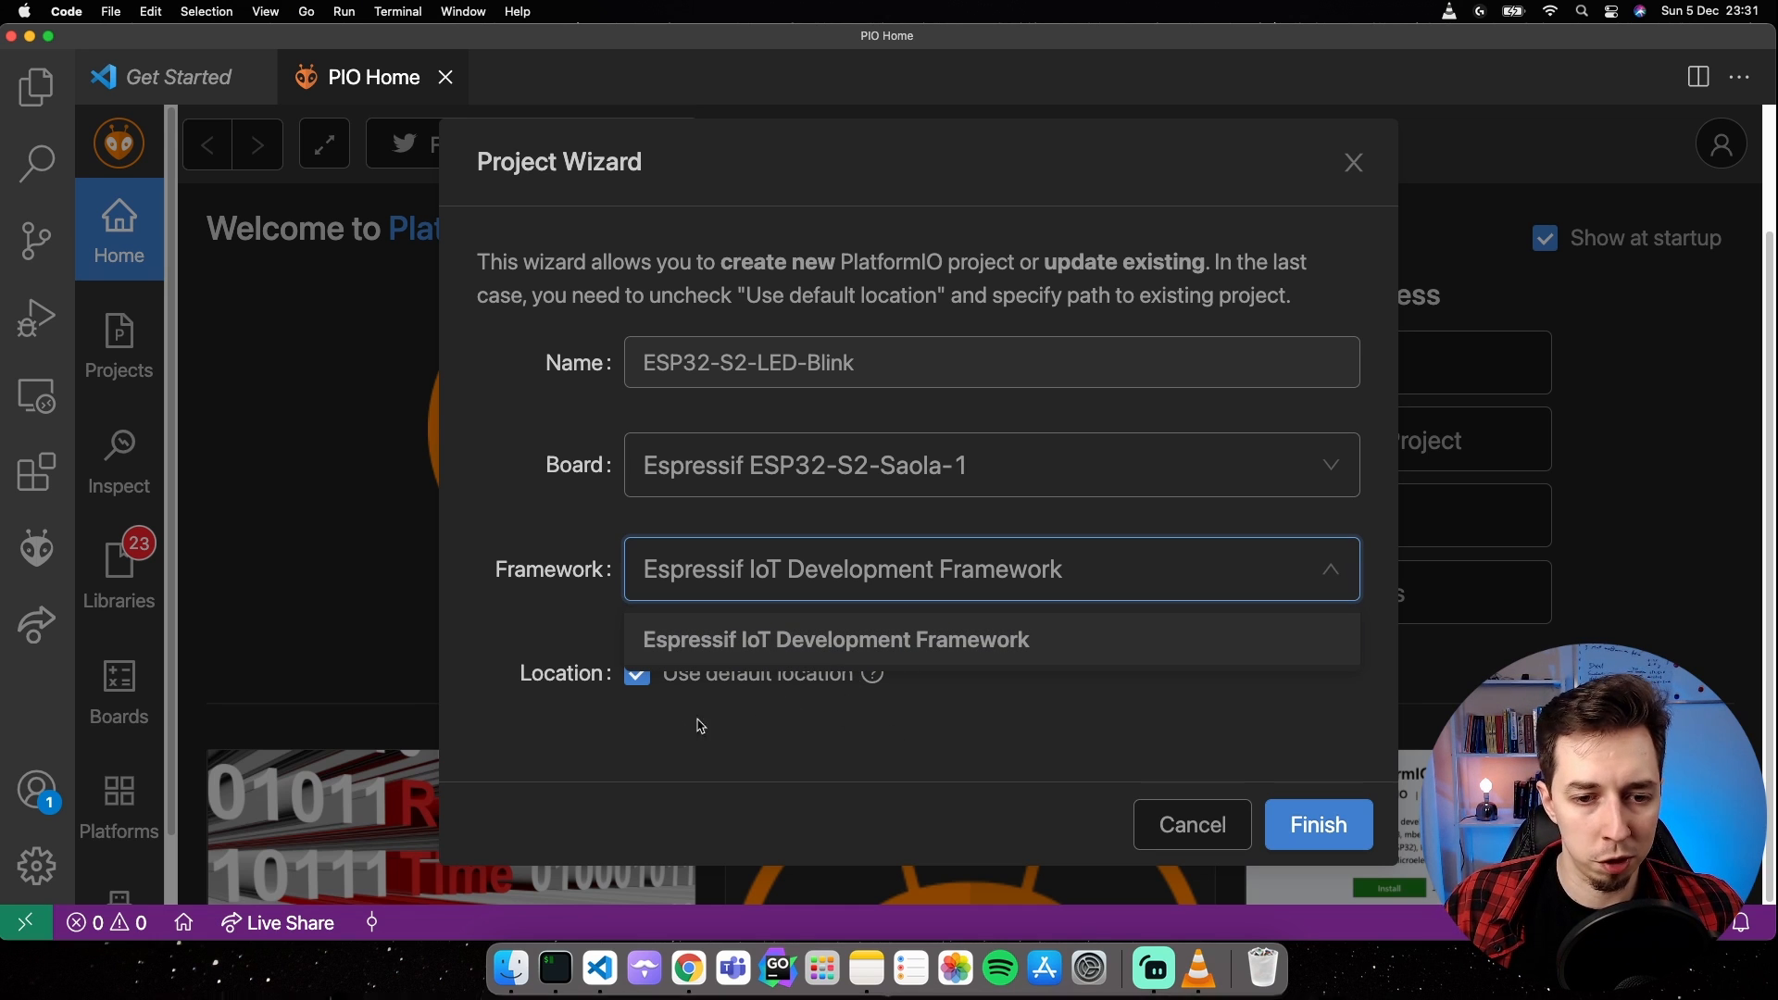
left_click(835, 639)
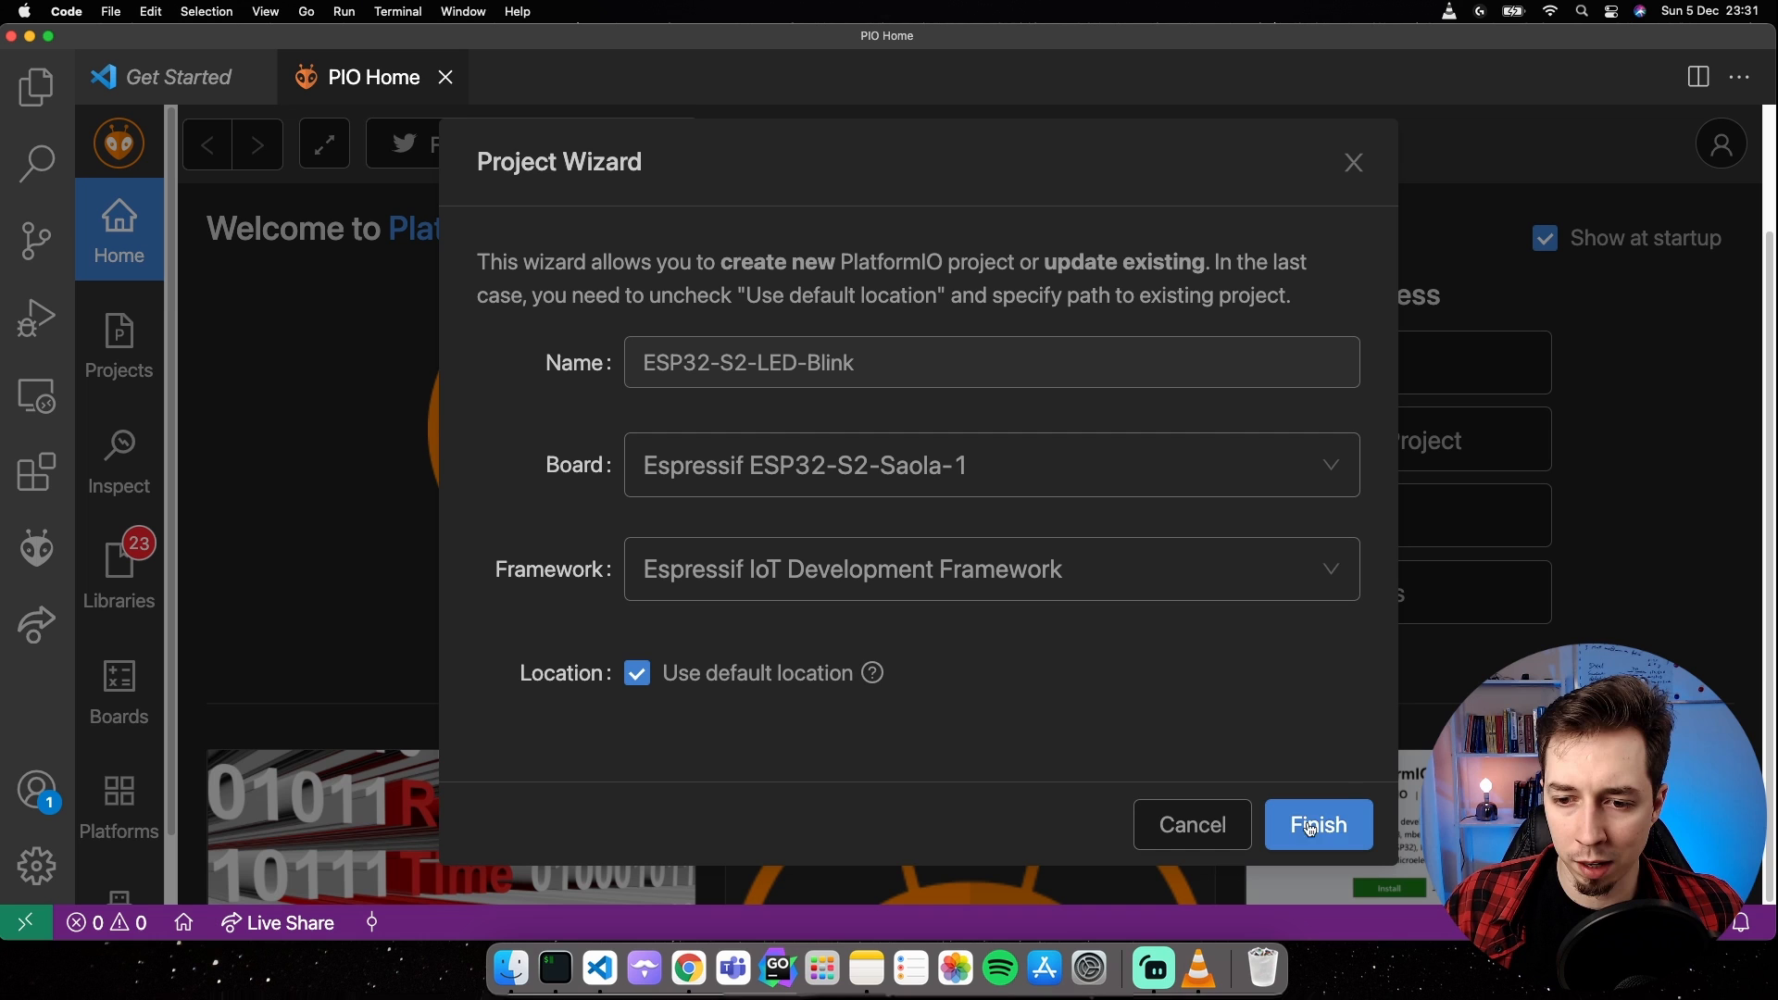
mouse_move(963, 644)
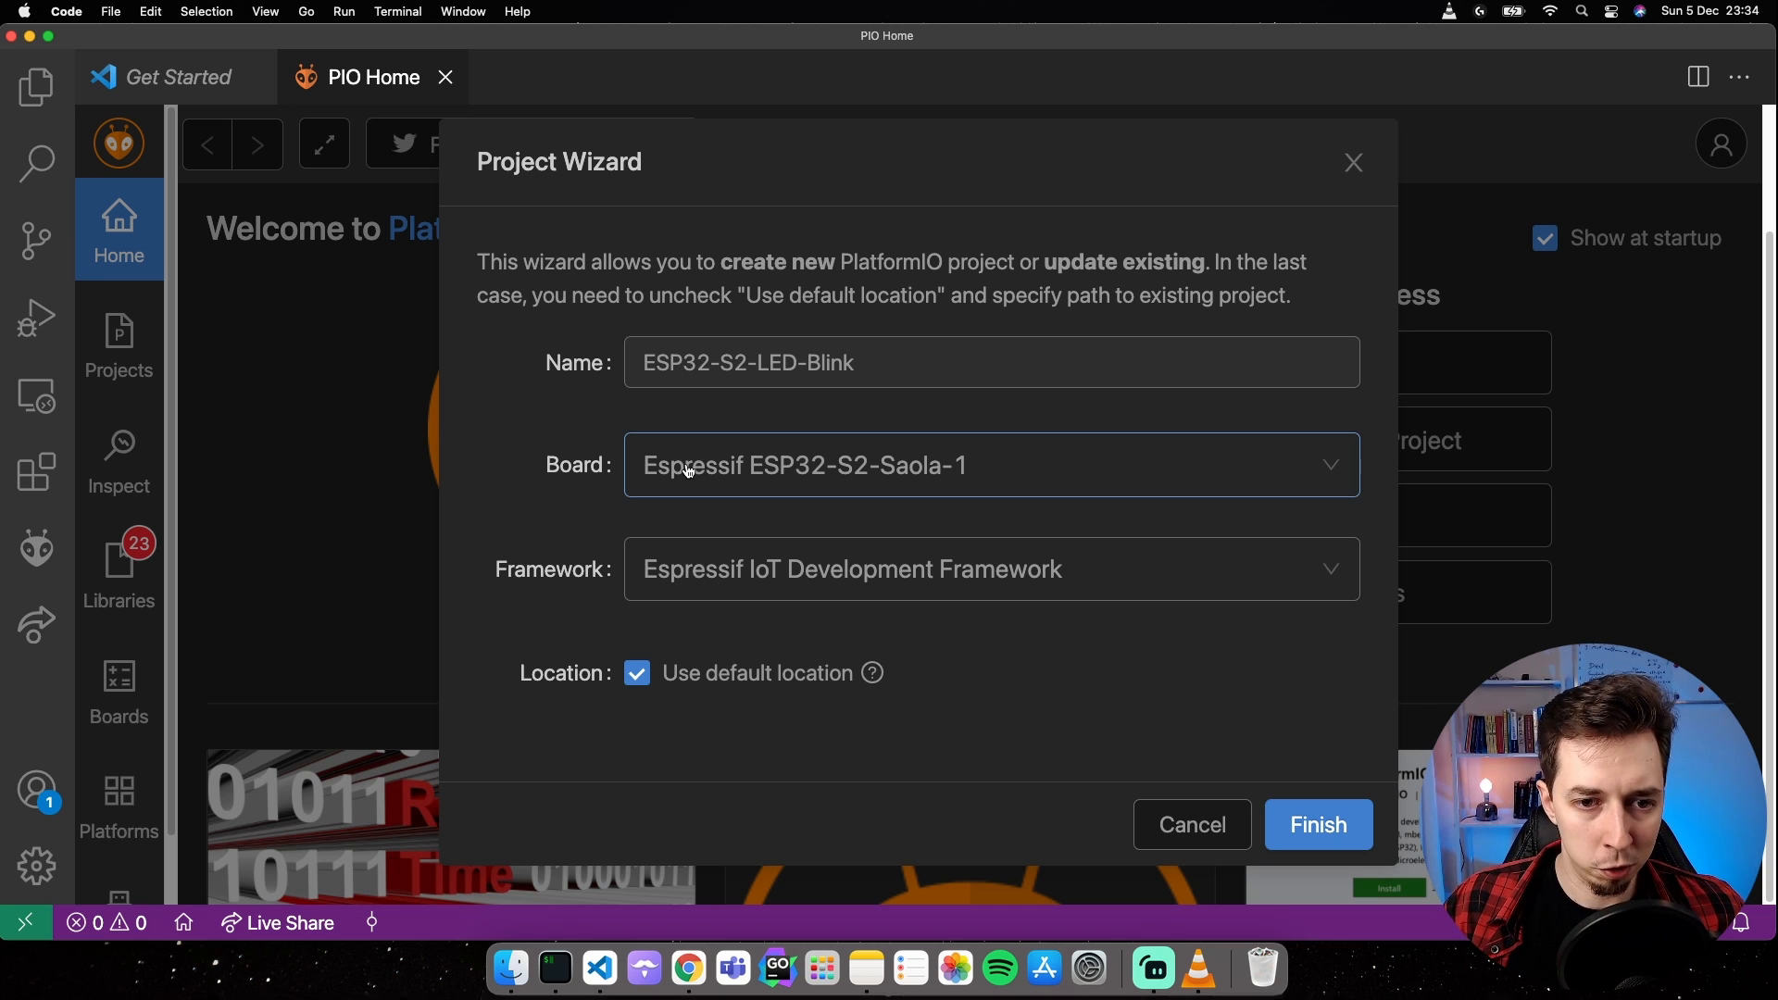
Change the board to Espressif ESP32 Dev Module, switching the framework to Arduino.
left_click(985, 465)
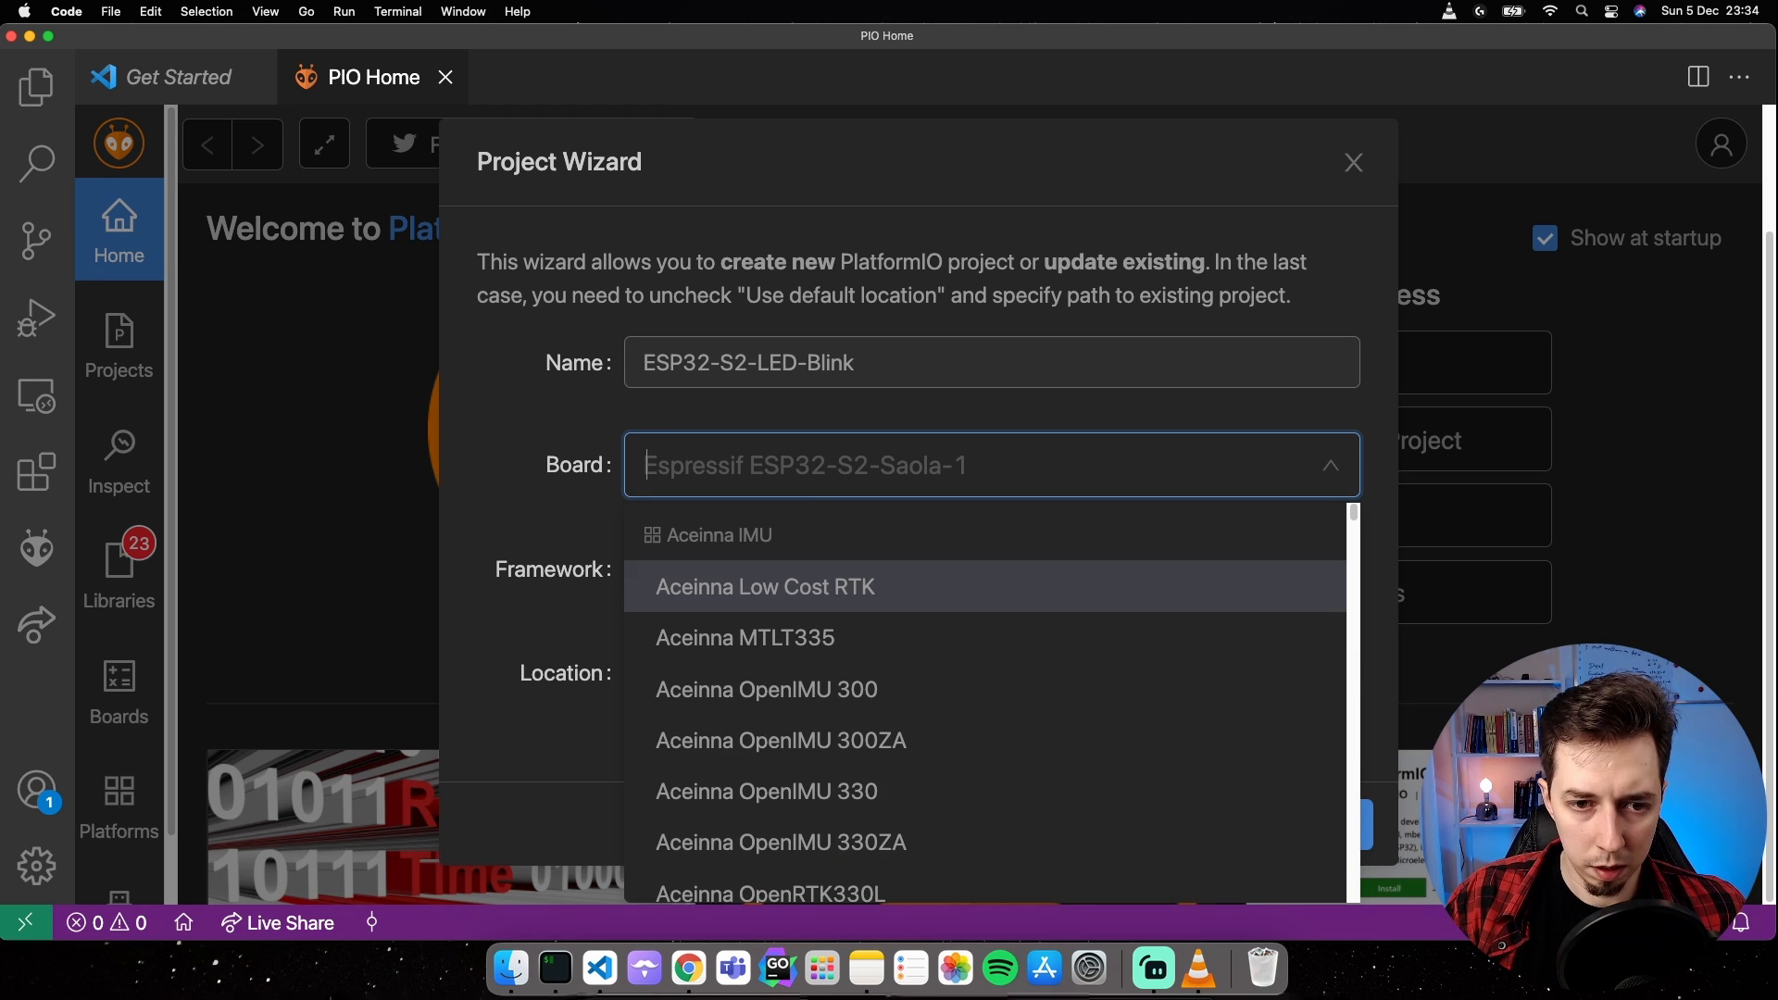
type("esp32")
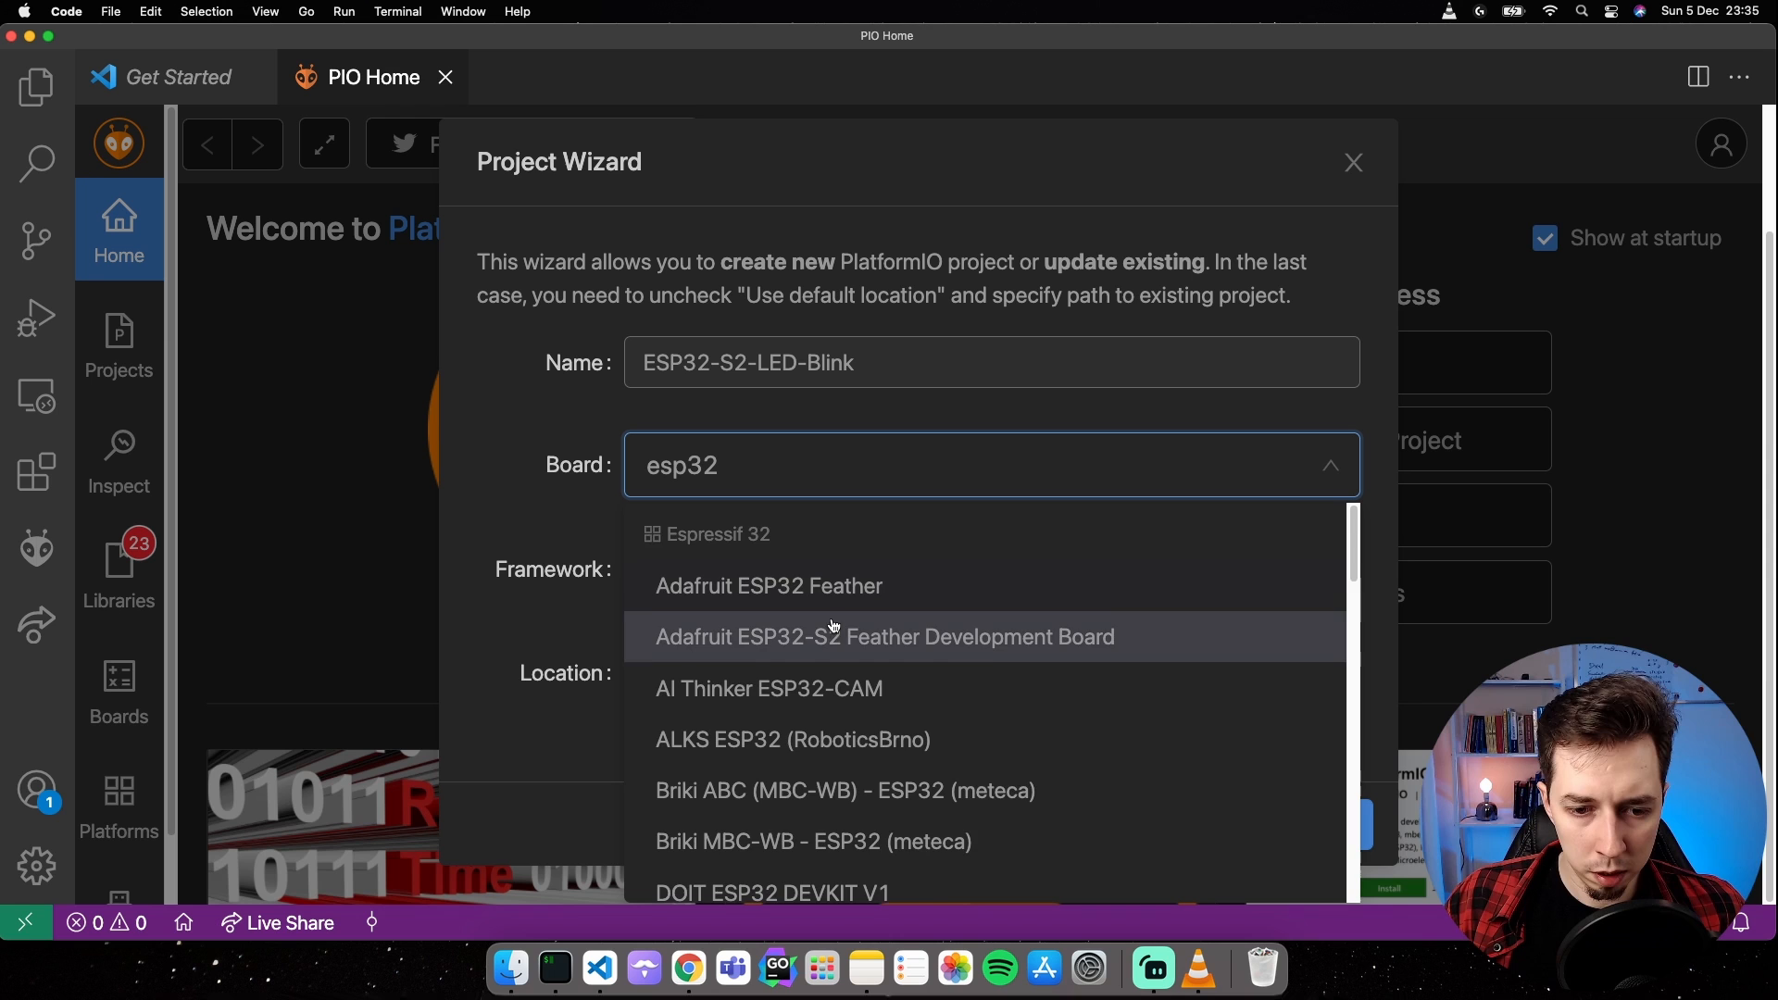
scroll("down", 3)
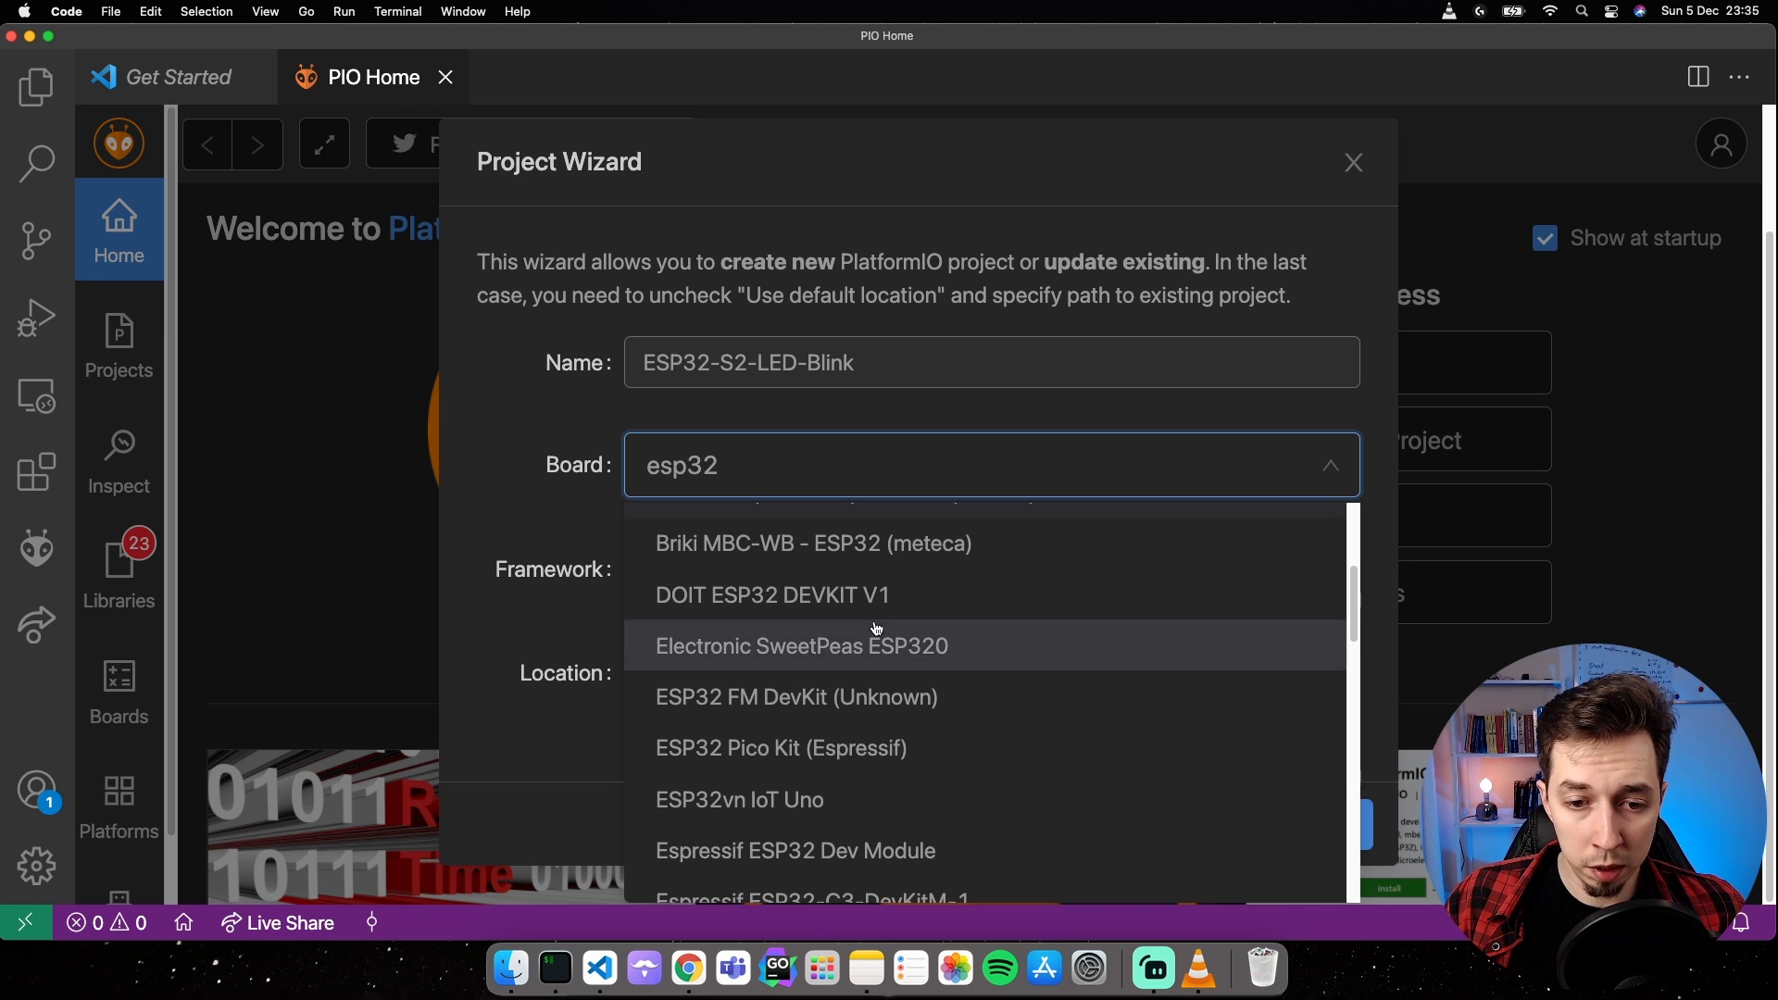
scroll("down", 3)
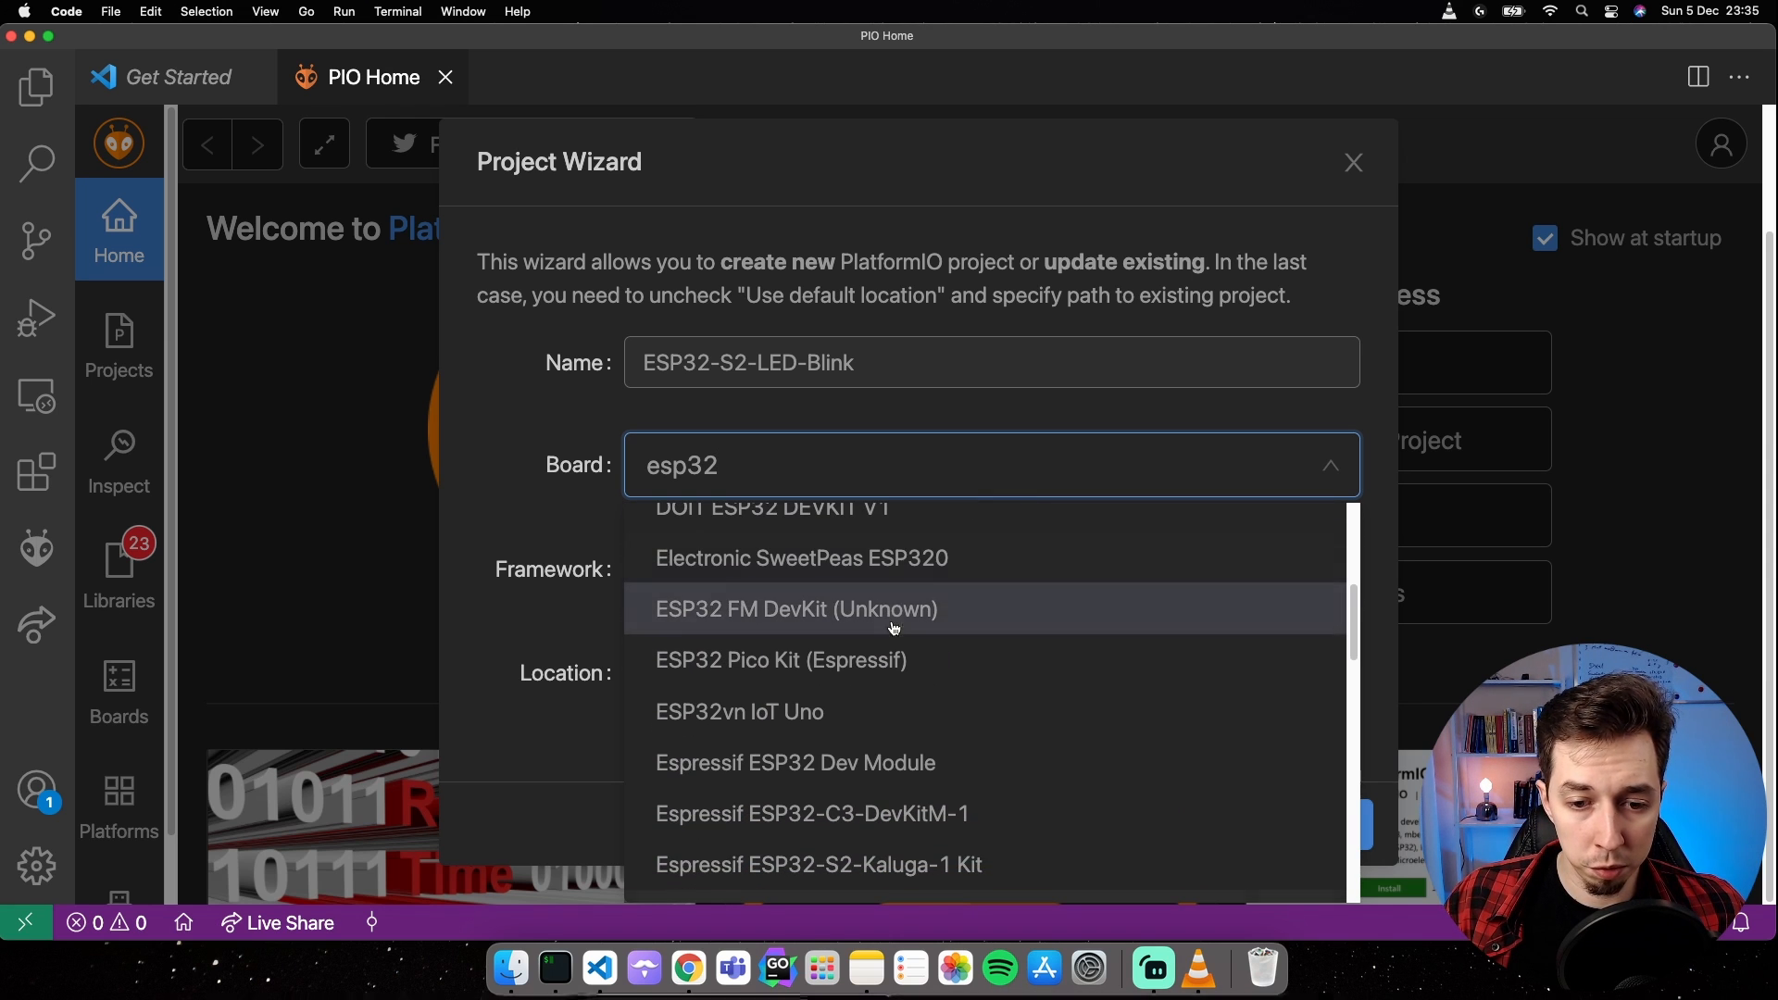
left_click(796, 763)
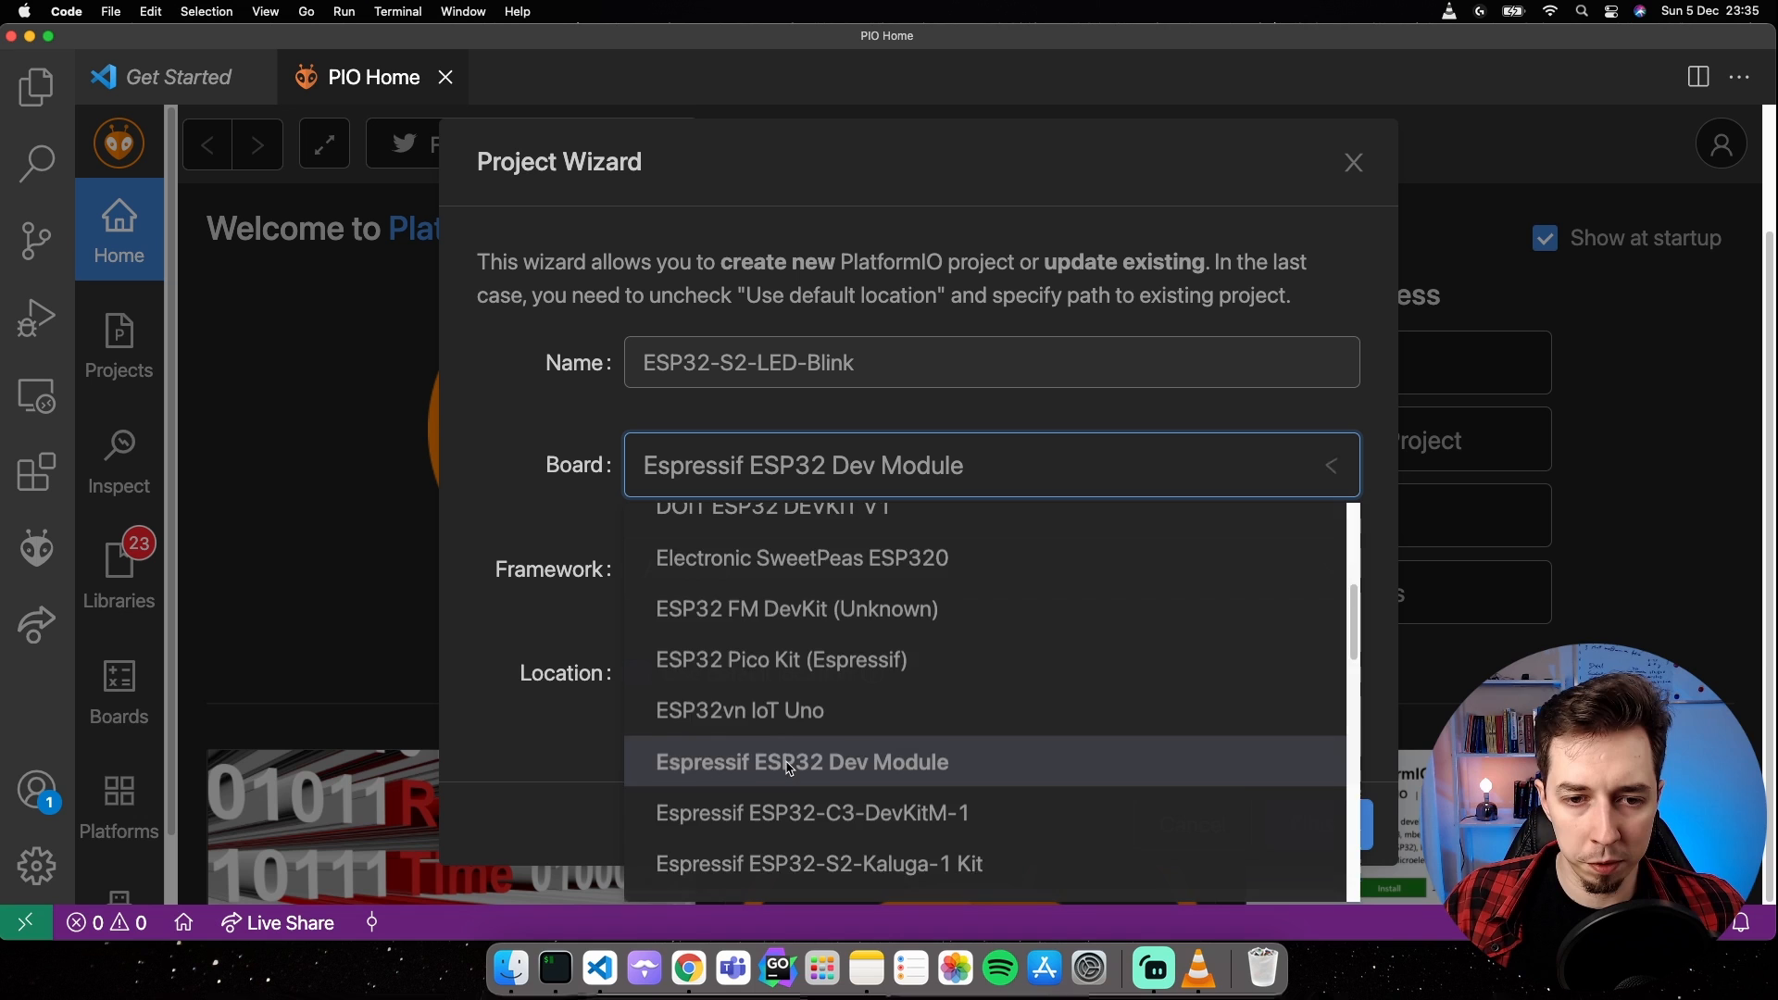
left_click(801, 763)
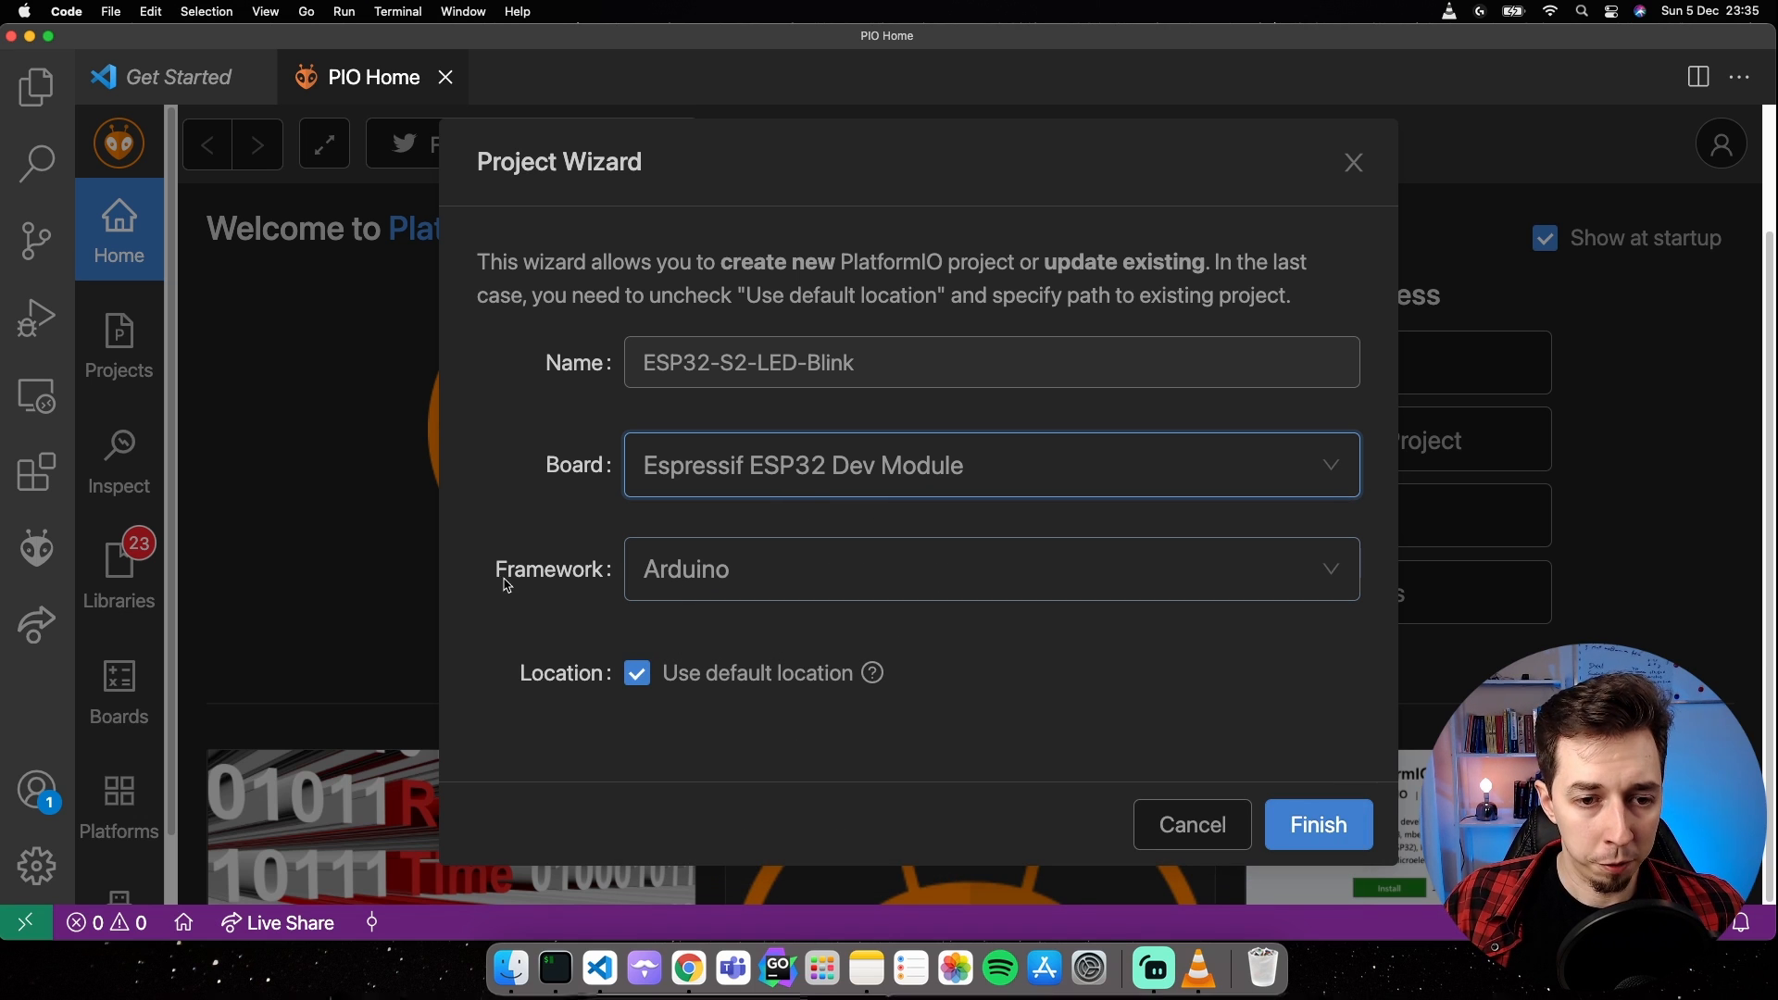
mouse_move(1194, 626)
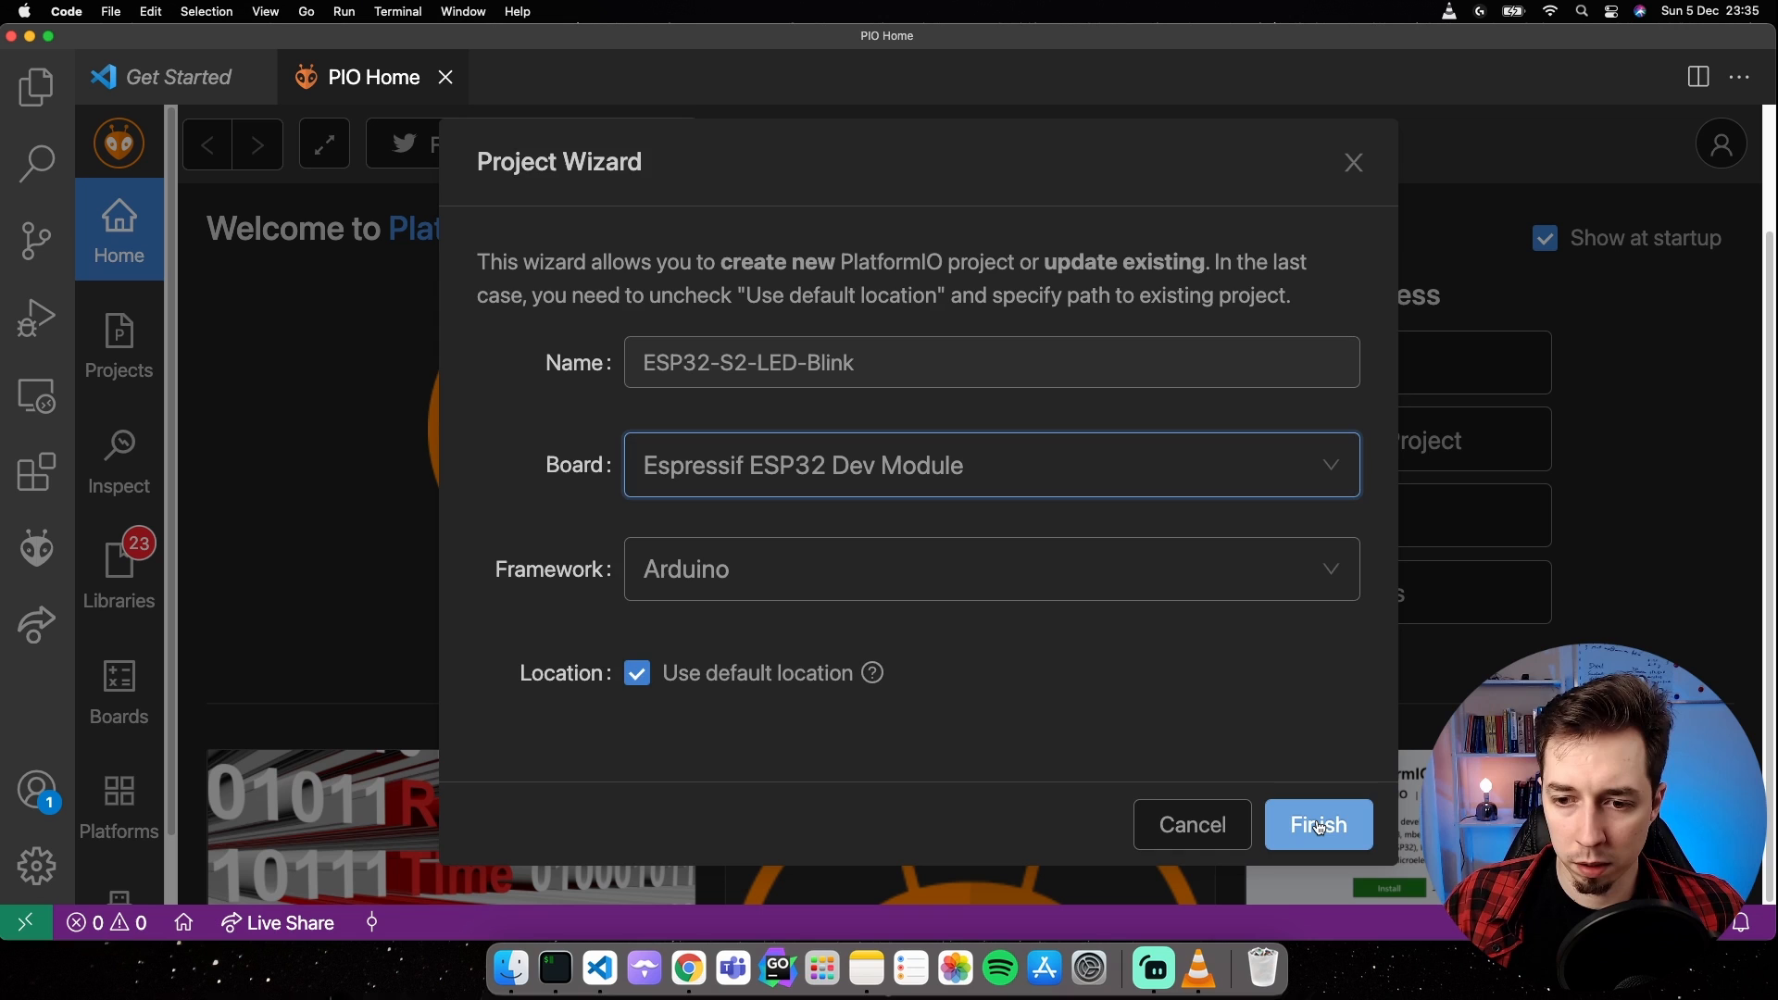
Finish the wizard to create ESP32-S2-LED-Blink and close the Get Started tab.
left_click(1318, 824)
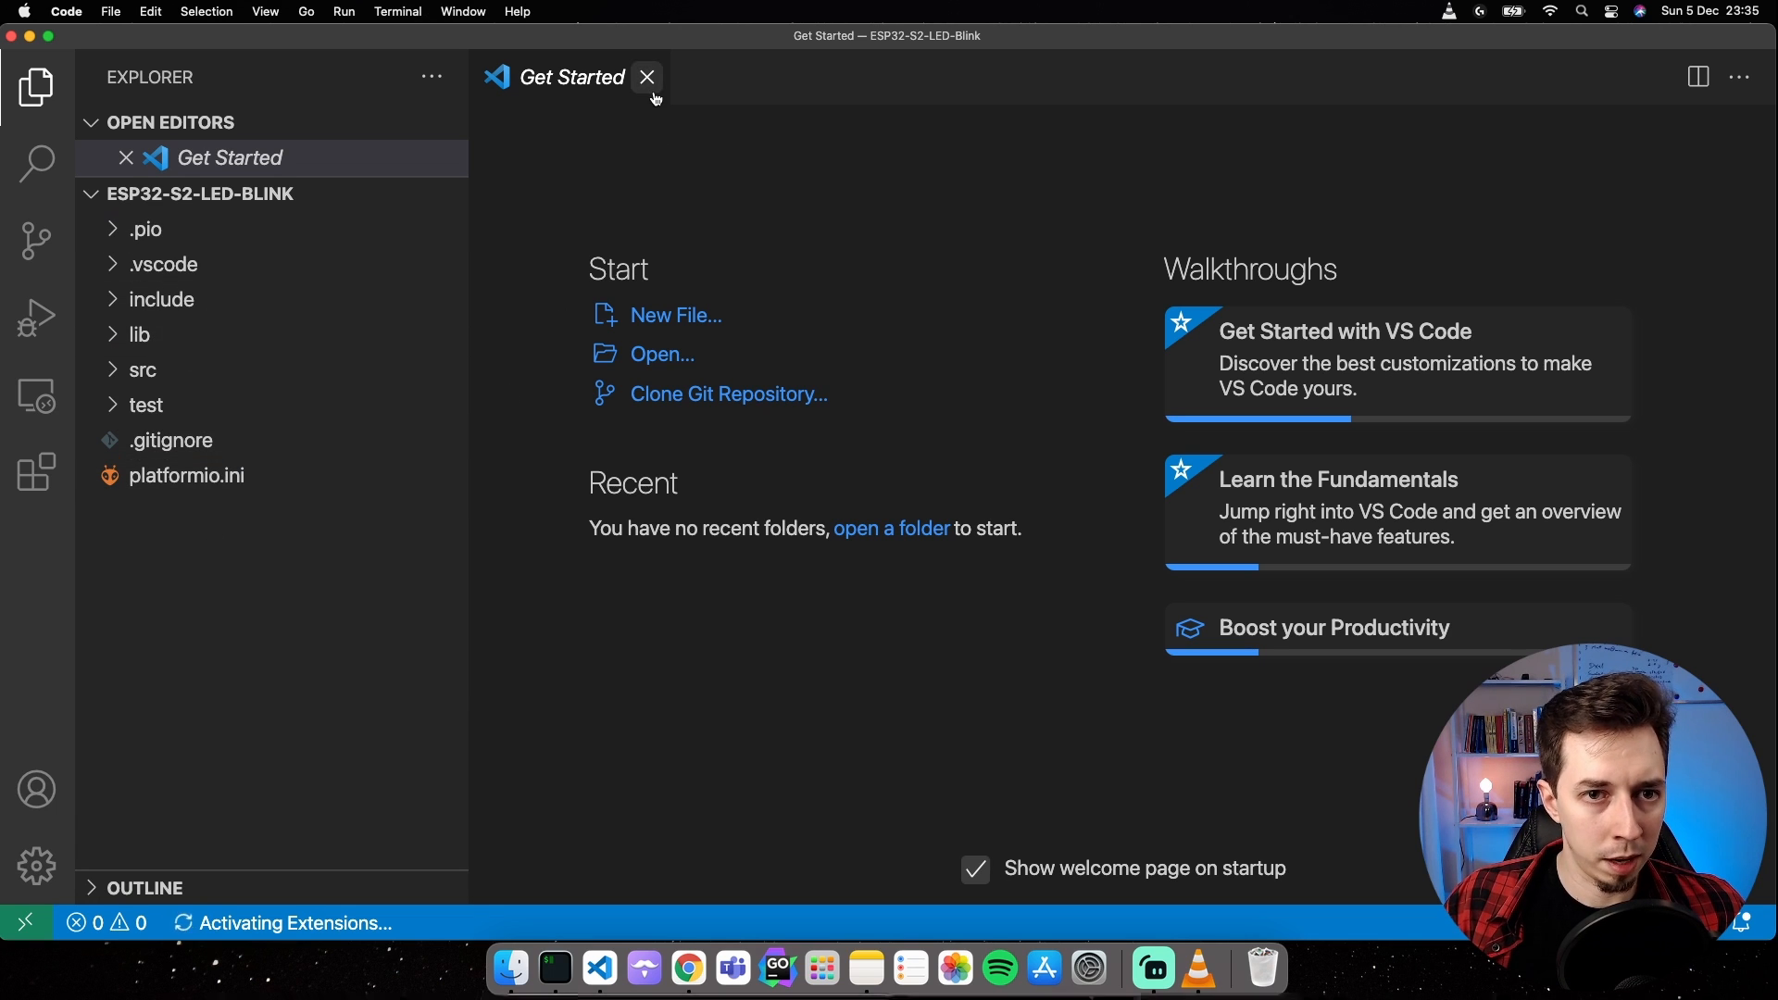
left_click(648, 78)
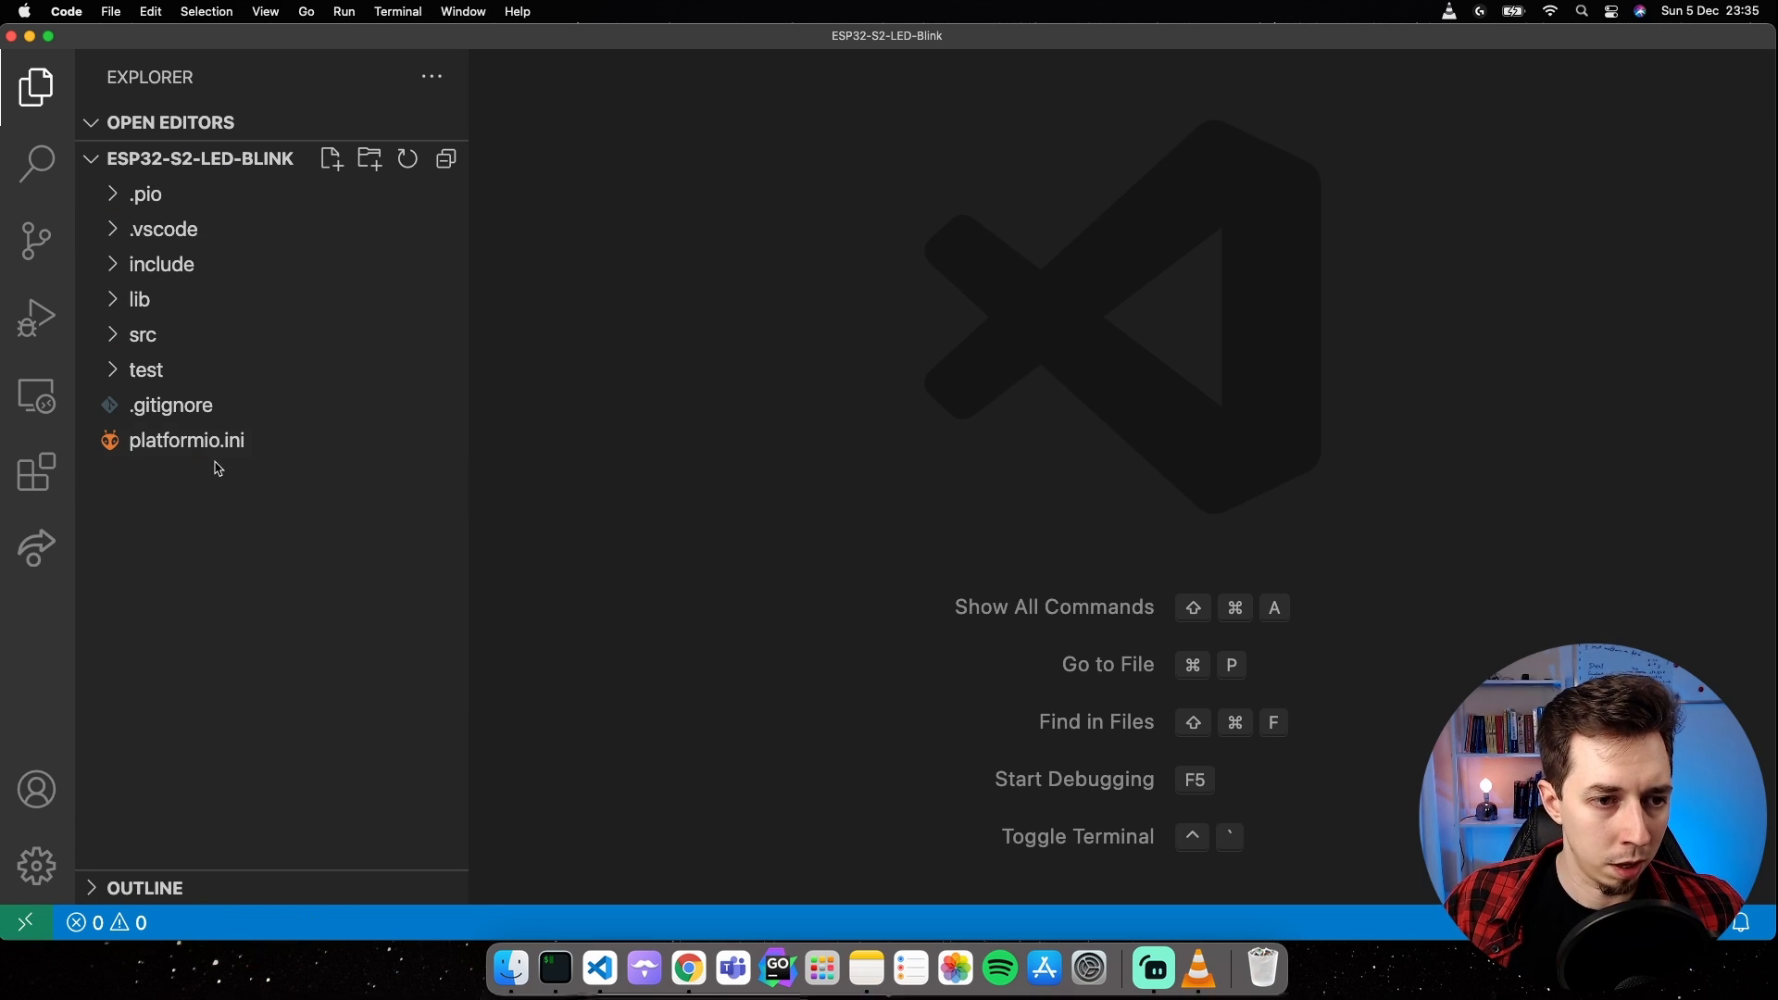
Add the [env:esp32-s2-saola-1] section with arduino-upstream platform, Arduino framework and monitor_speed 921600.
left_click(185, 441)
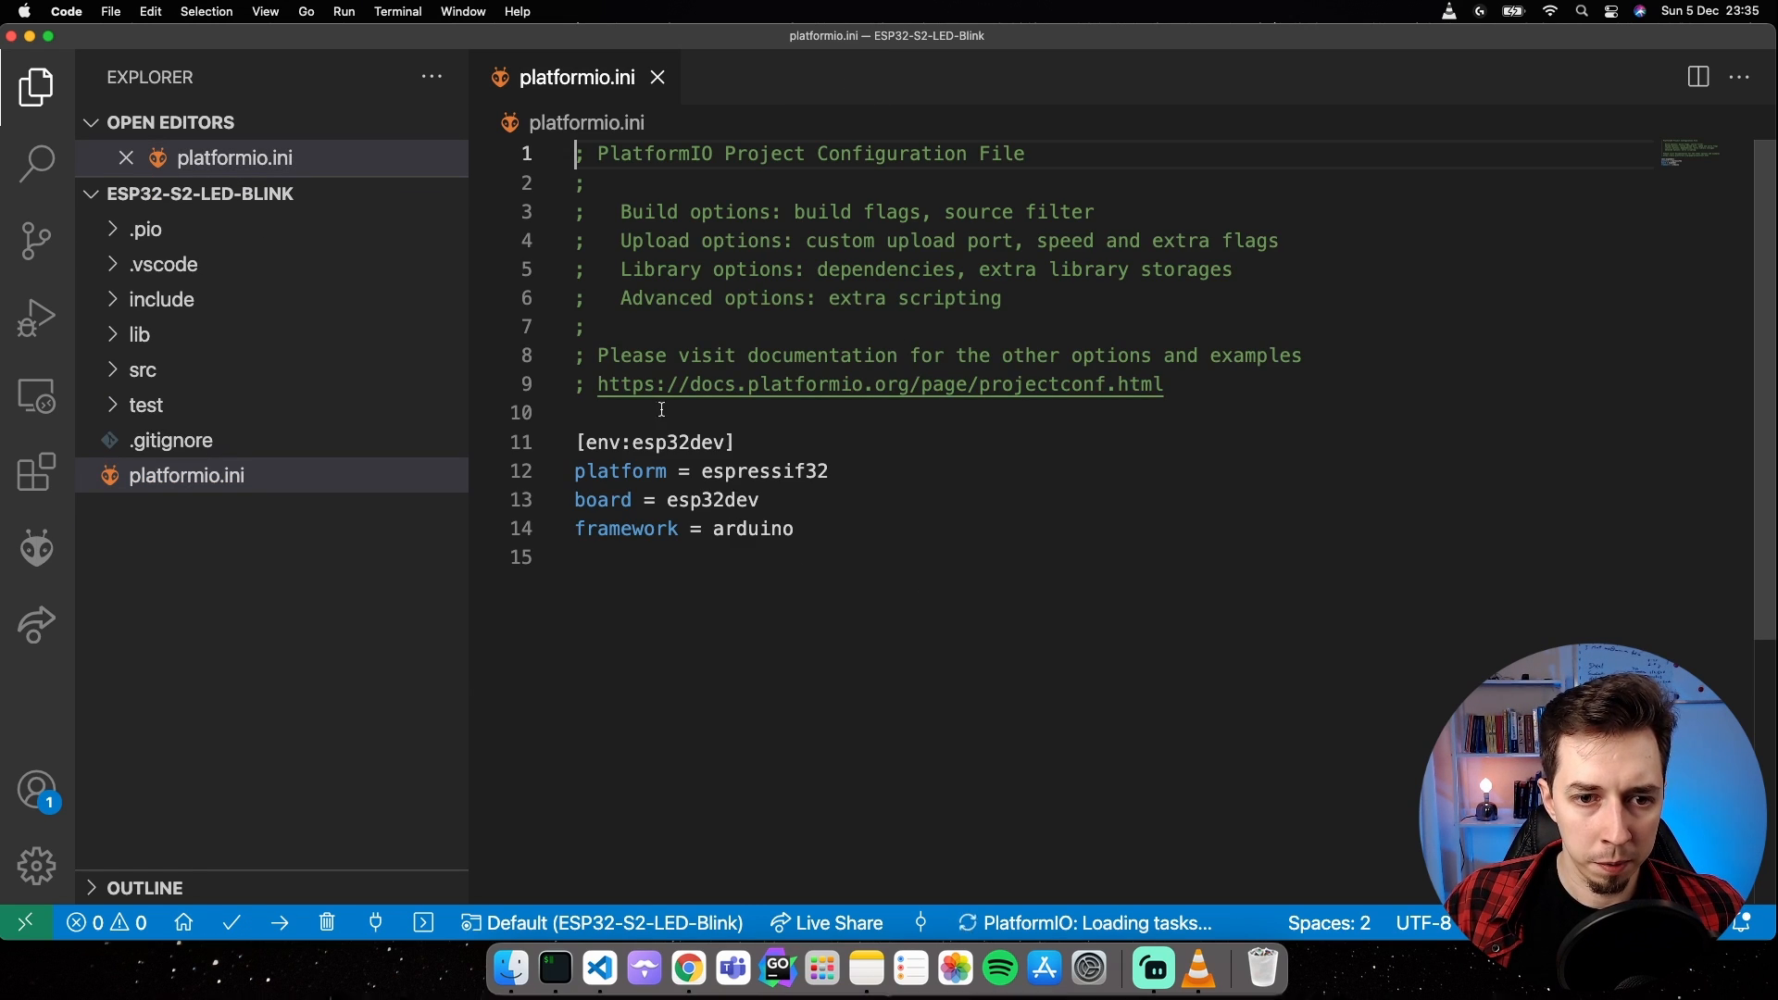
scroll("down", 3)
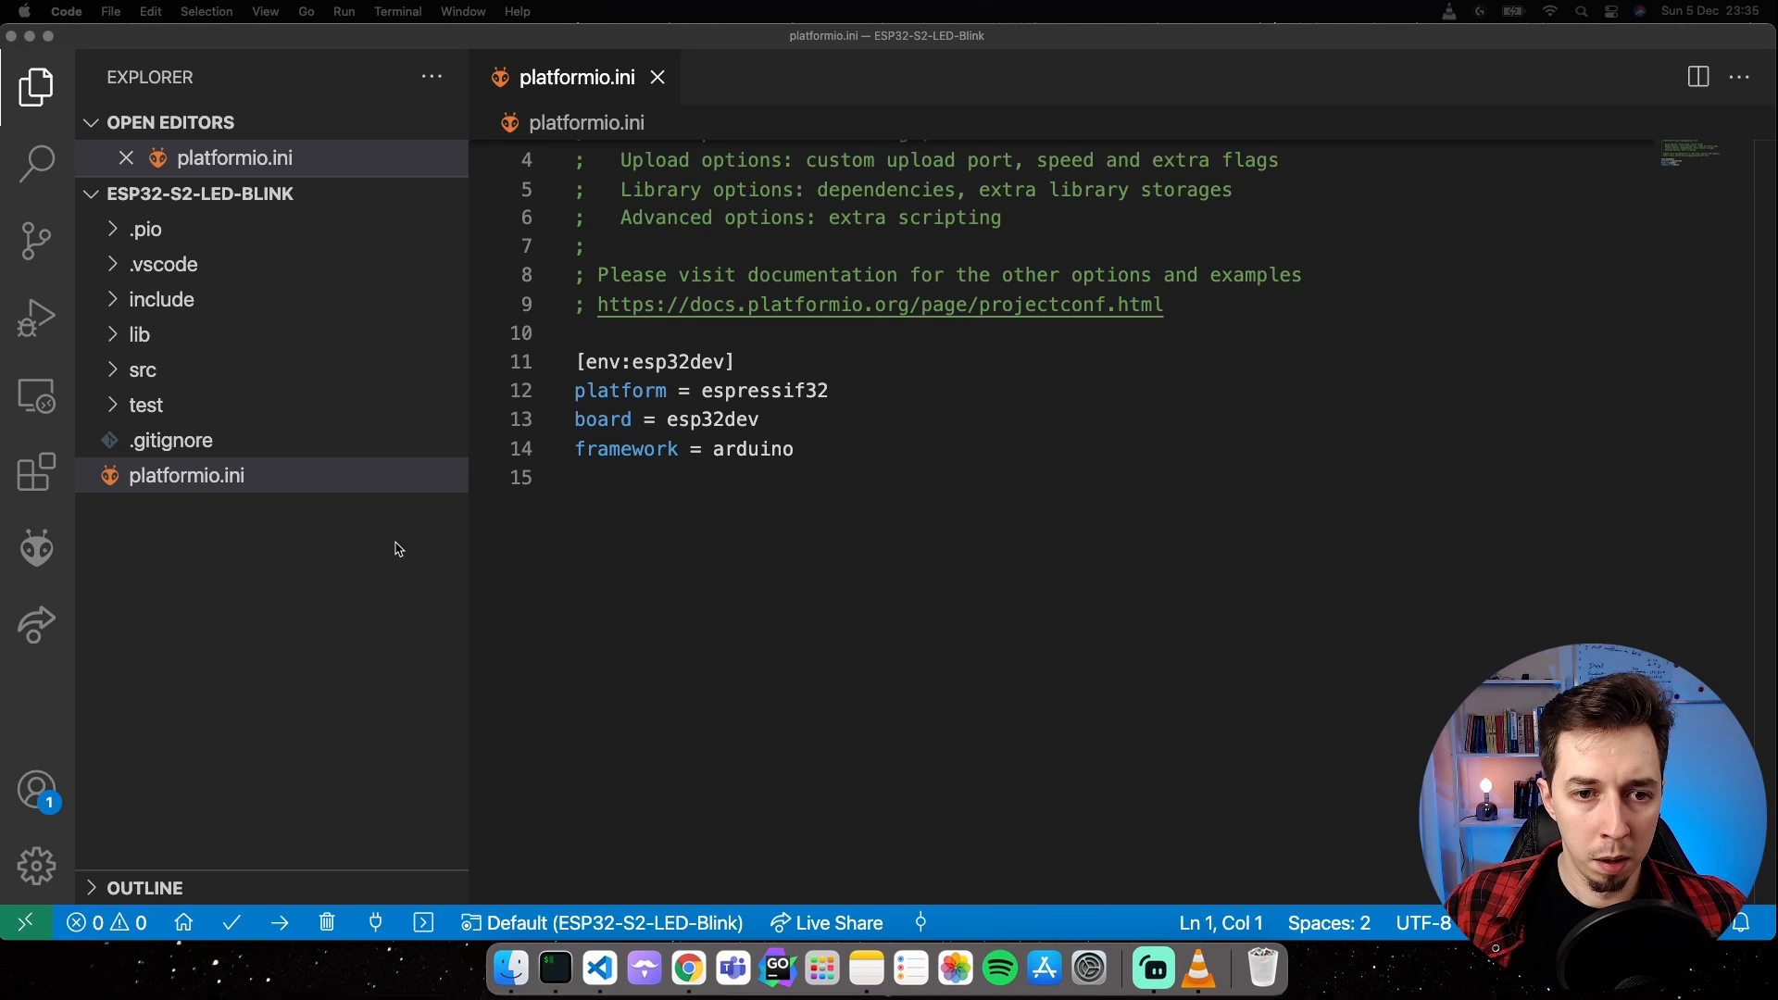
key("Enter")
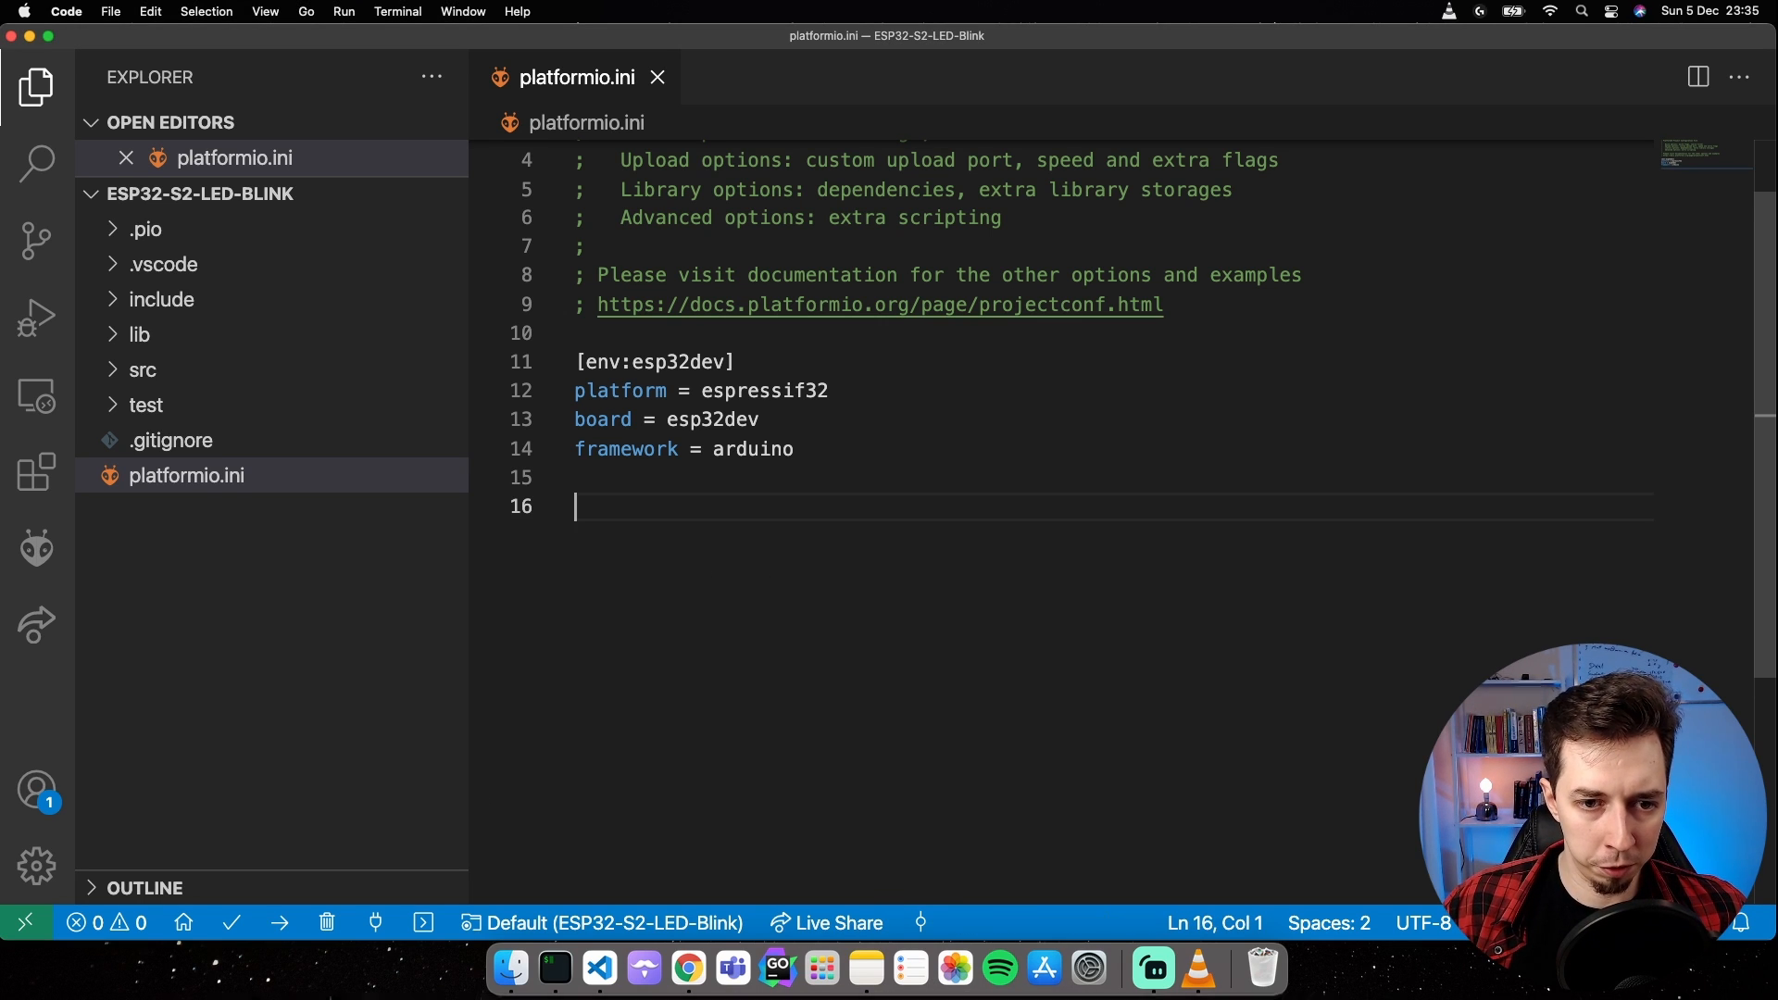
type("[env:esp32-s2-saola-1]")
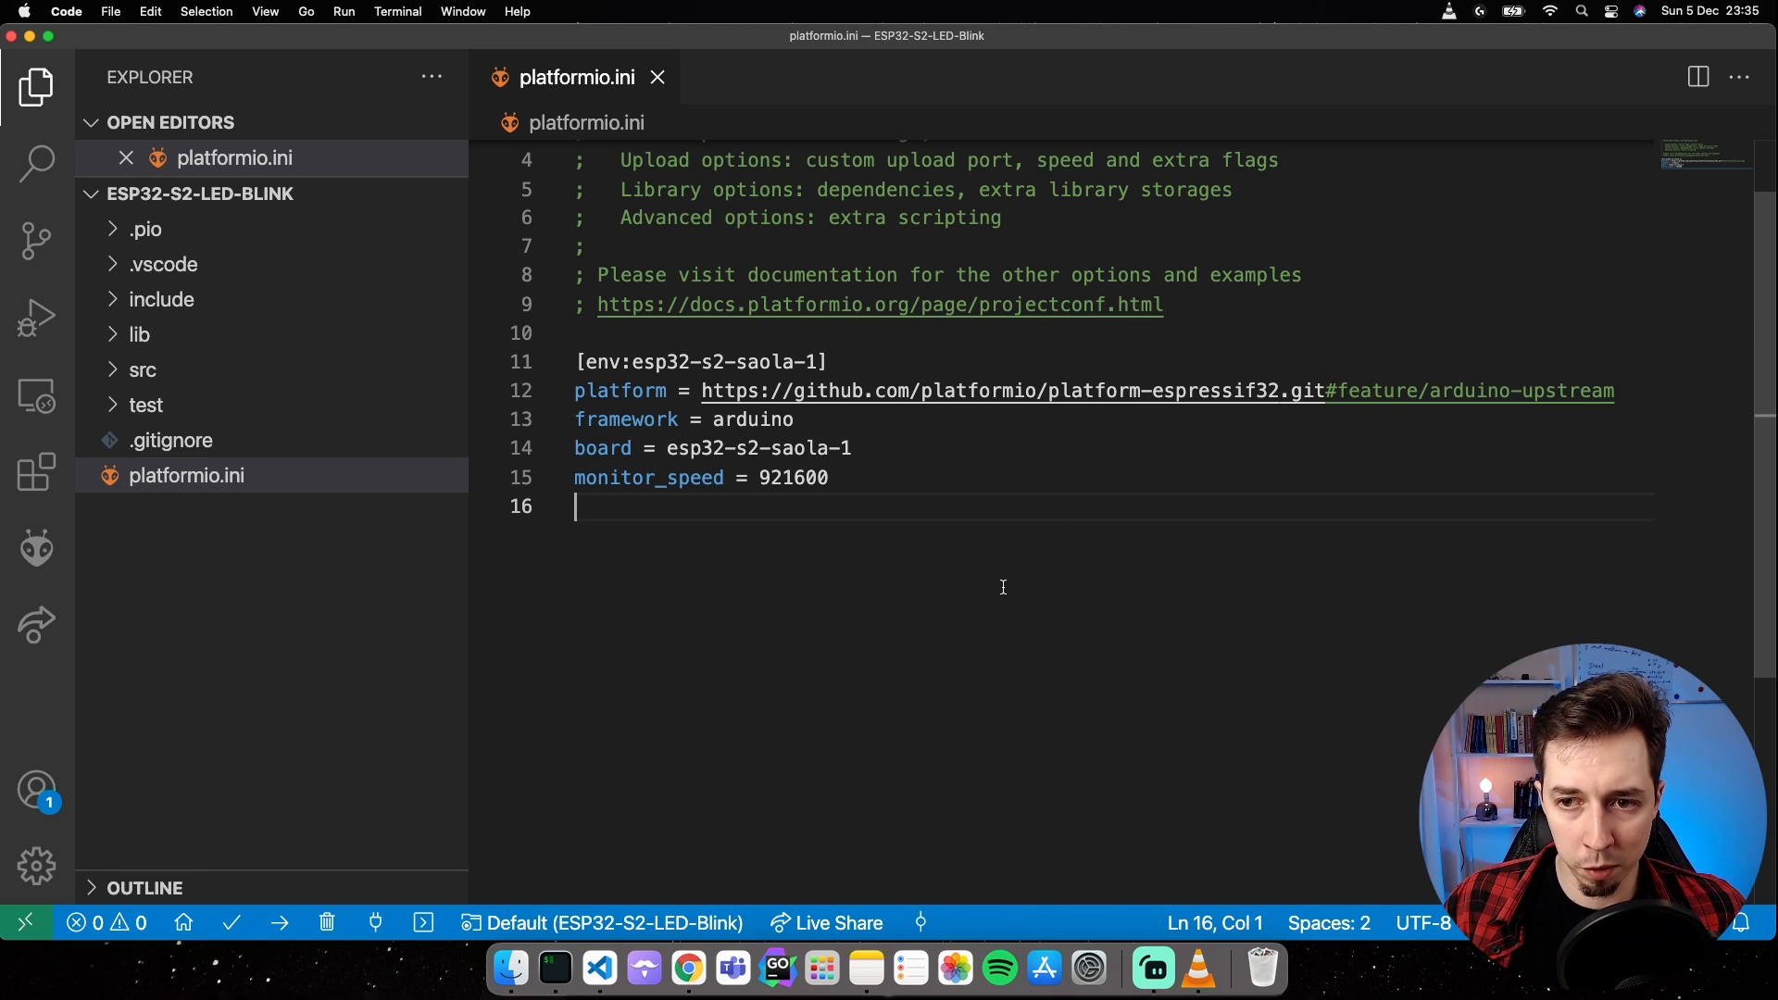
mouse_move(1513, 390)
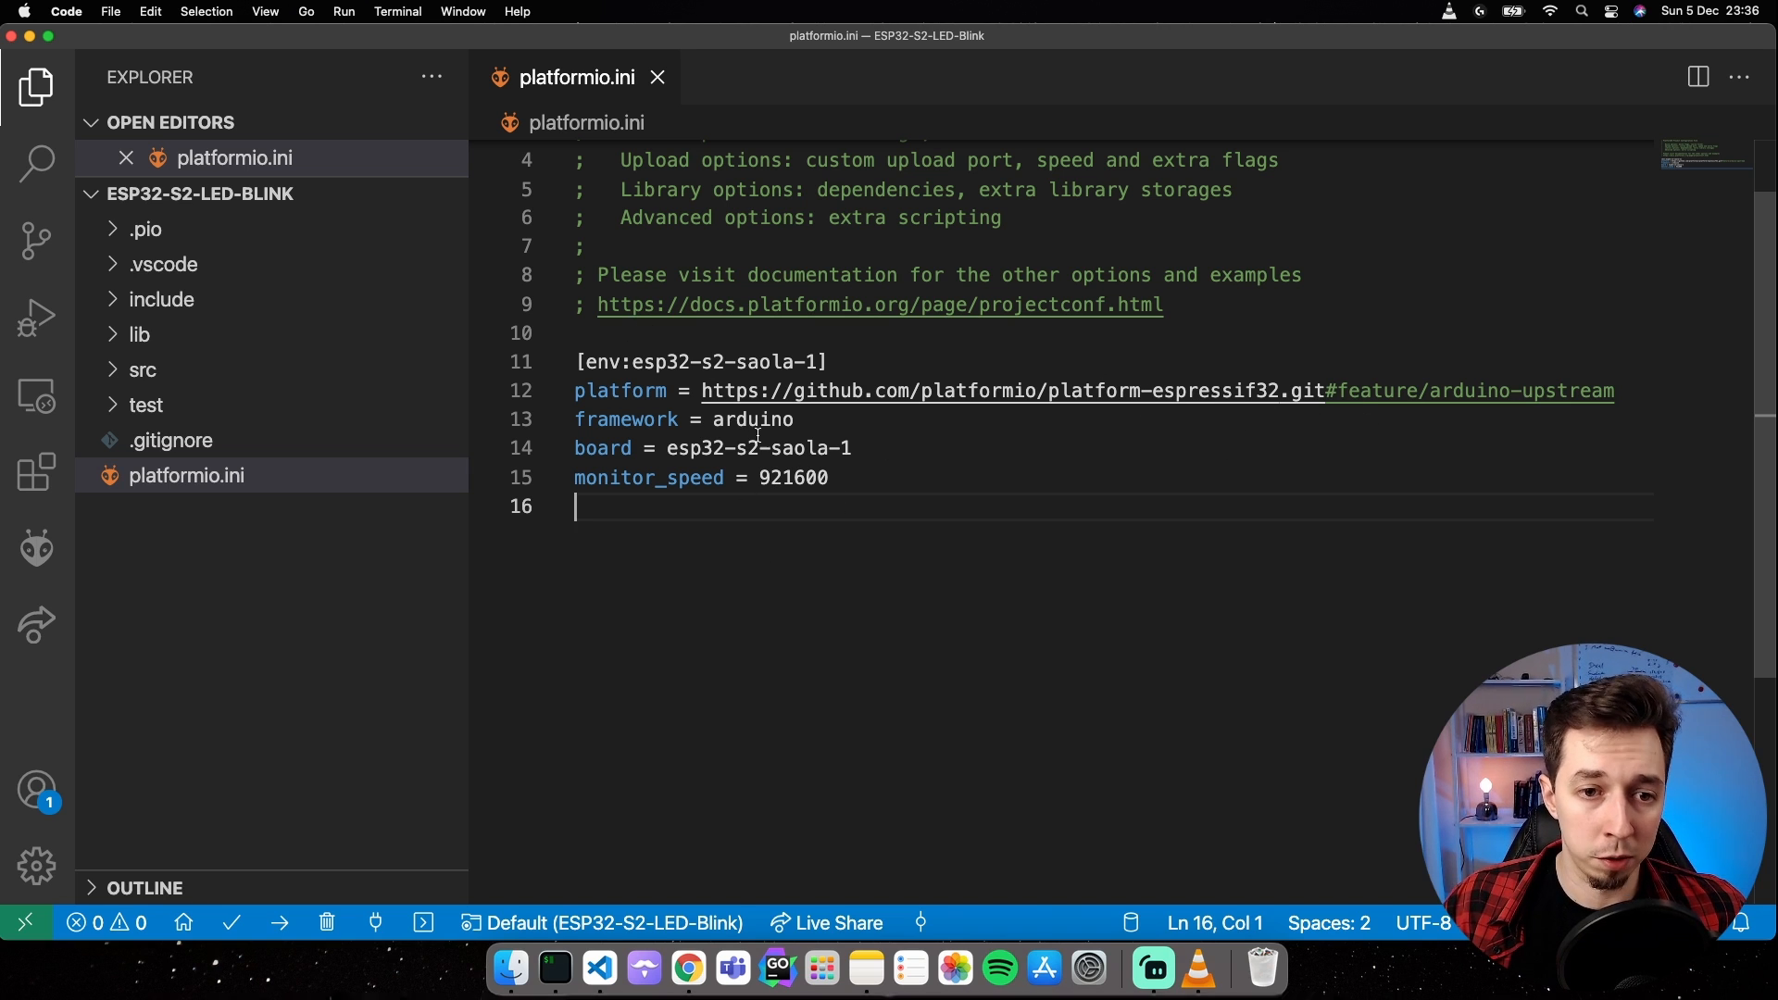
mouse_move(814, 706)
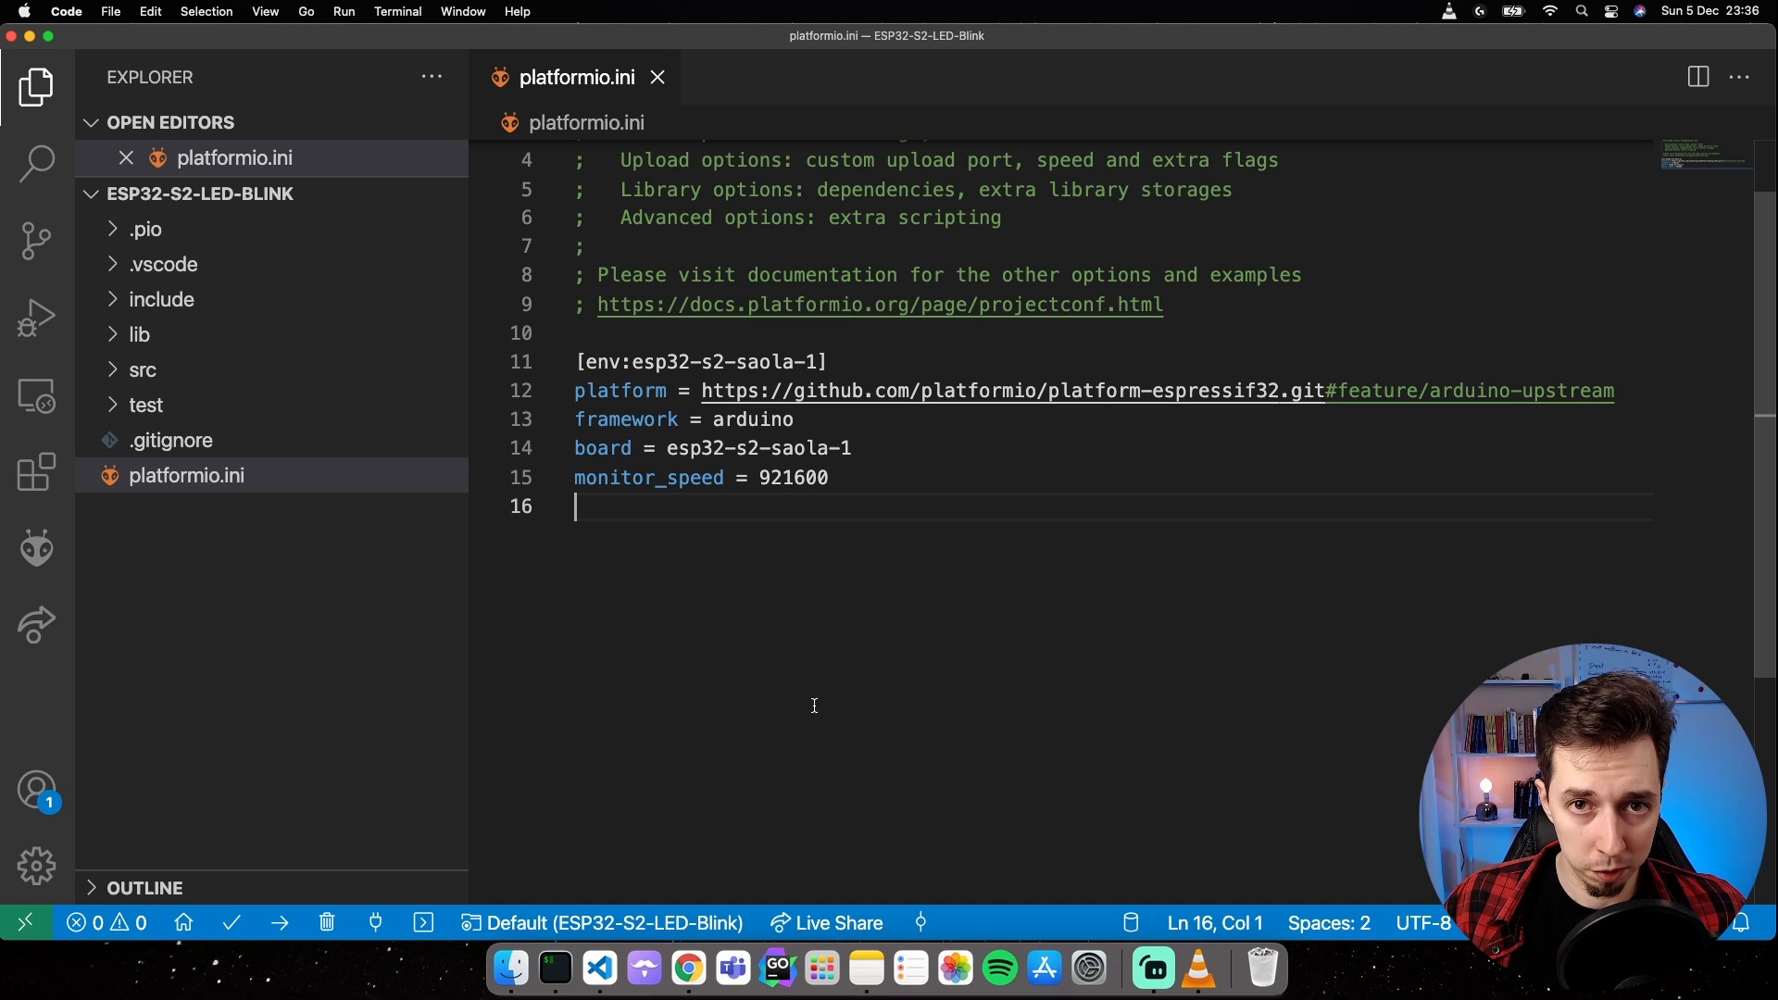
mouse_move(631, 542)
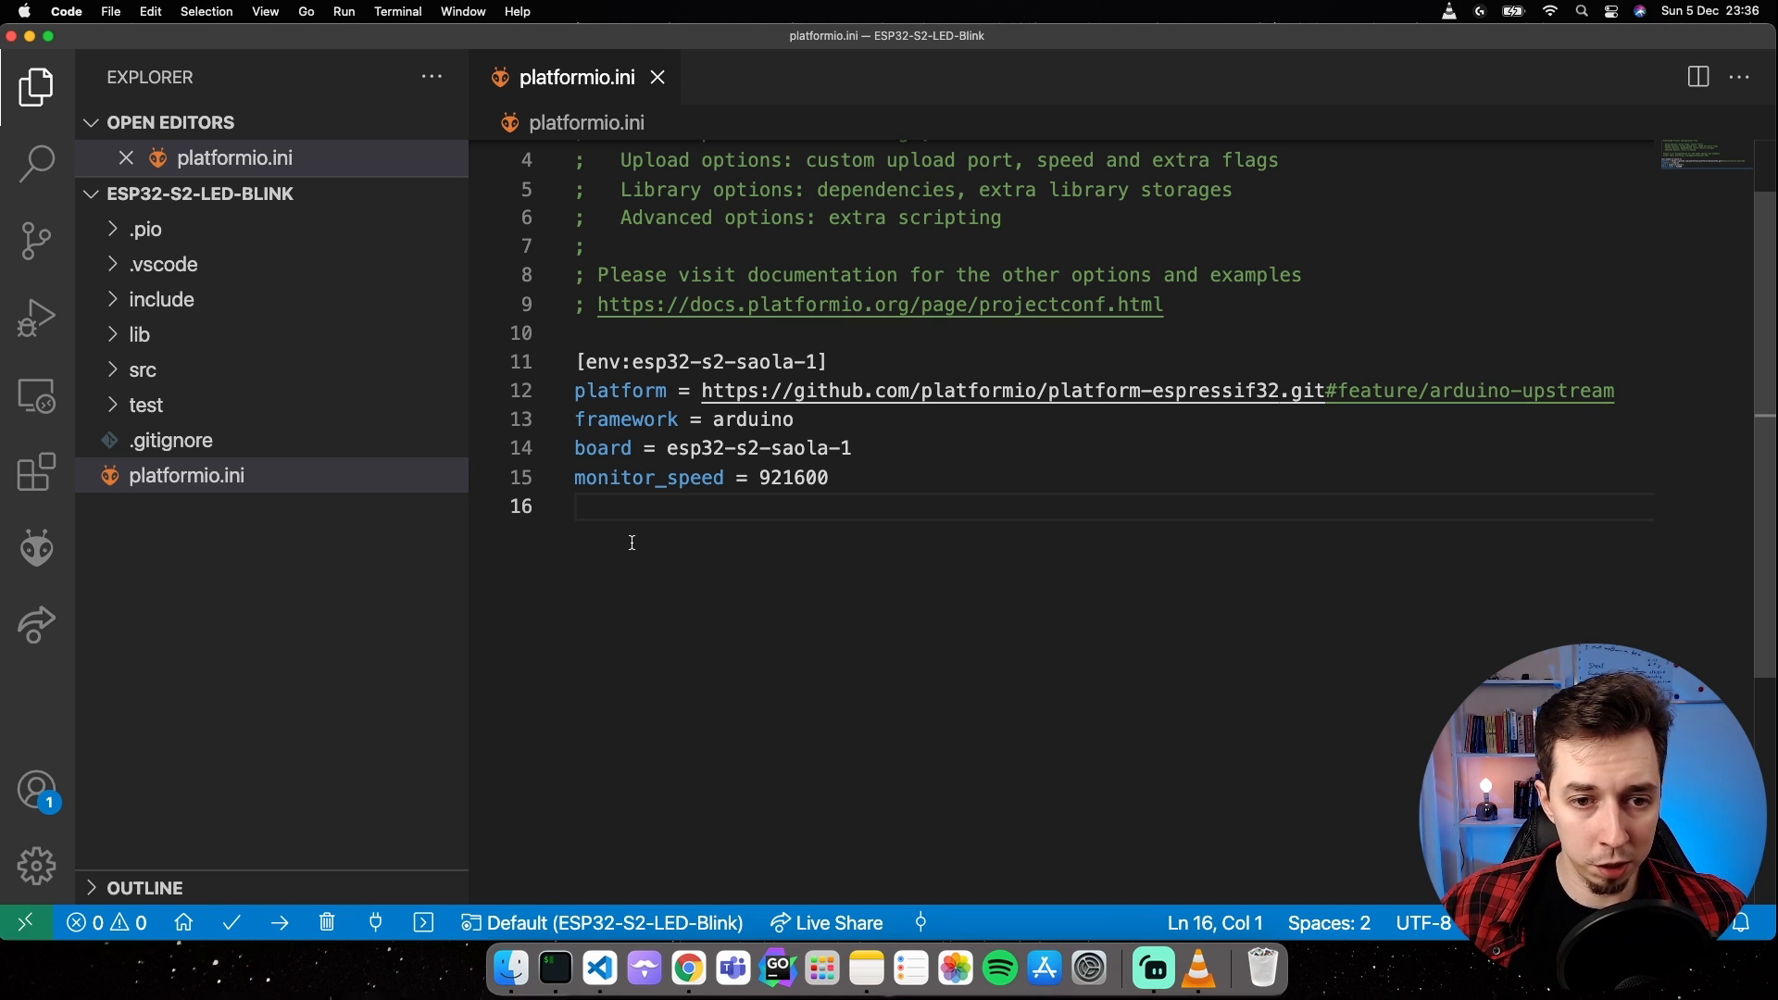
left_click_drag(574, 478, 828, 505)
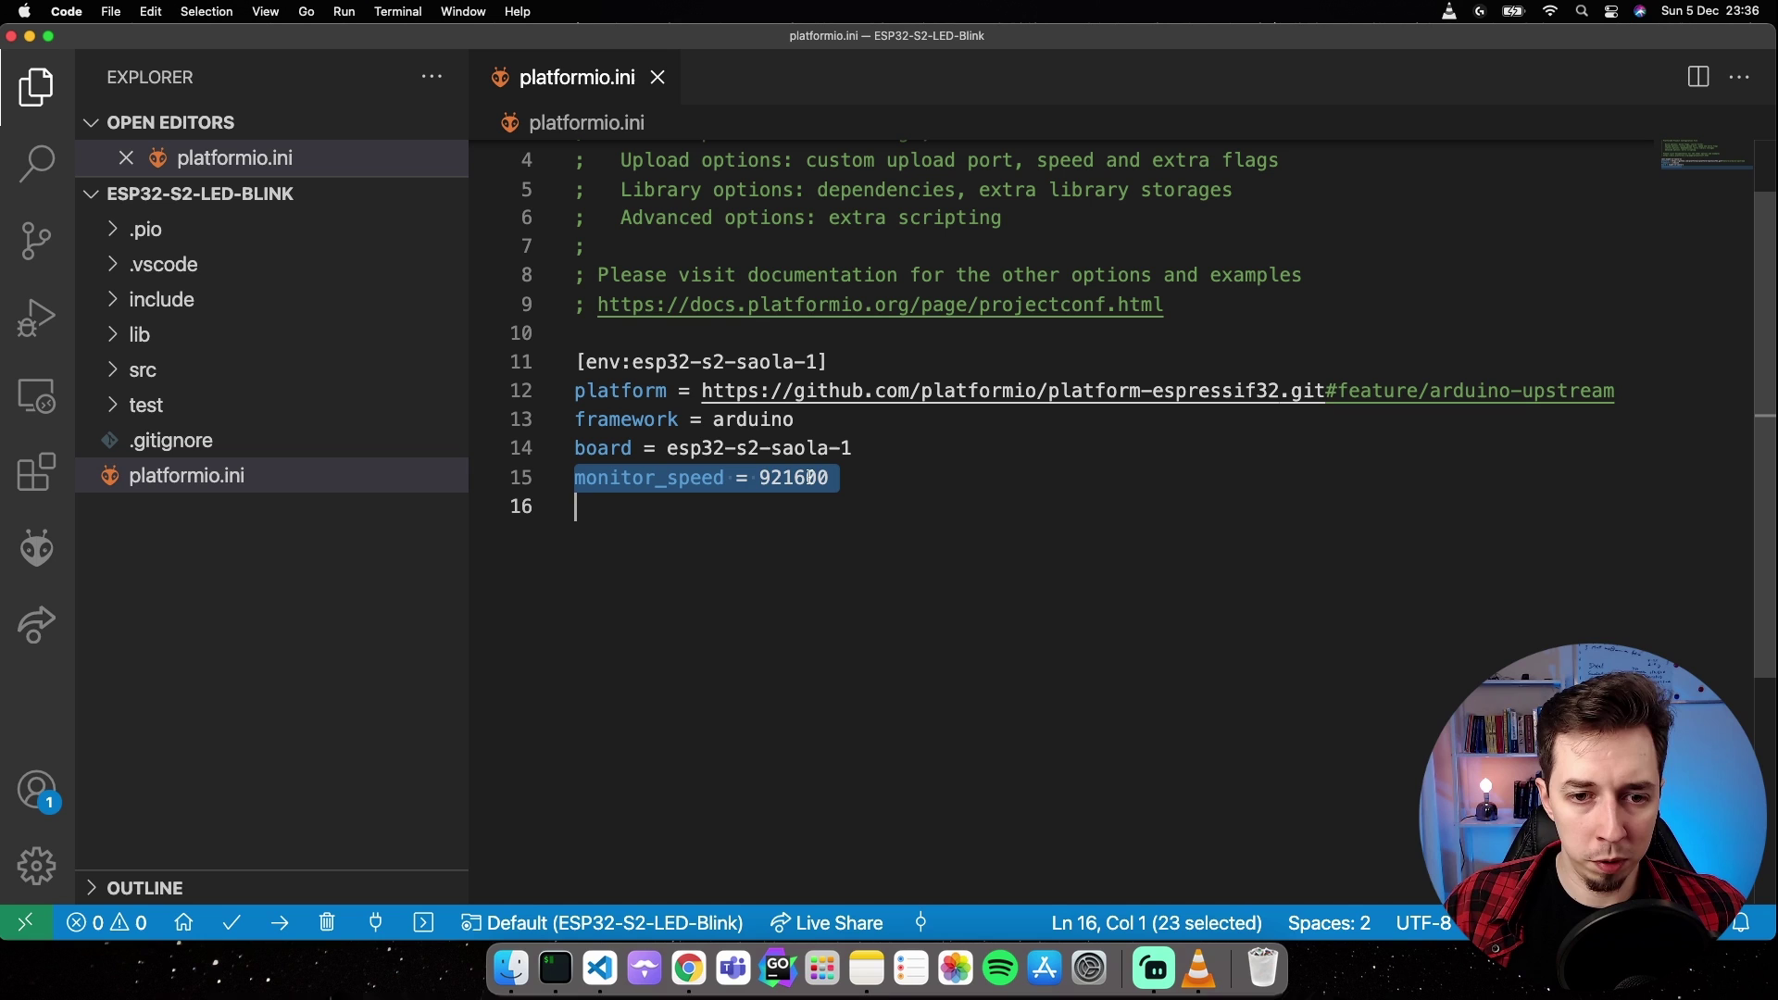
left_click(685, 571)
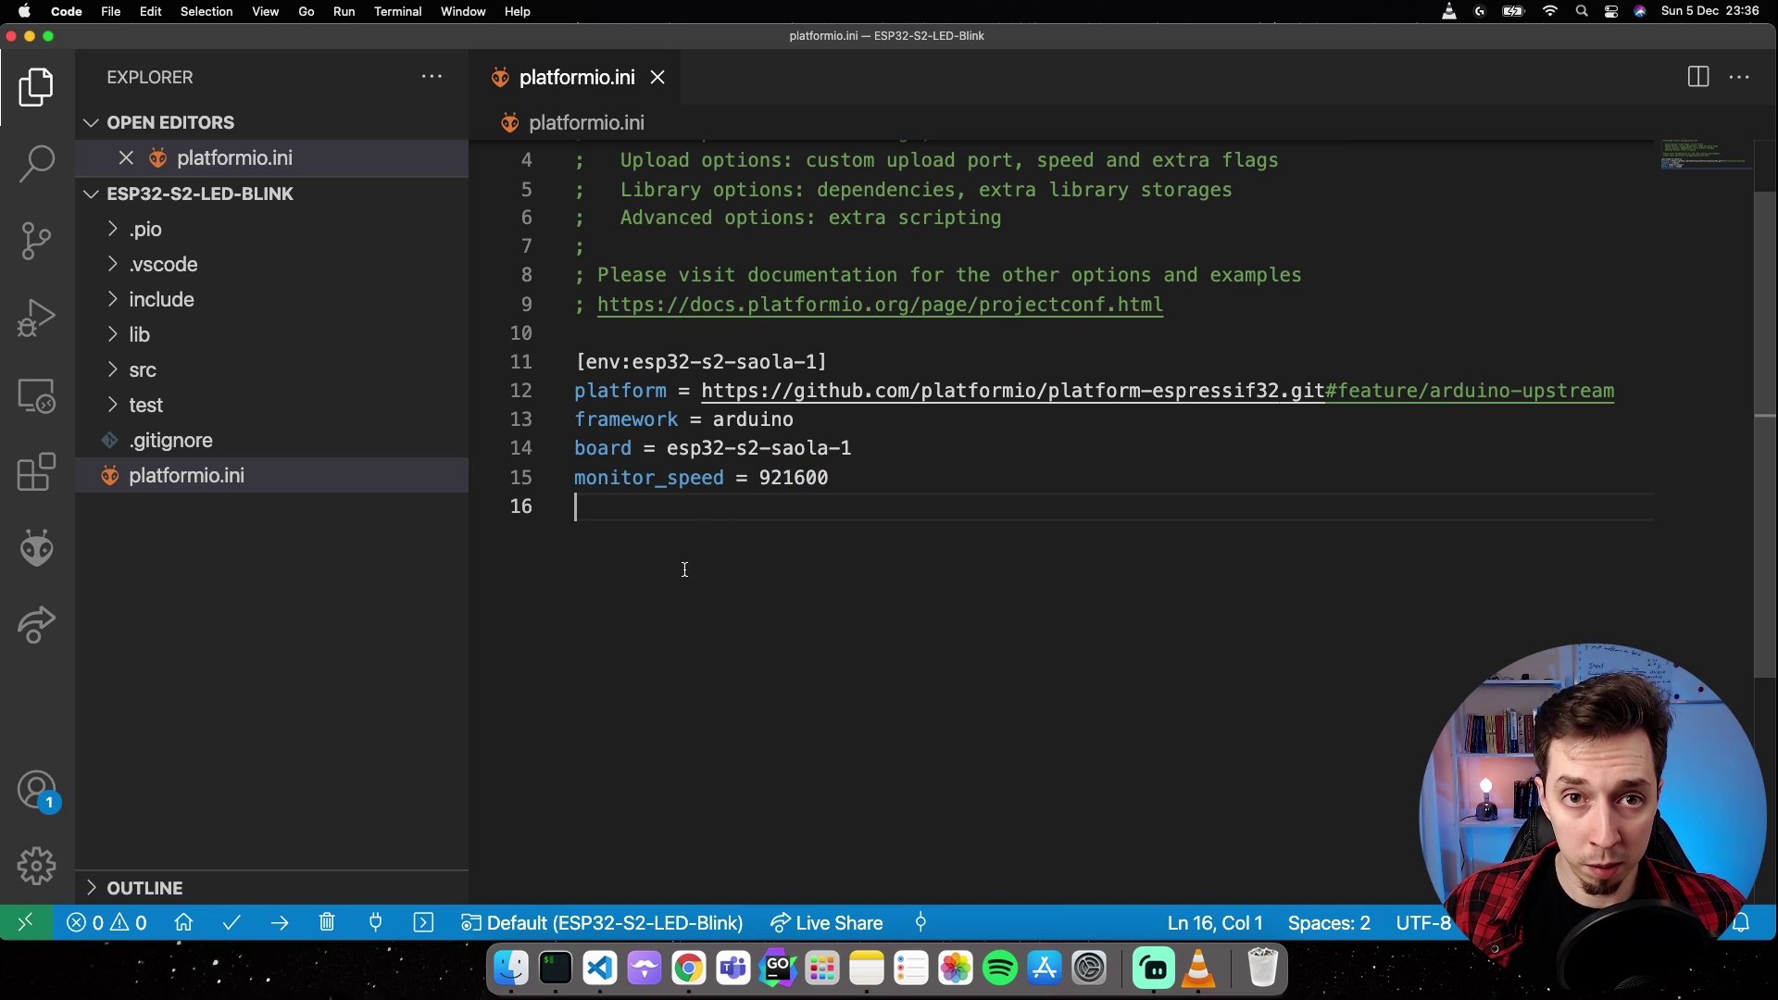
mouse_move(606, 591)
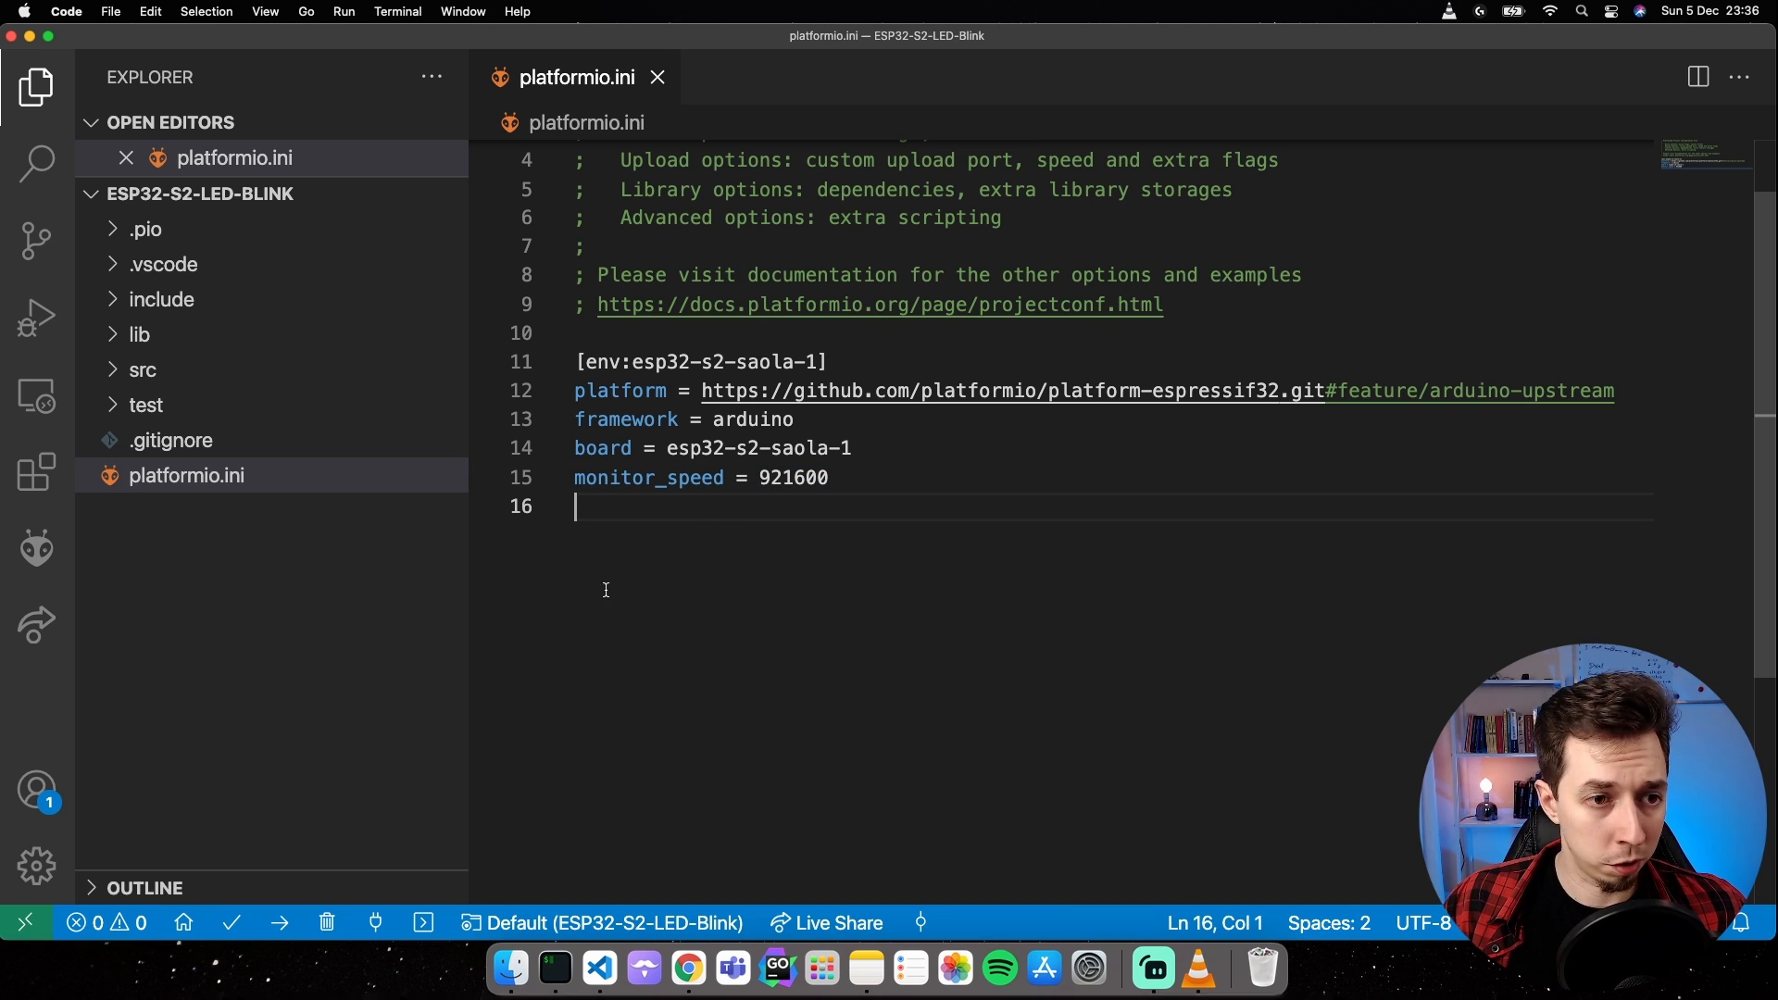
mouse_move(196, 371)
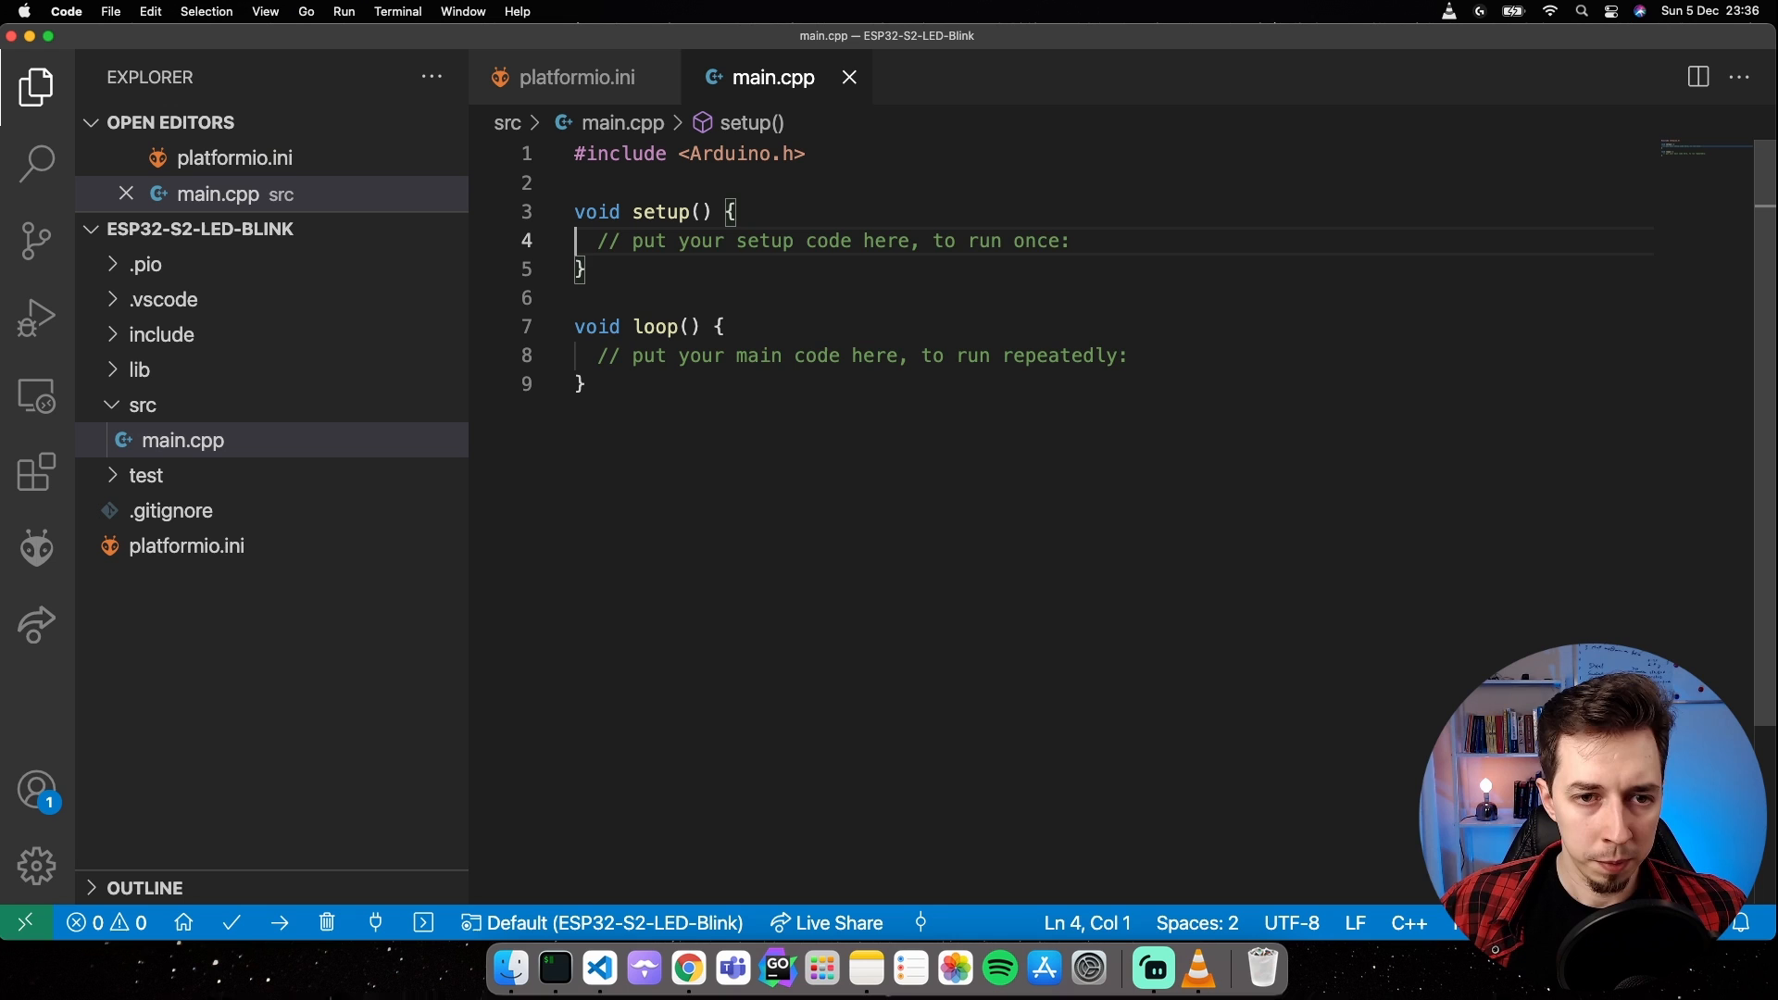
Write setup() with Serial.begin(921600) and a "Hello from setup" println.
type("S")
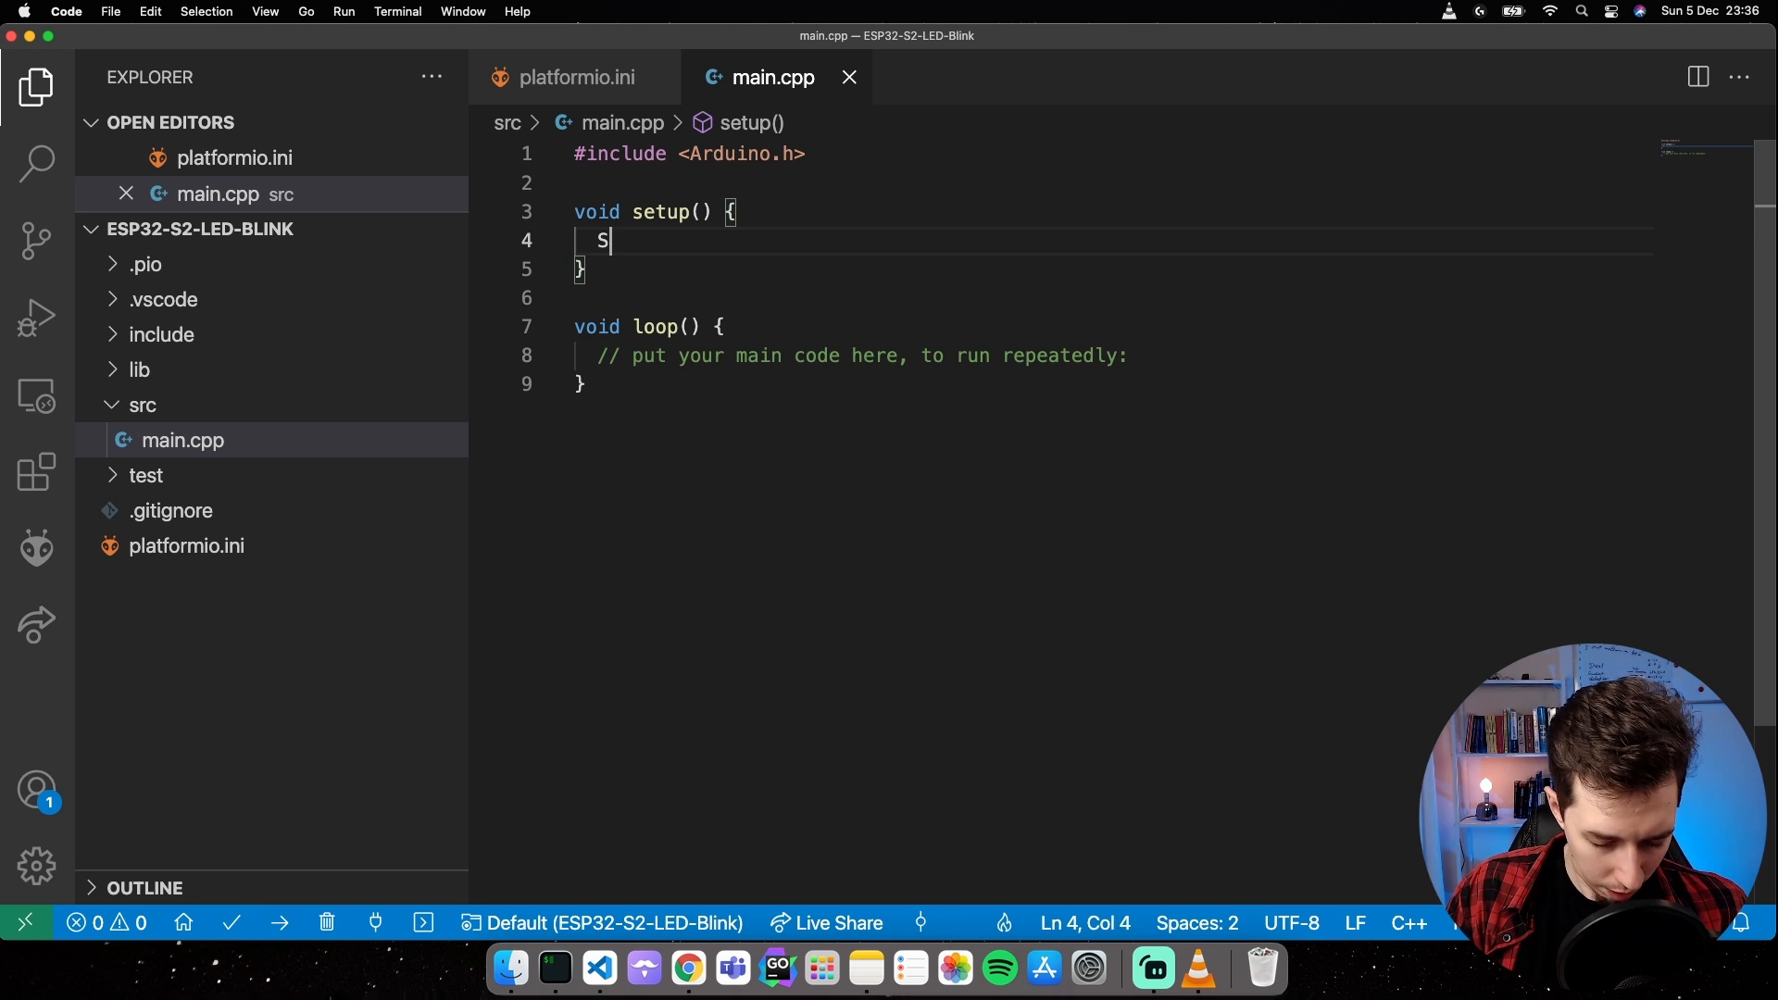
type("erial.be")
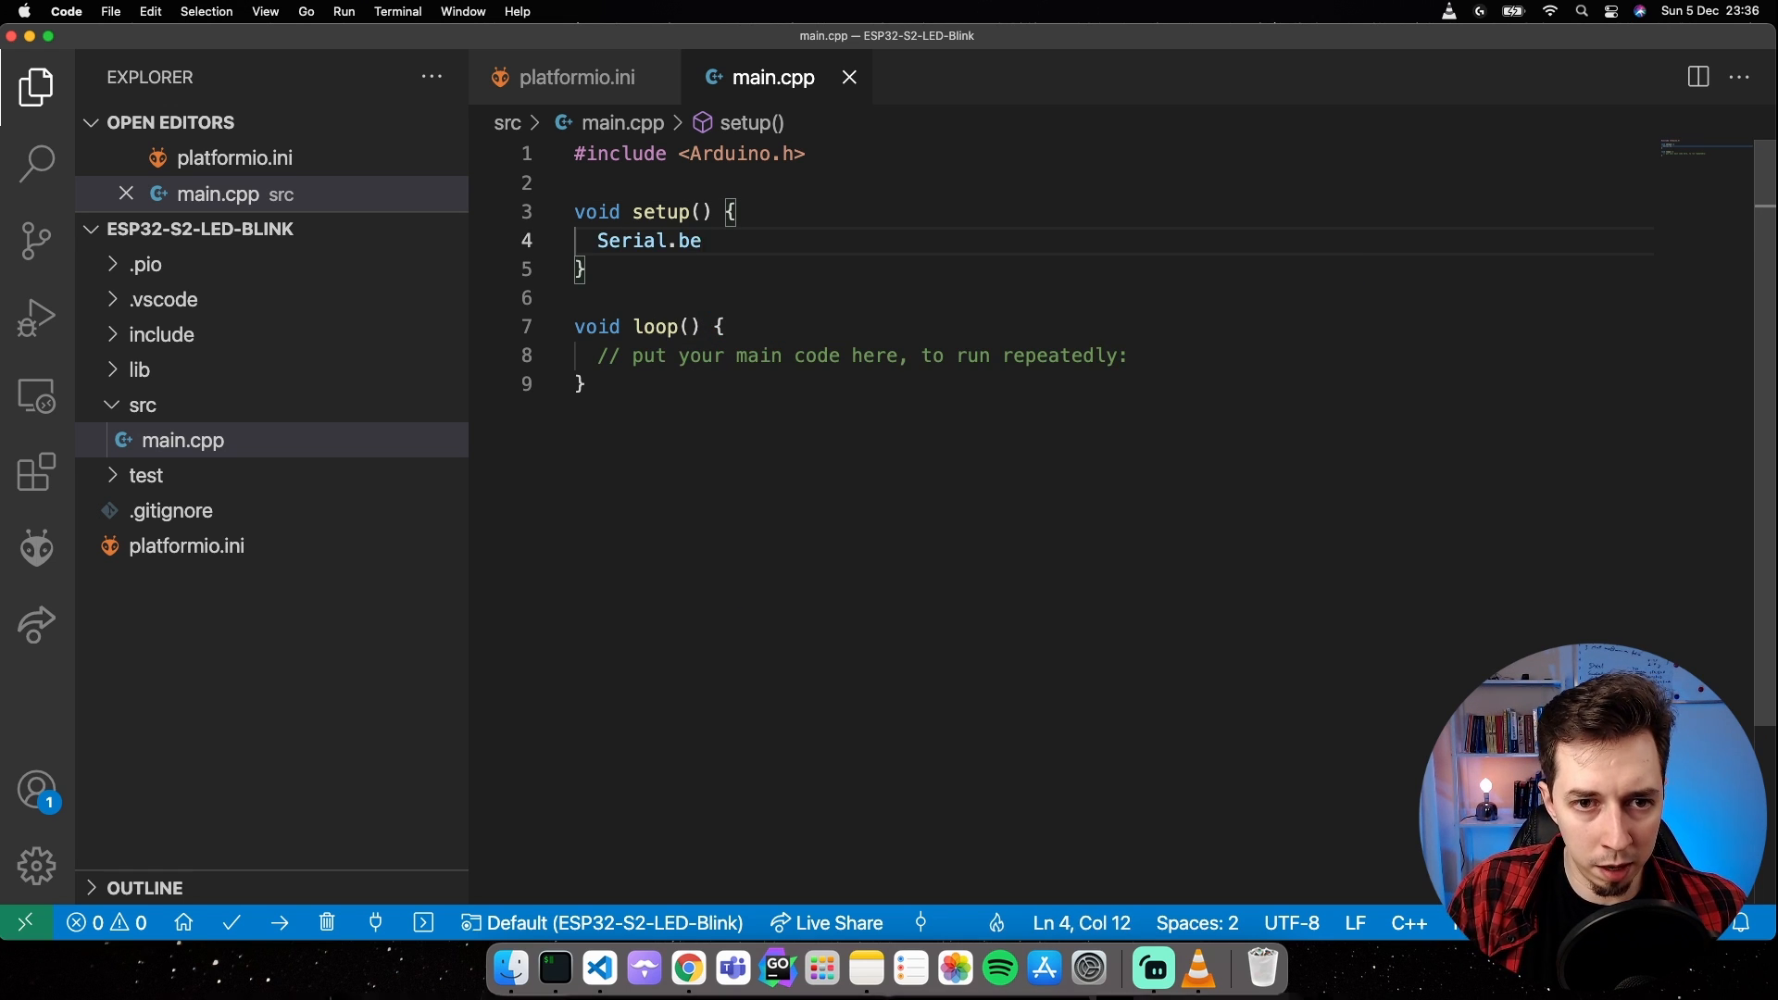
type("gin()")
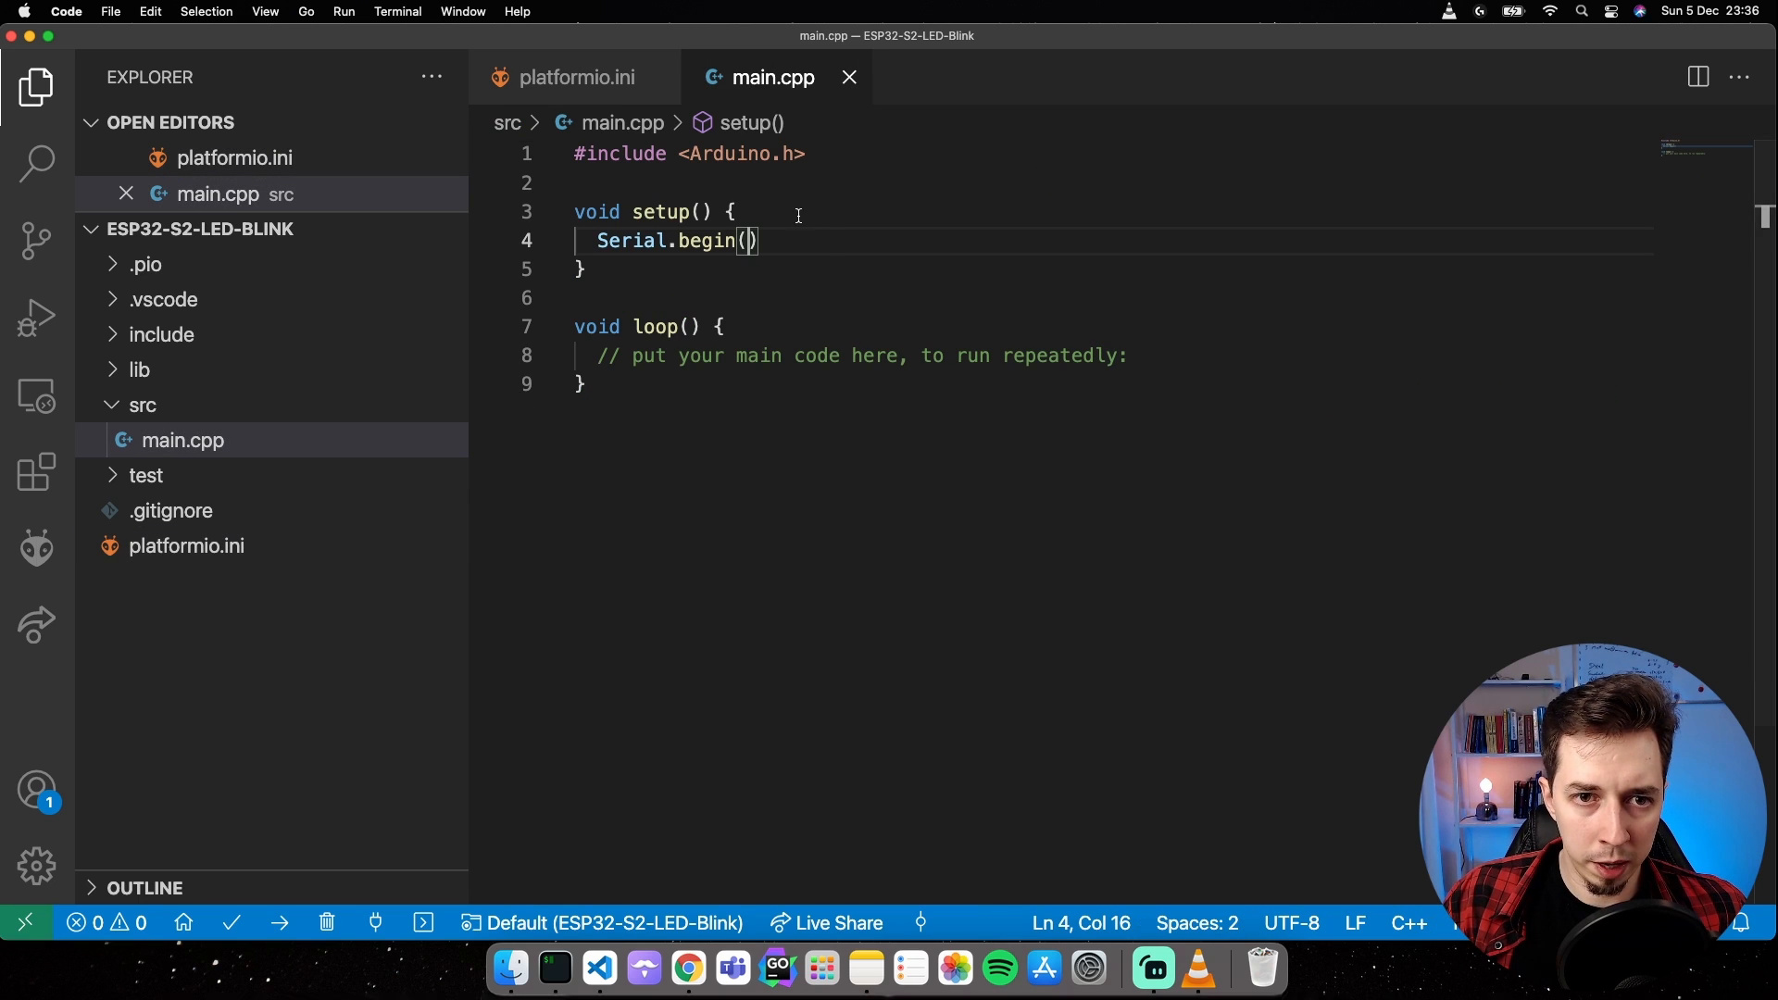
type("921600")
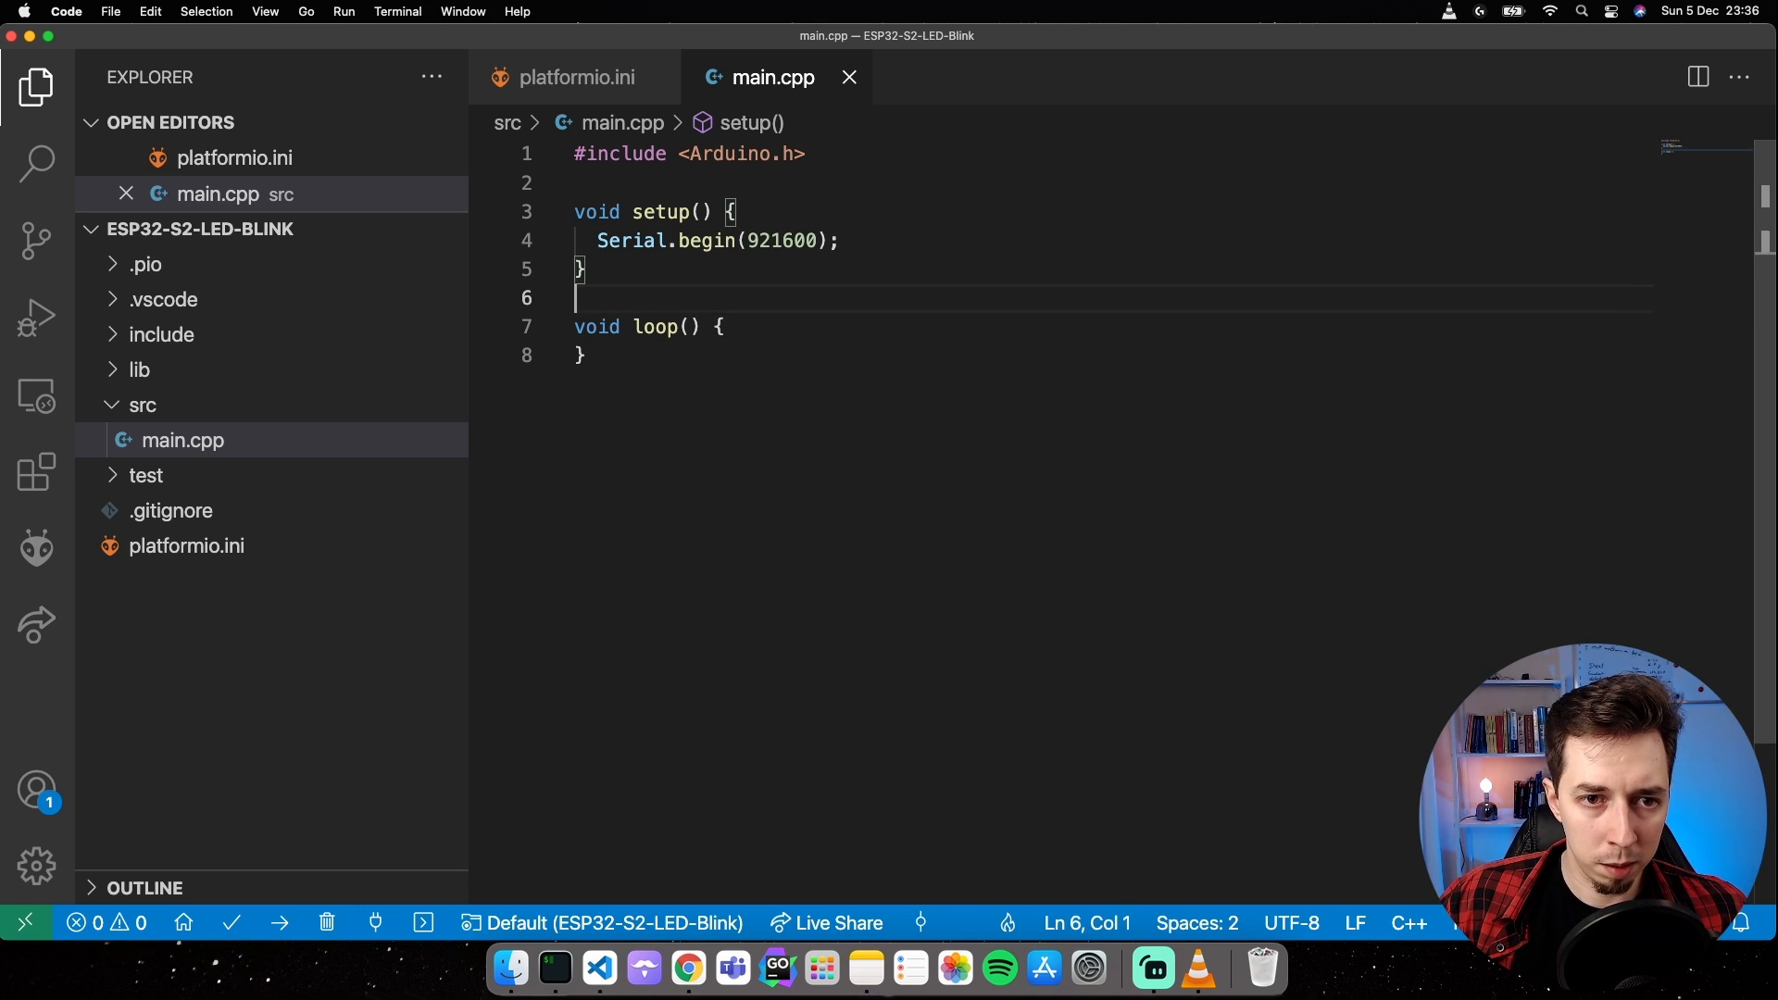
type("Serial.")
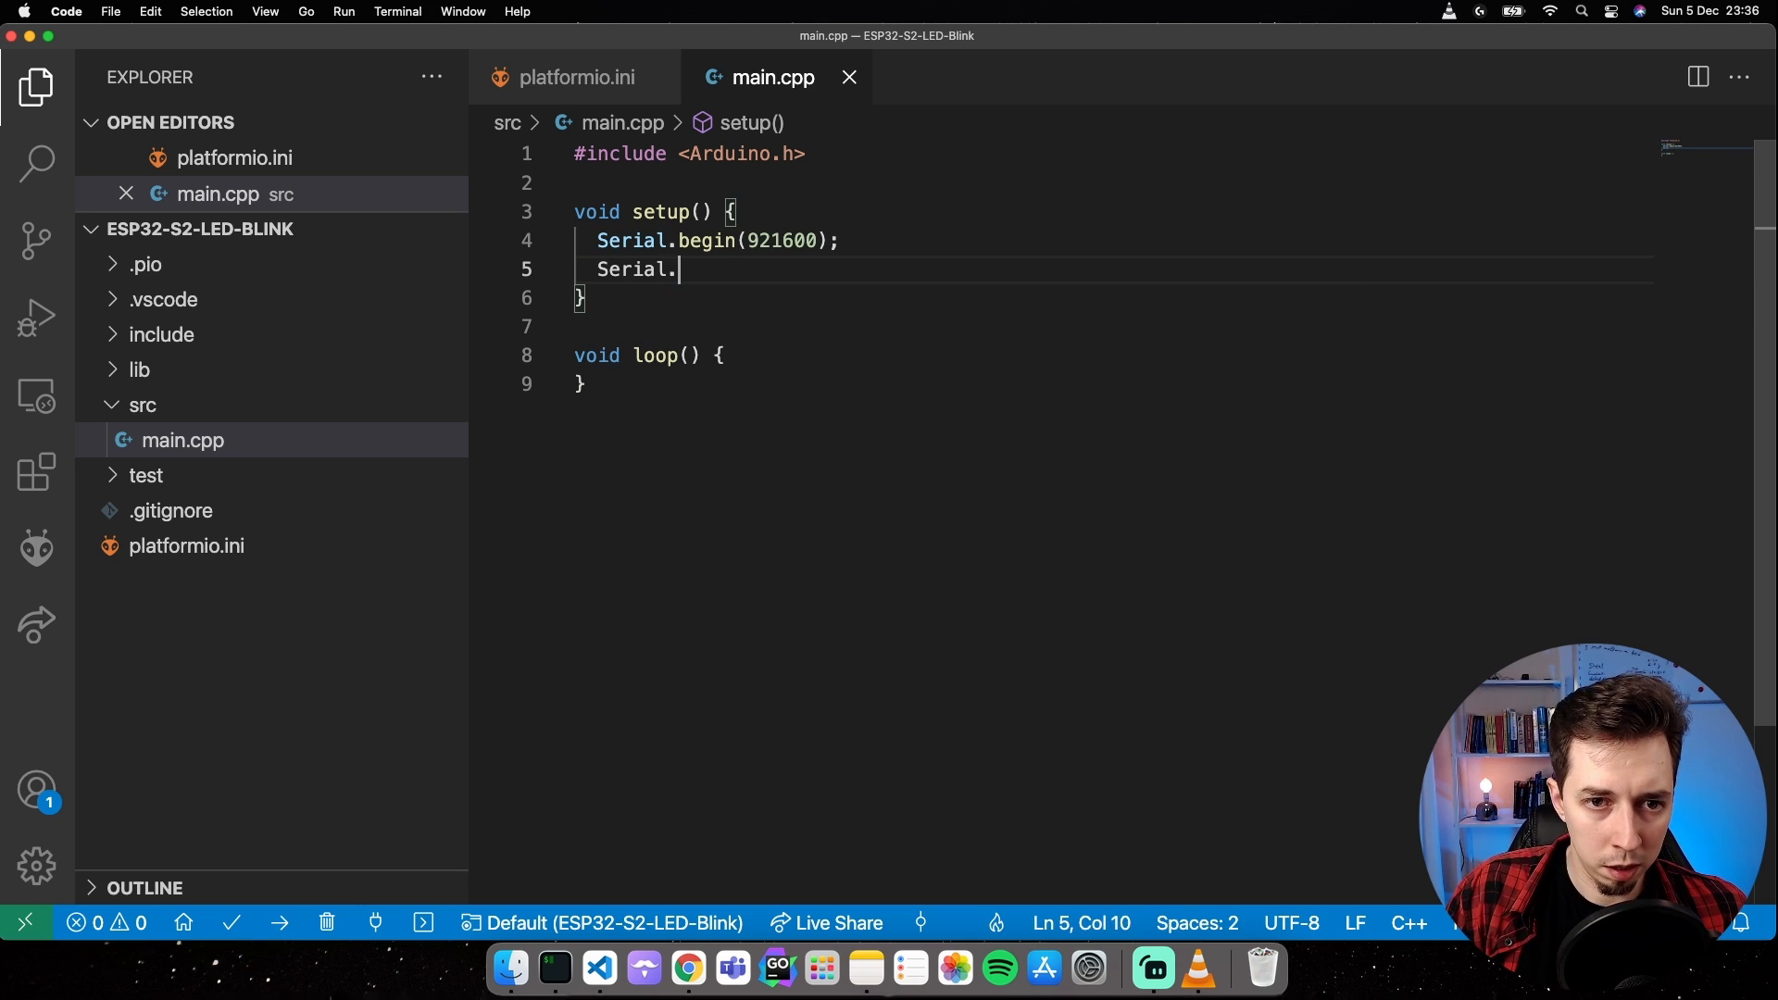
type("println()")
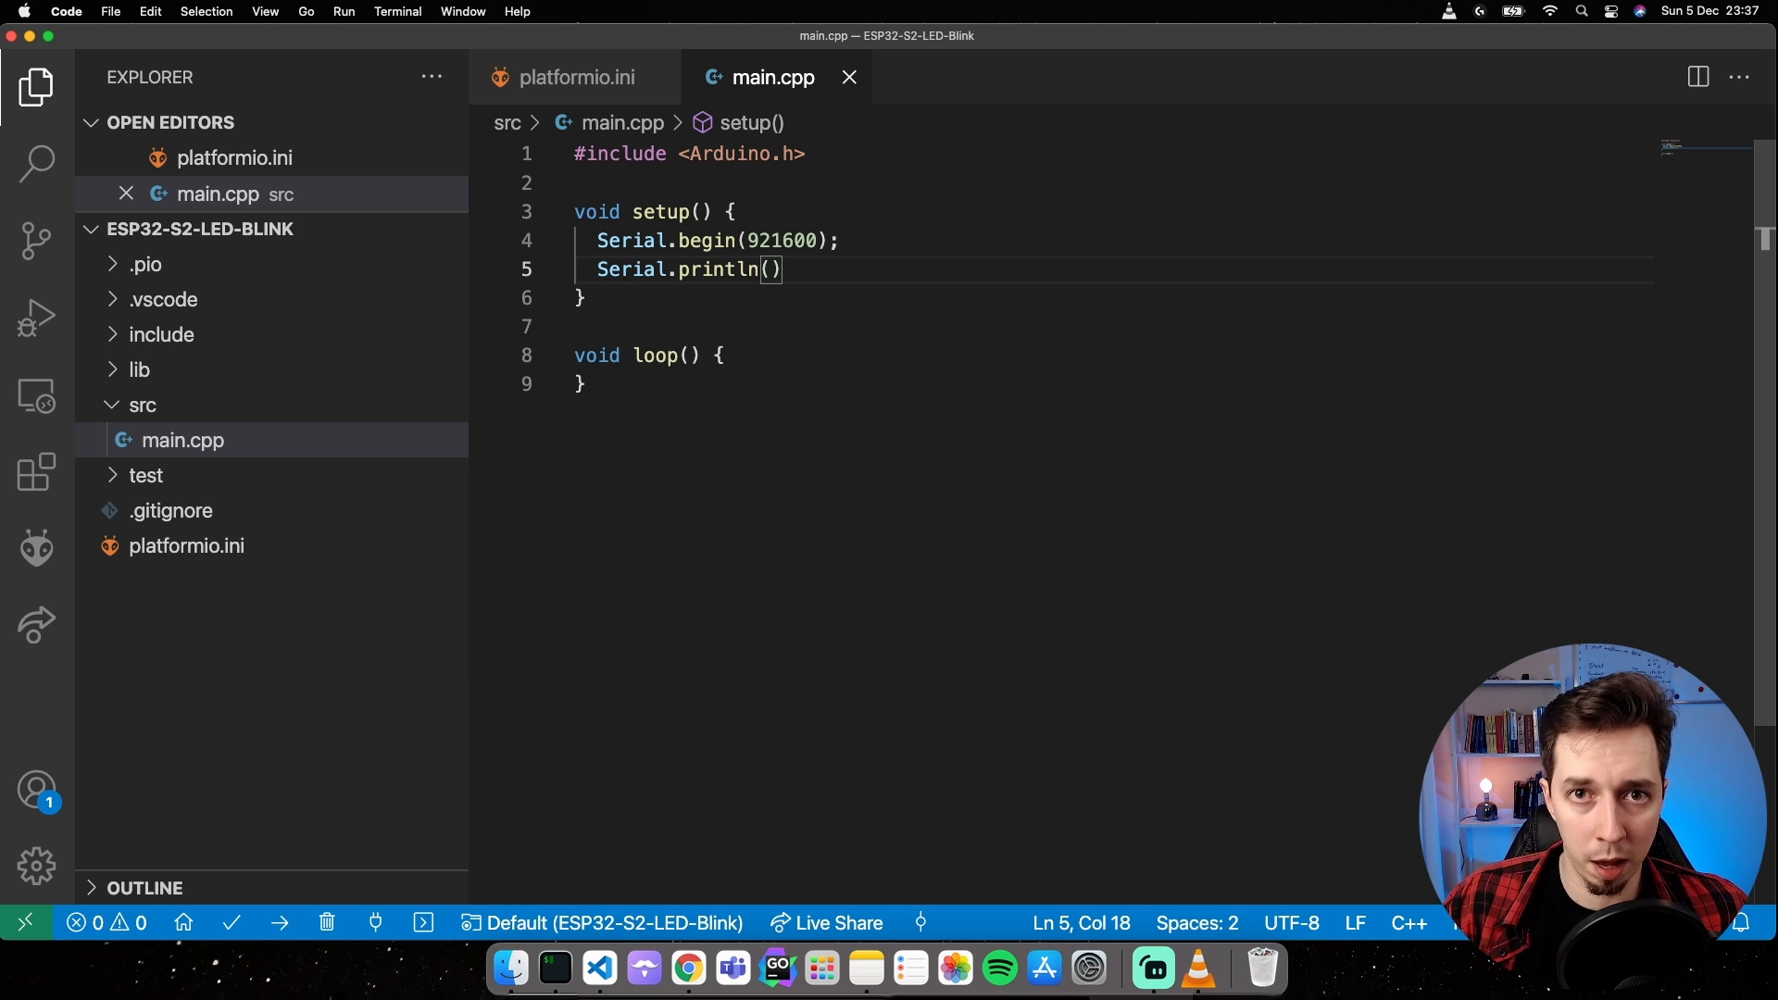
type("\"Hello f")
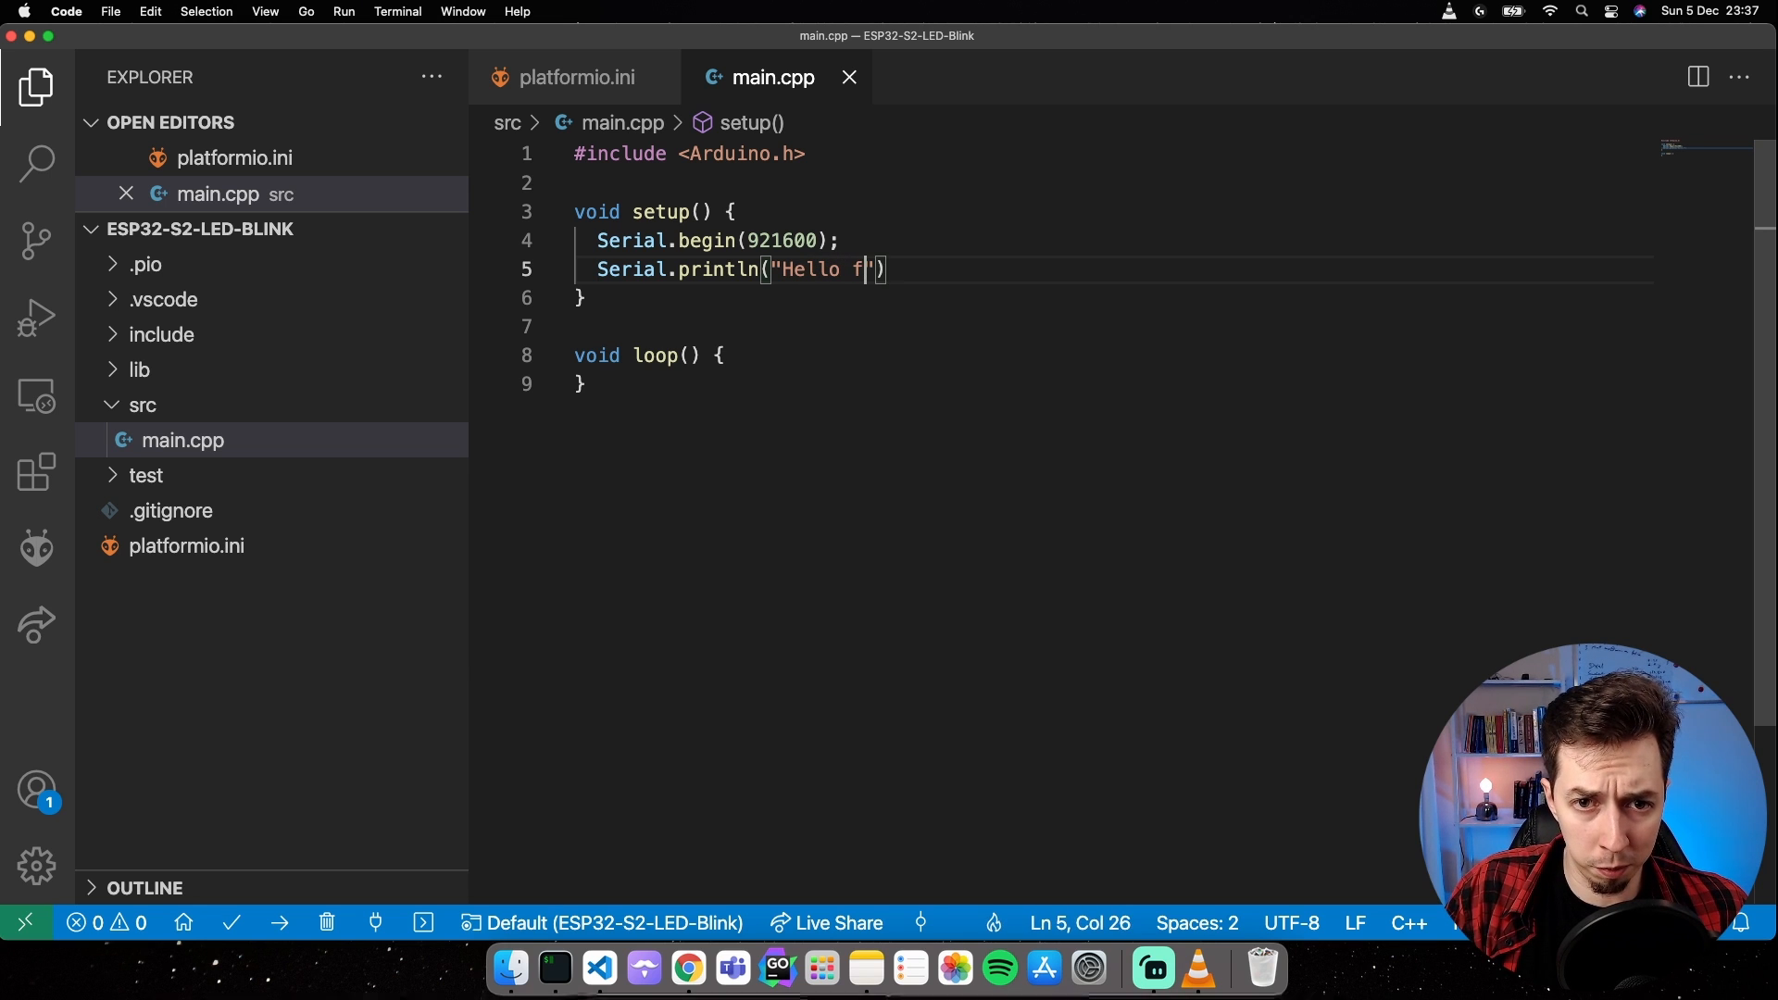
type("rom setup")
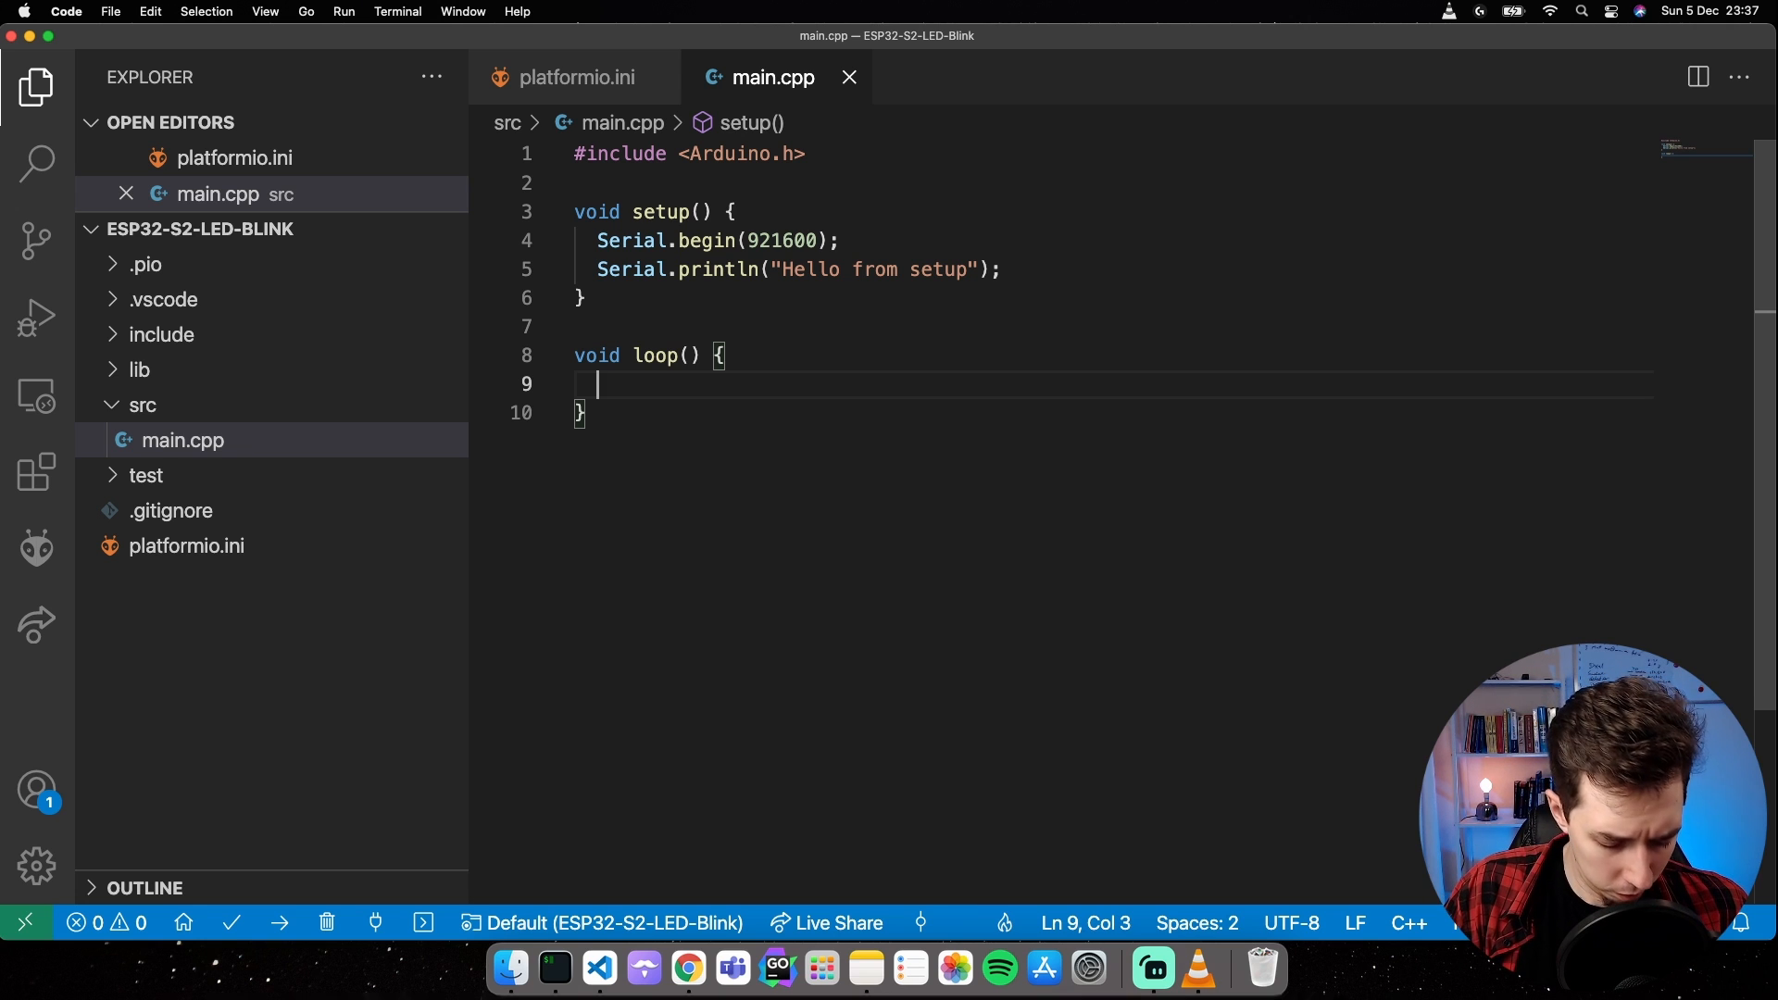
Write loop() printing "hello from loop" followed by delay(1000).
type("Serial.")
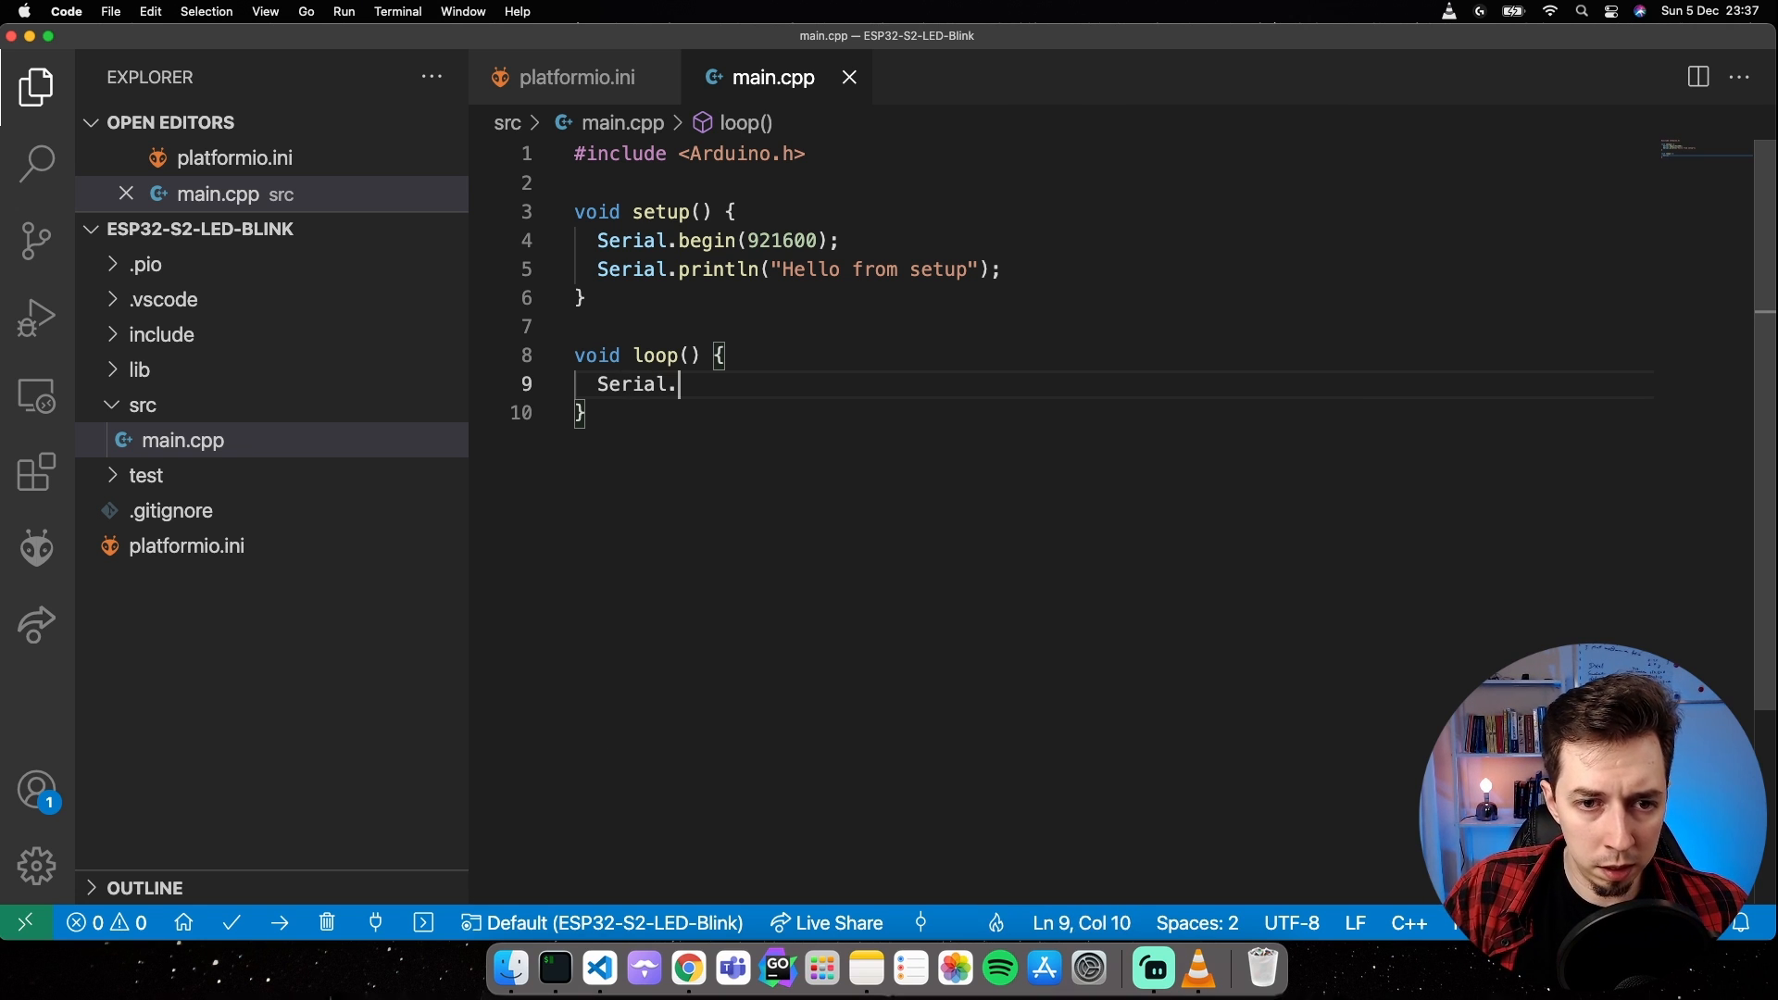
type("println(\"h\"")
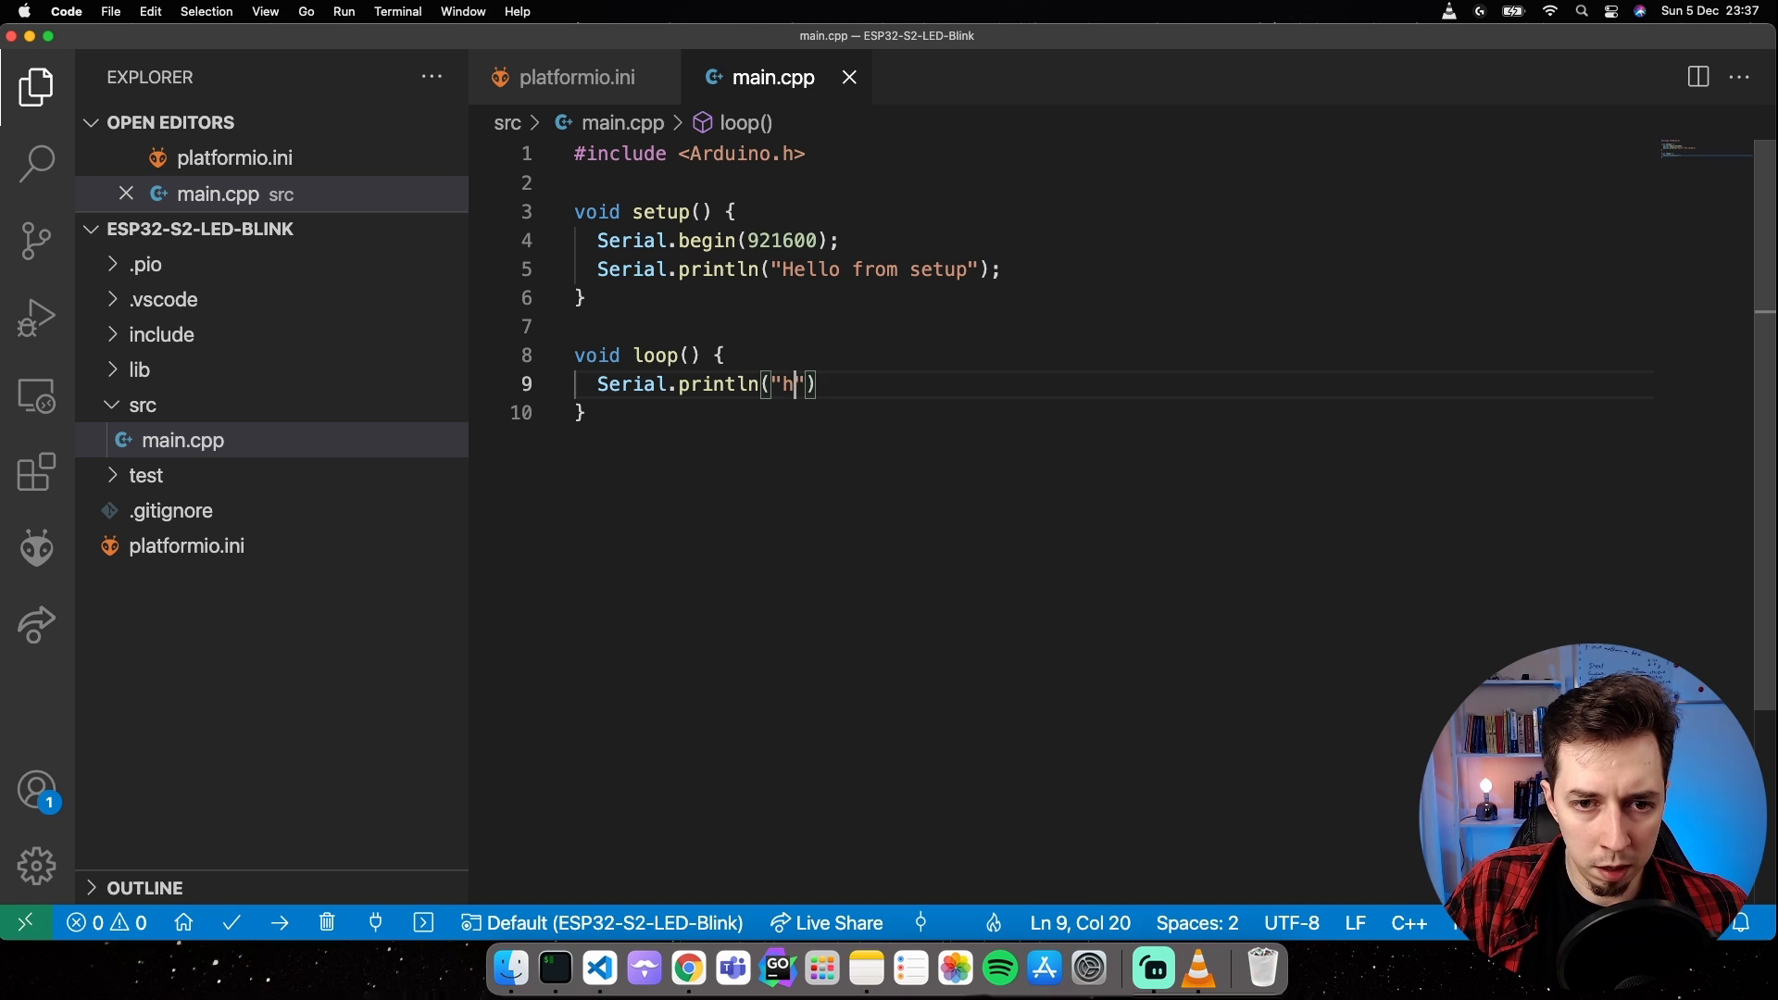
type("ello")
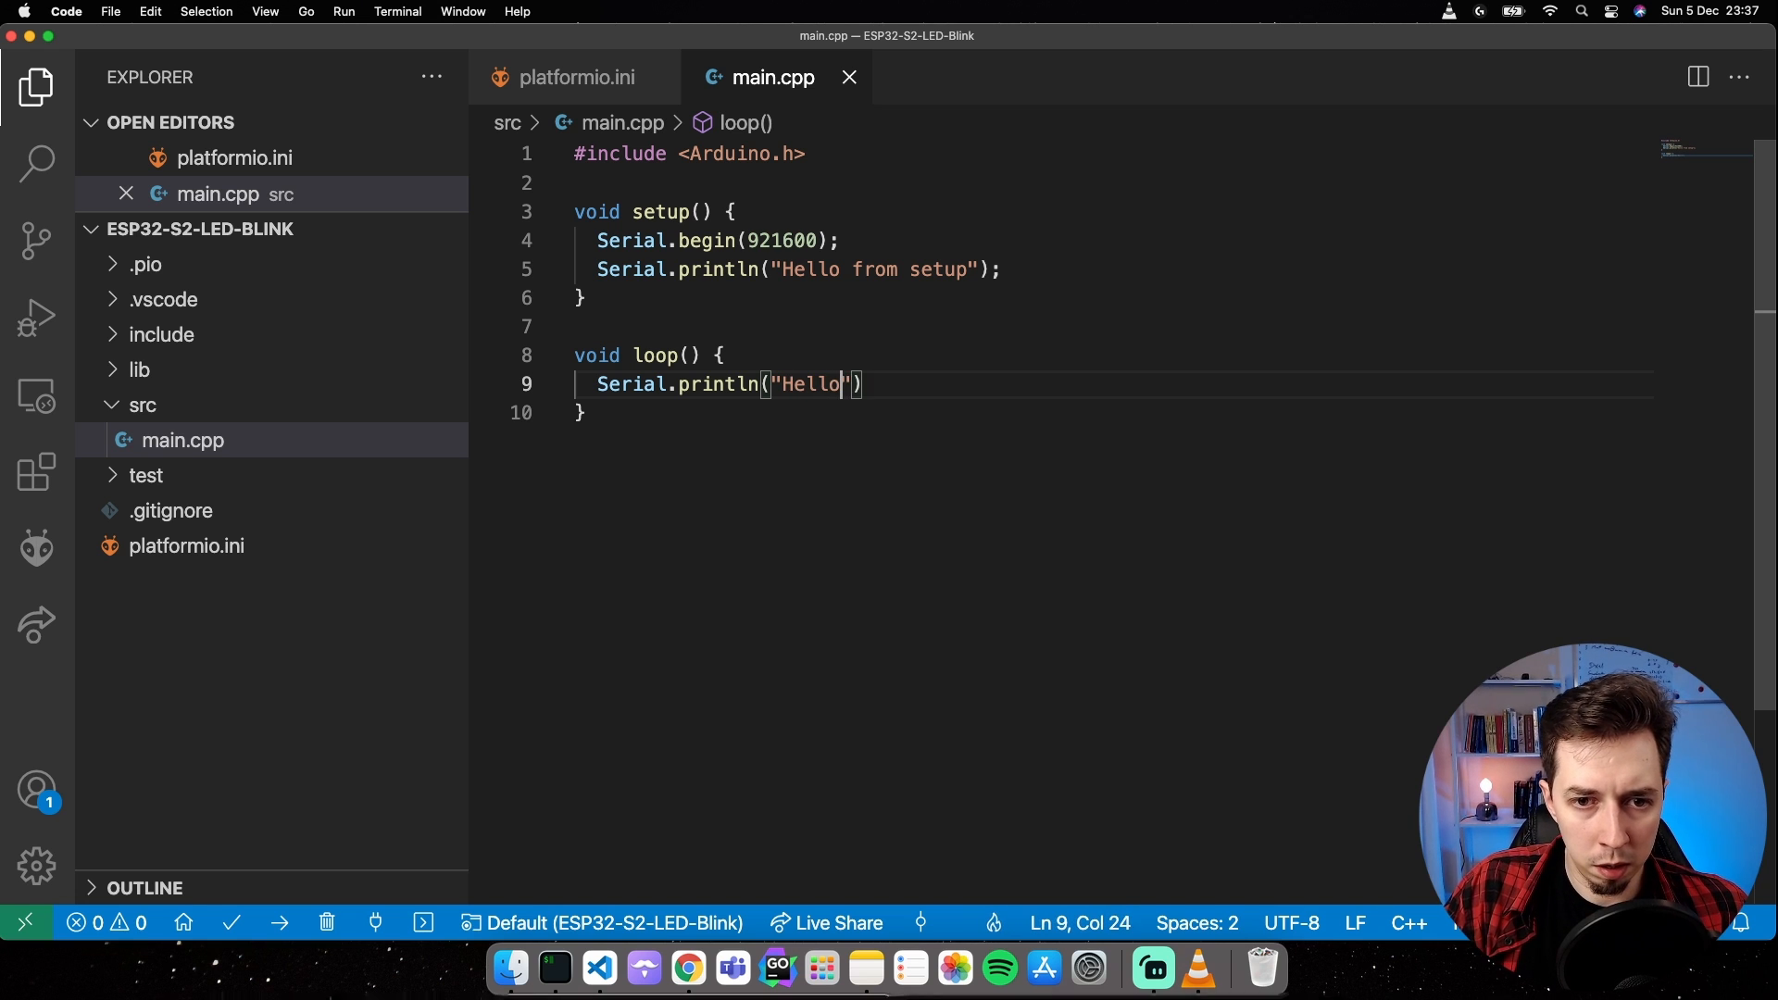
type("from loop")
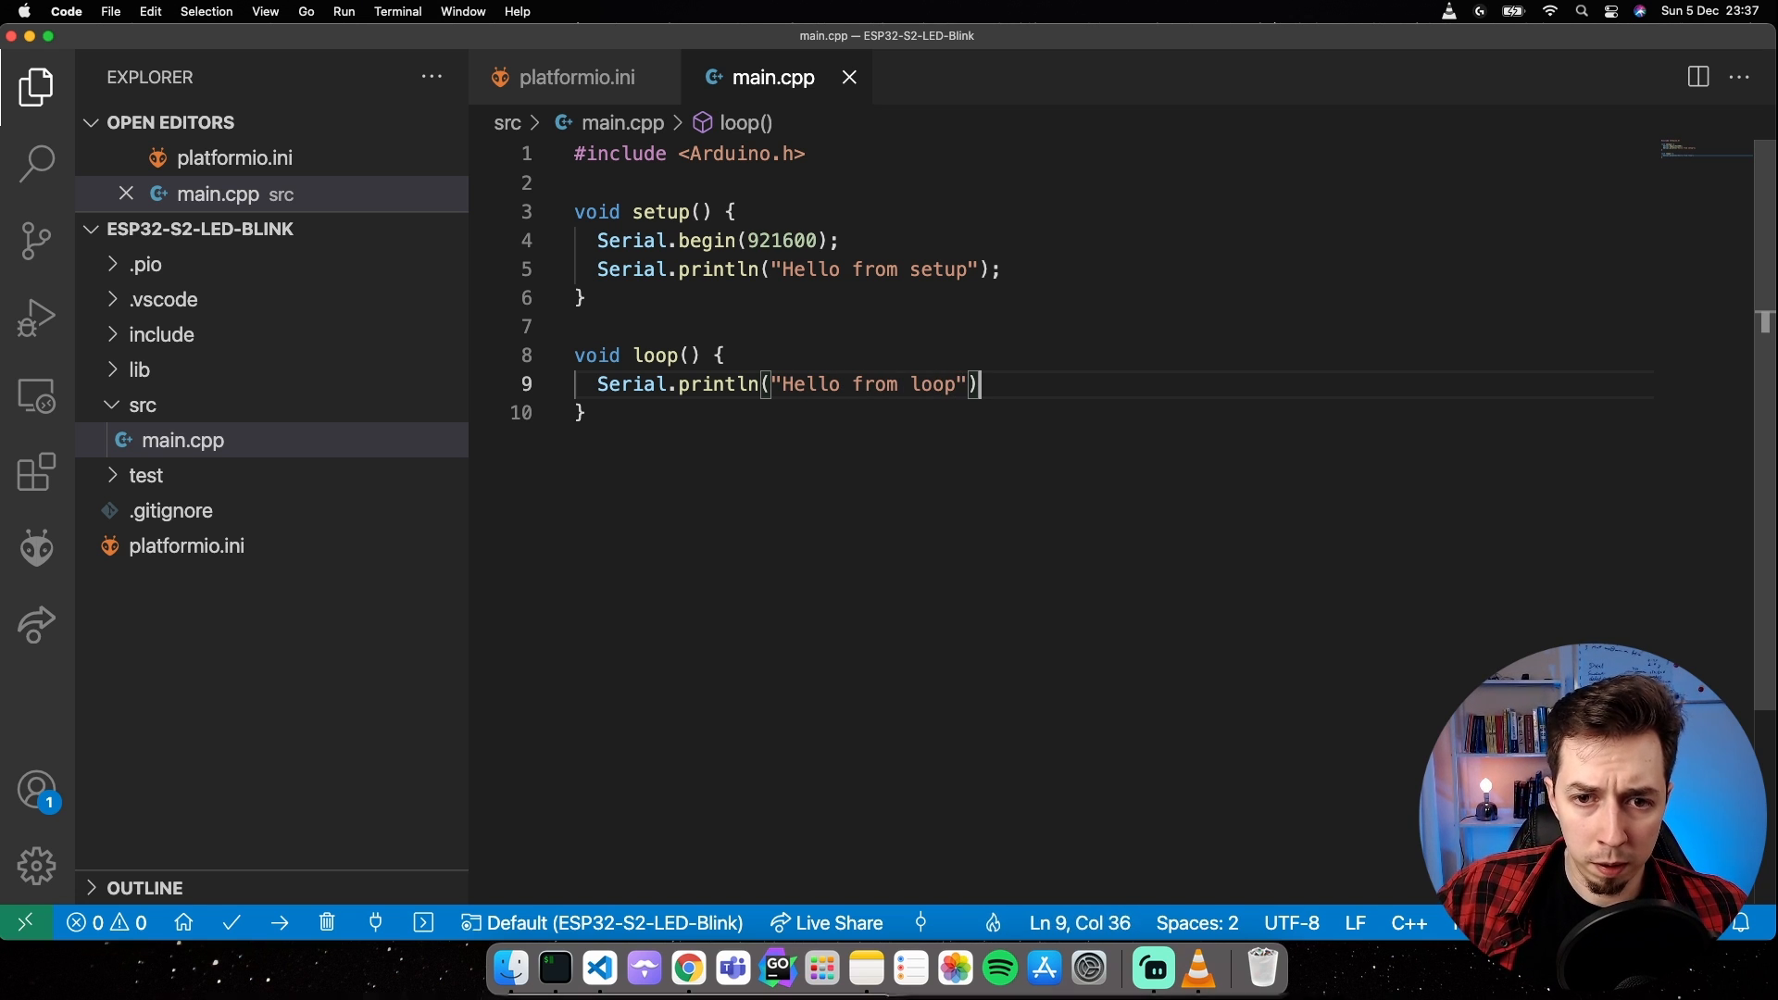
type("delay")
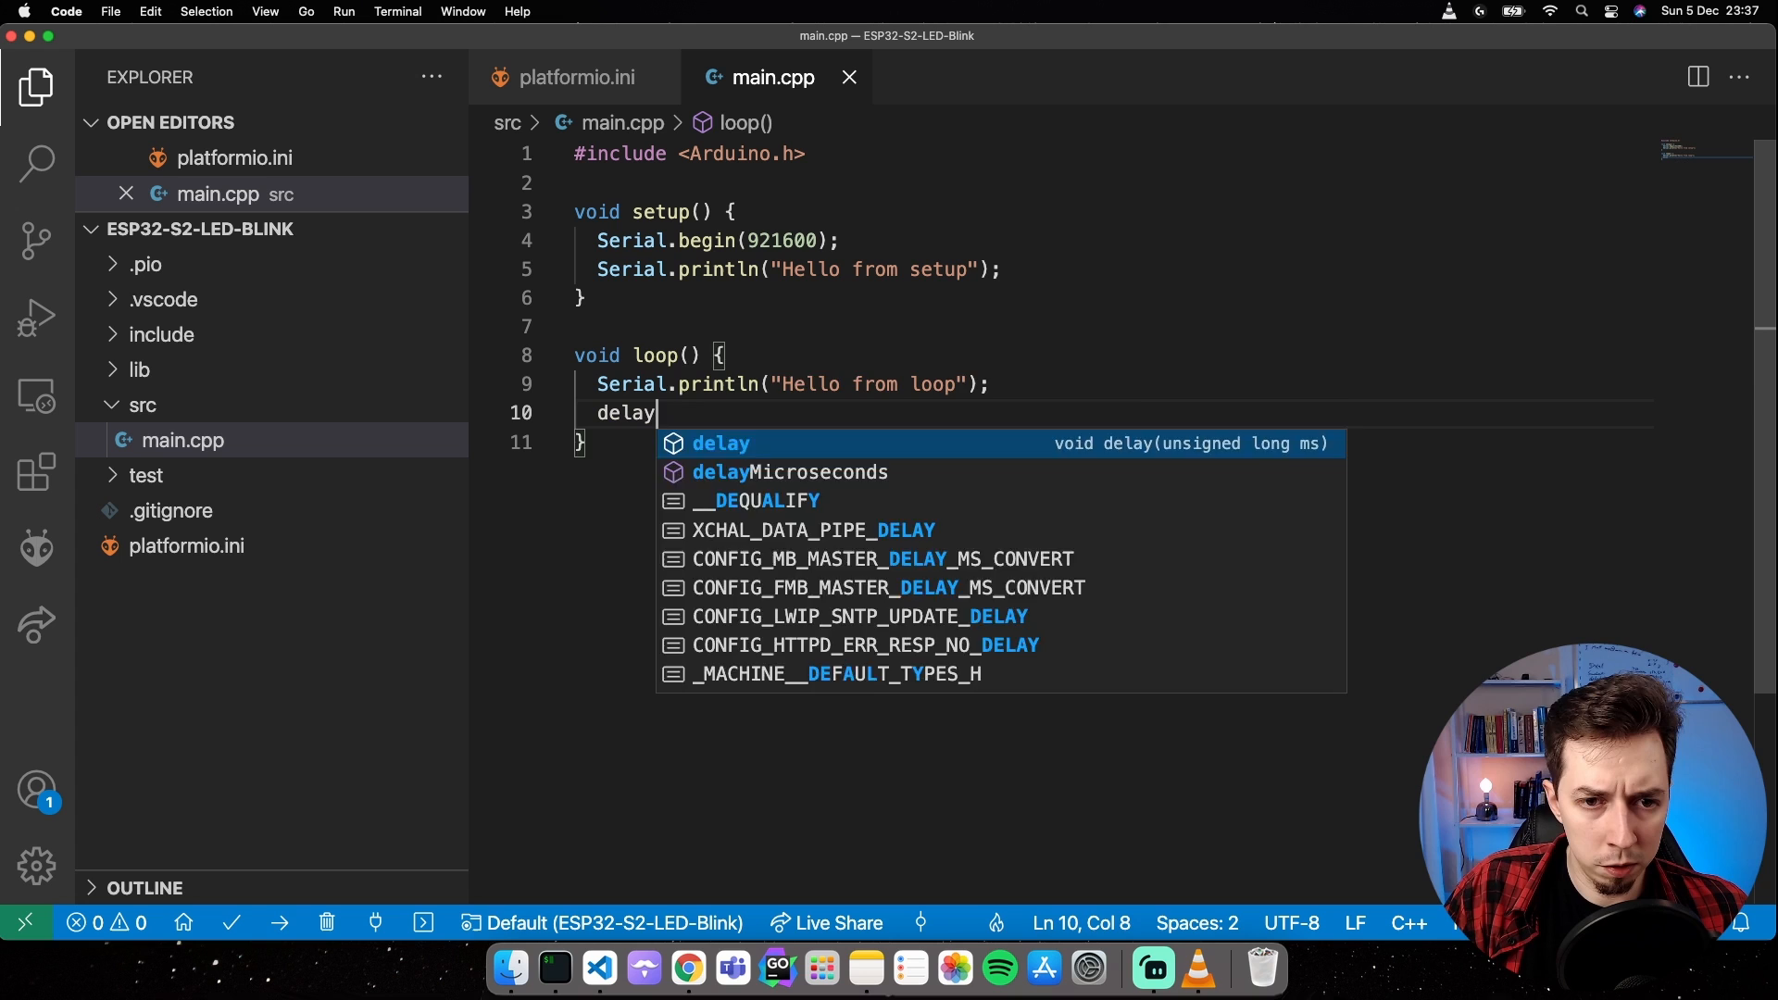
type("(1000);")
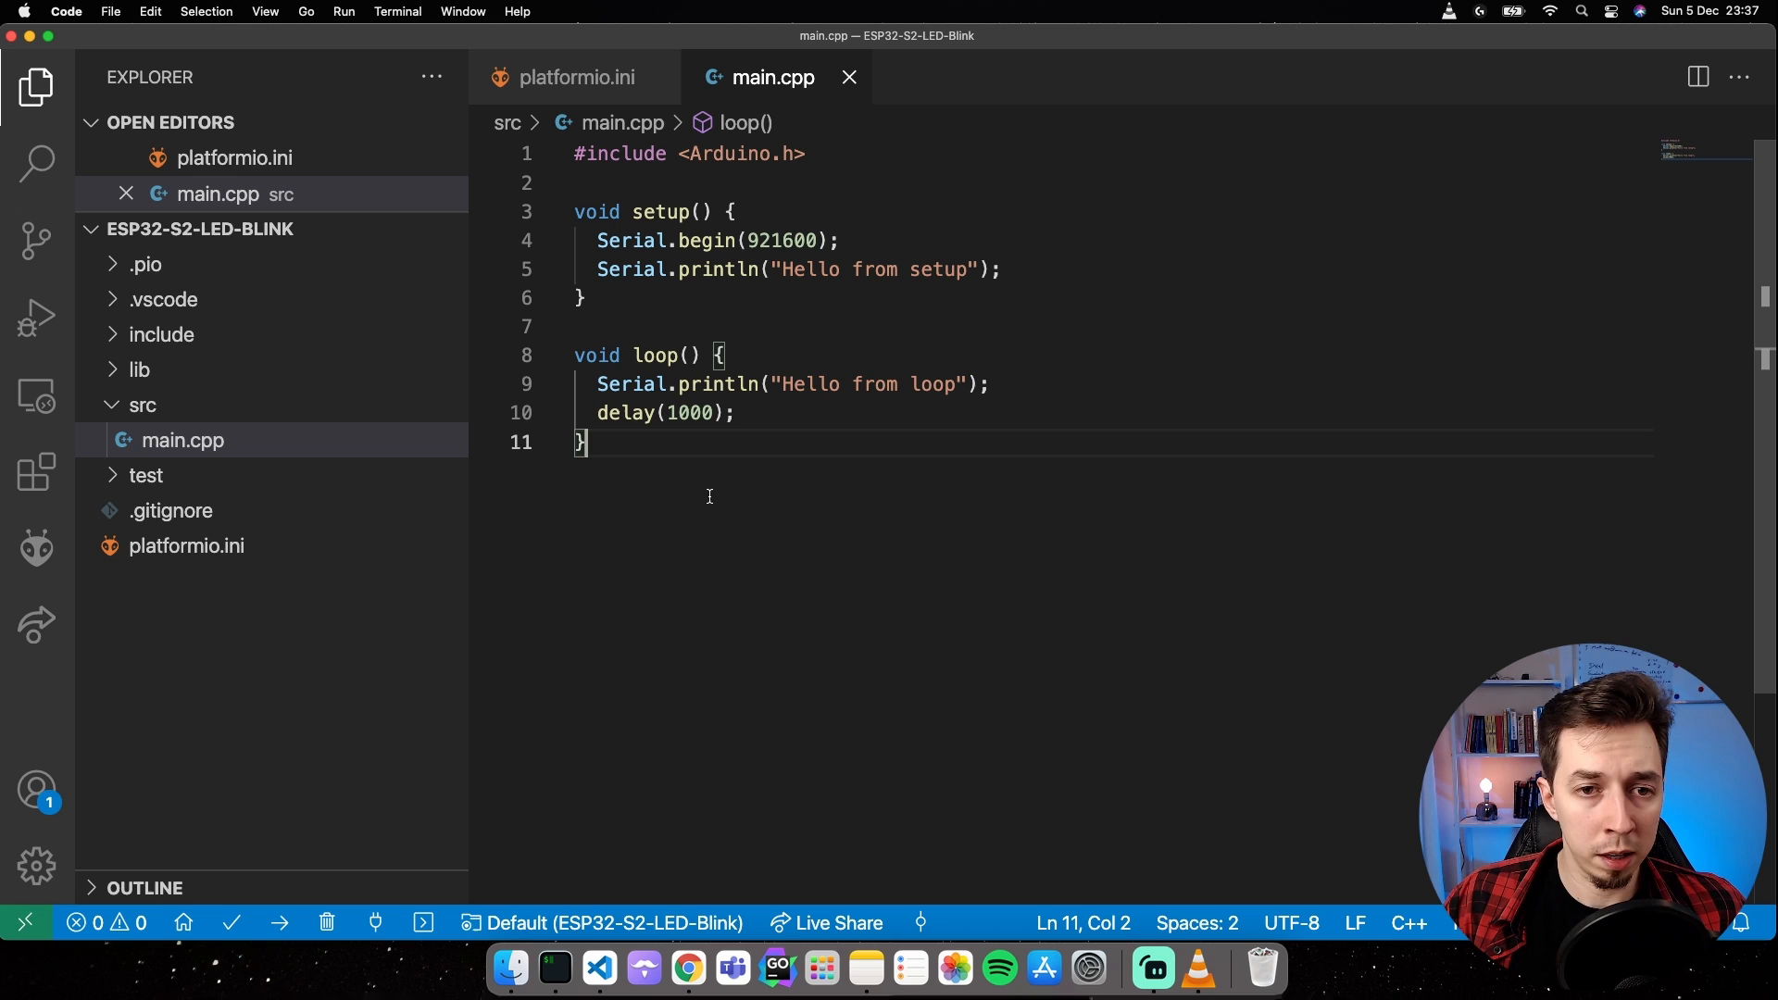
mouse_move(674, 529)
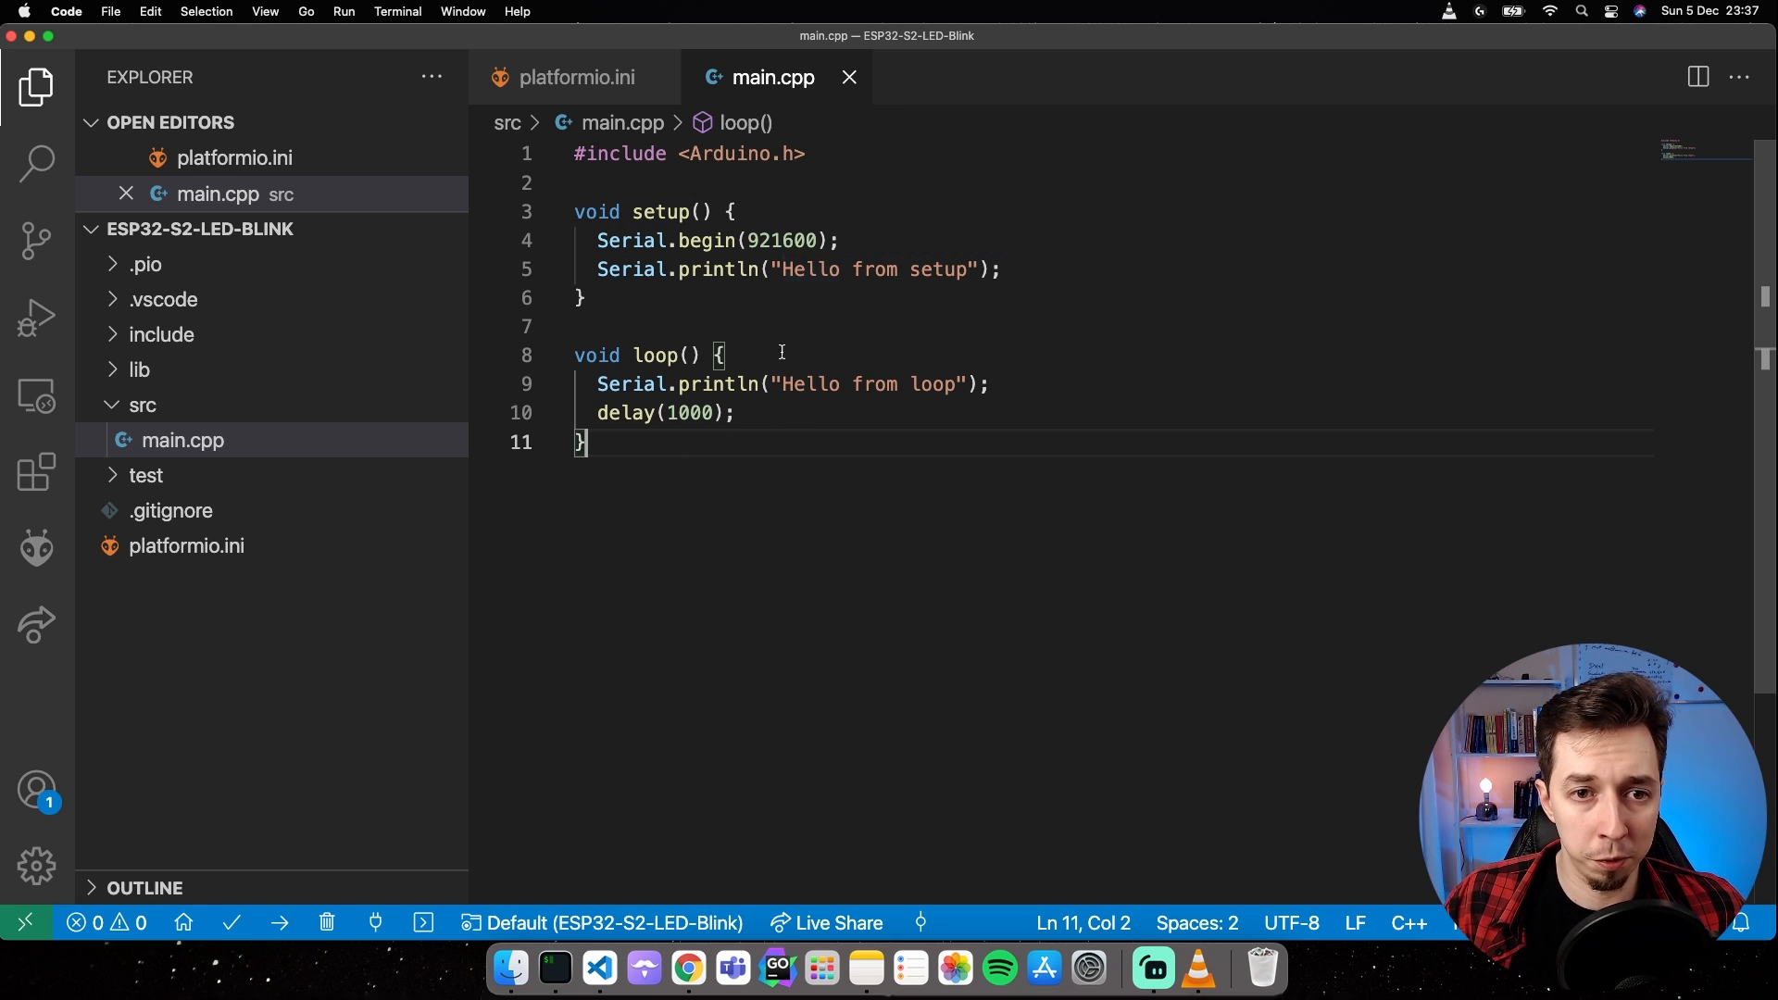
left_click_drag(574, 211, 587, 296)
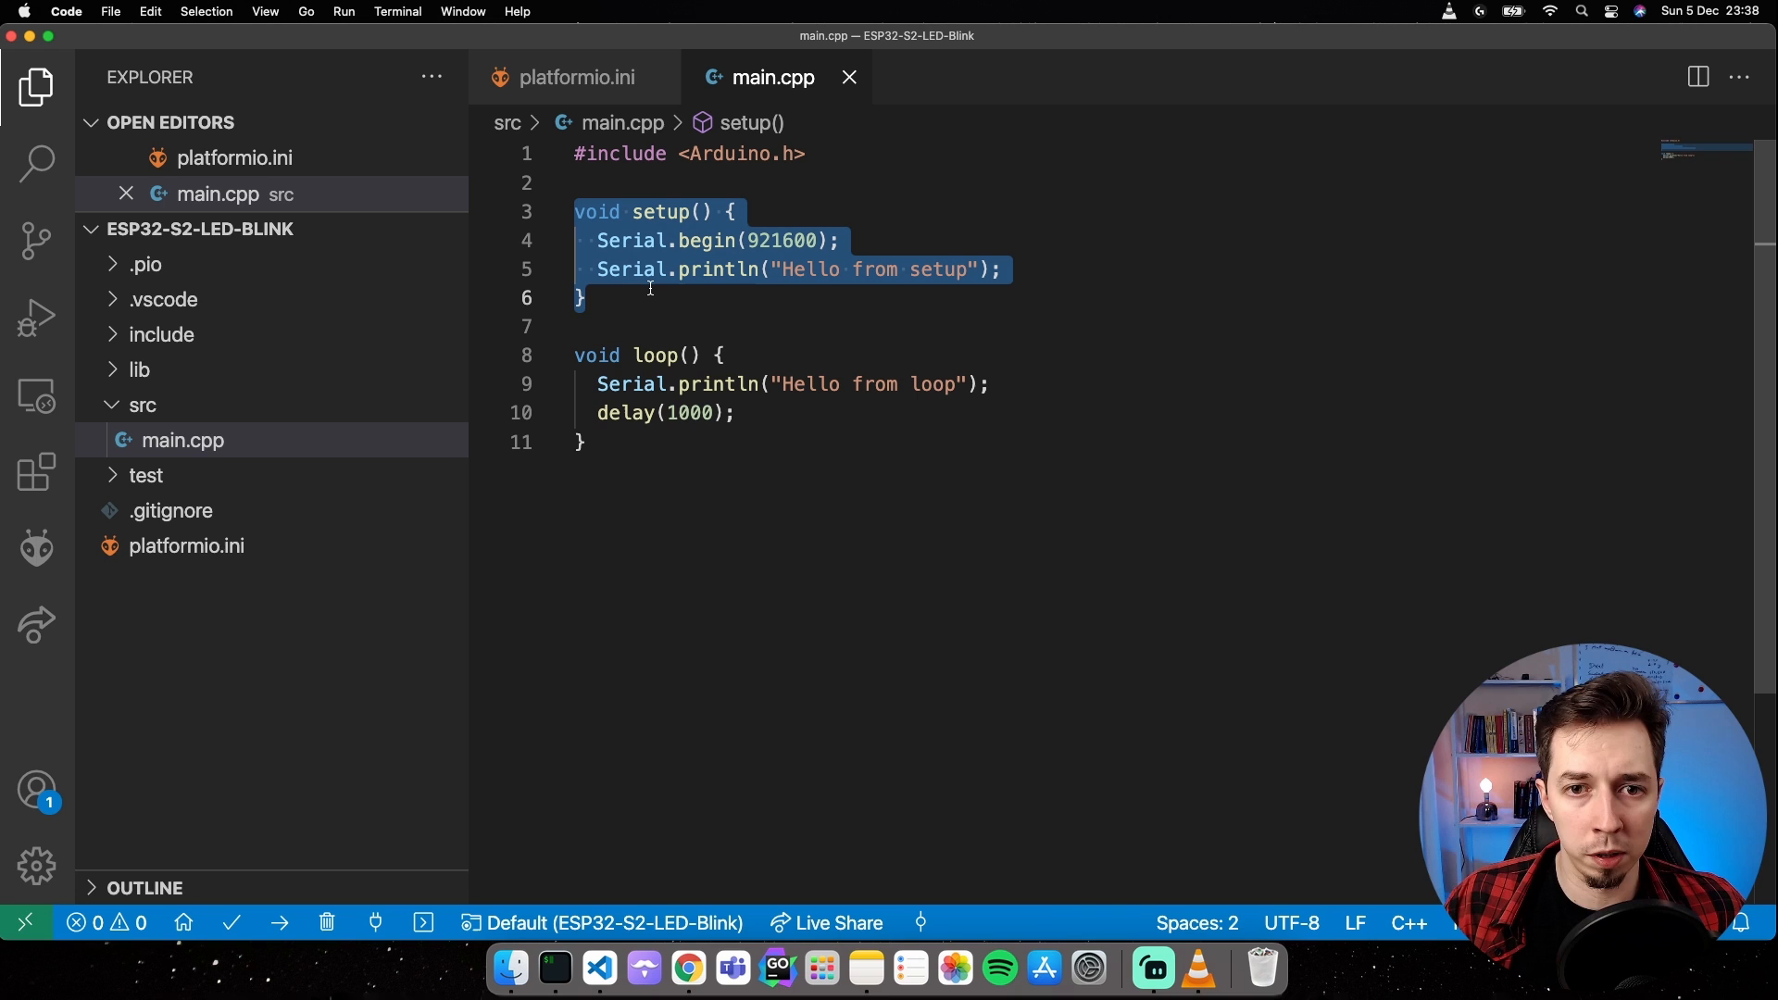
left_click(780, 271)
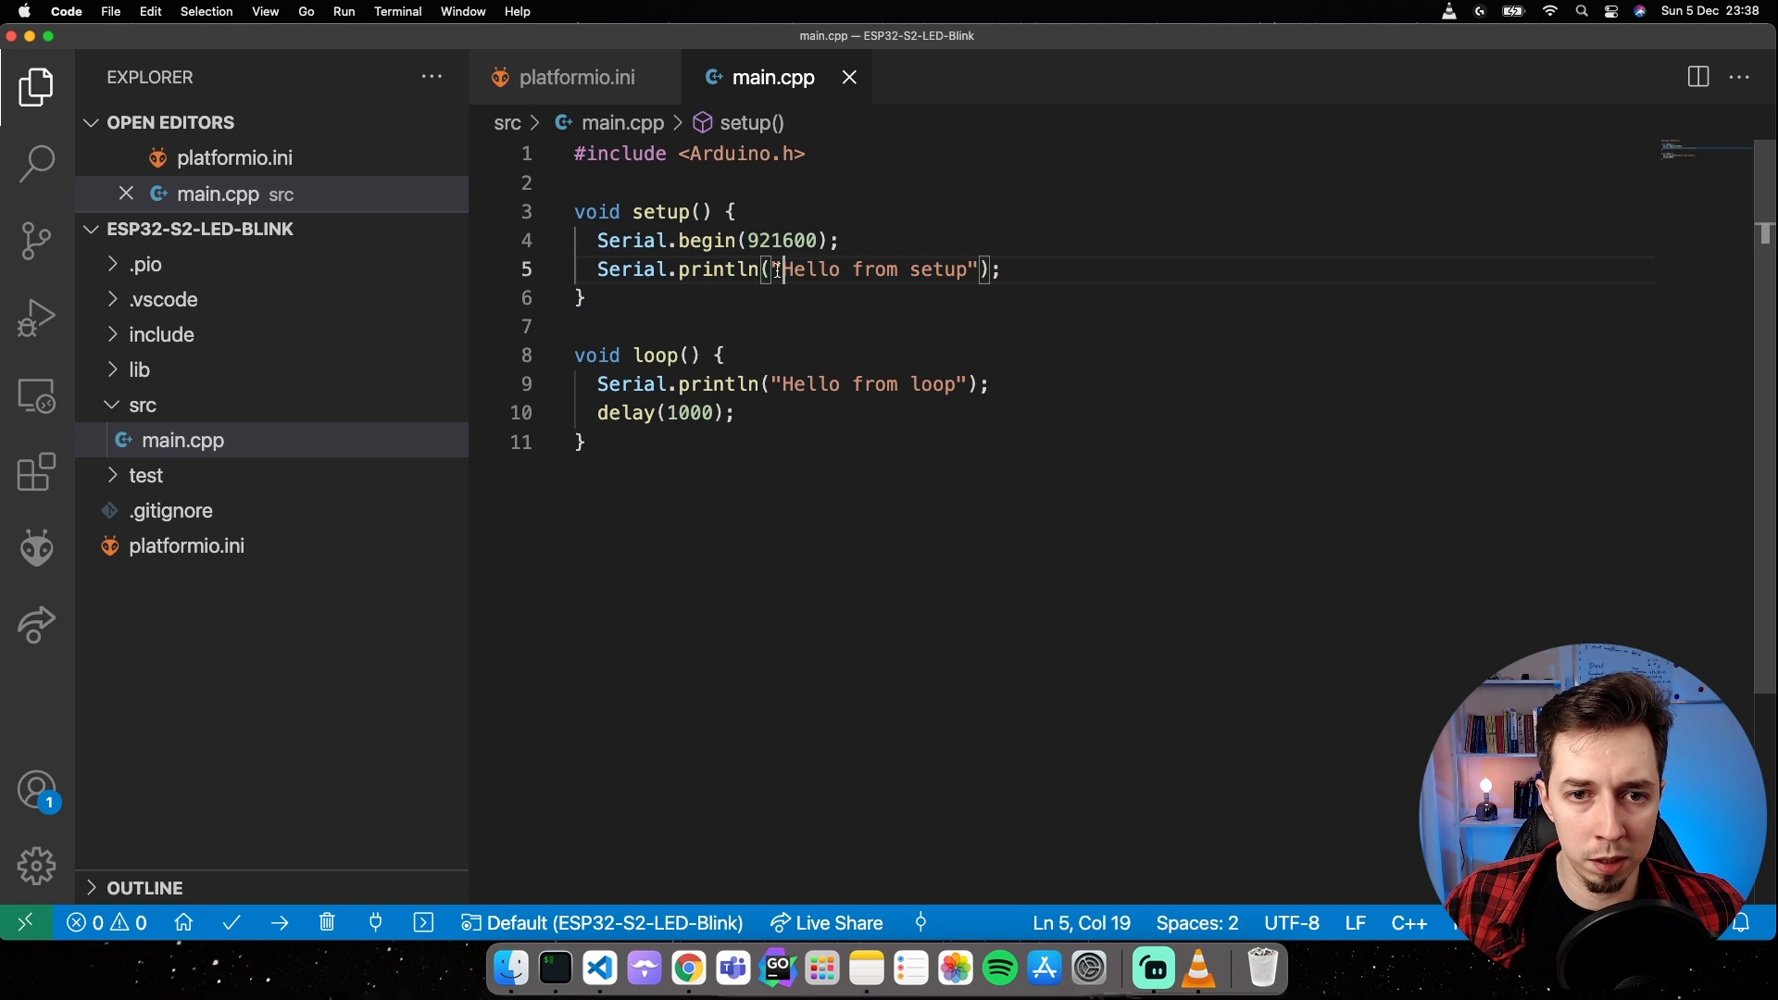
double_click(872, 271)
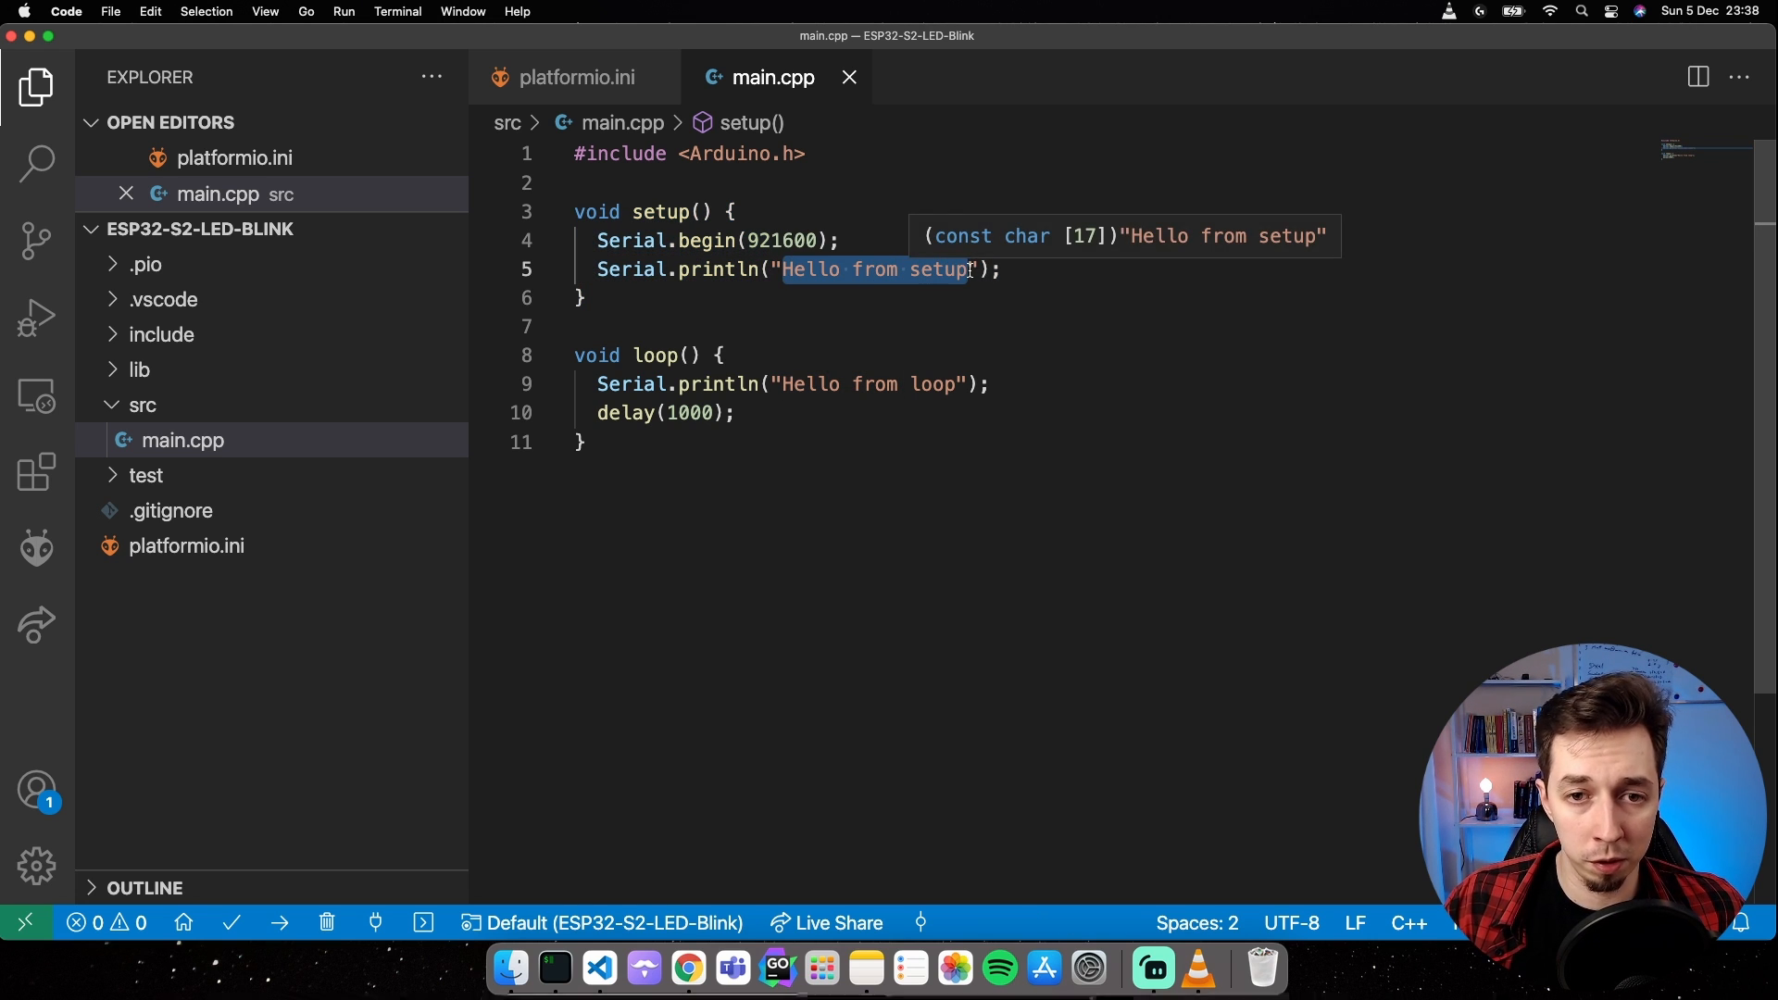
left_click(655, 356)
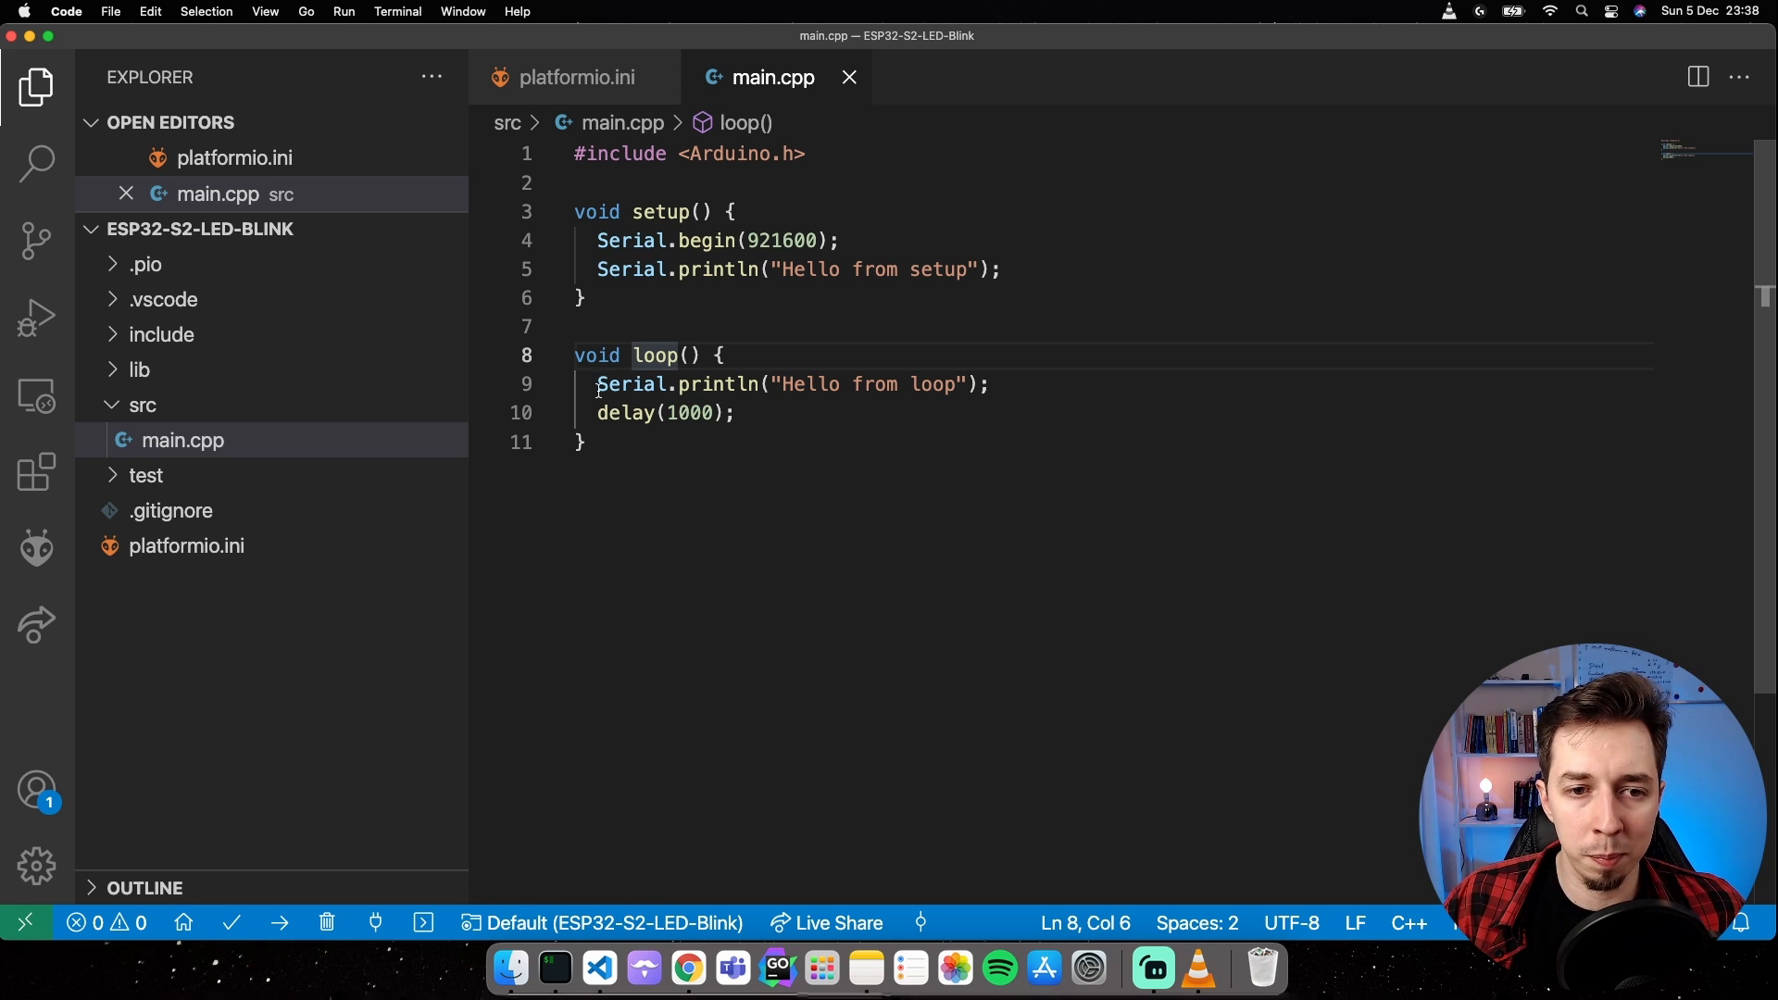
triple_click(789, 385)
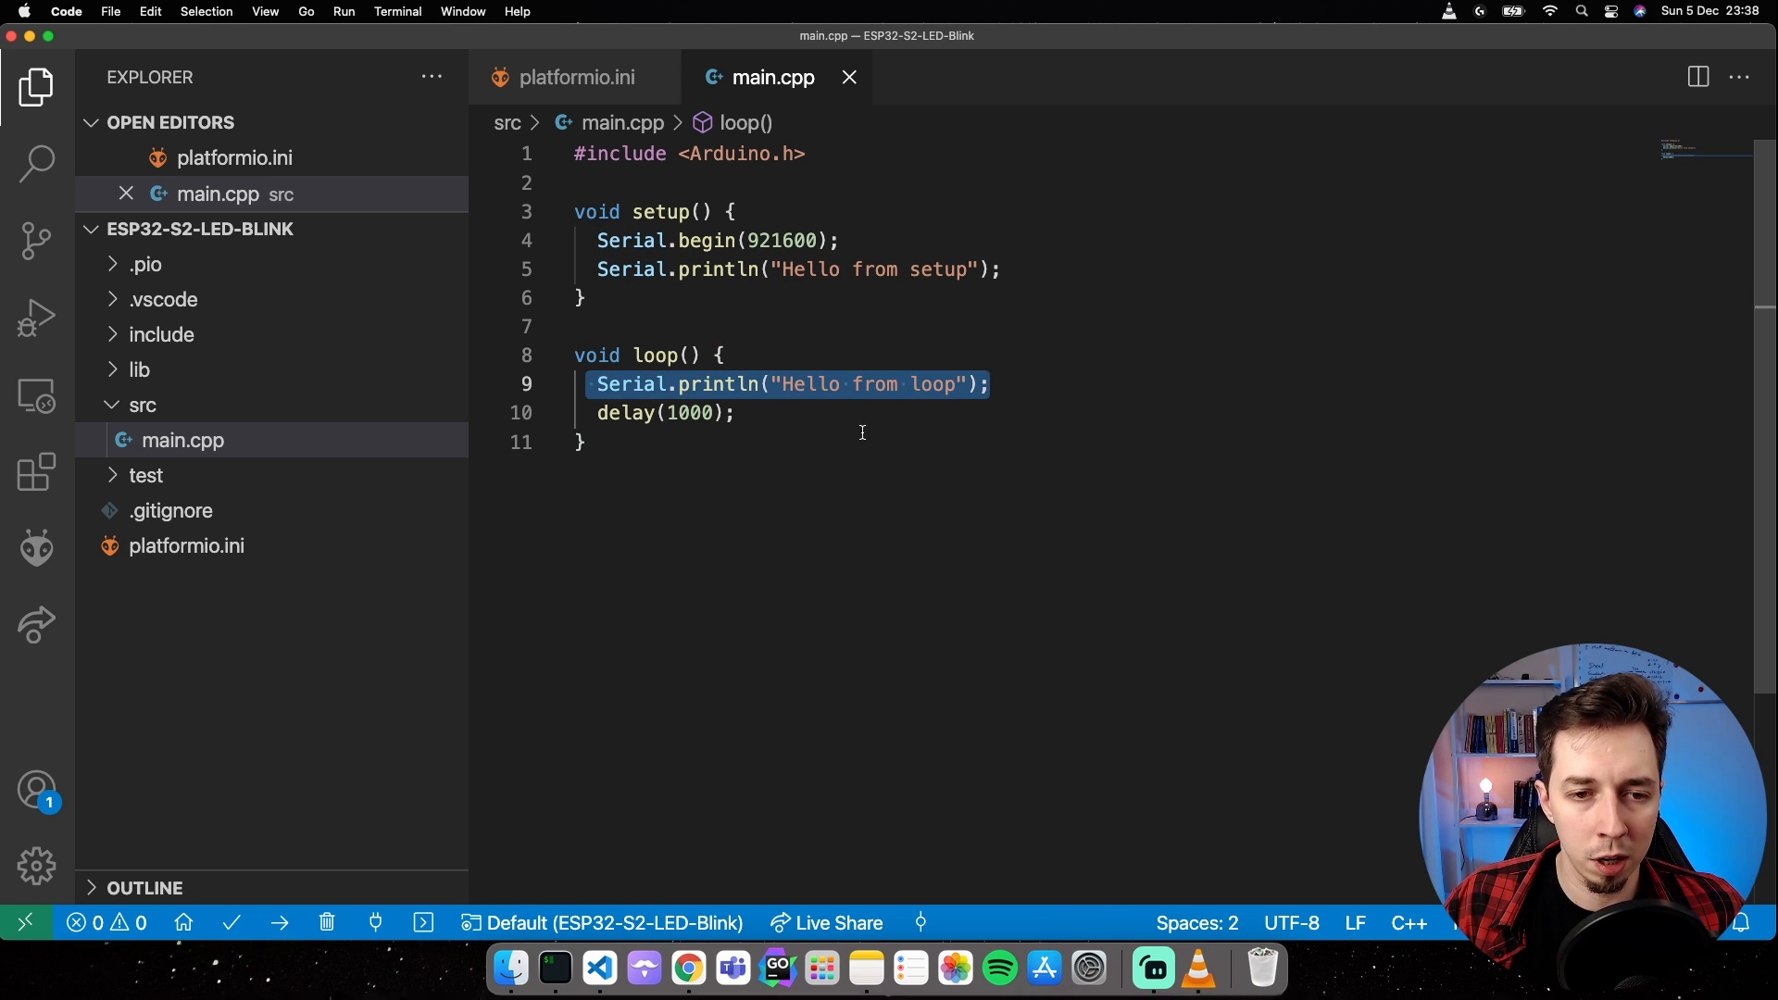
left_click(744, 412)
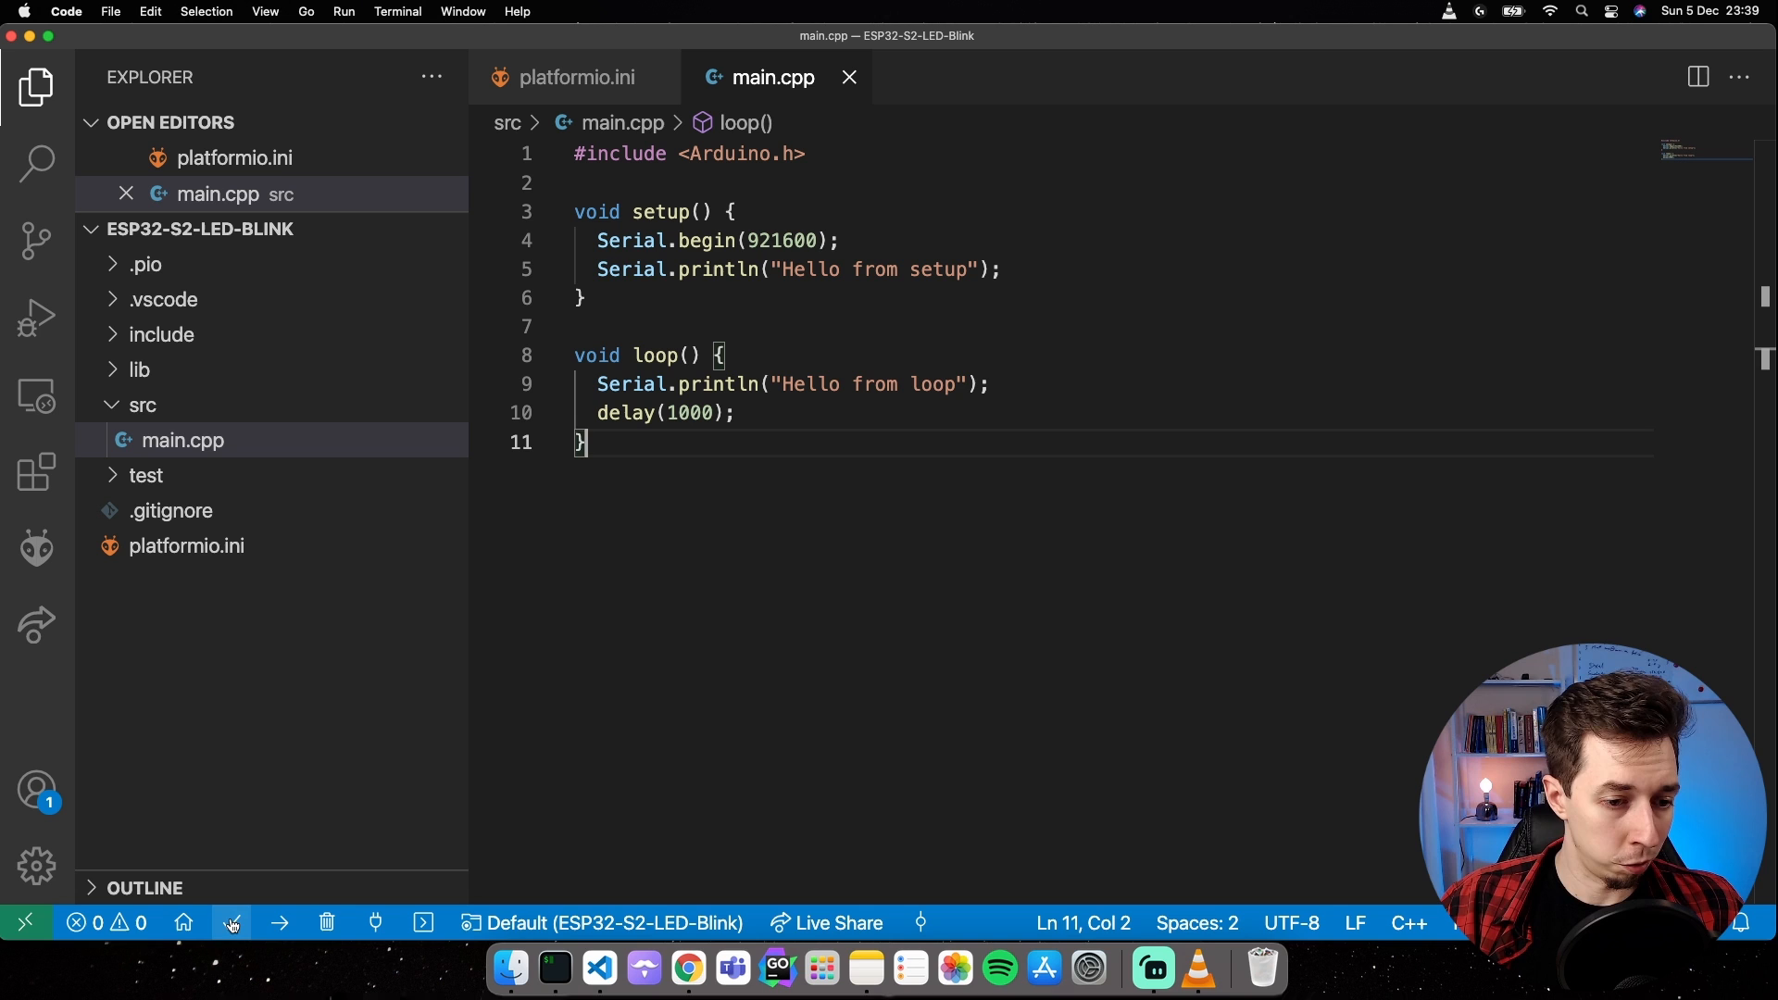
Build the project from the status bar until the terminal reports SUCCESS.
left_click(231, 922)
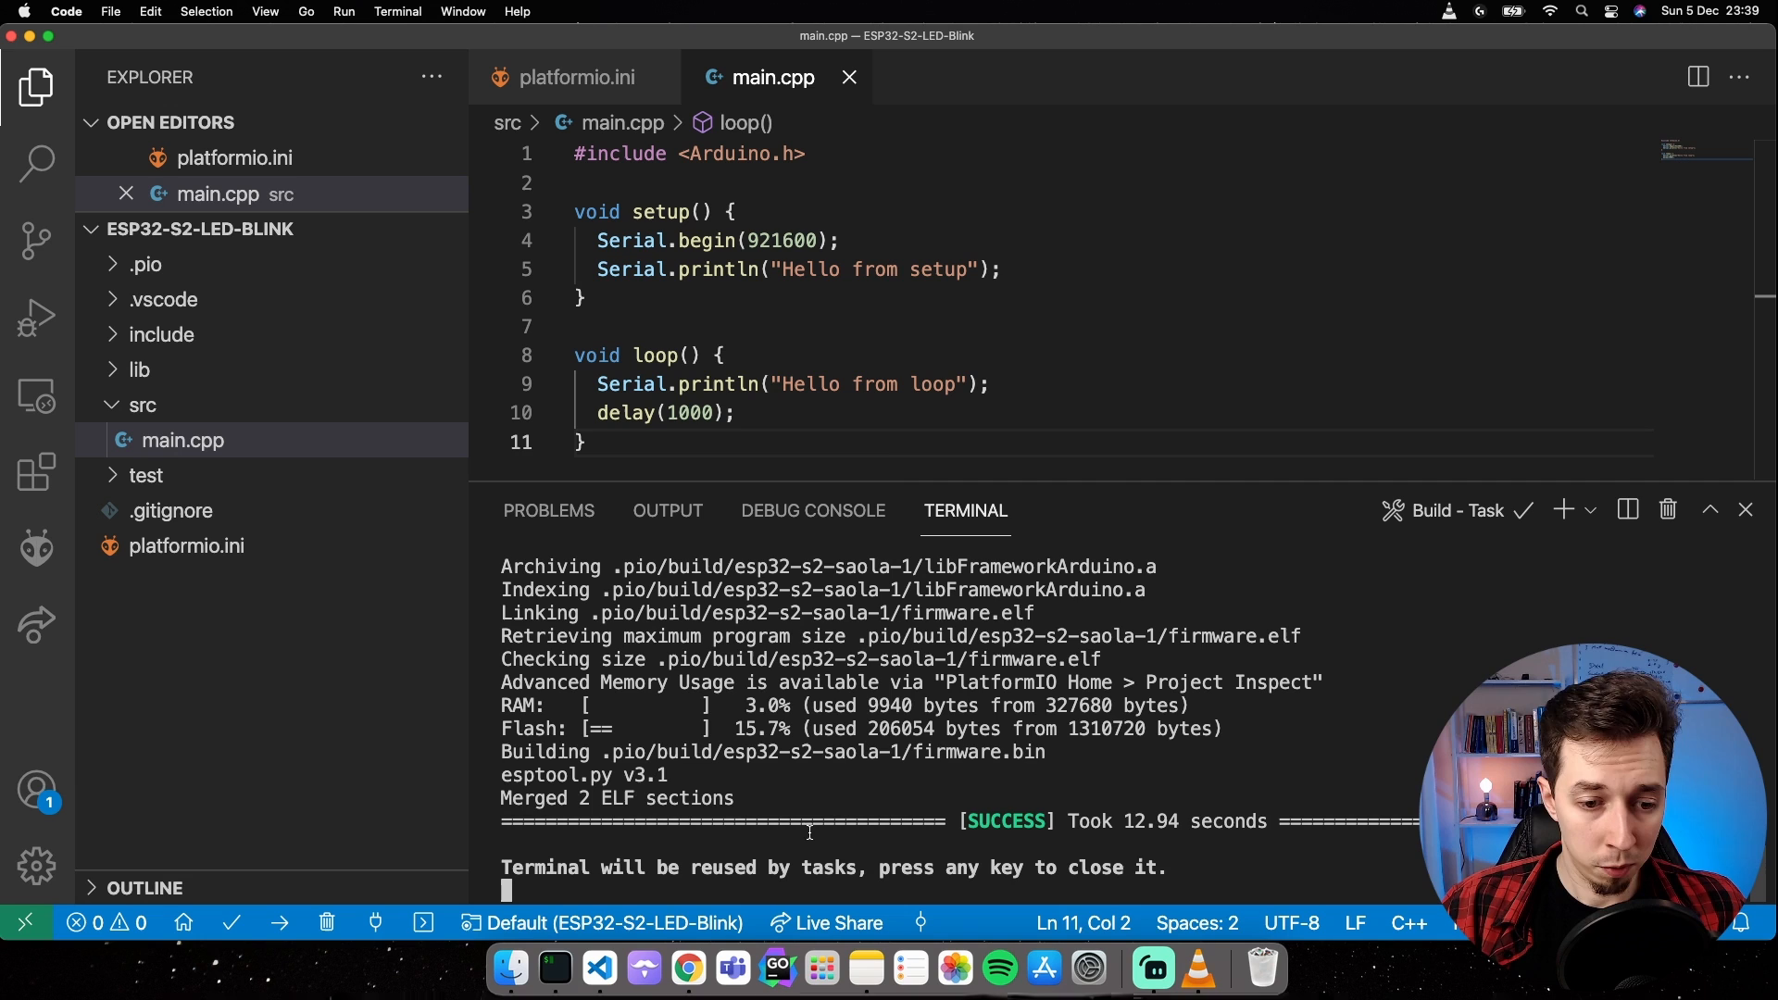
mouse_move(298, 833)
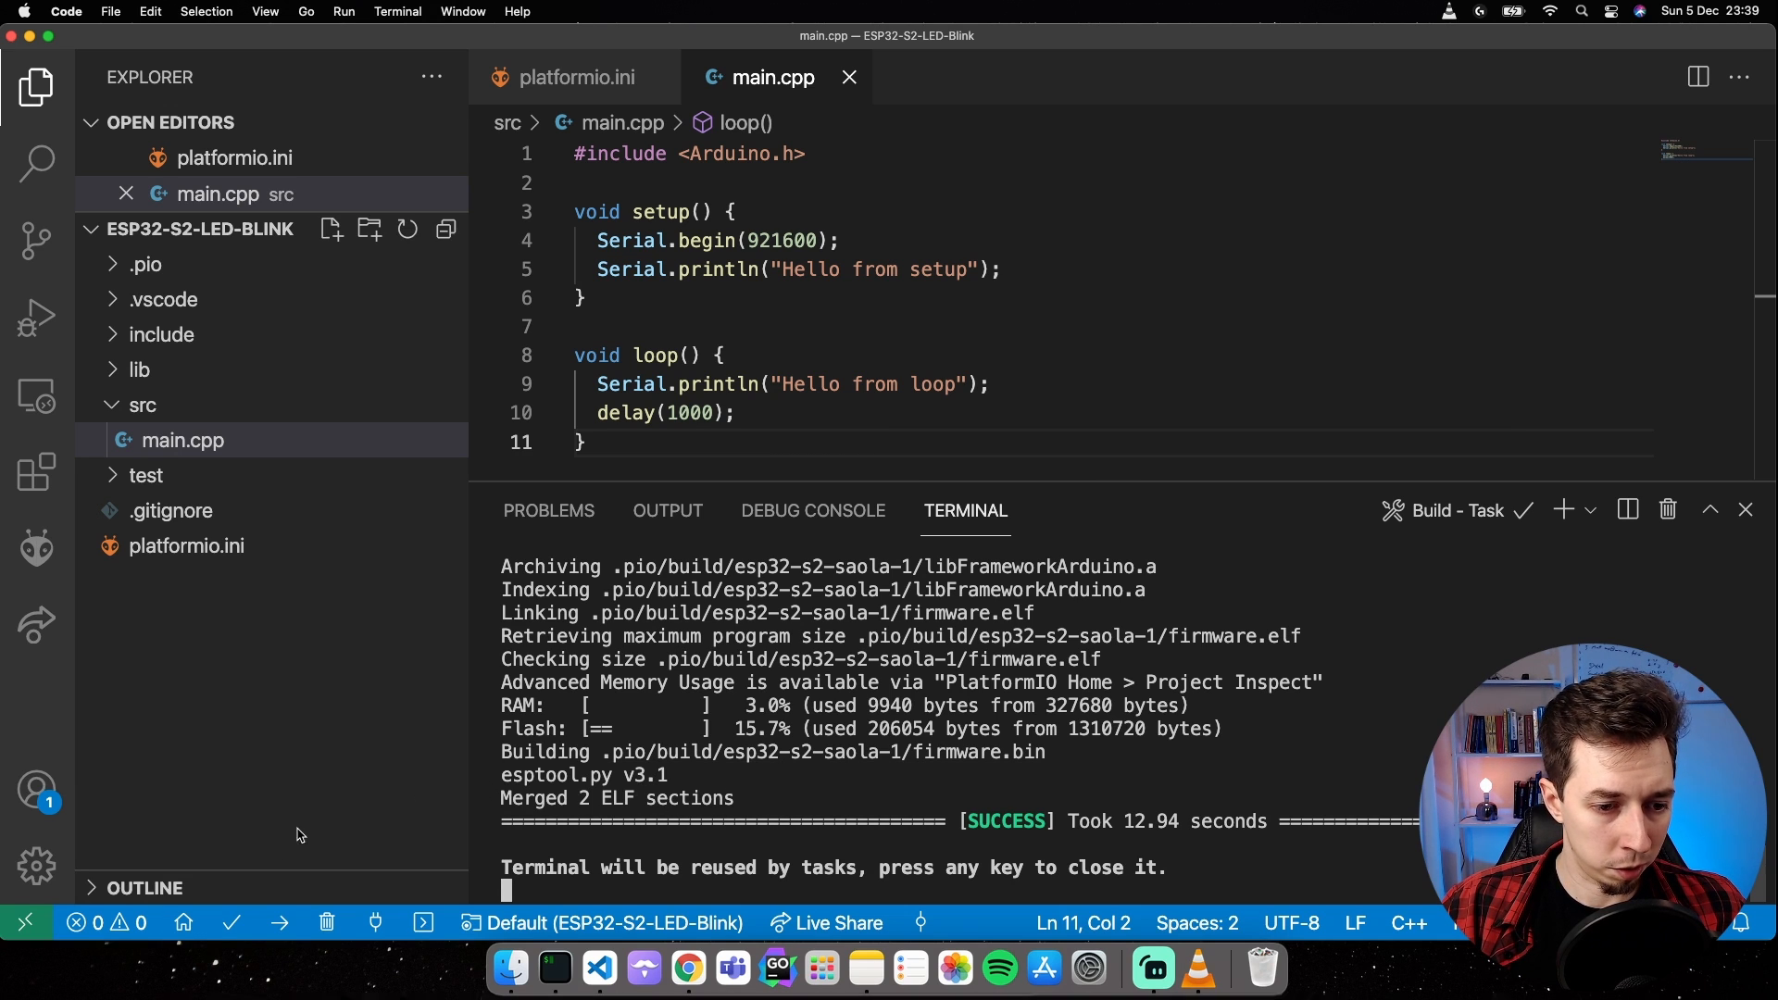
mouse_move(282, 922)
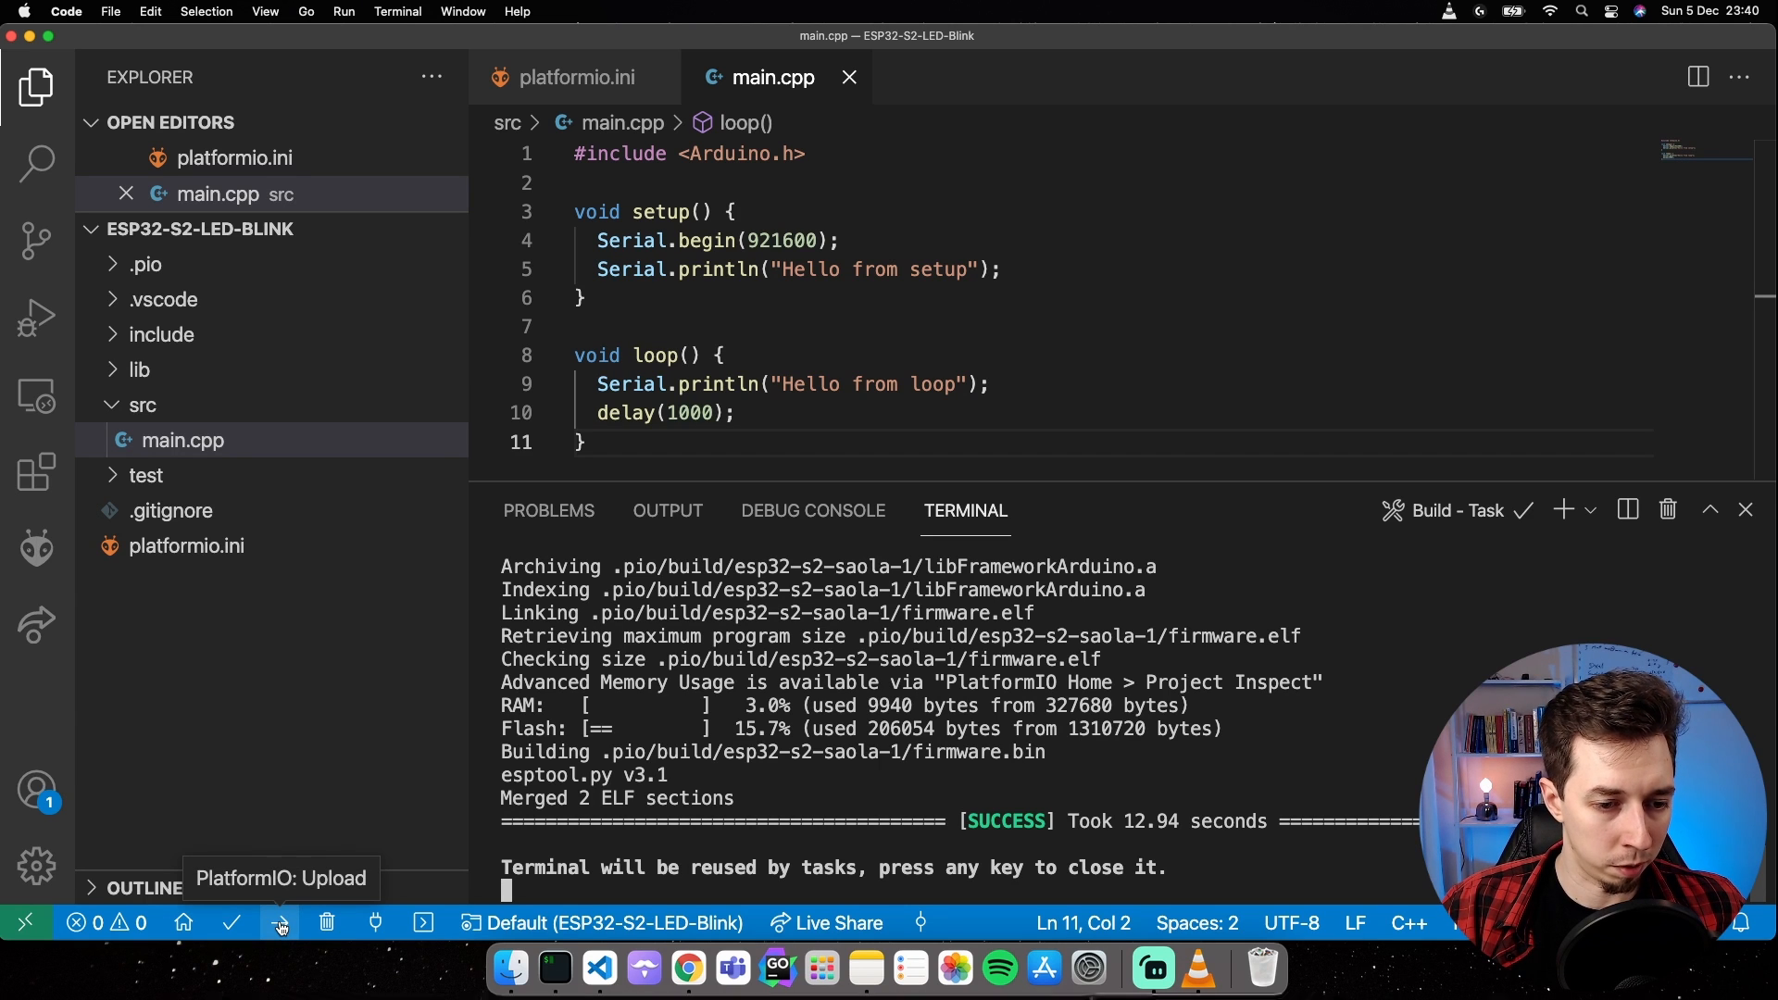
Upload the firmware to the board from the status bar until SUCCESS.
left_click(279, 922)
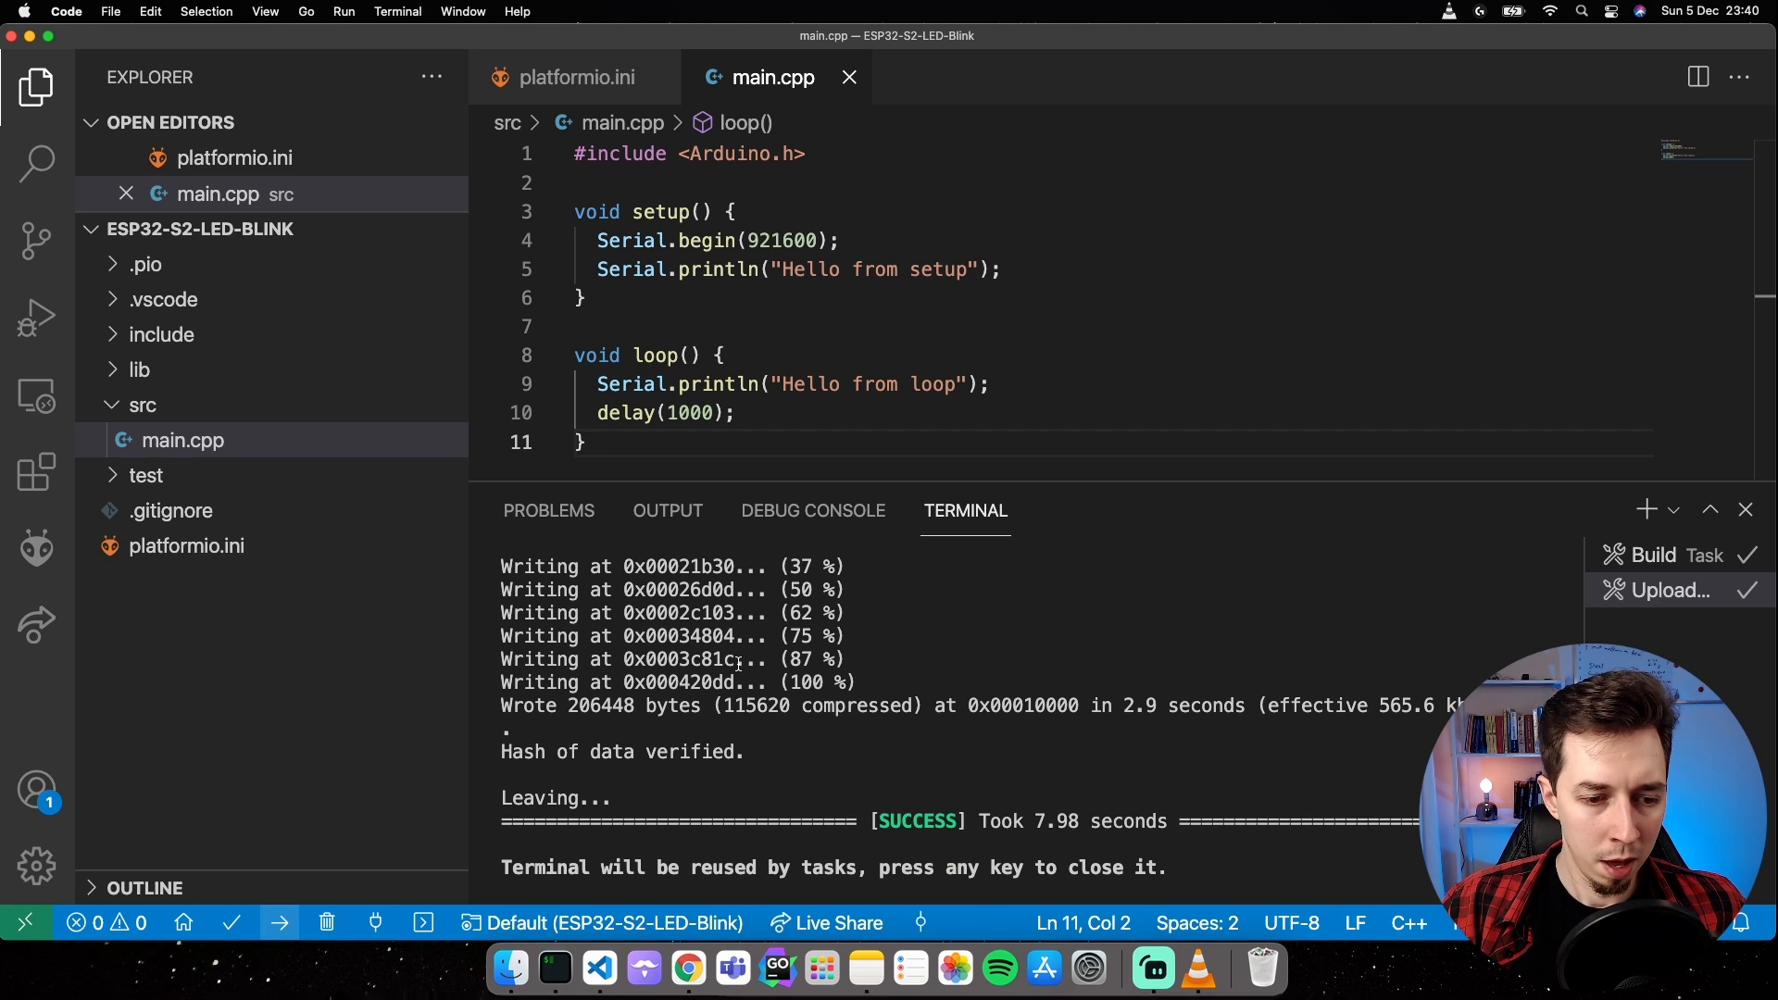
mouse_move(663, 706)
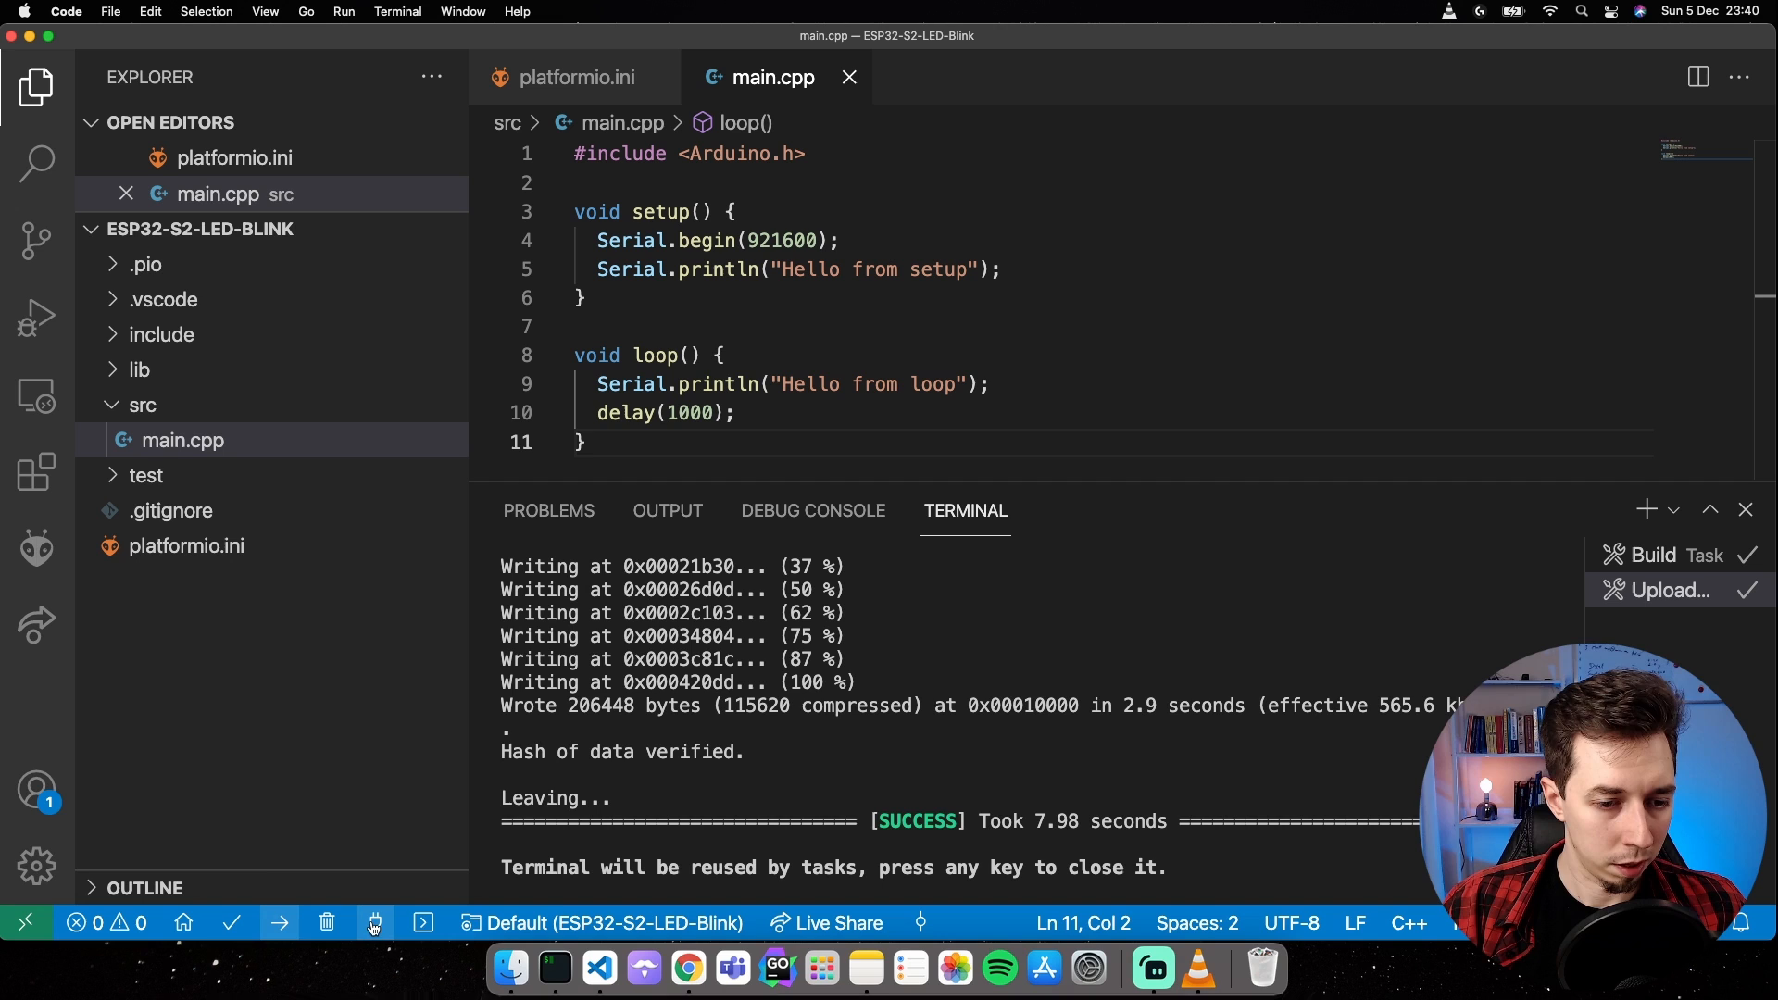
mouse_move(372, 922)
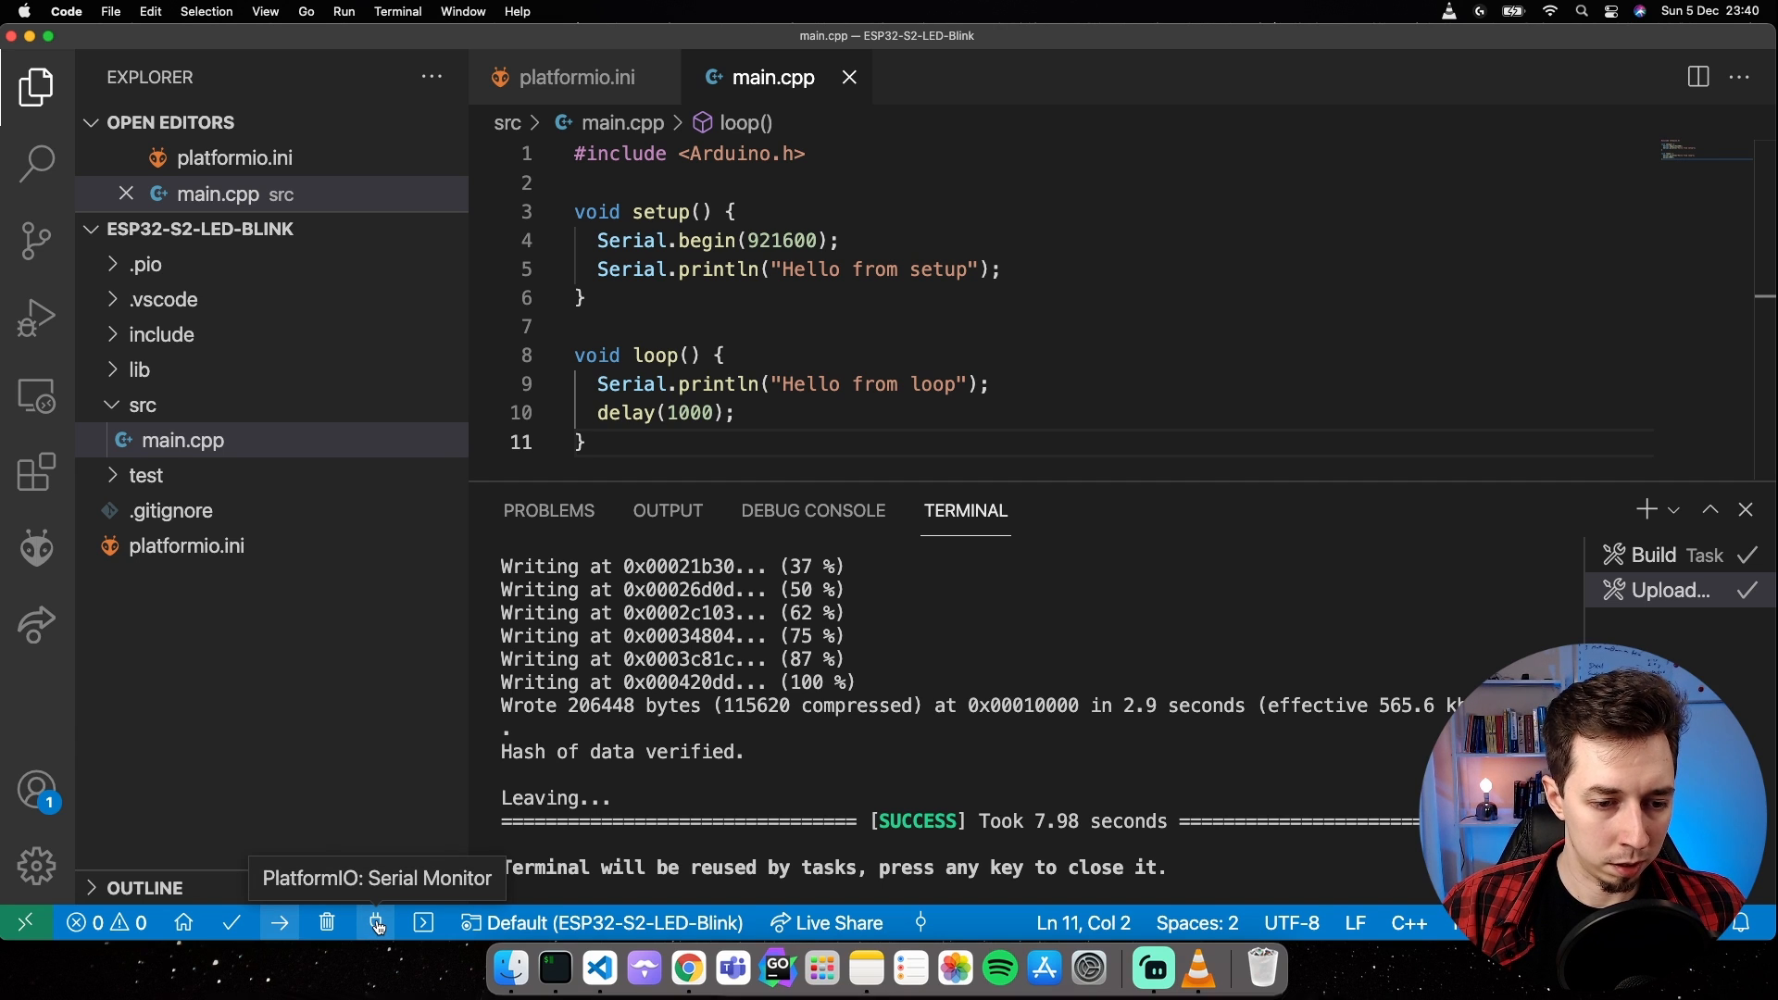
left_click(376, 922)
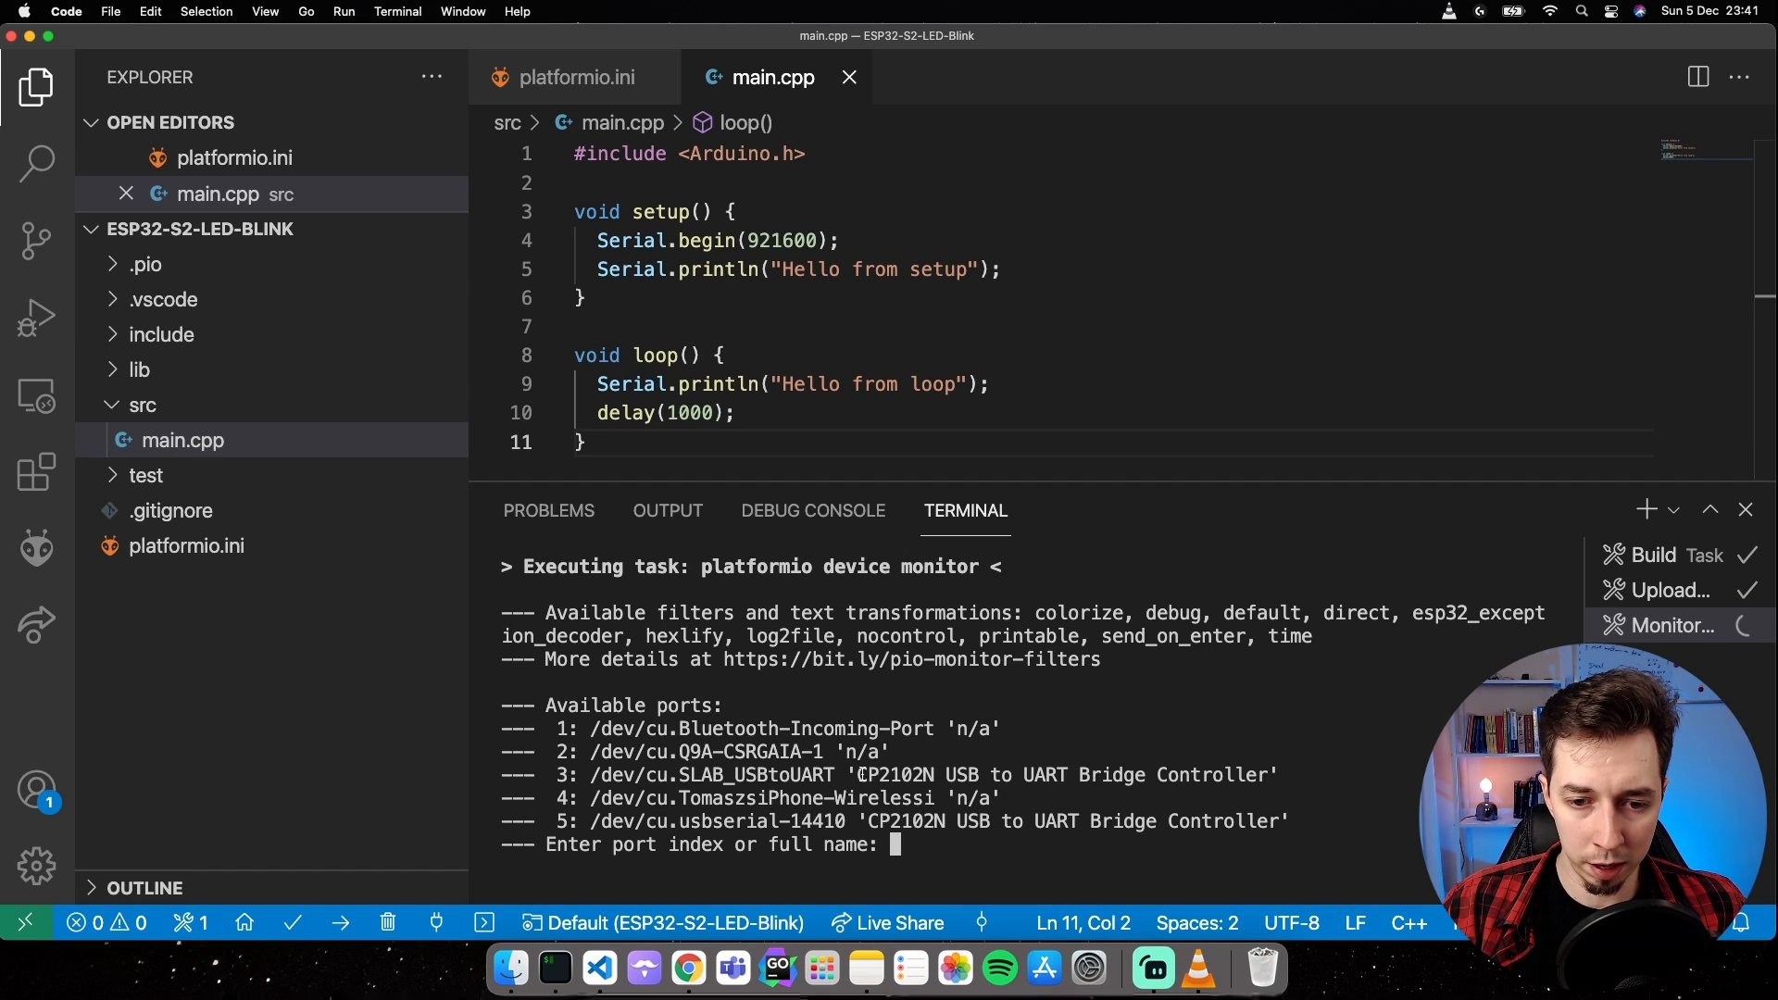
double_click(893, 774)
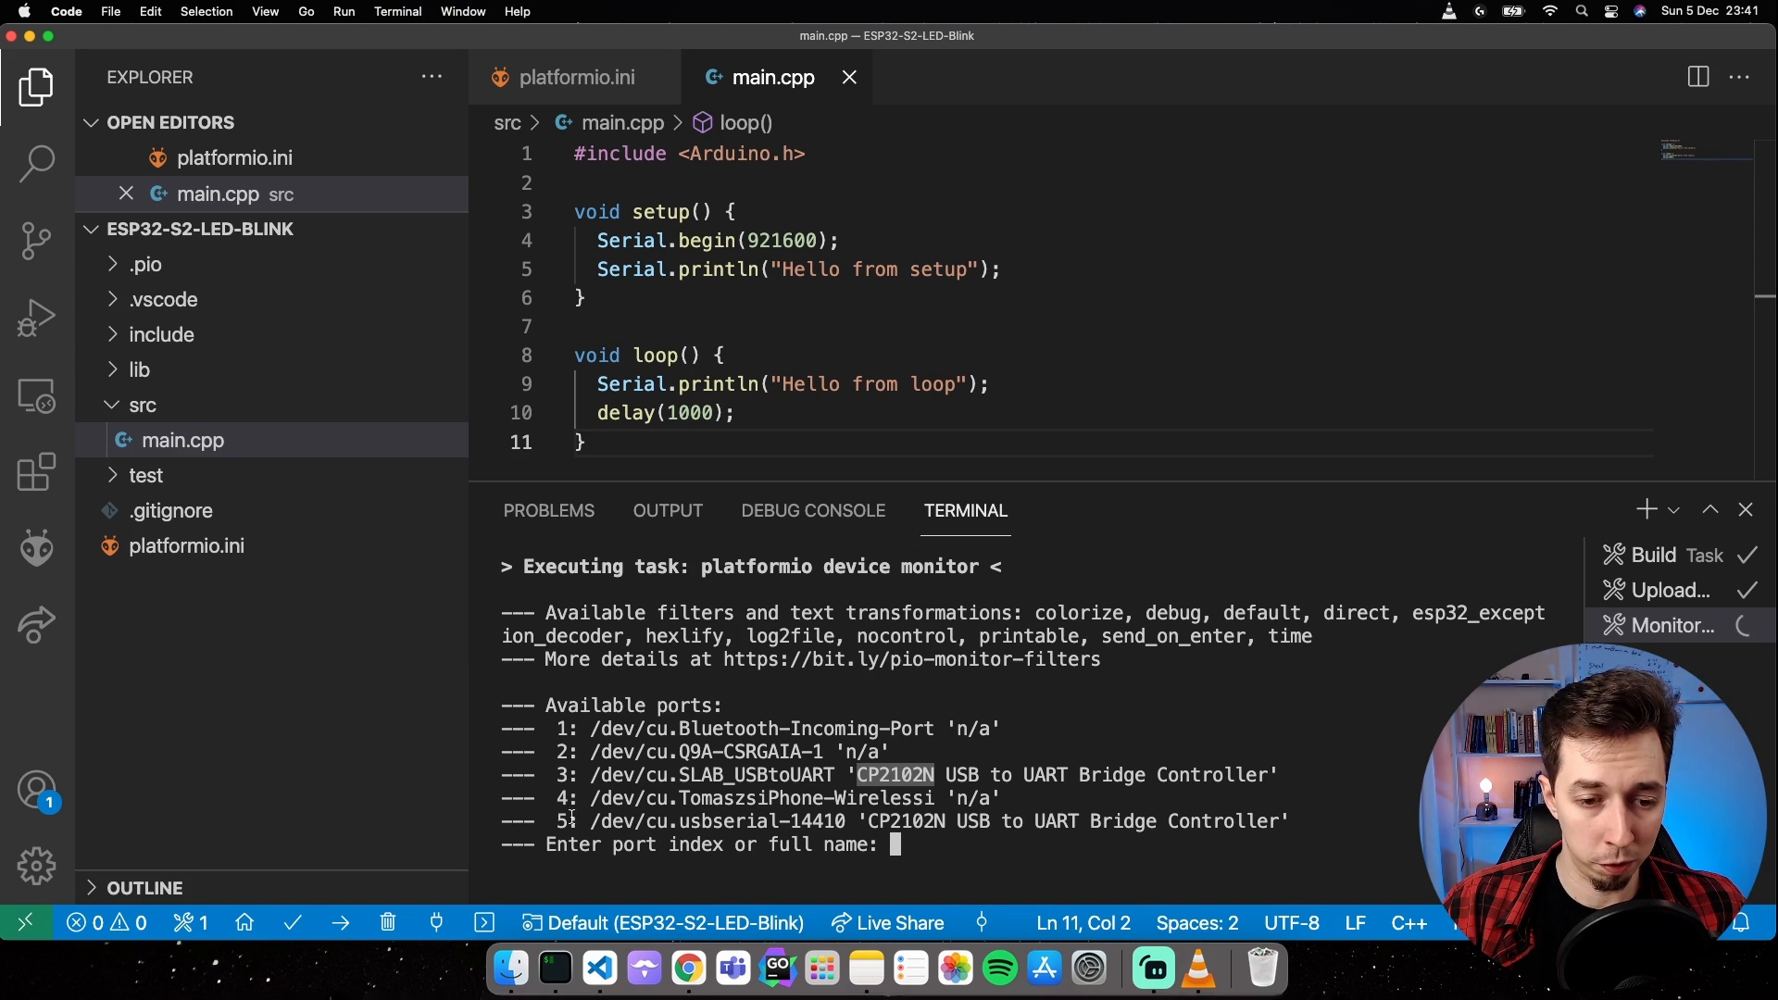
type("3")
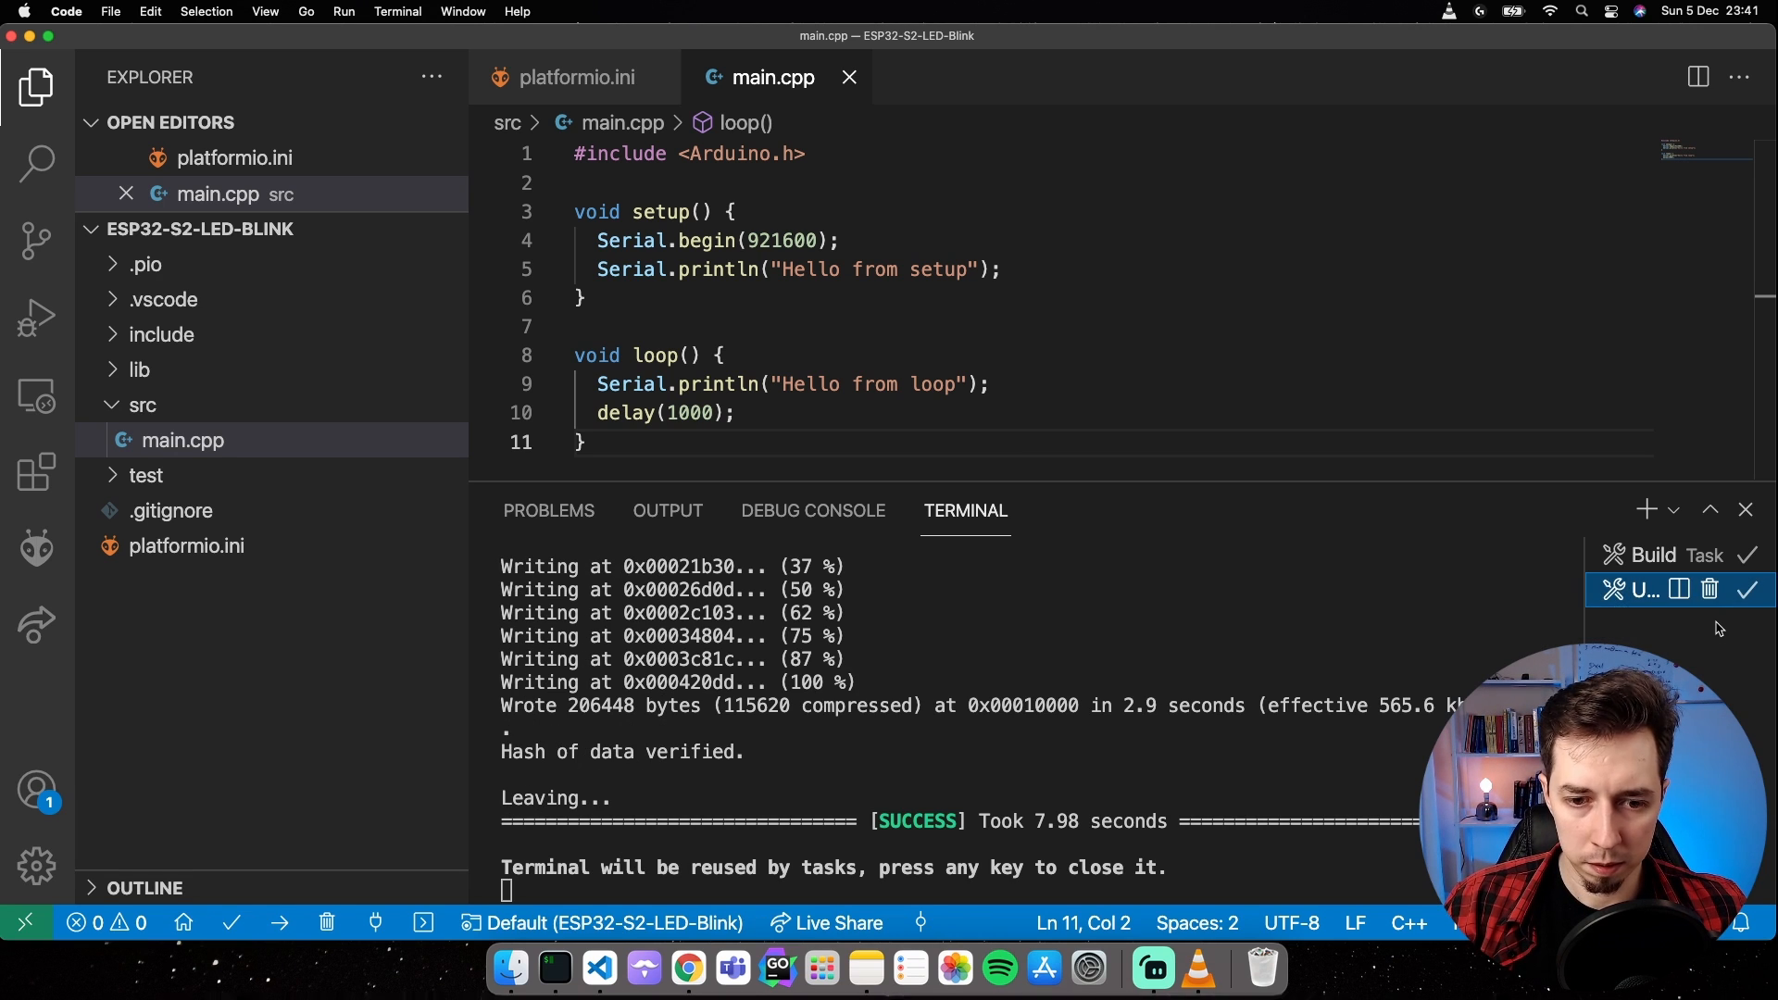
Close the terminal panel, leaving only main.cpp visible.
left_click(1744, 510)
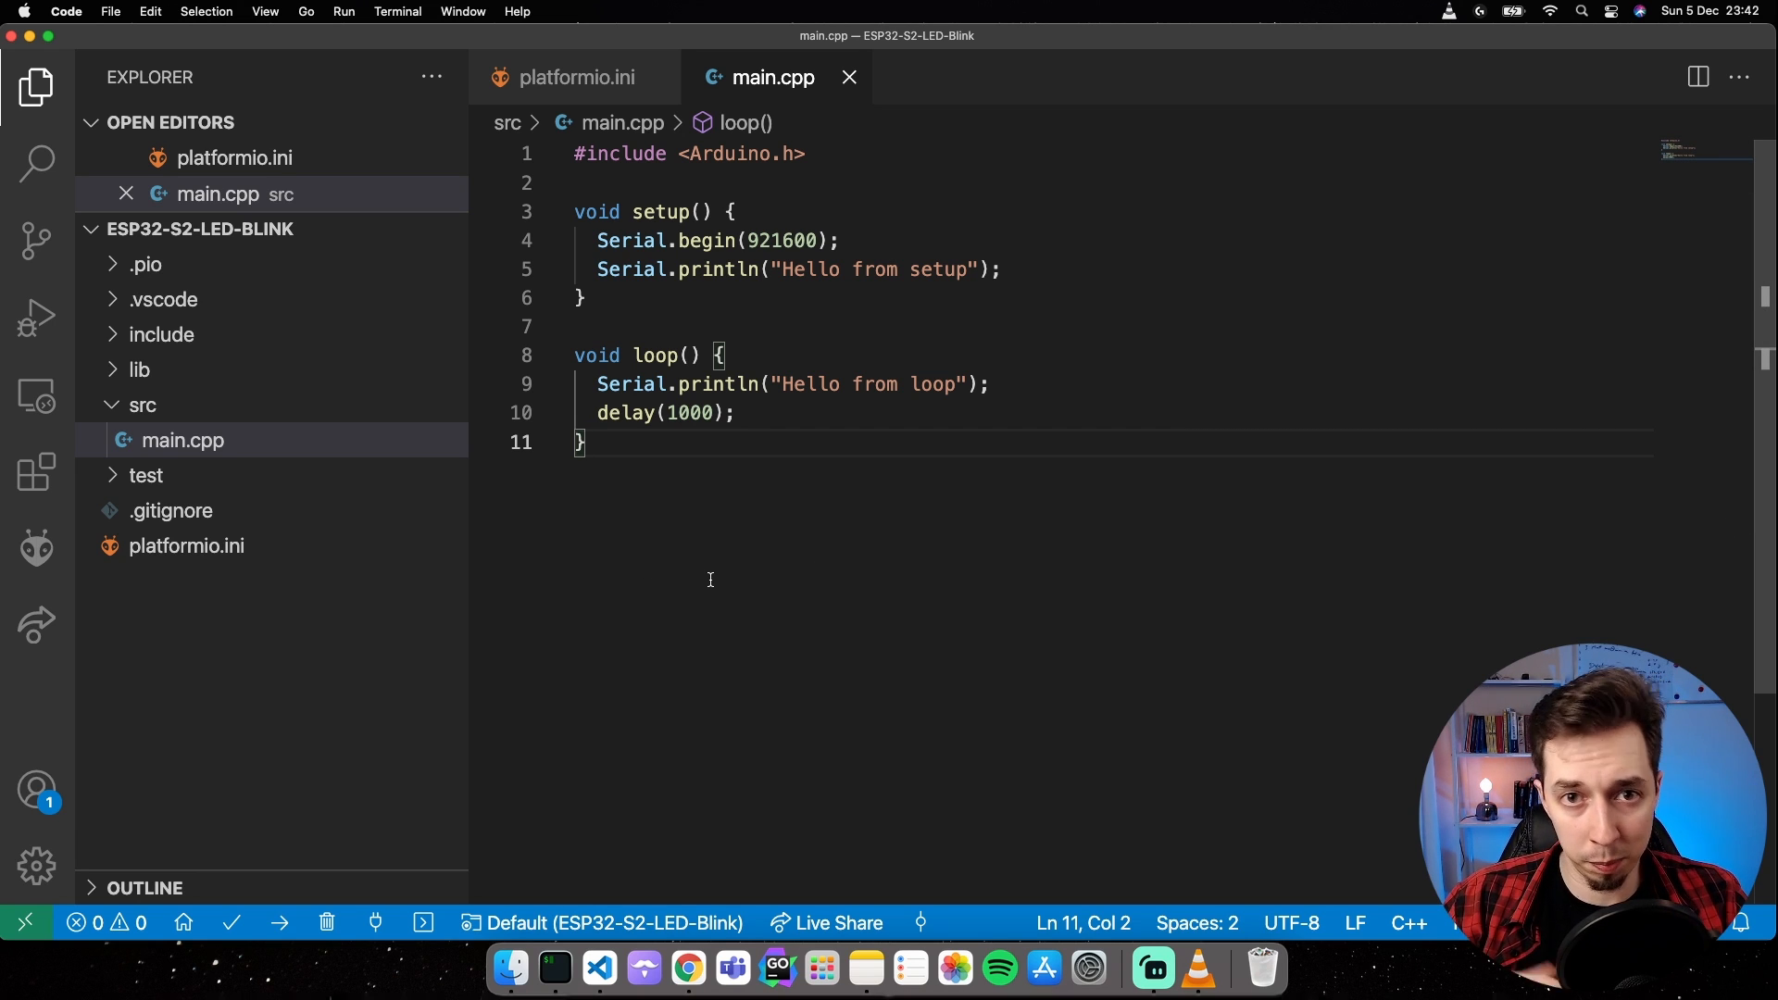
mouse_move(737, 564)
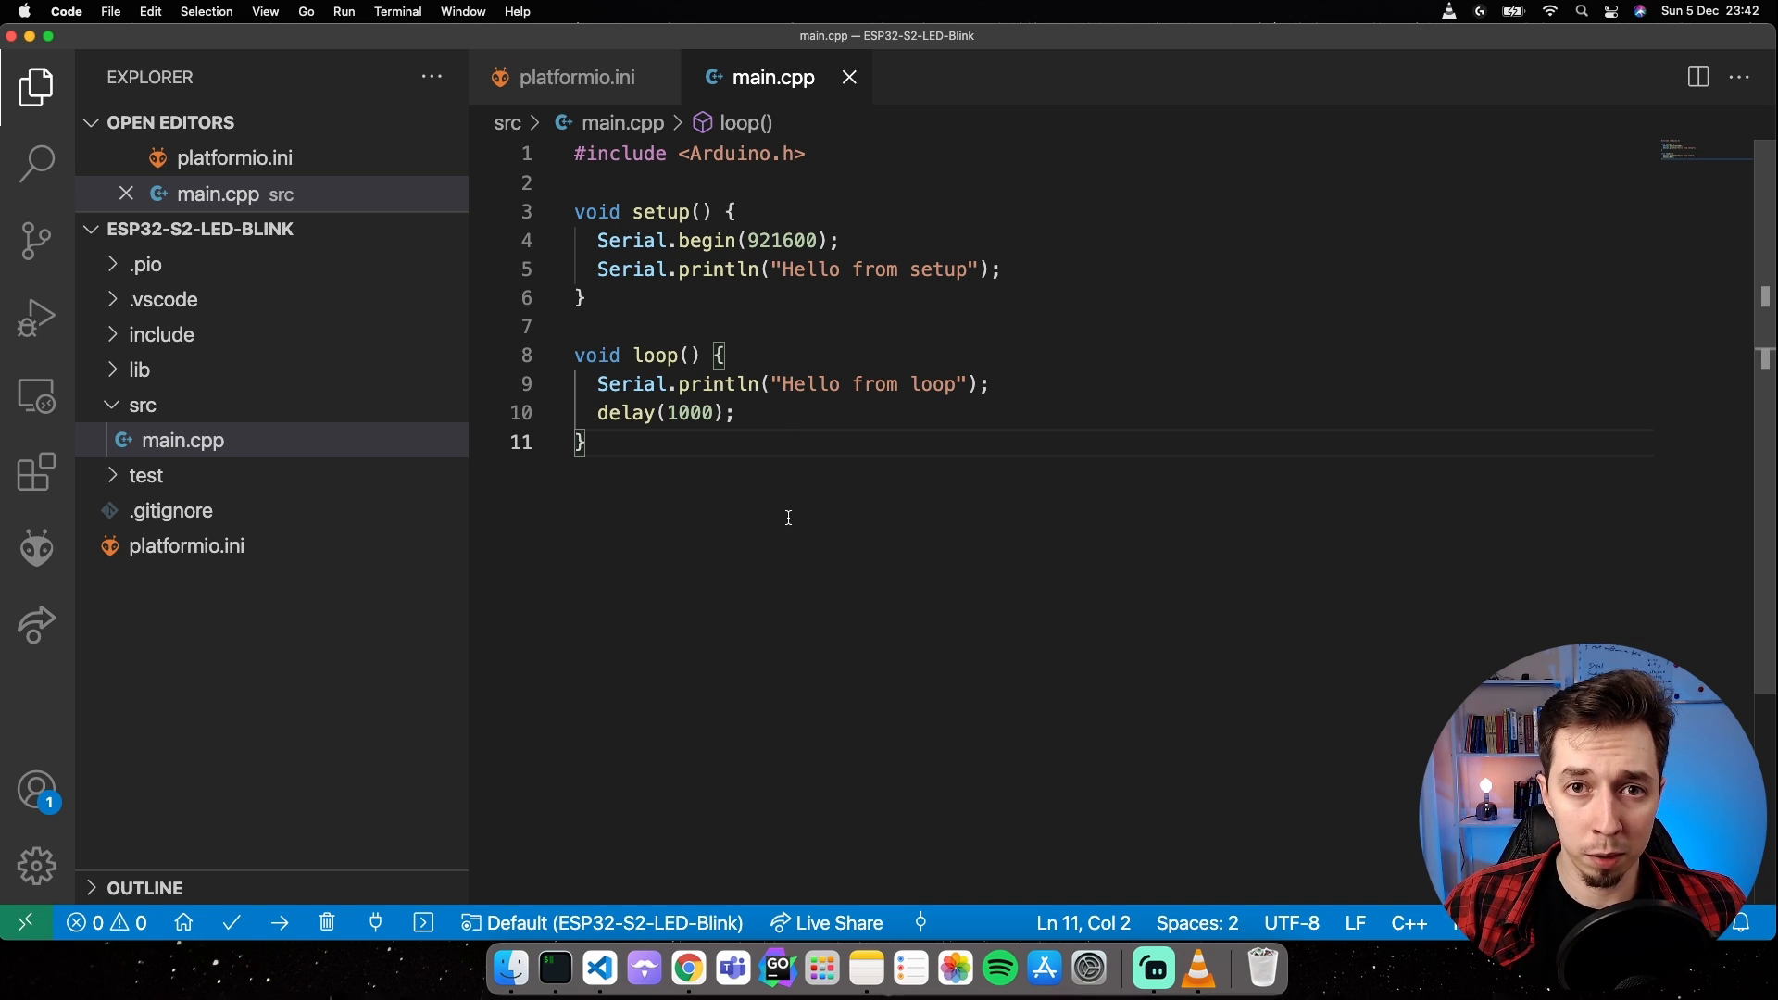
mouse_move(752, 508)
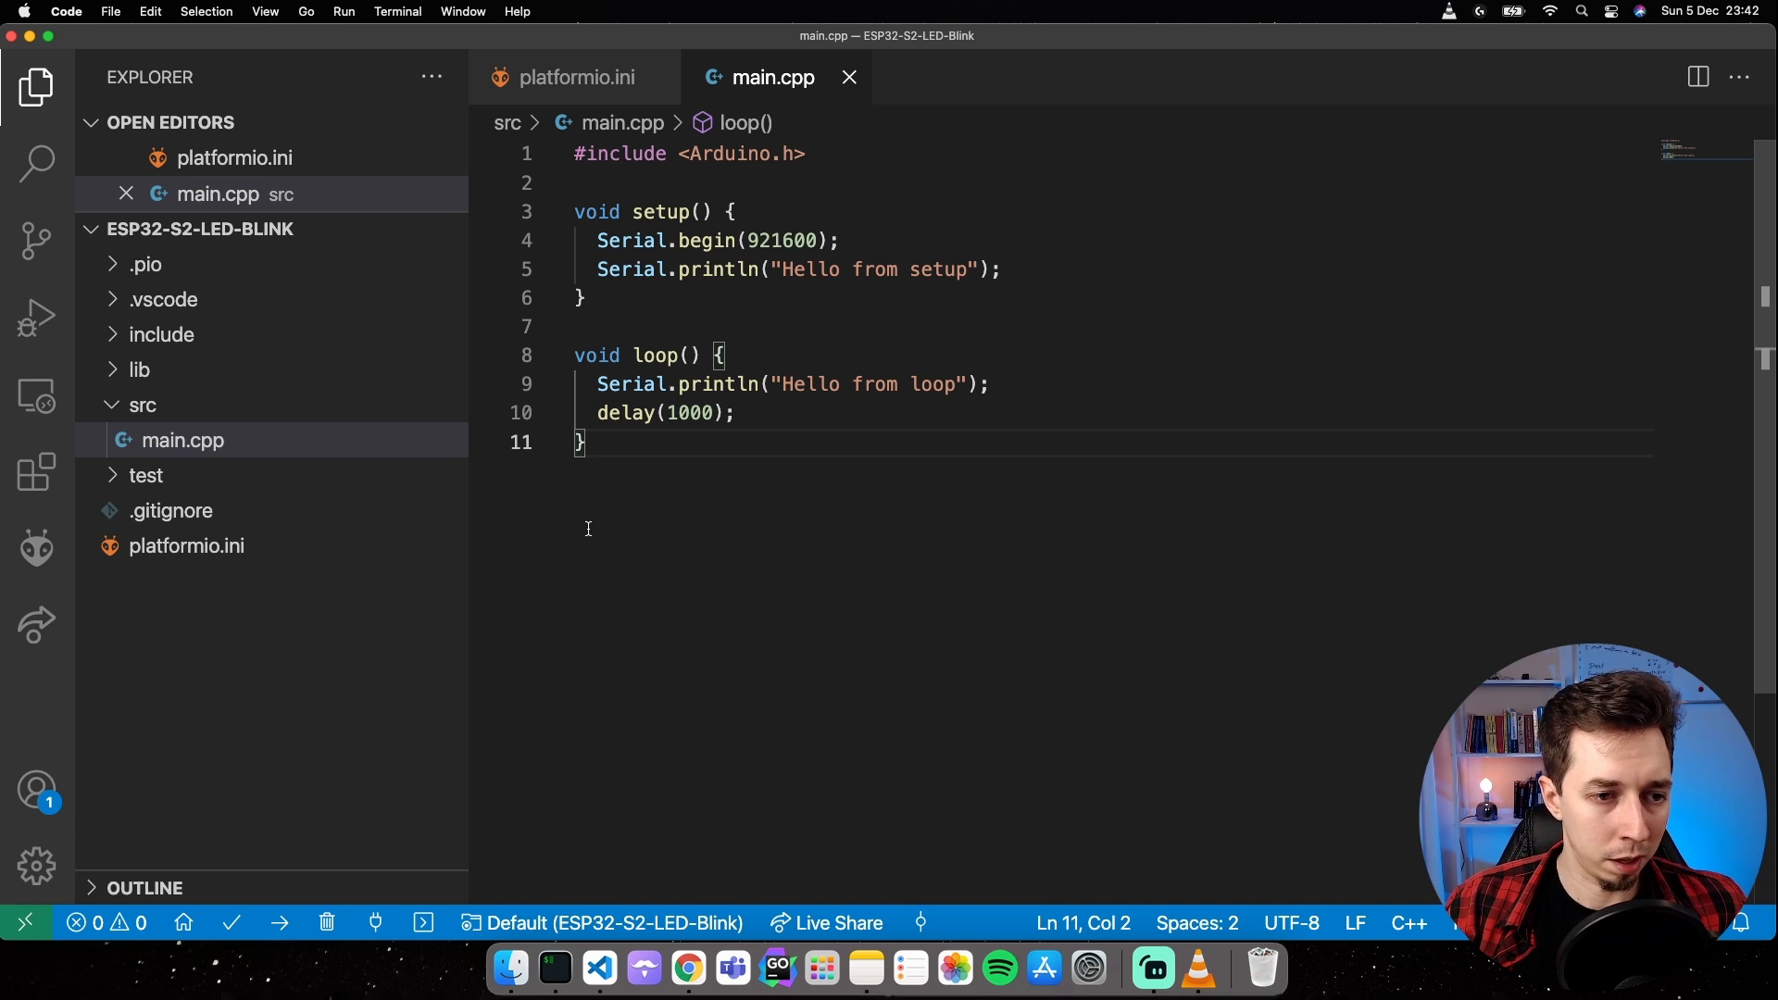
mouse_move(170, 370)
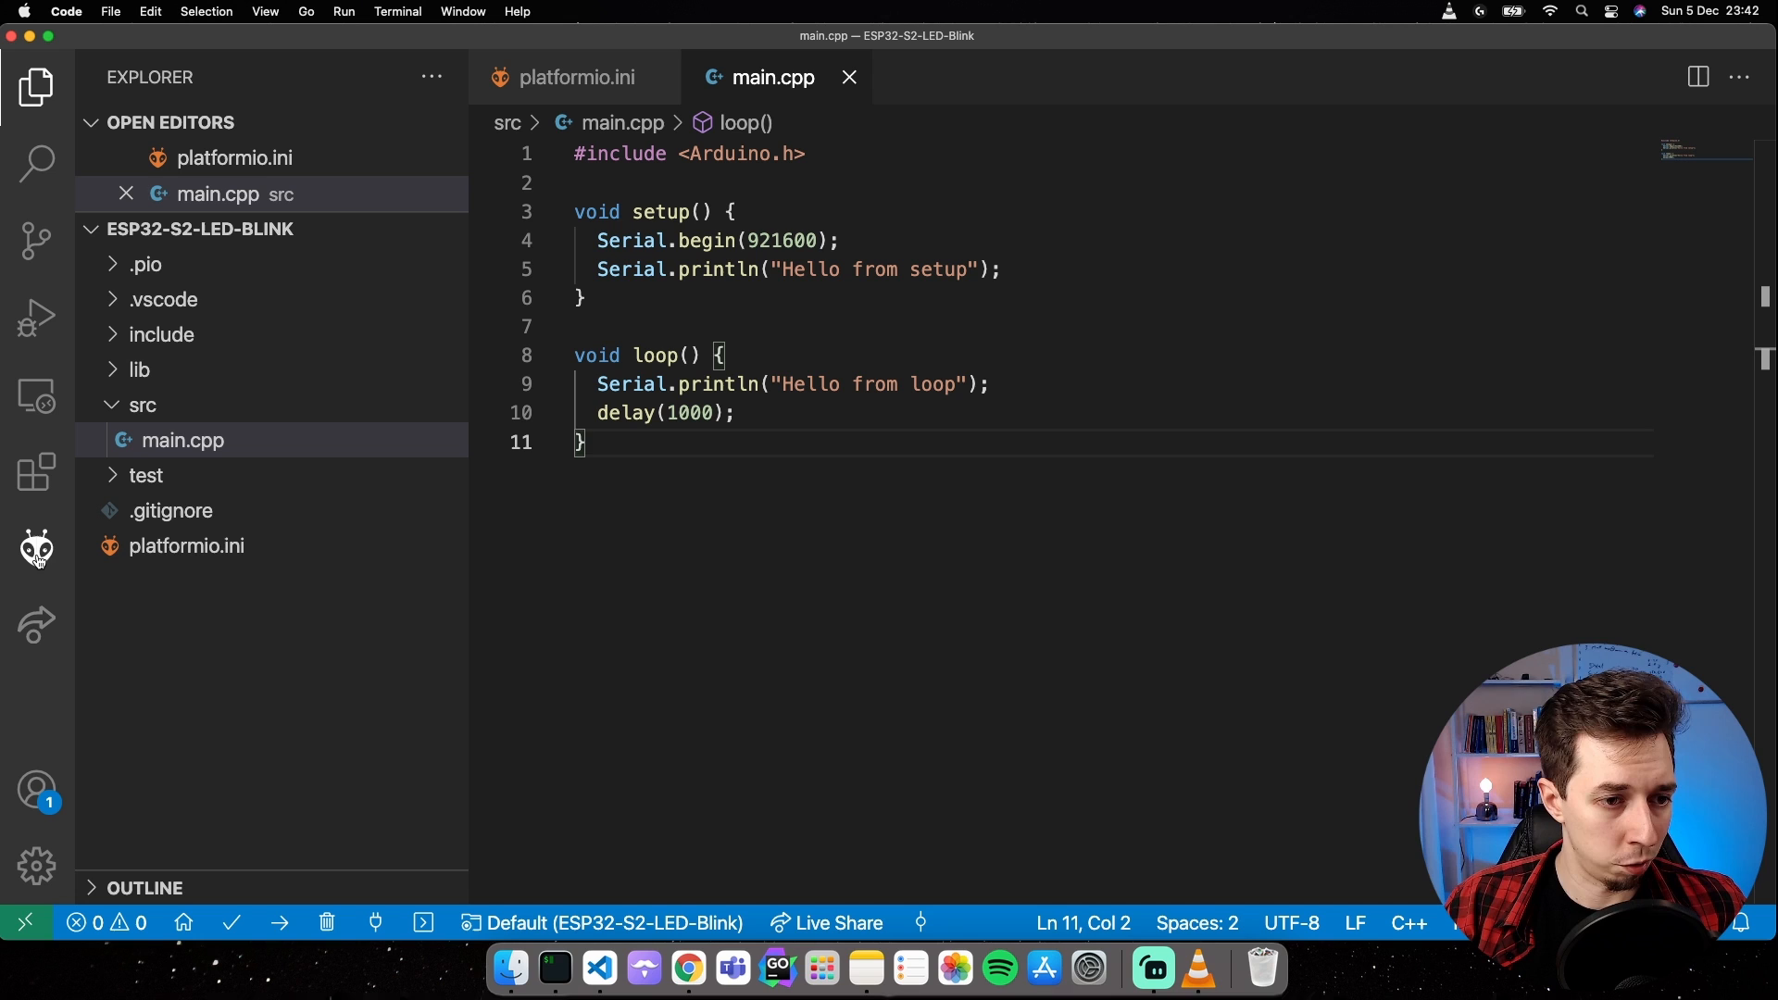
mouse_move(33, 552)
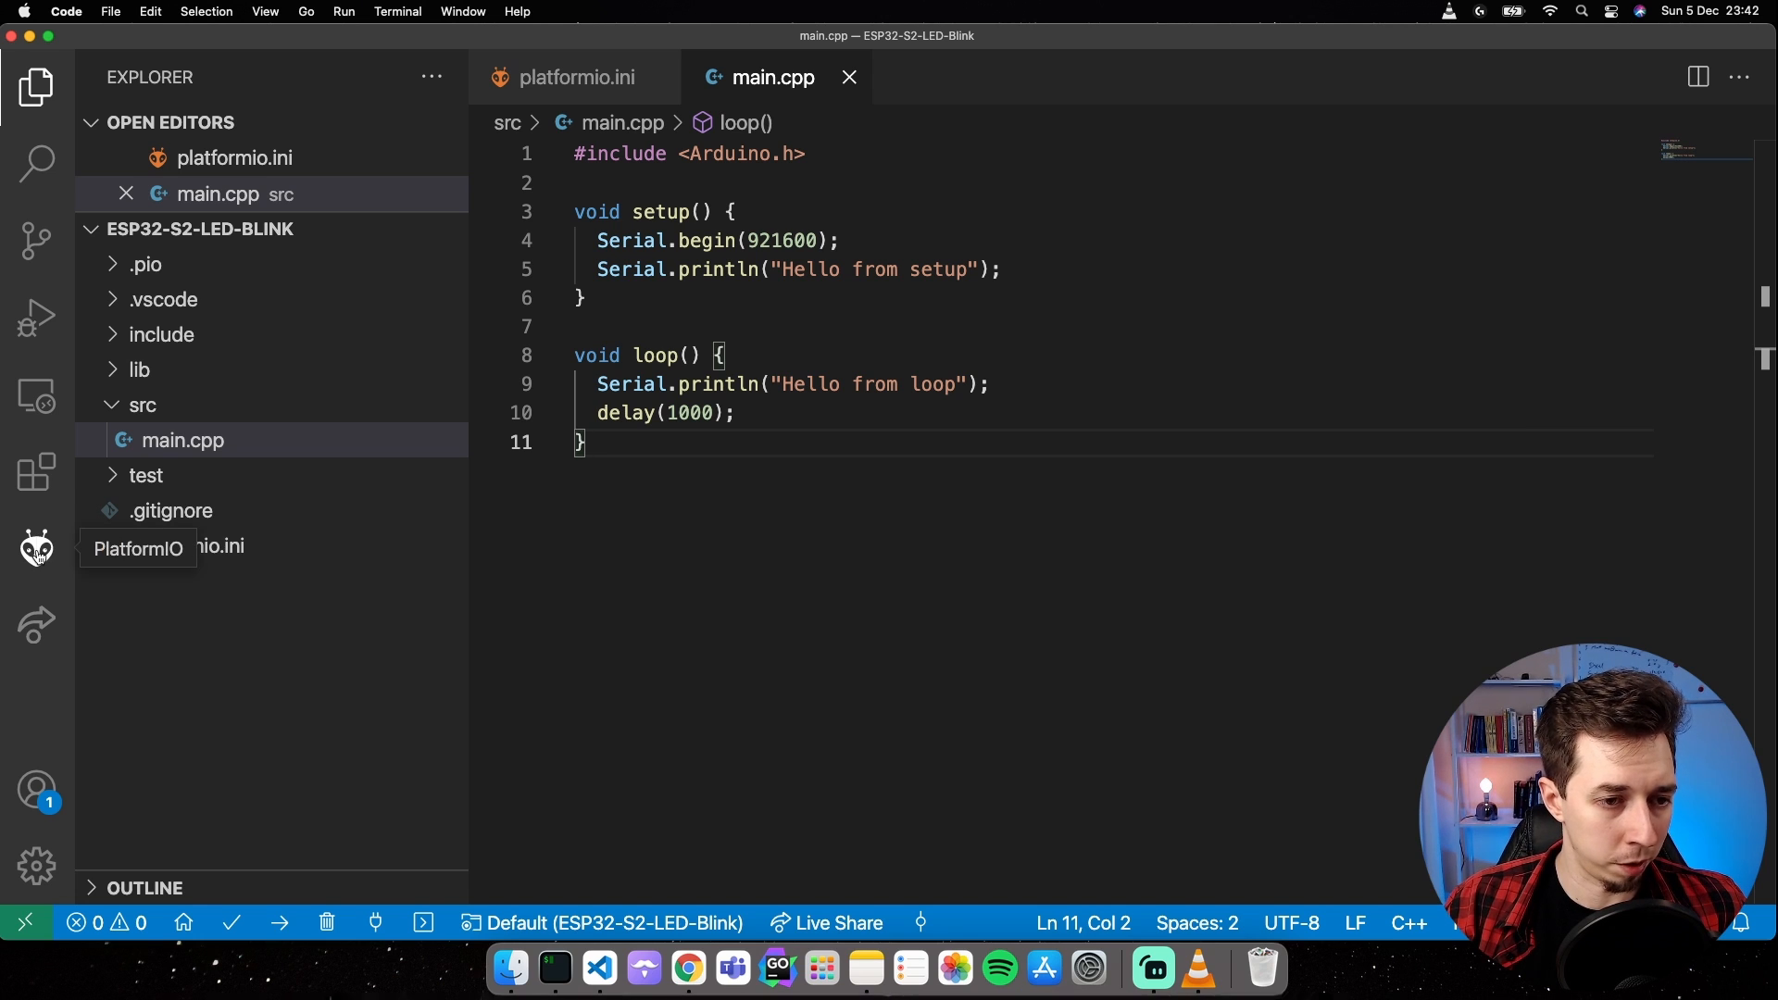
Go to PIO Home's library registry and enter ws2812 in the search field.
left_click(29, 544)
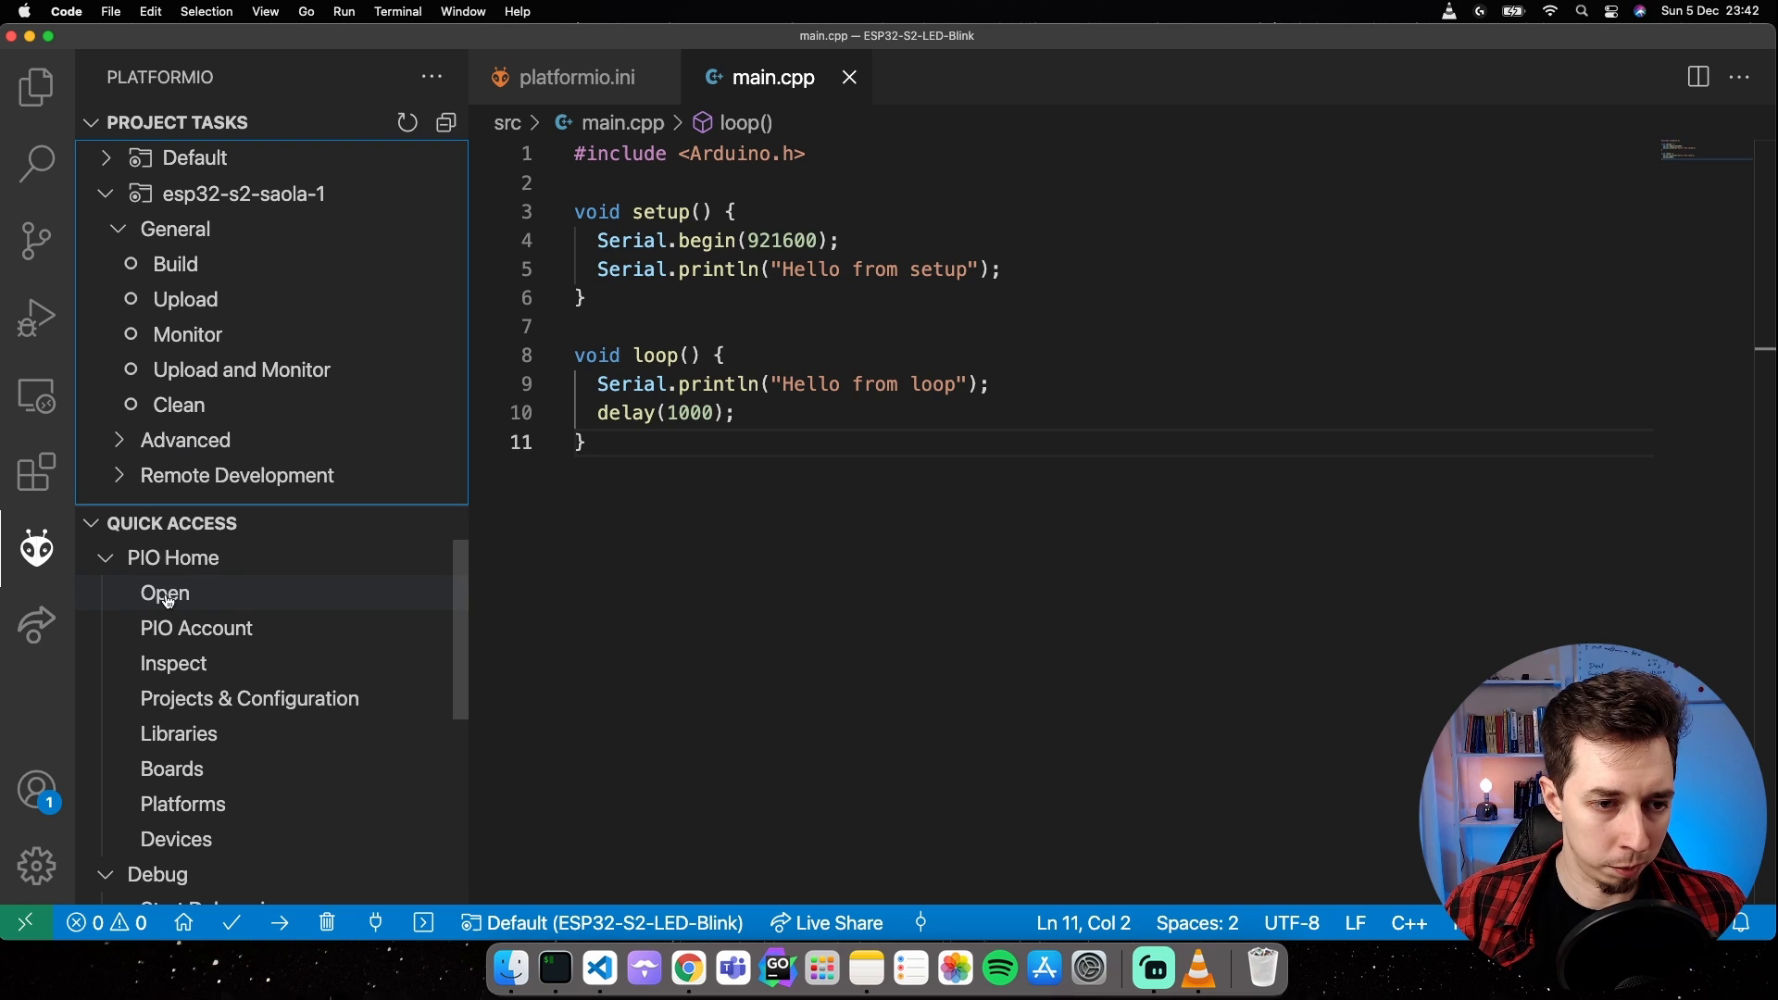
left_click(163, 592)
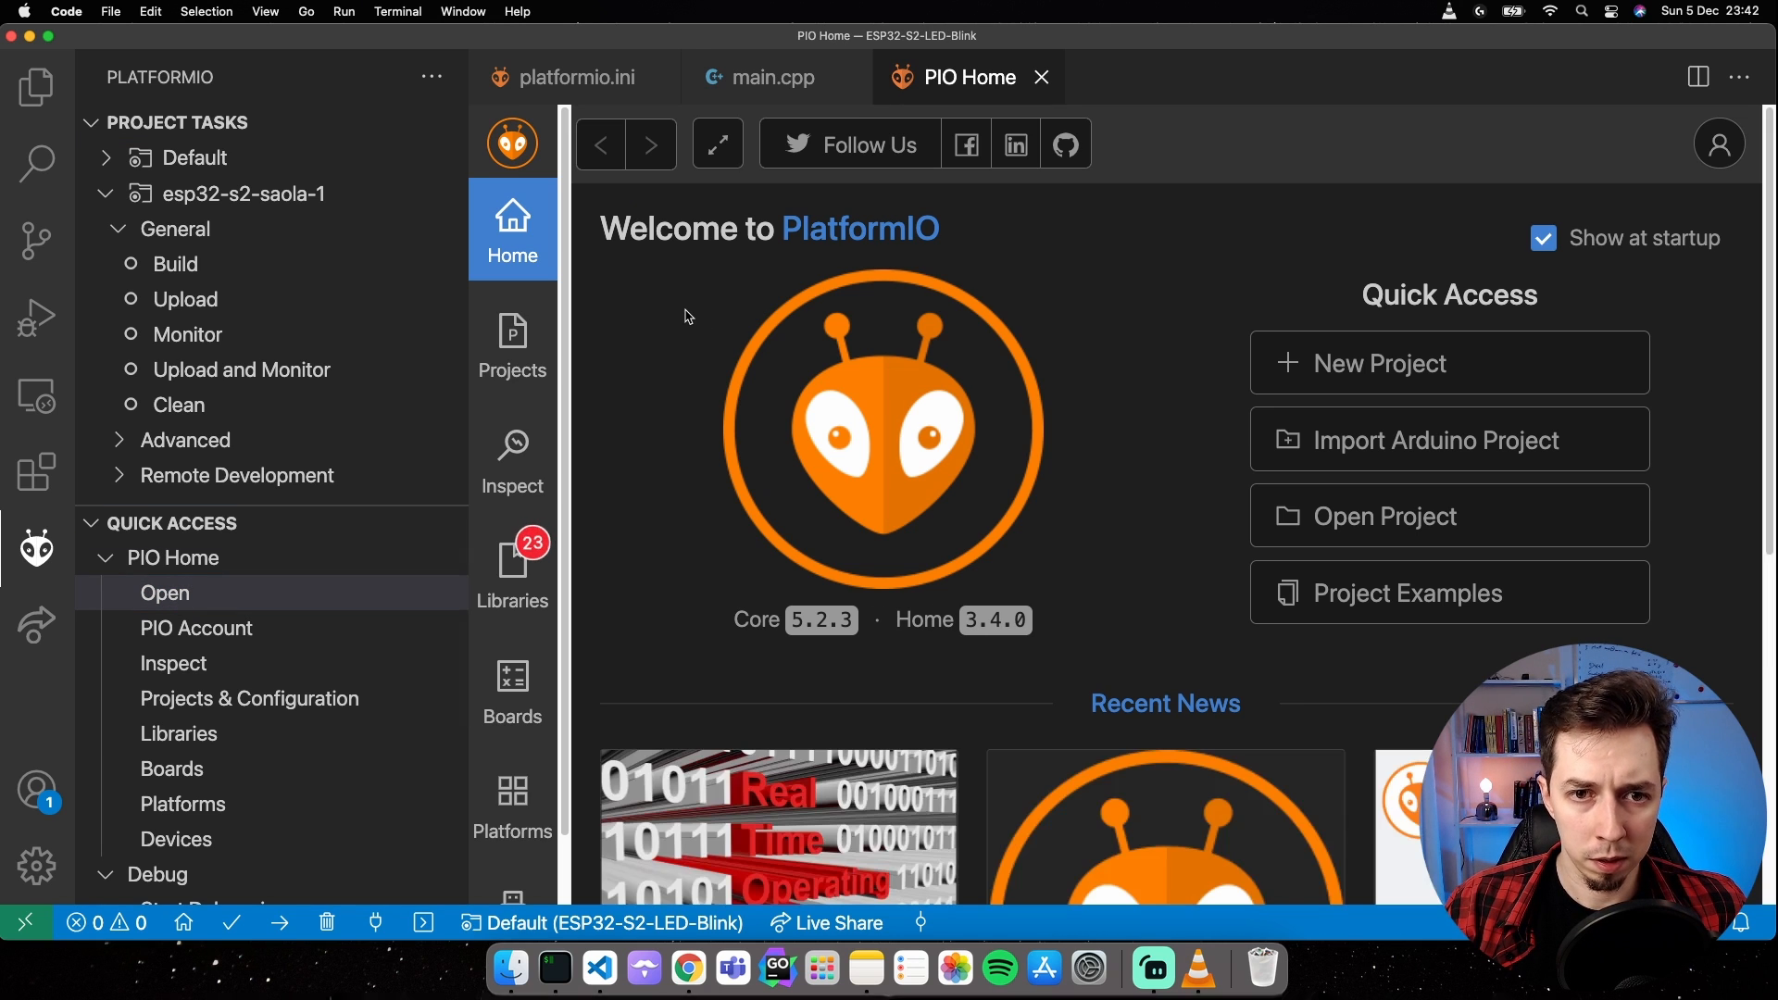
mouse_move(498, 600)
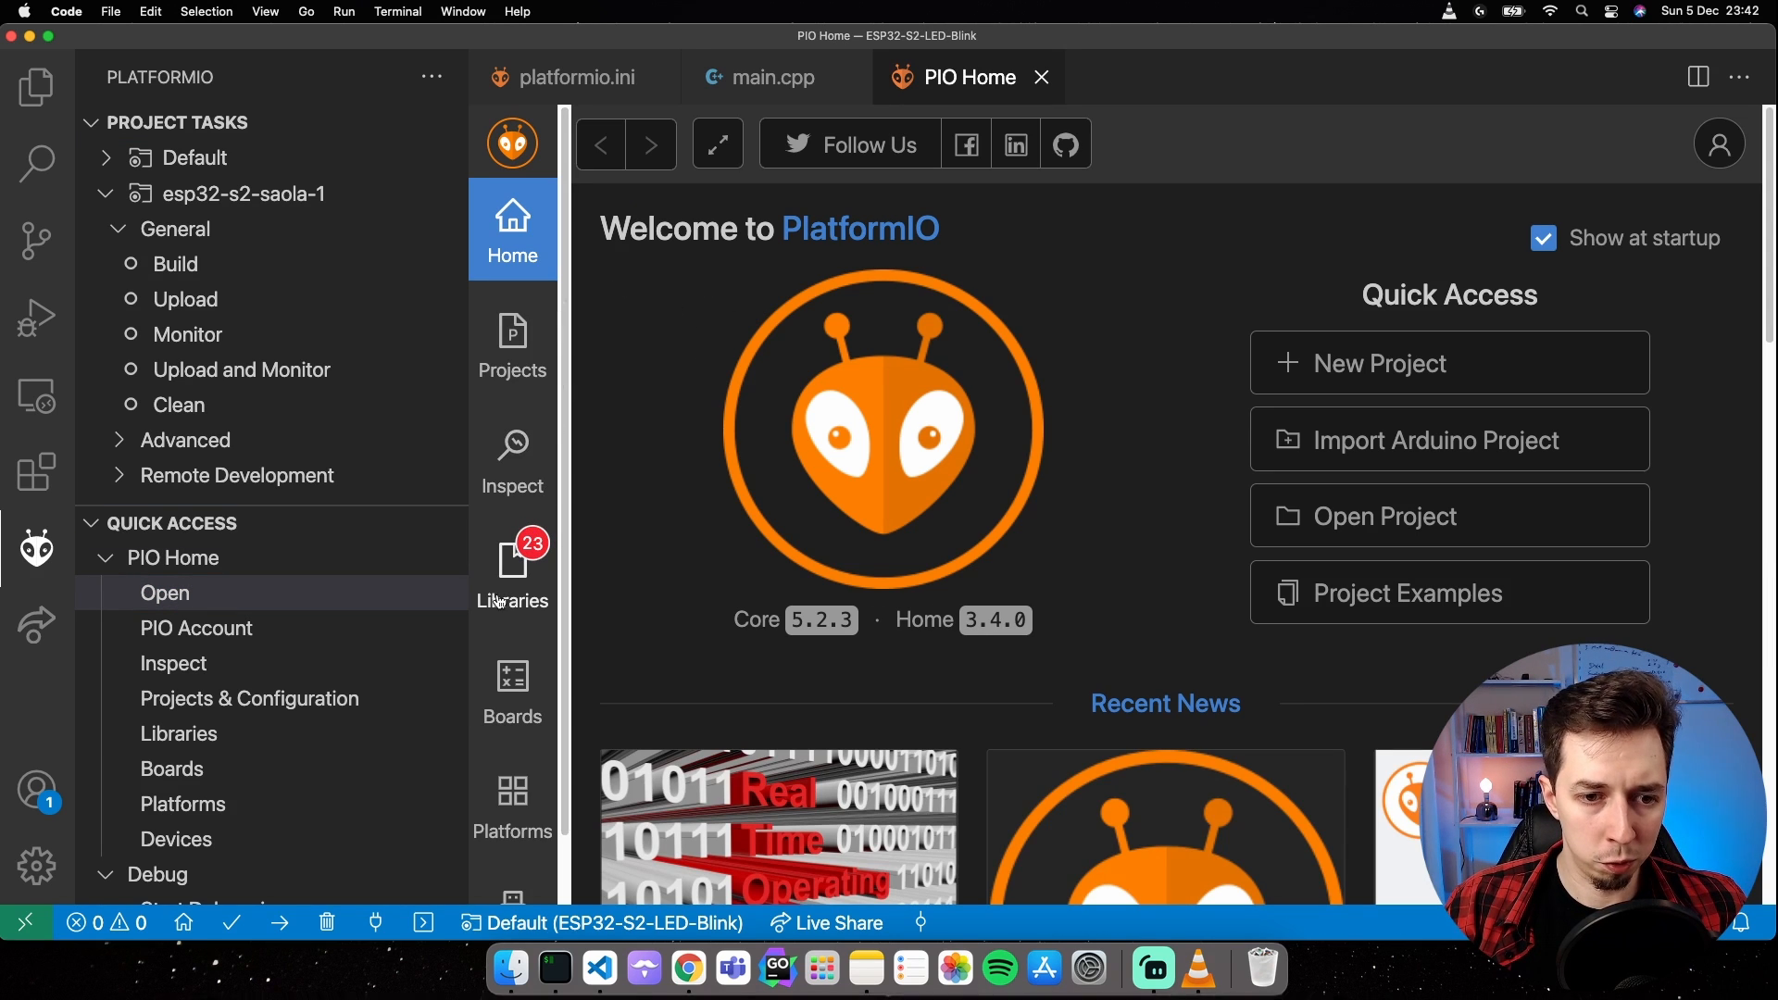
left_click(511, 569)
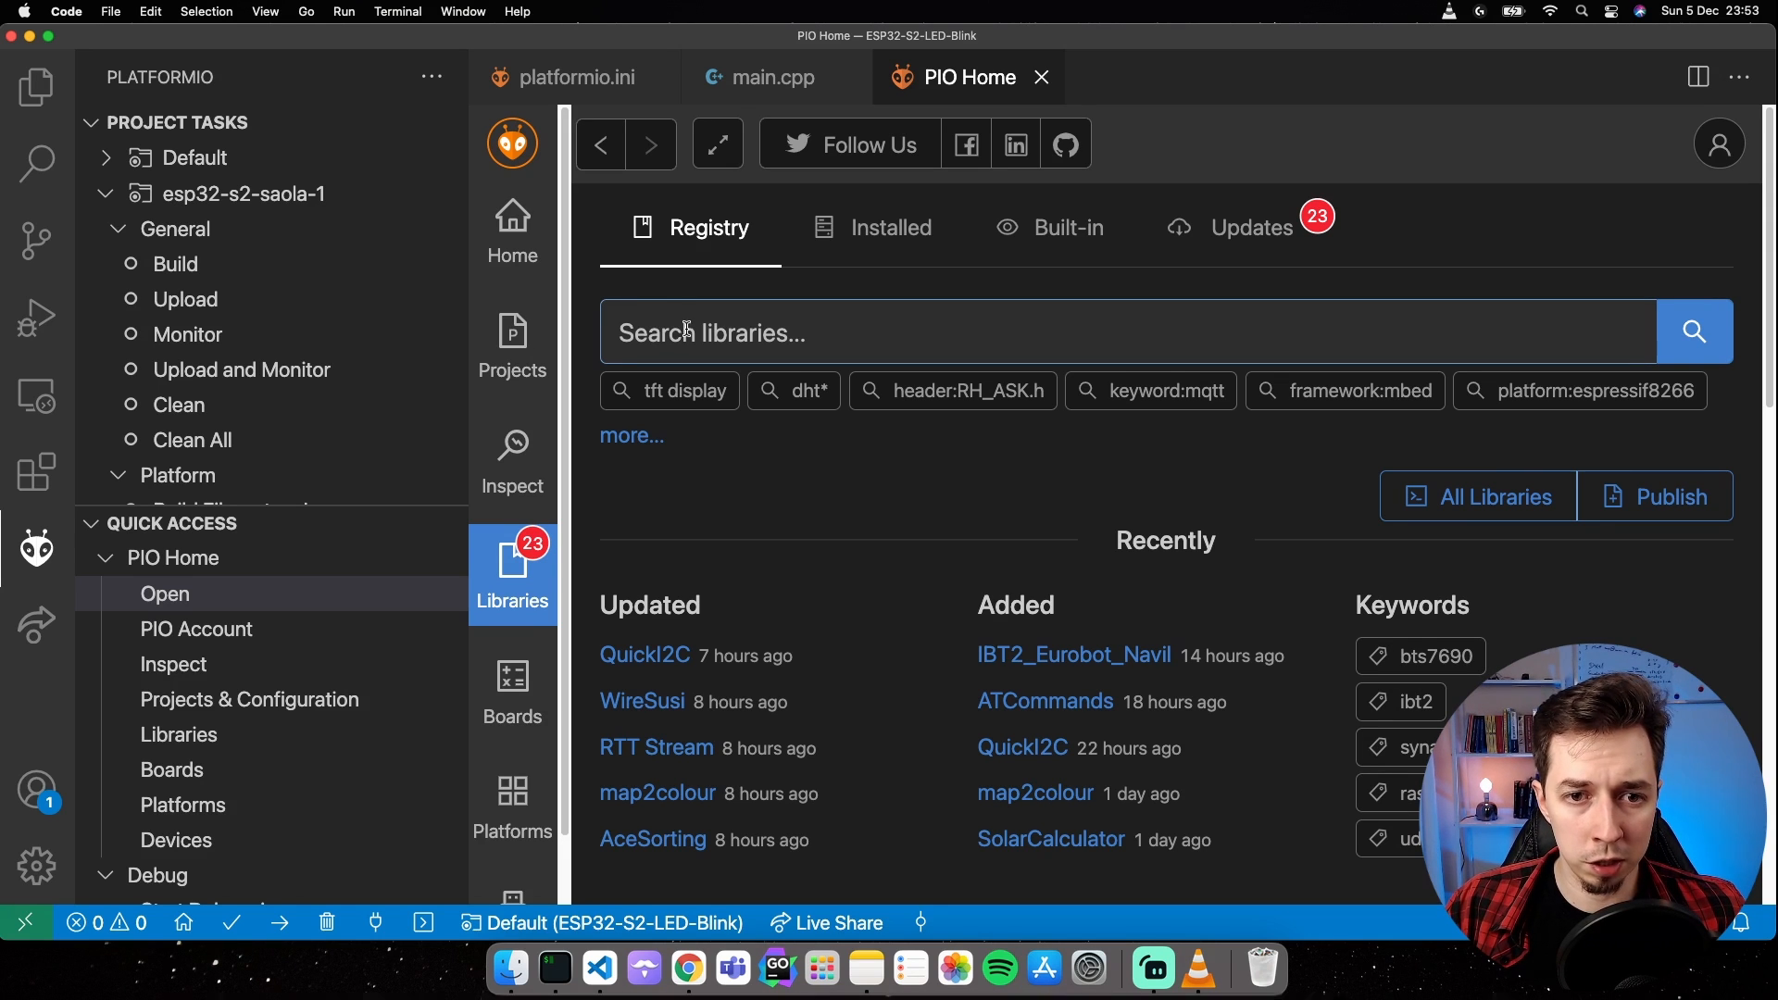
left_click(755, 333)
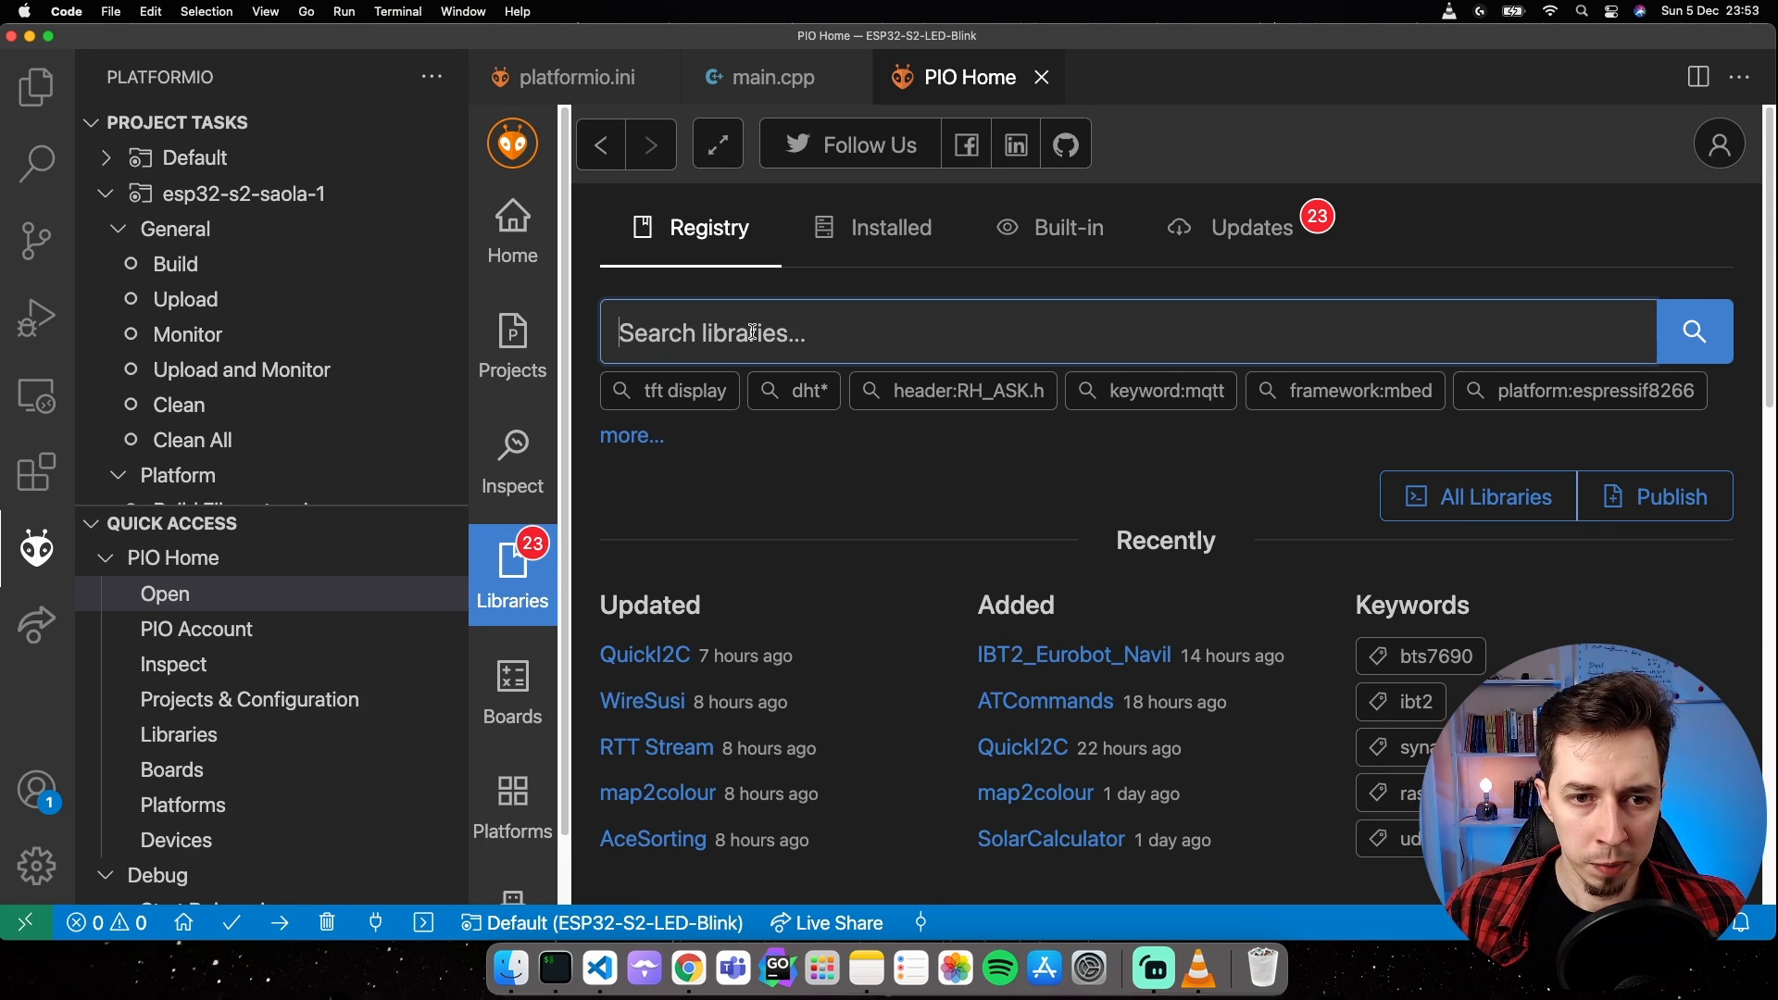
type("ws281")
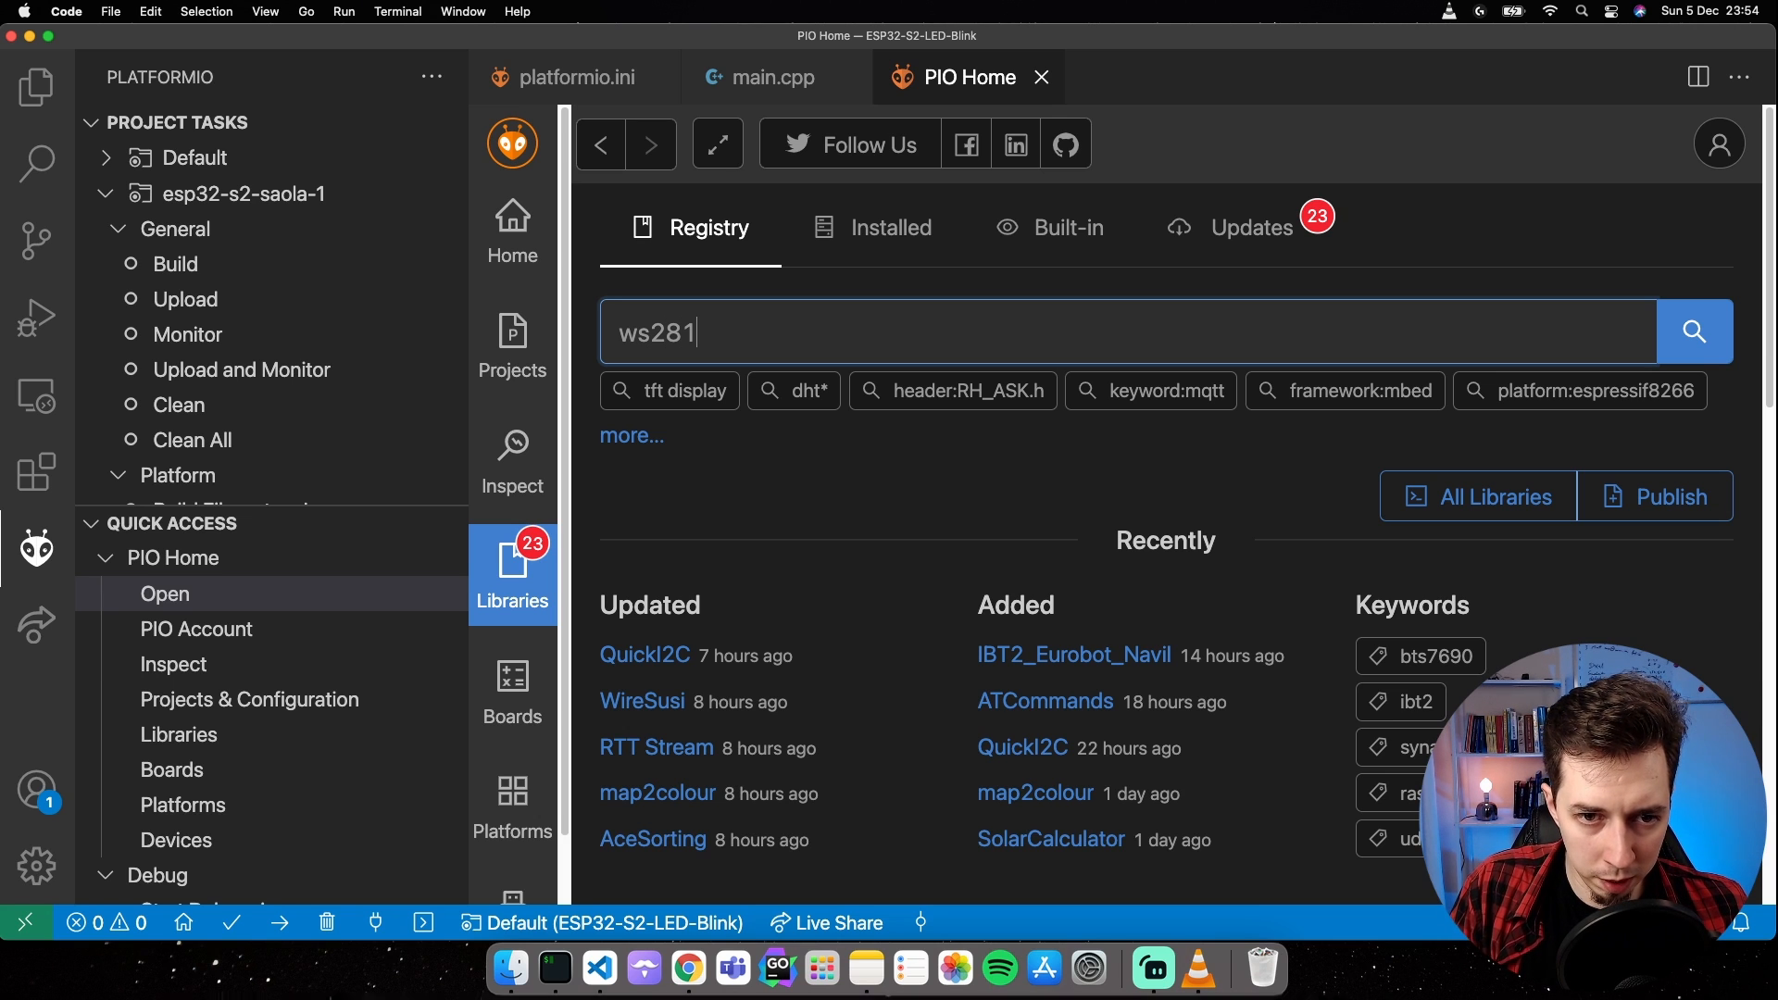
type("2")
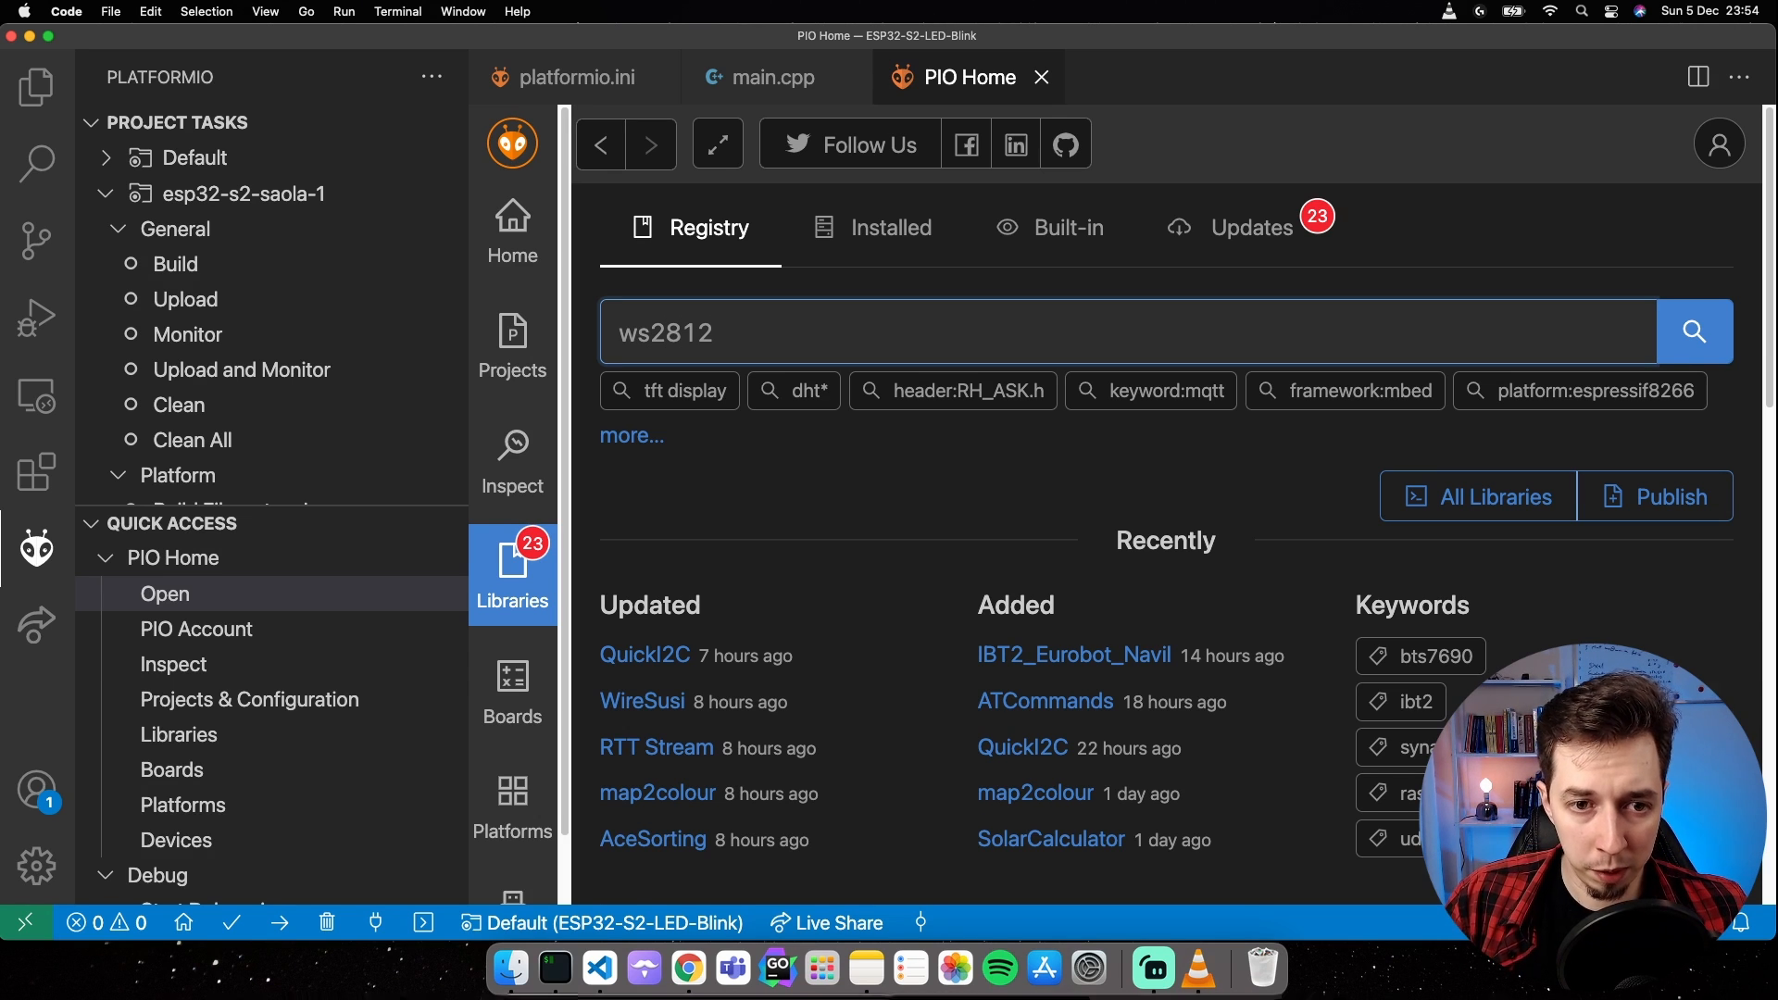
Run the ws2812 search and scroll the 59 results to WS2812FX by Harm Aldick.
left_click(1692, 330)
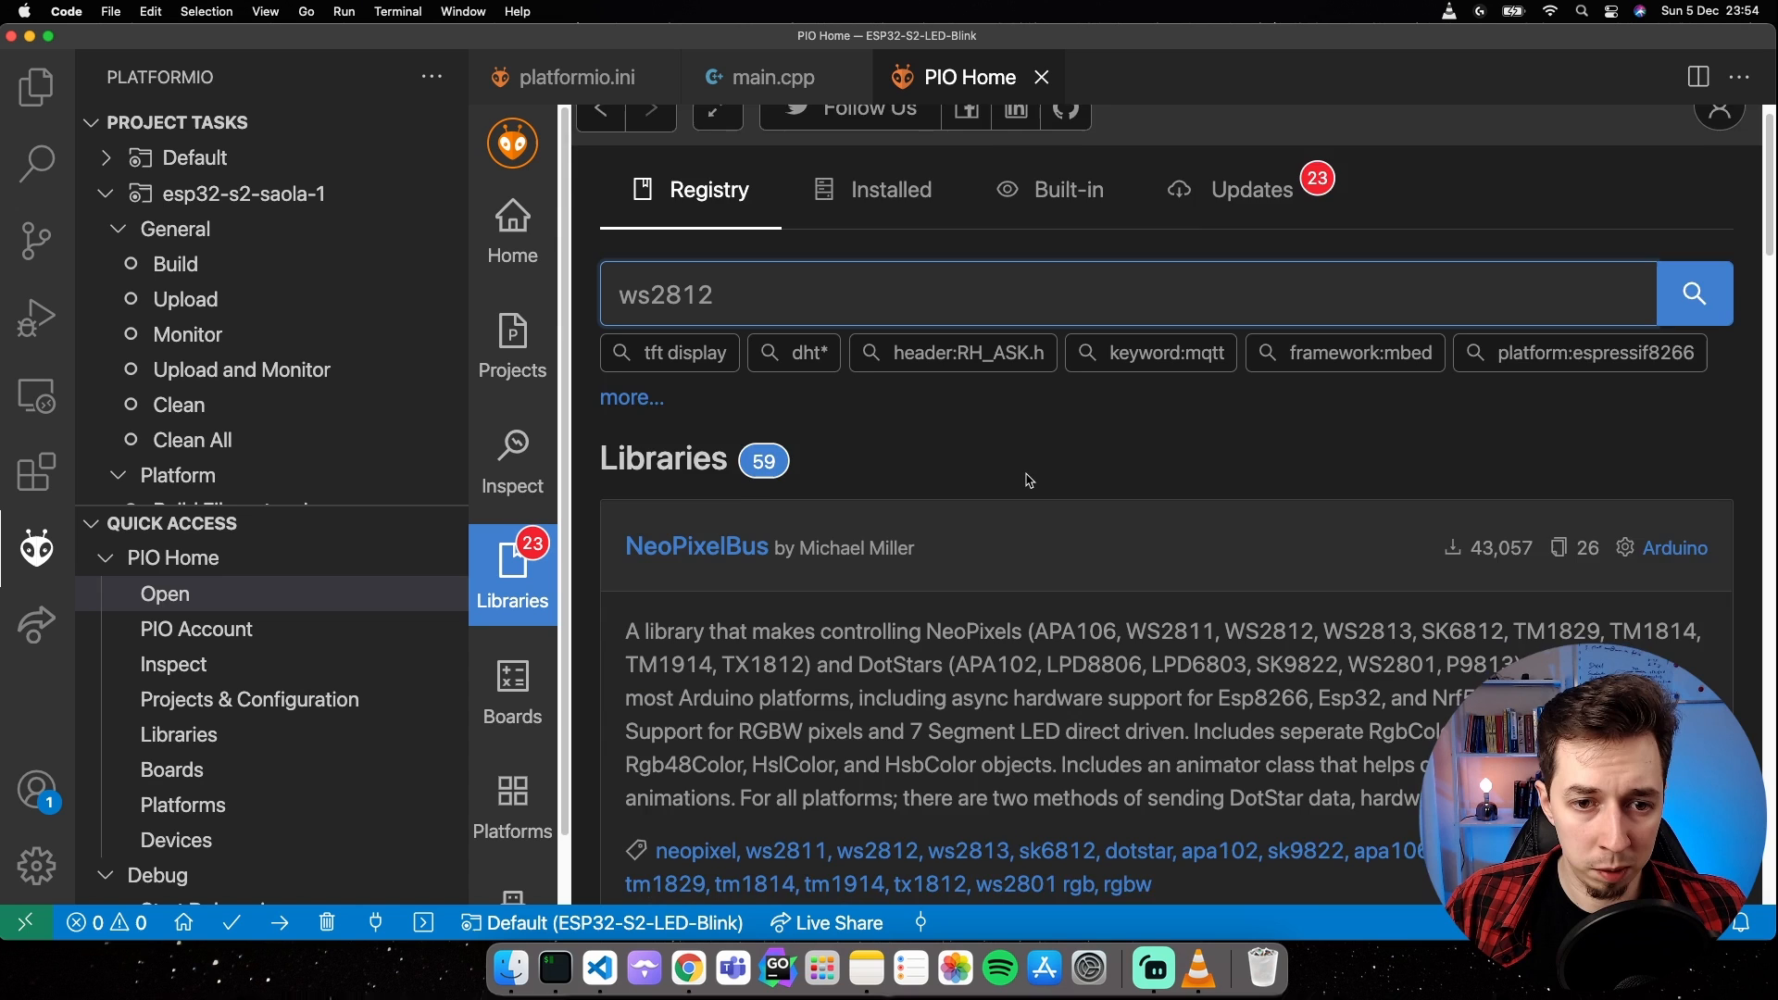
scroll("down", 3)
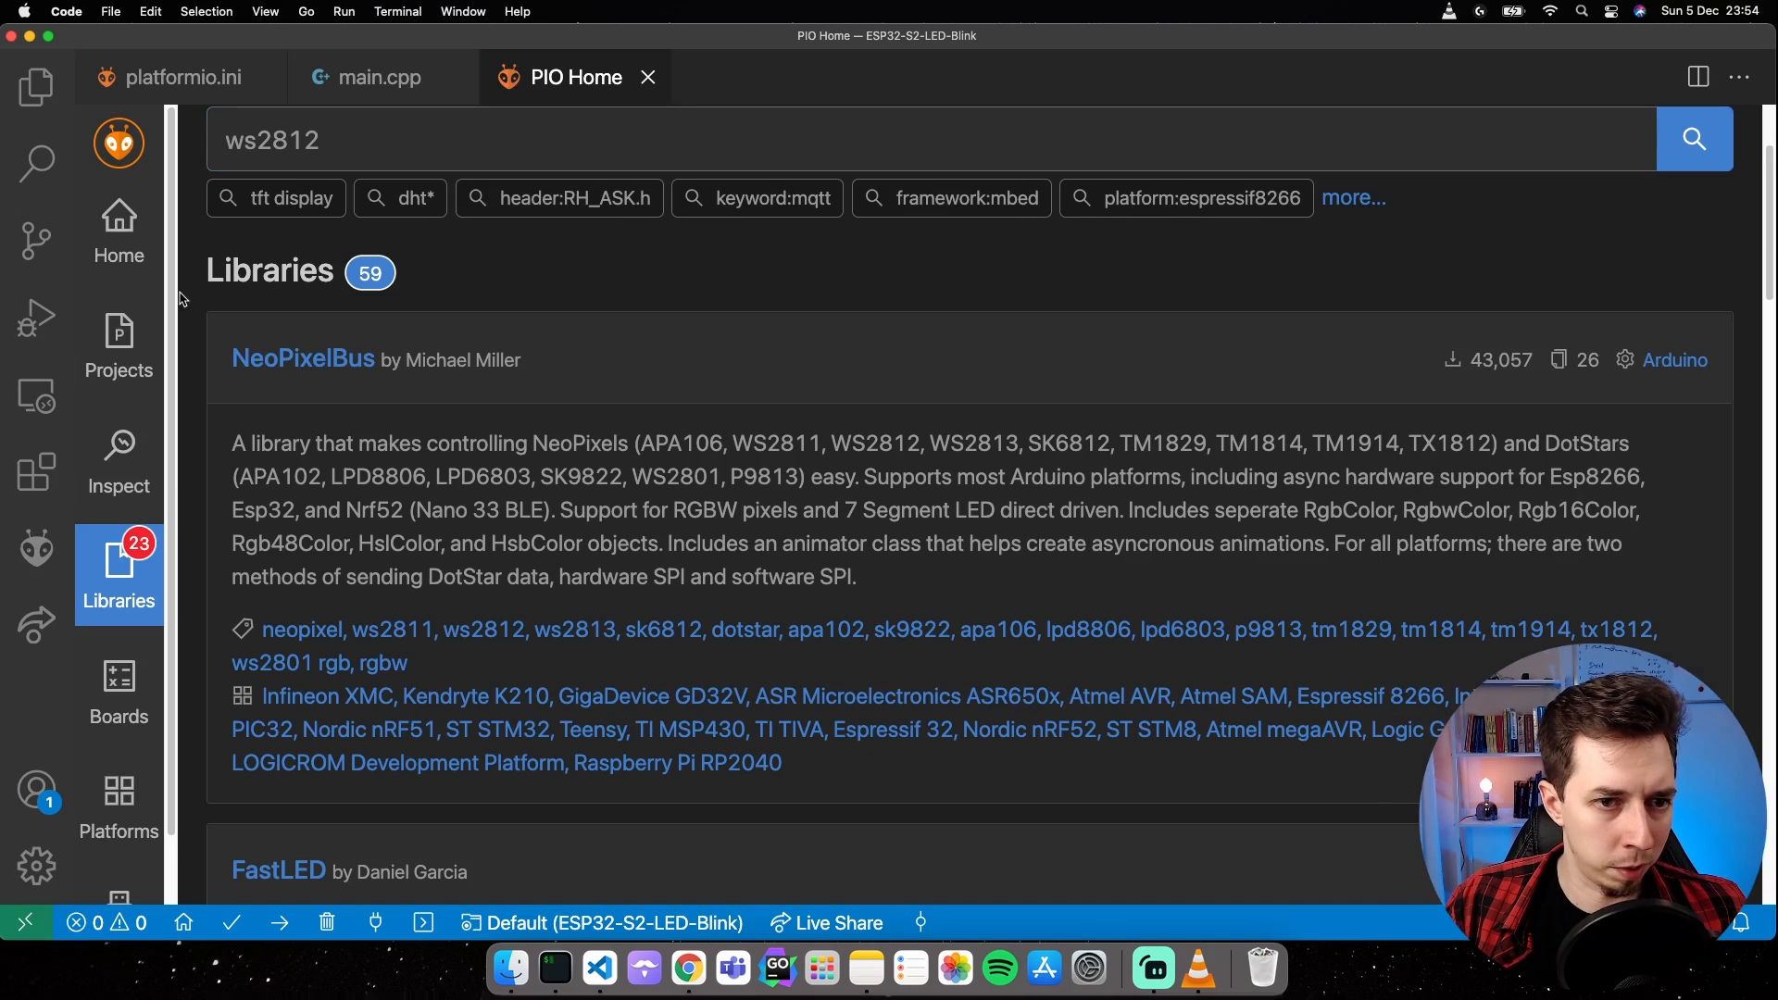
mouse_move(772, 418)
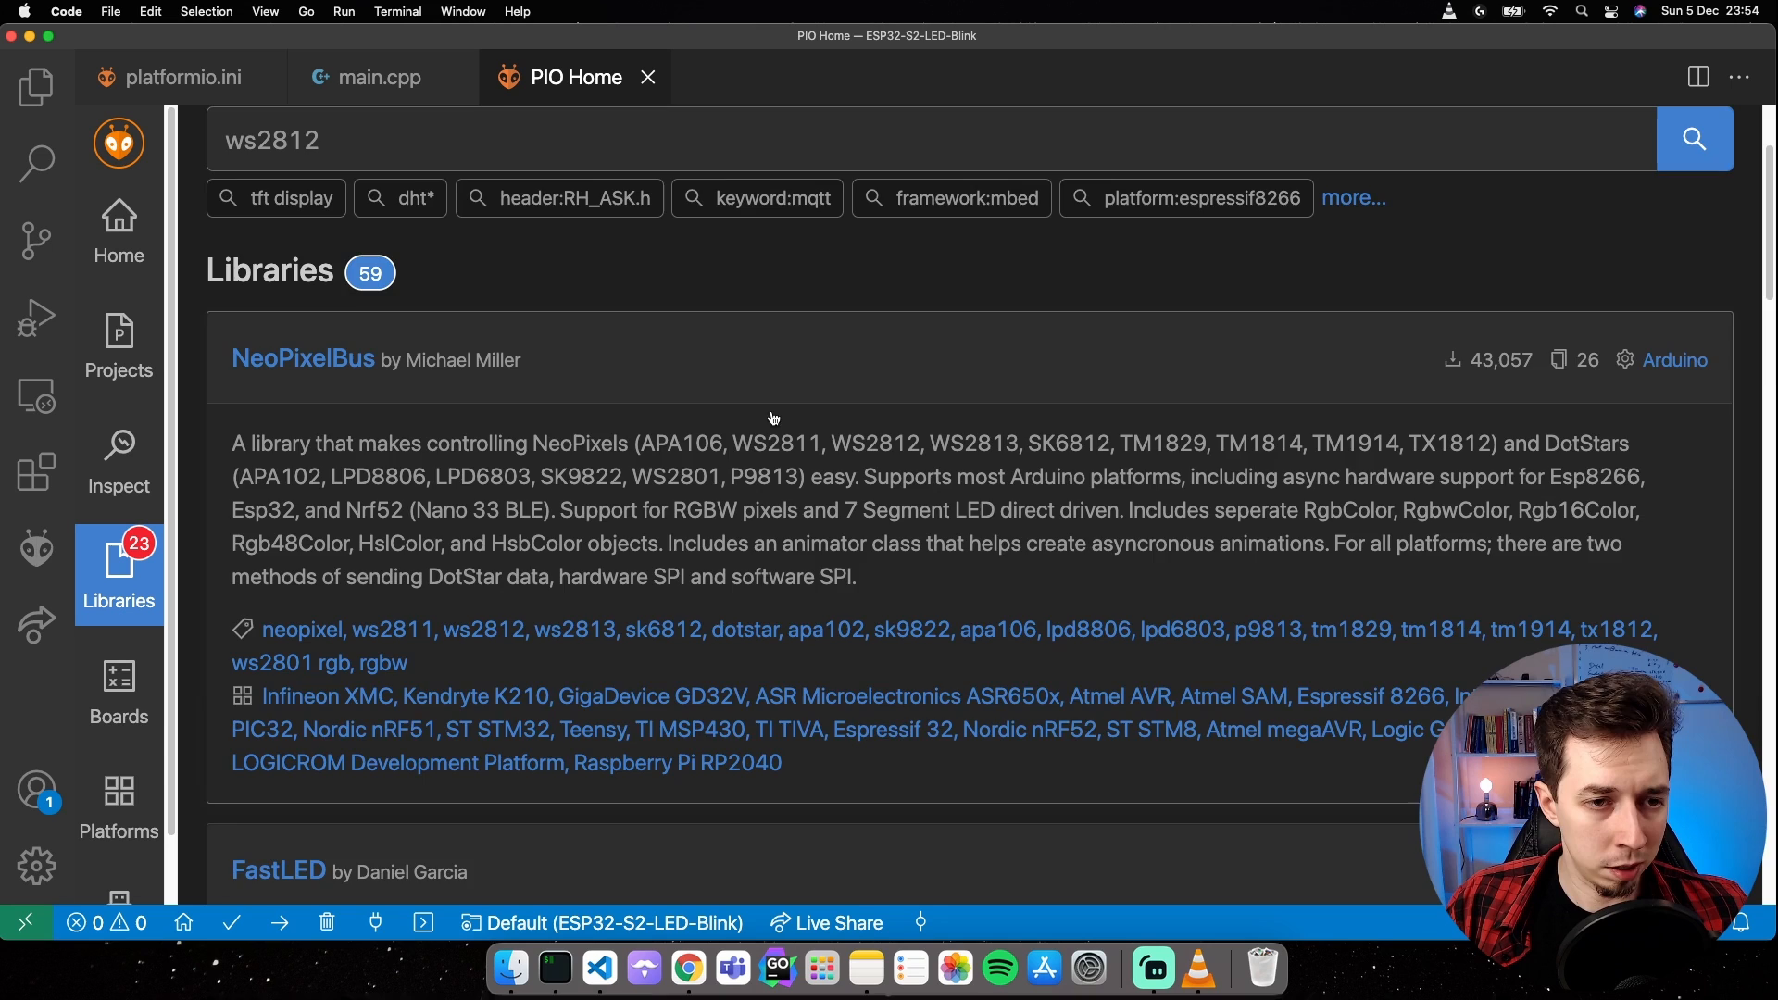
scroll("down", 3)
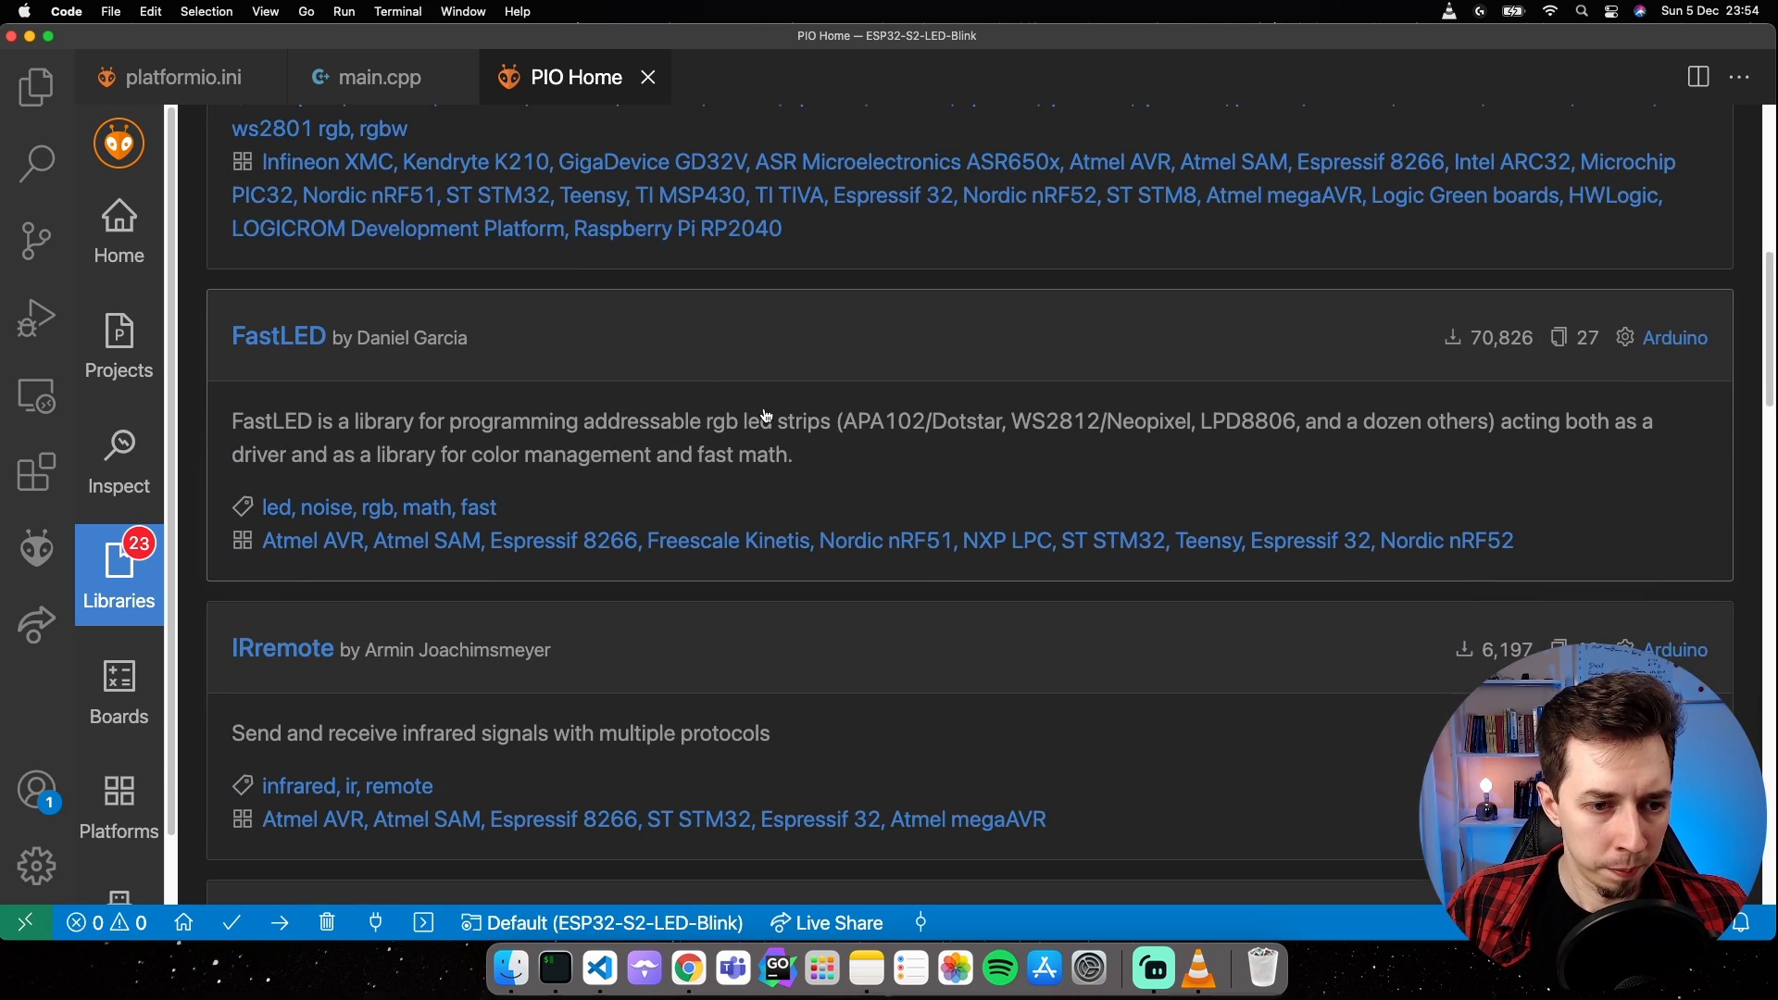
scroll("down", 3)
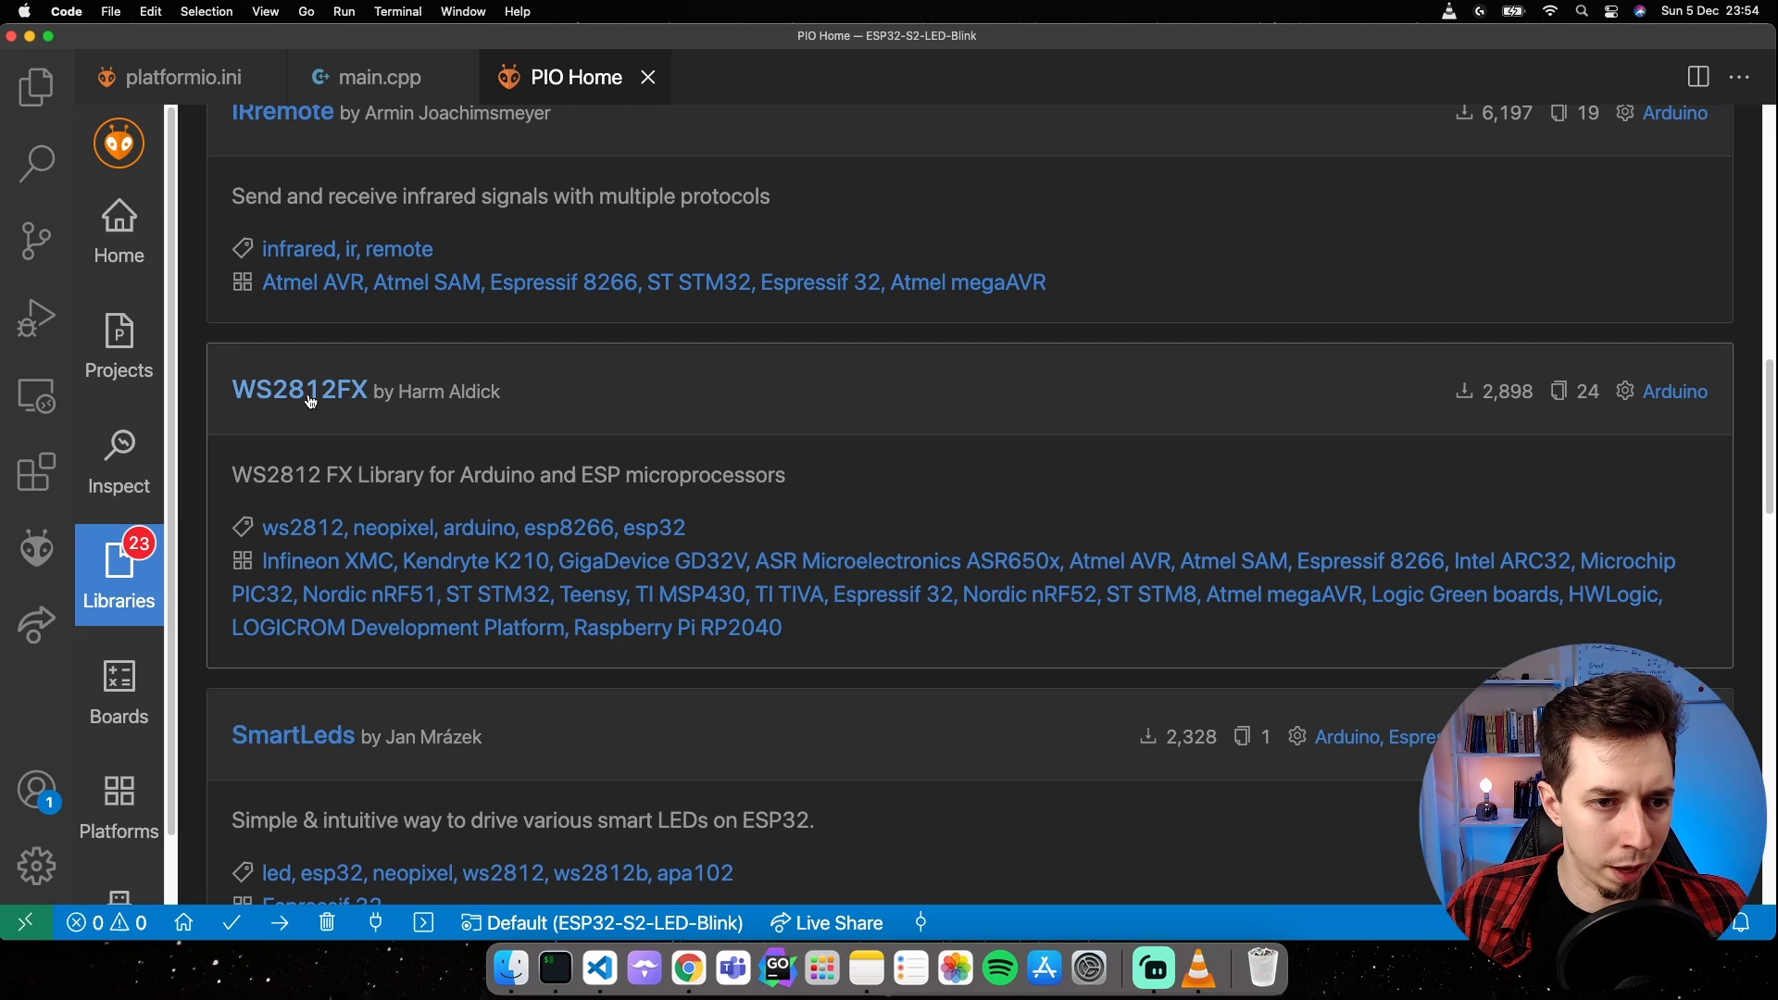
mouse_move(318, 400)
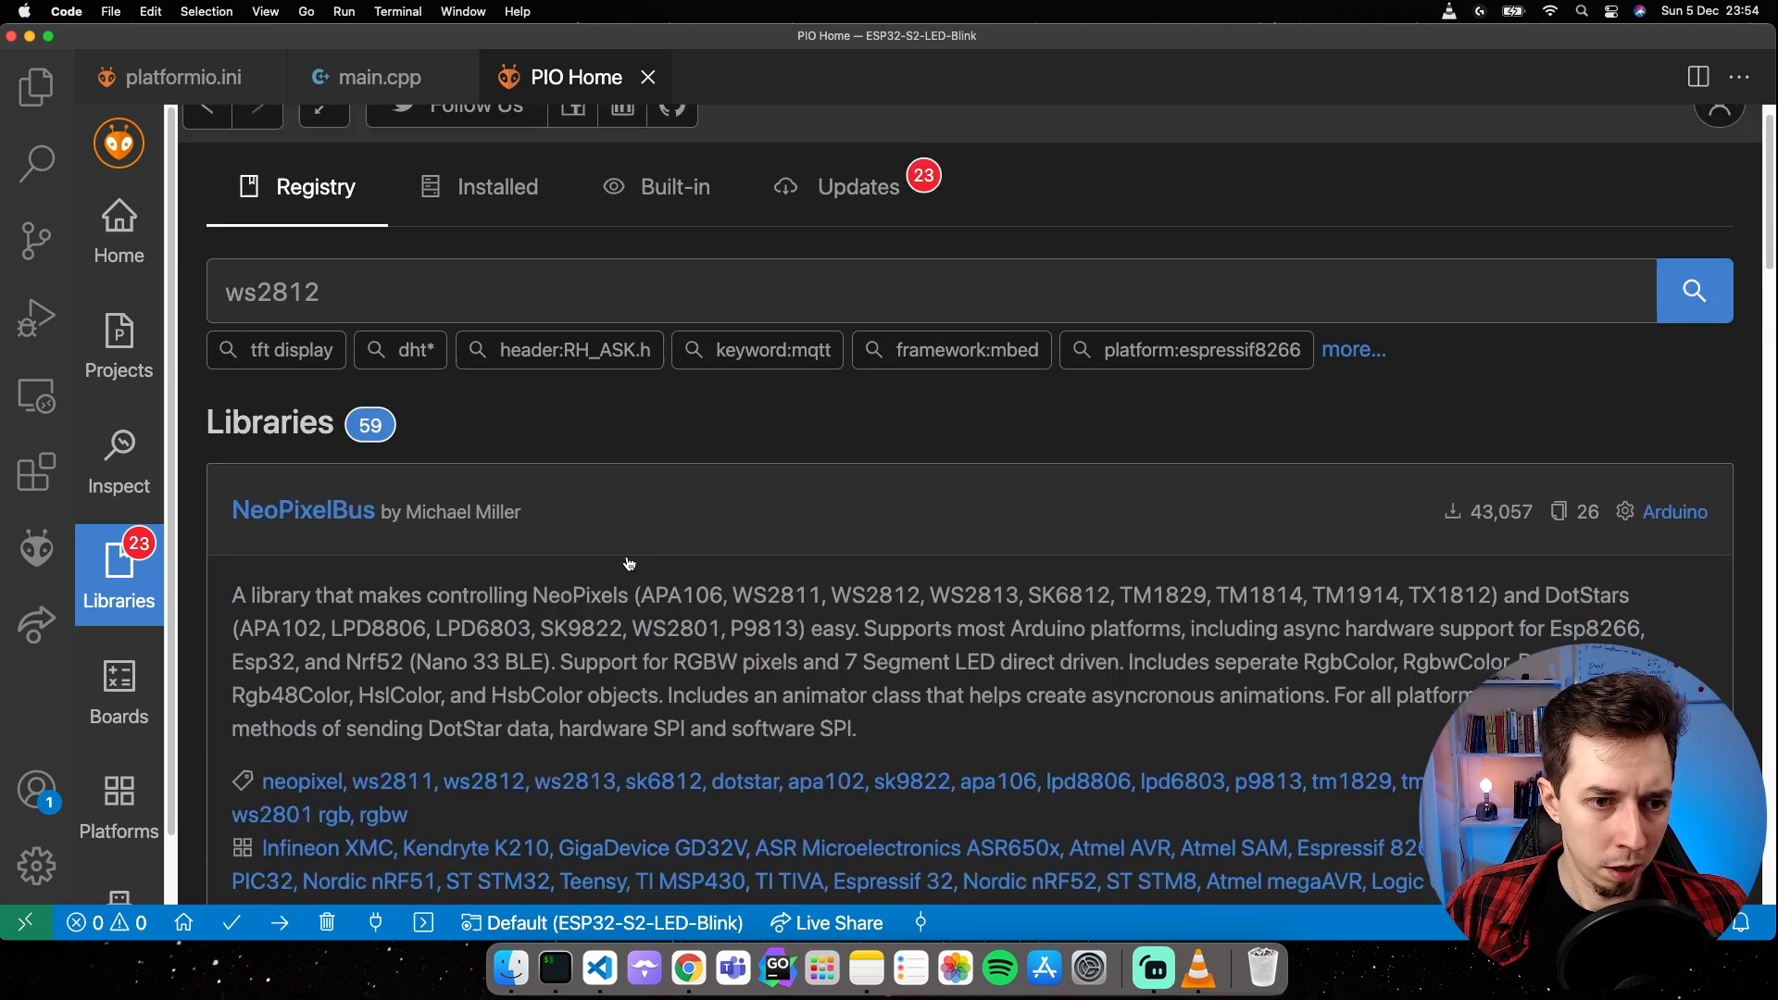
scroll("down", 3)
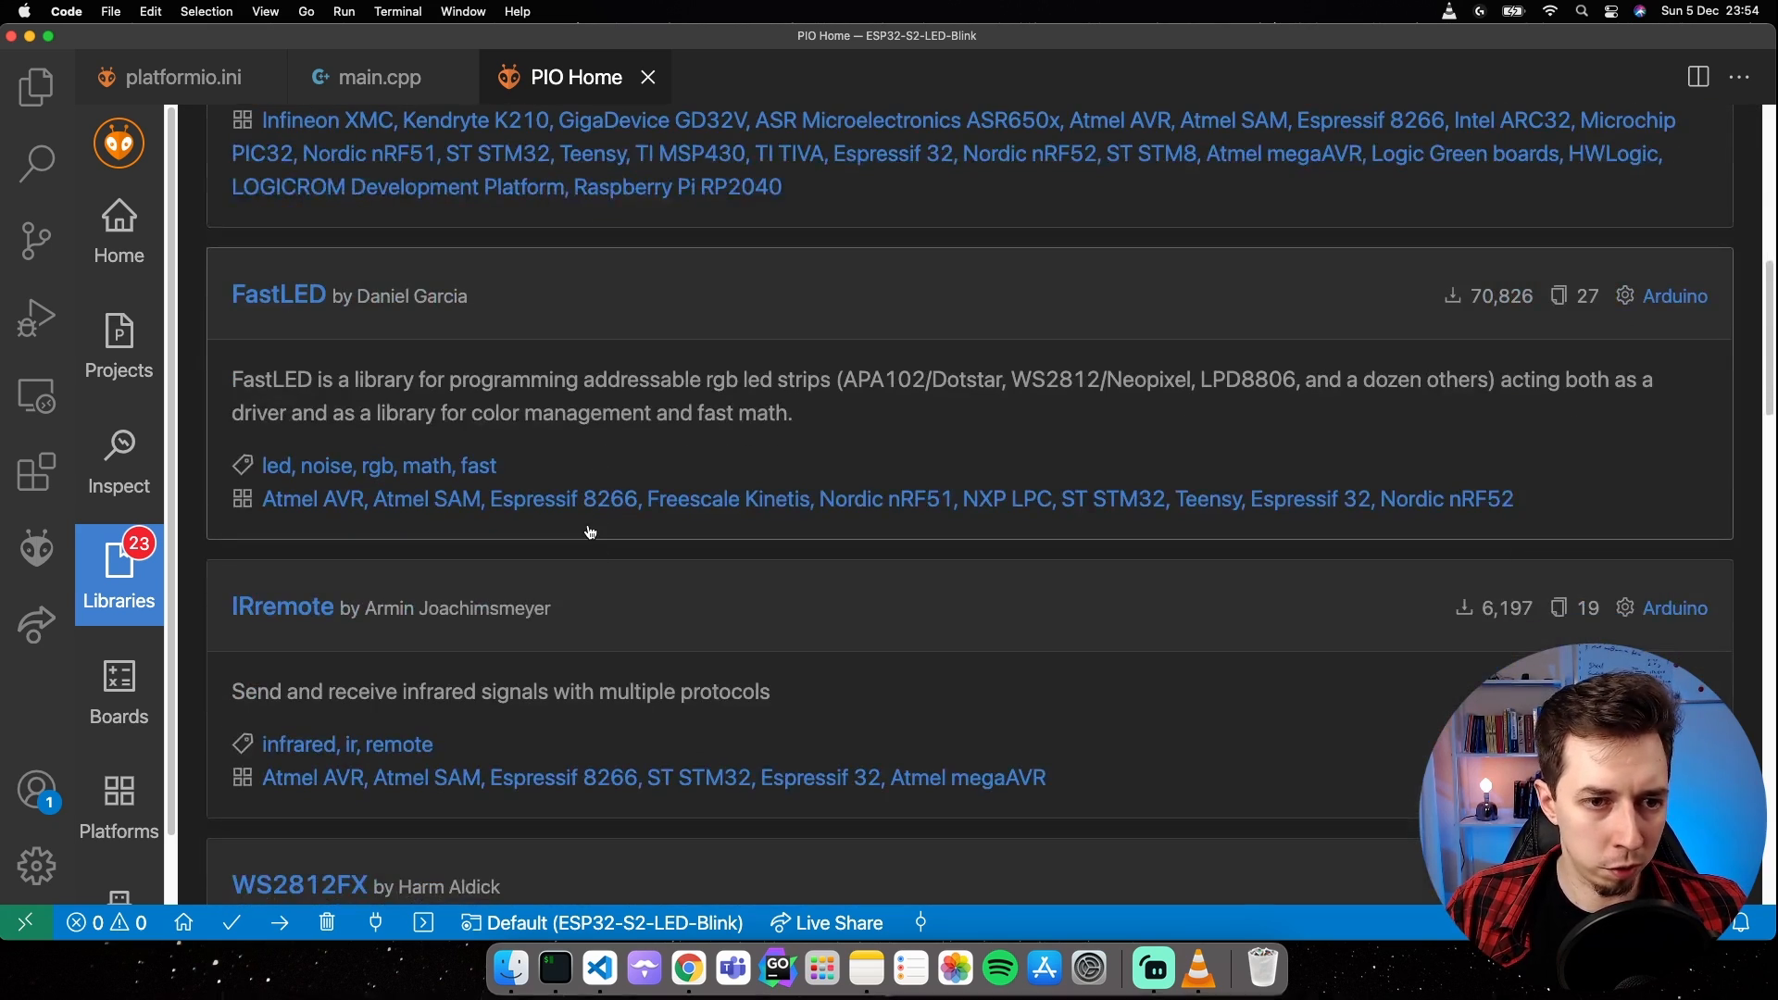
scroll("down", 3)
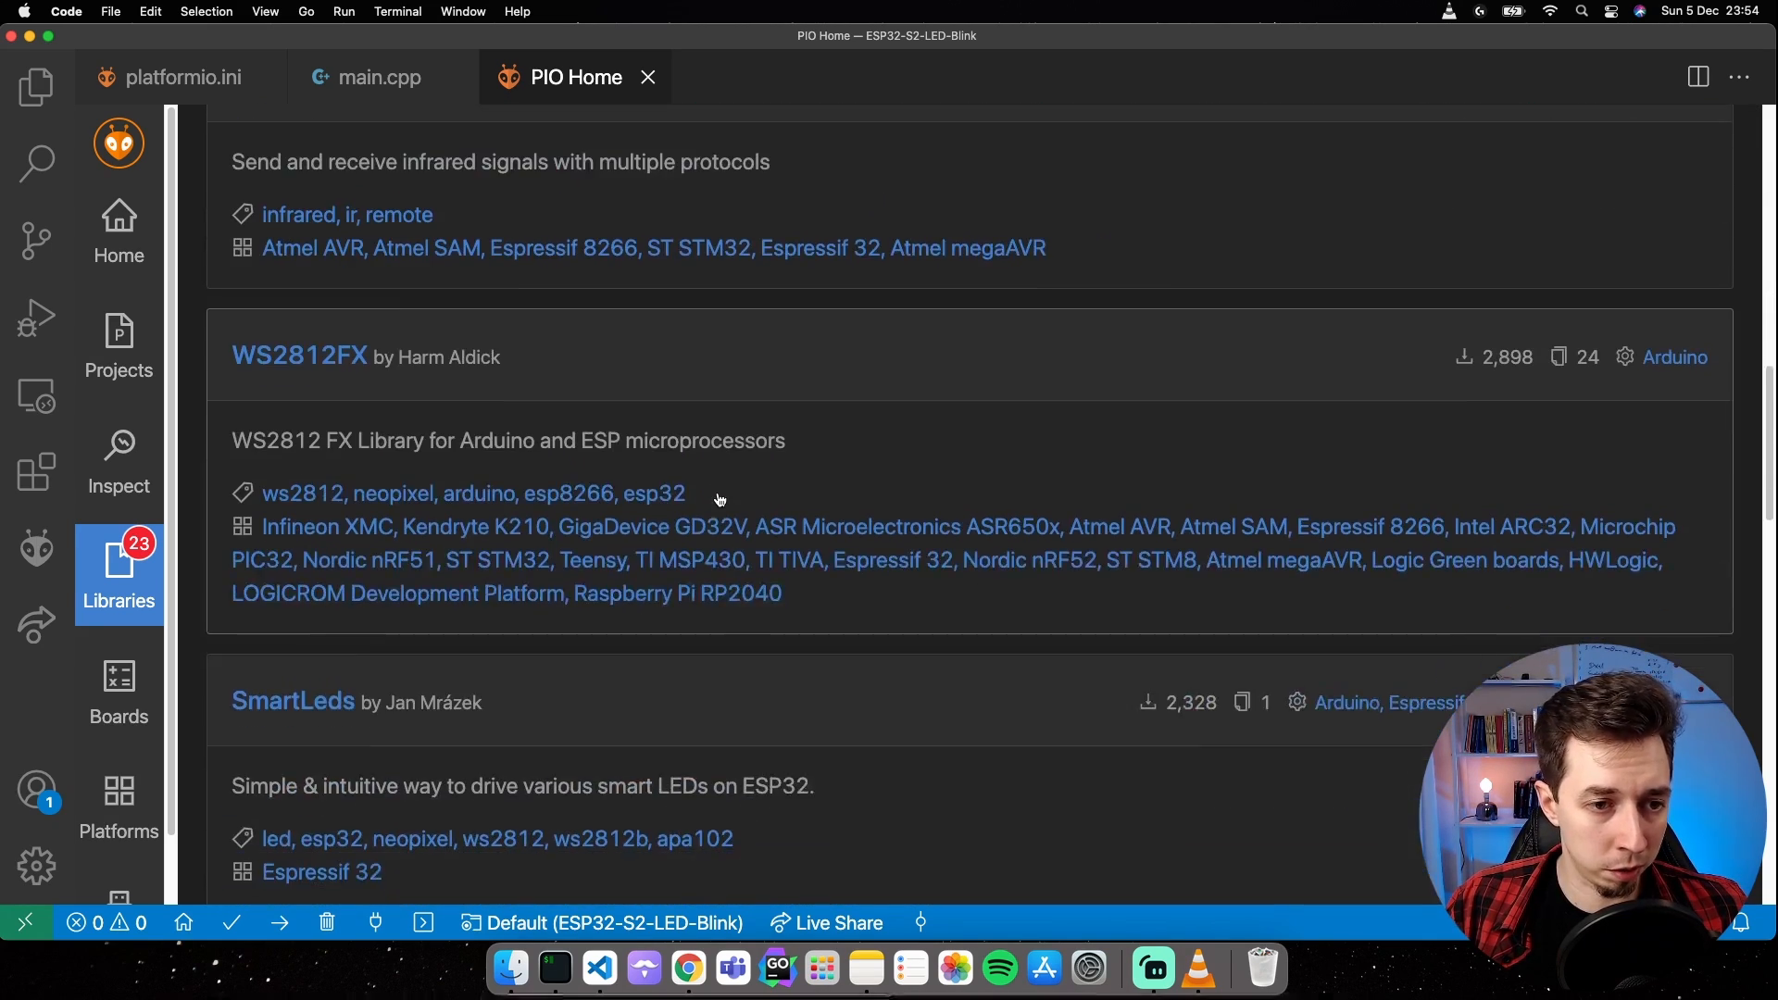
scroll("down", 3)
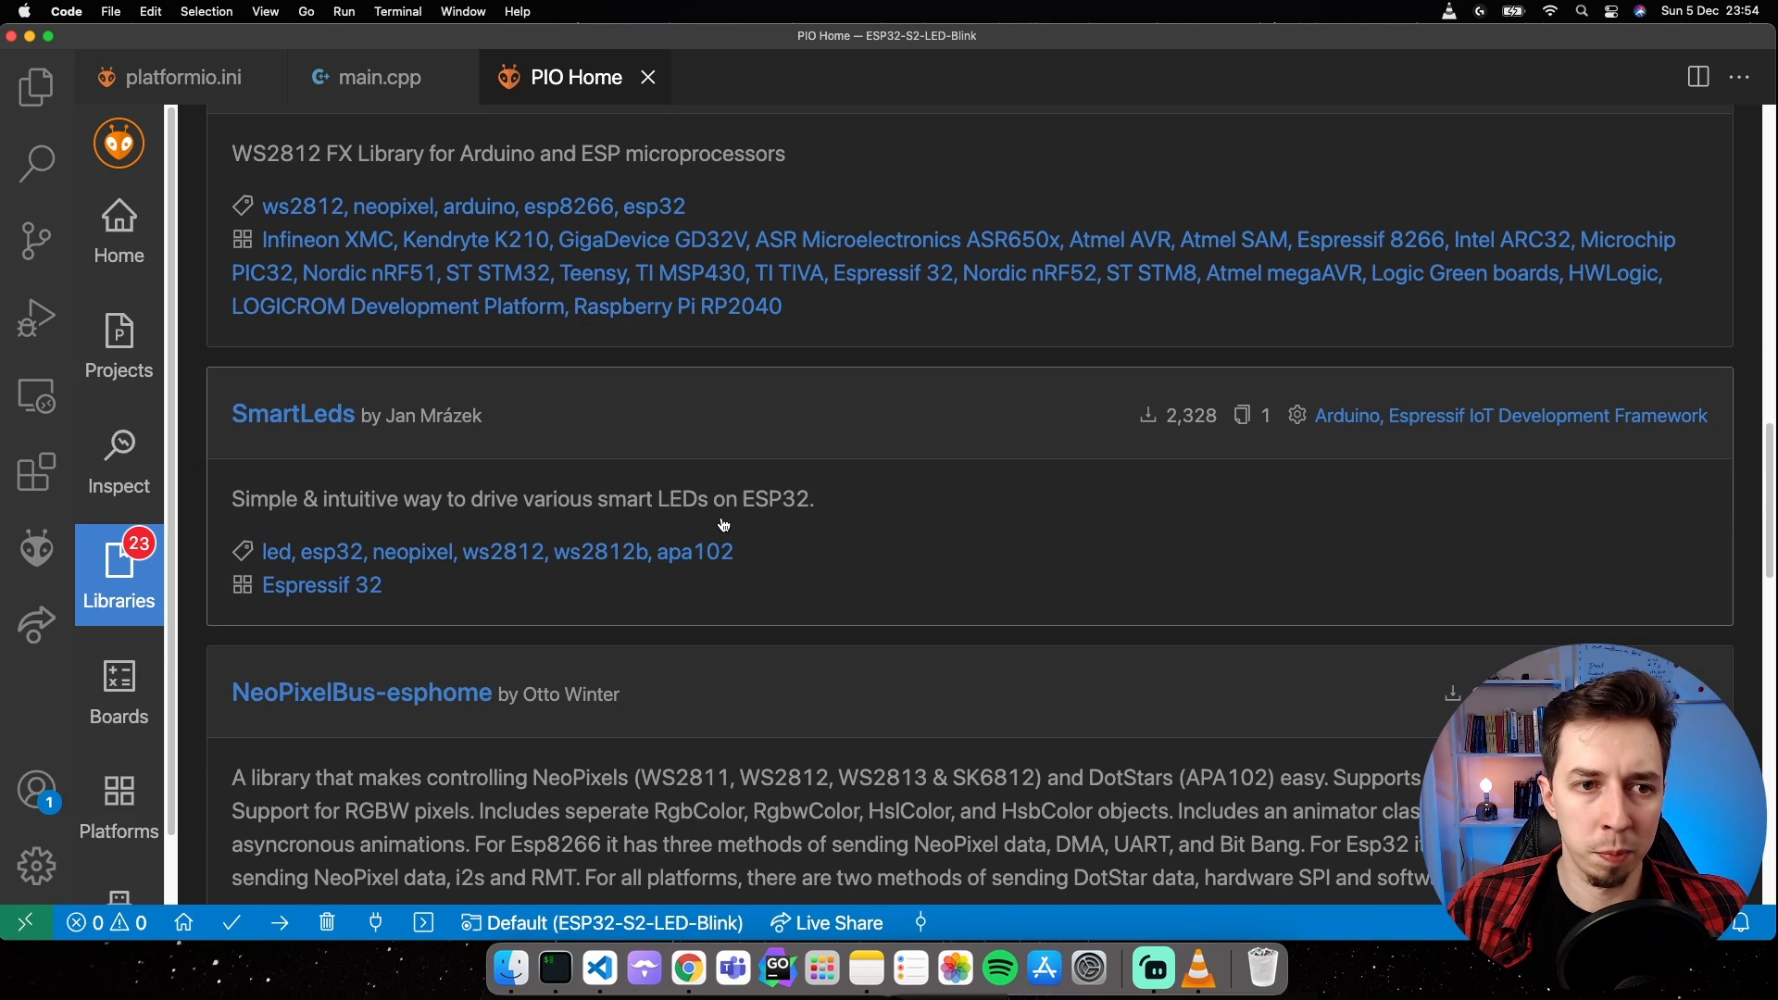
scroll("up", 3)
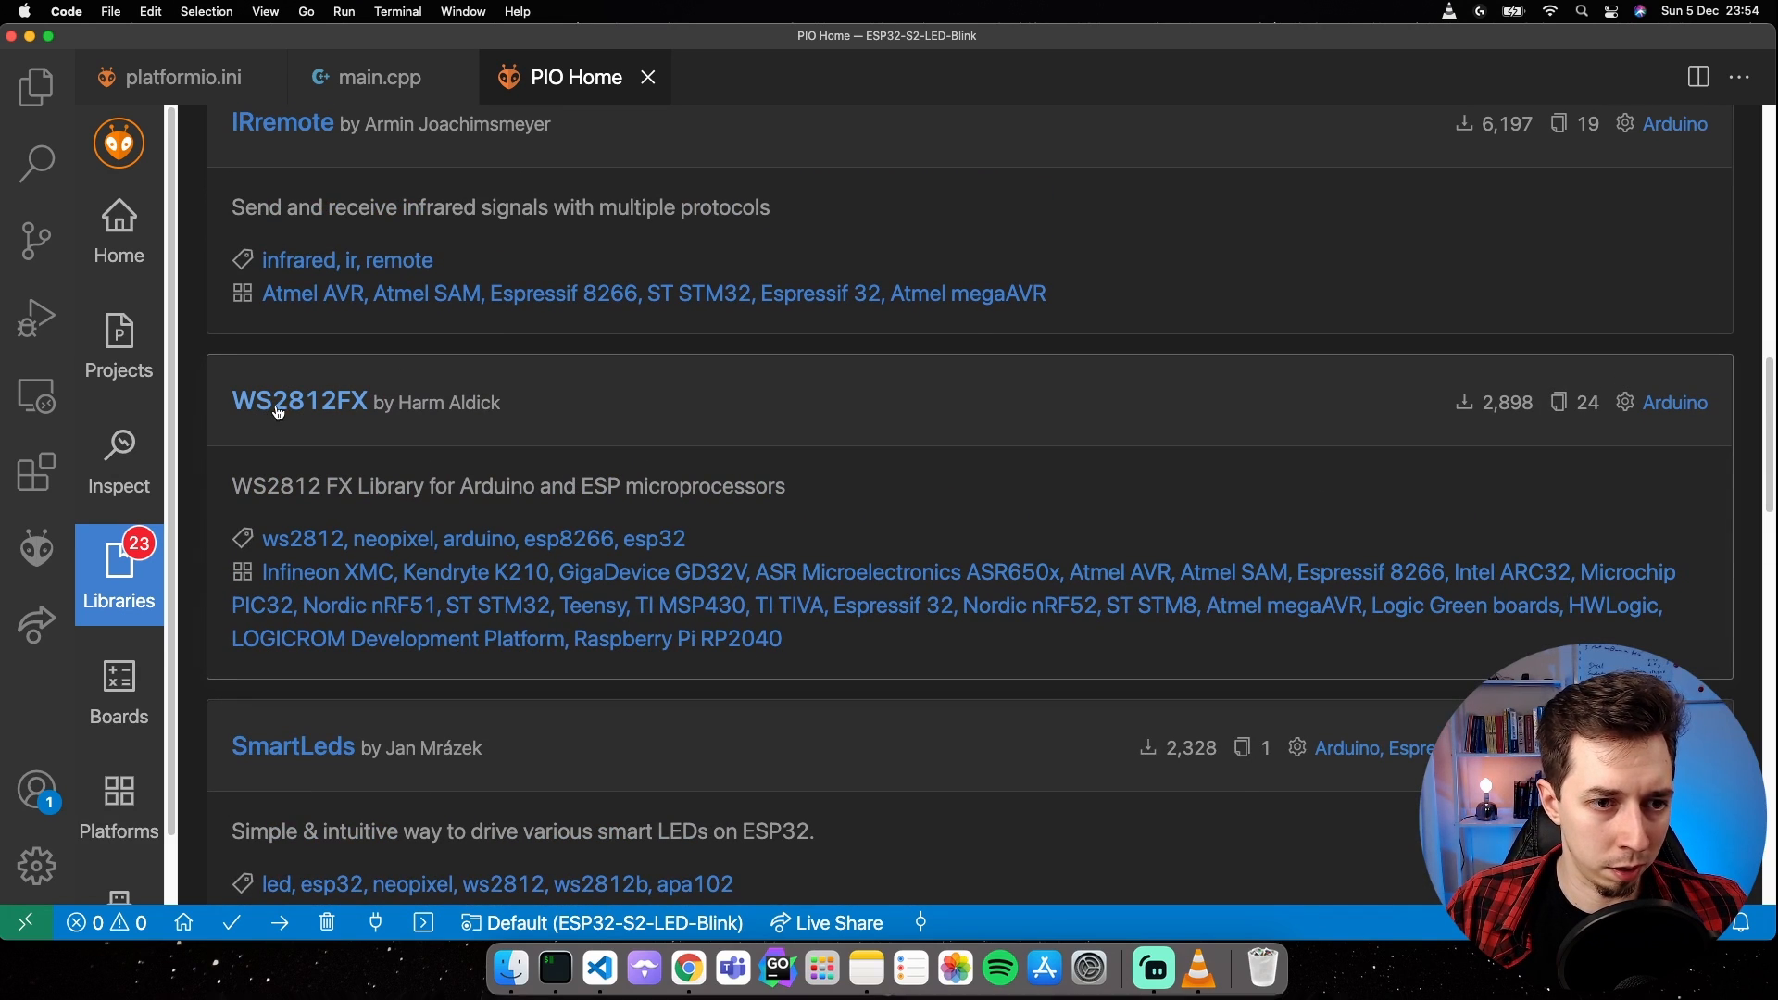
mouse_move(337, 406)
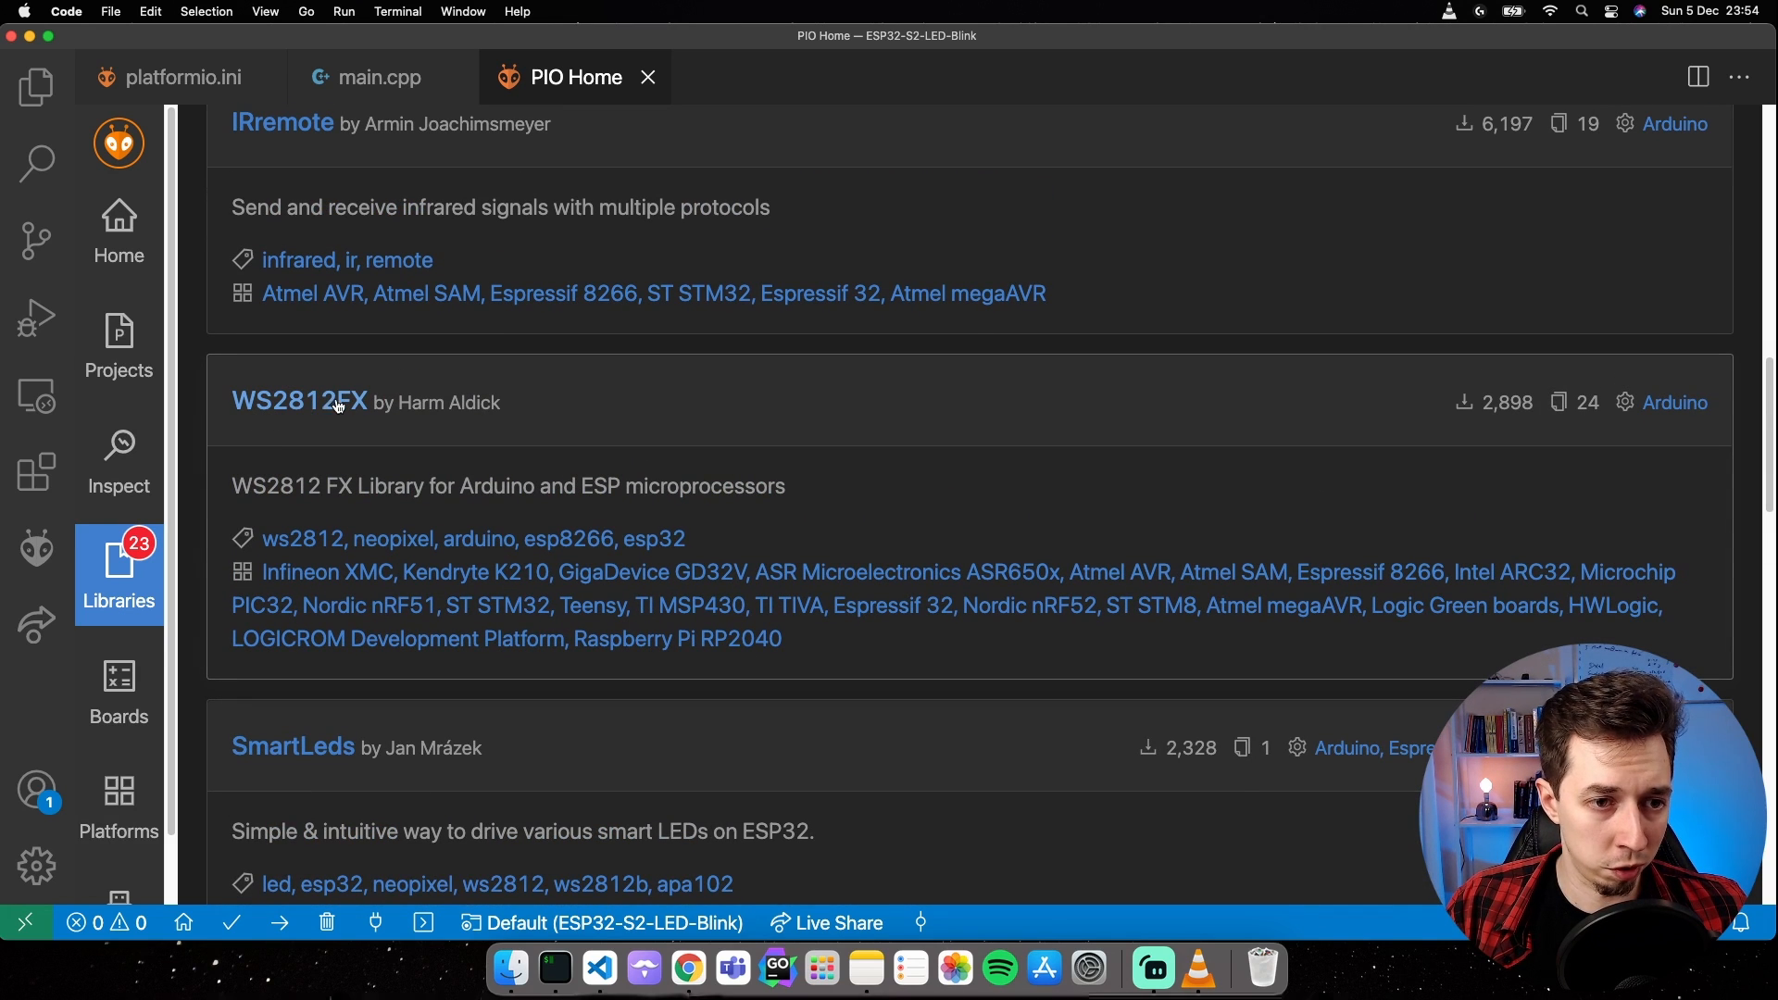
Add WS2812FX 1.3.5 as a dependency of the ESP32-S2-LED-Blink project.
left_click(298, 400)
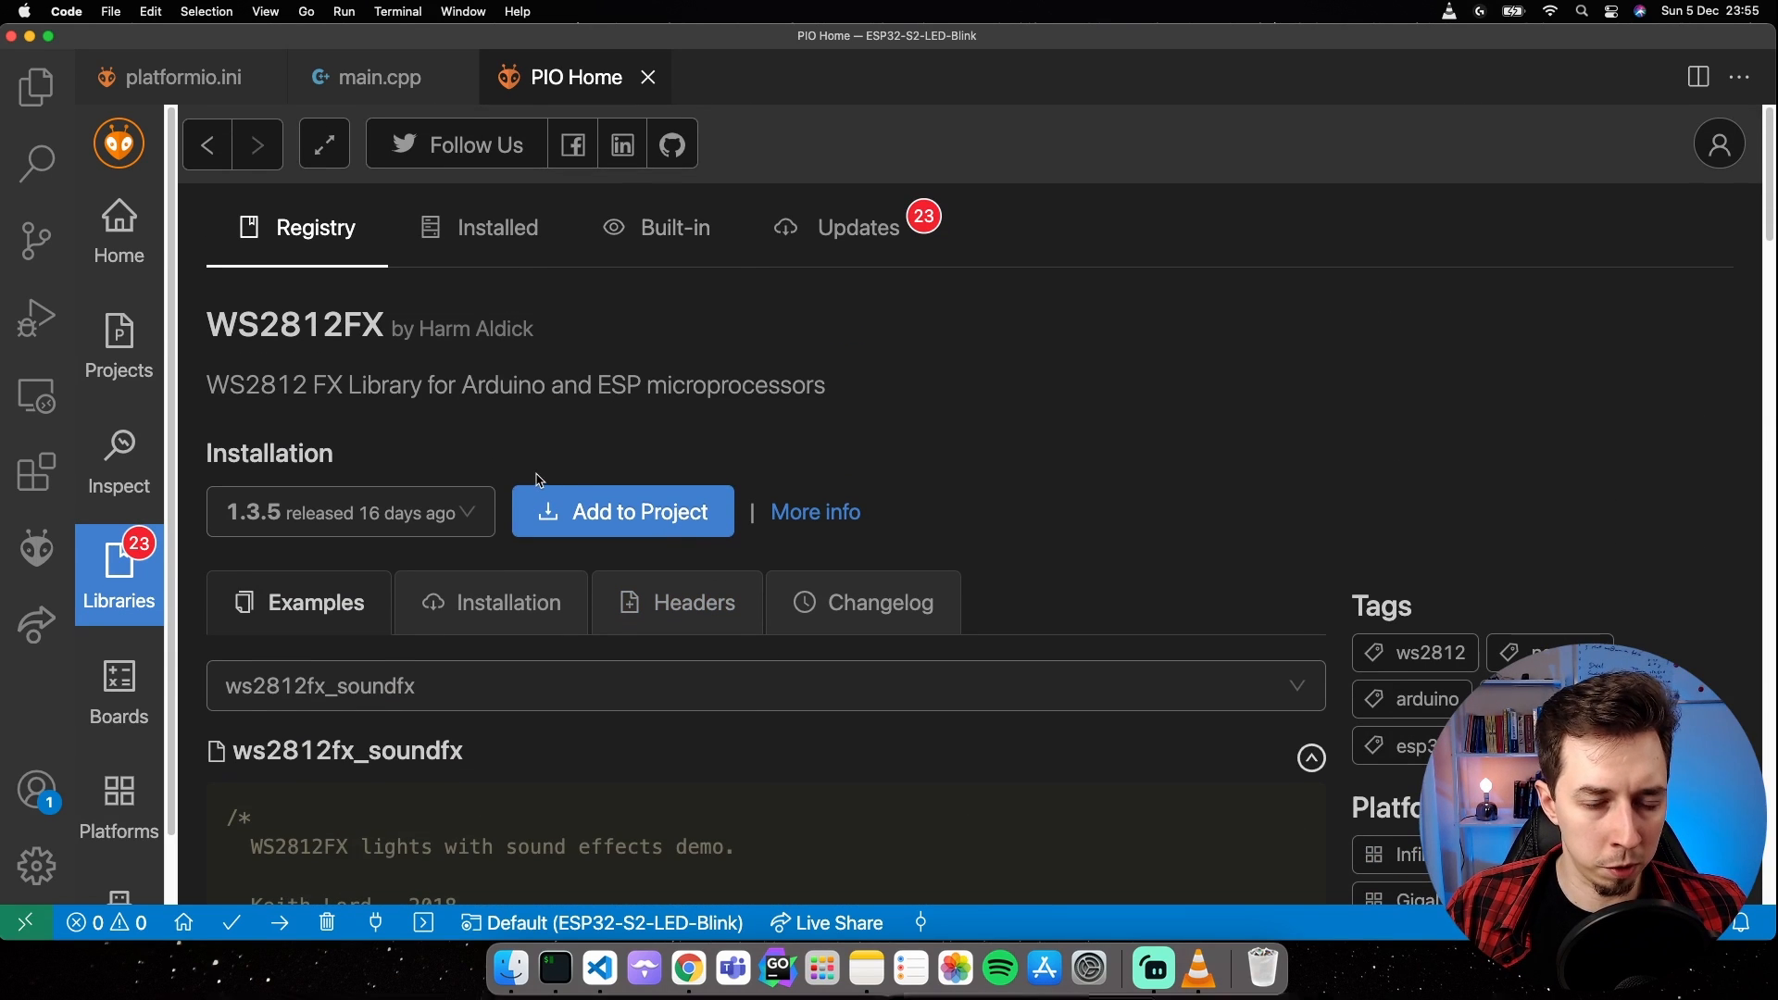
left_click(622, 511)
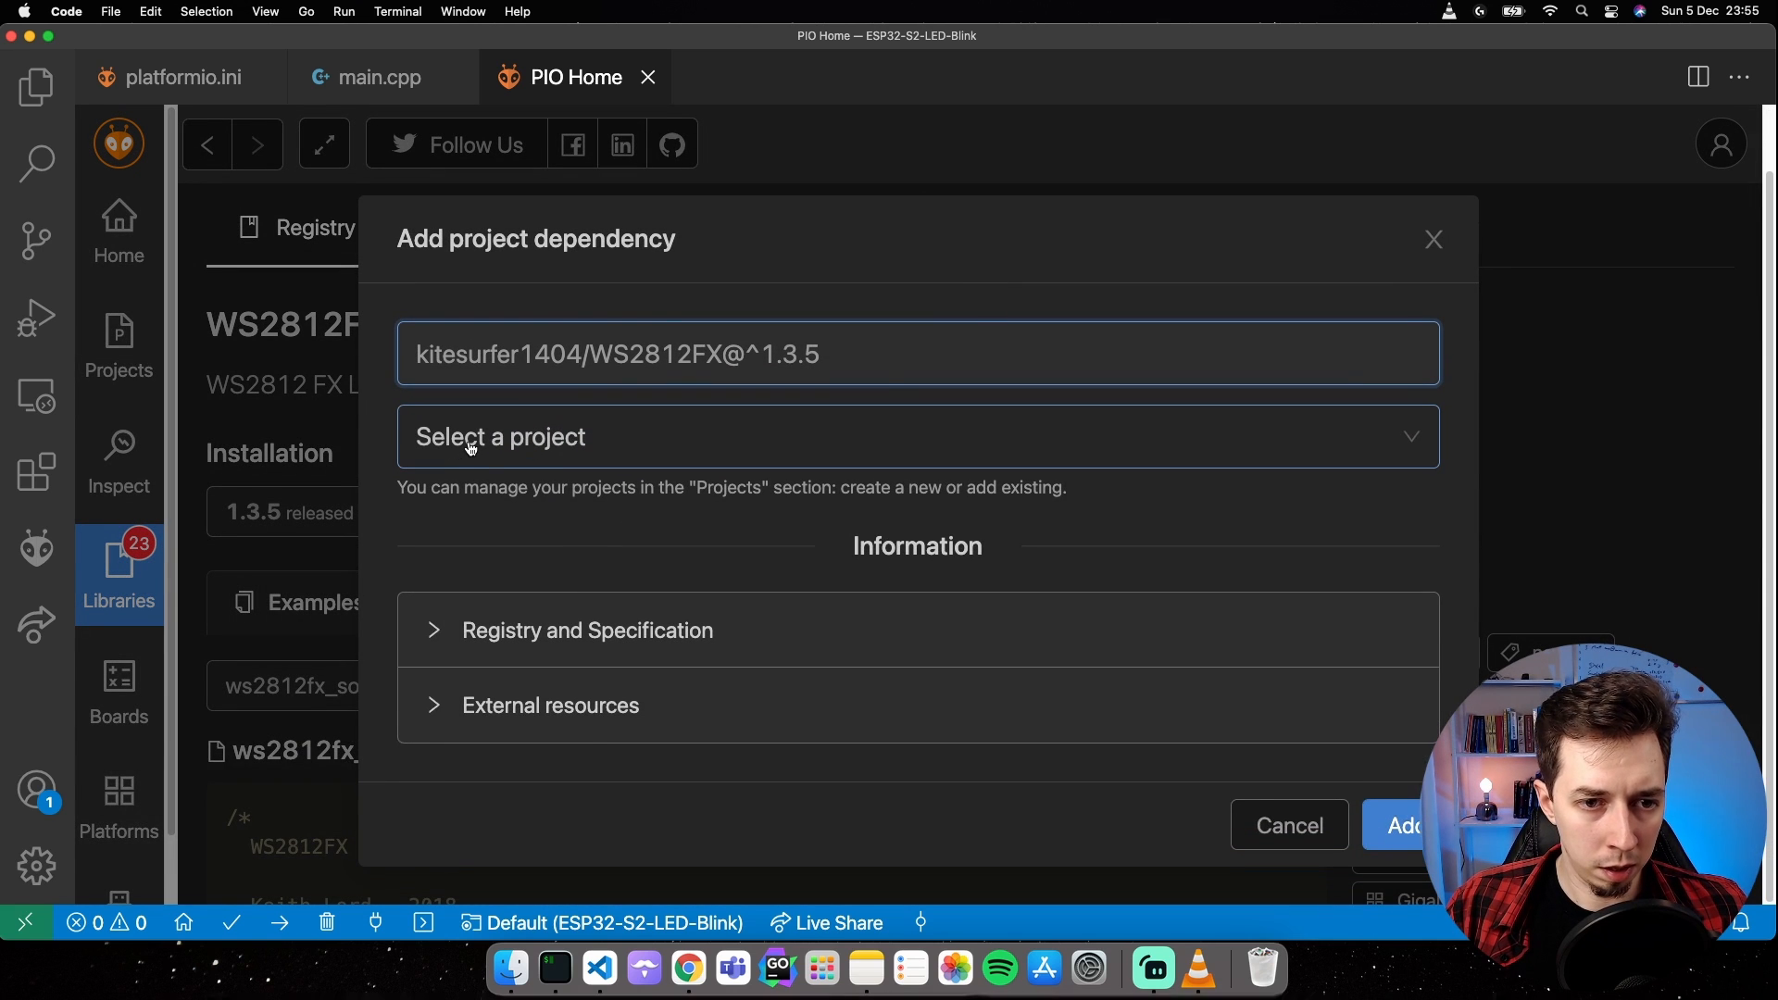
left_click(915, 437)
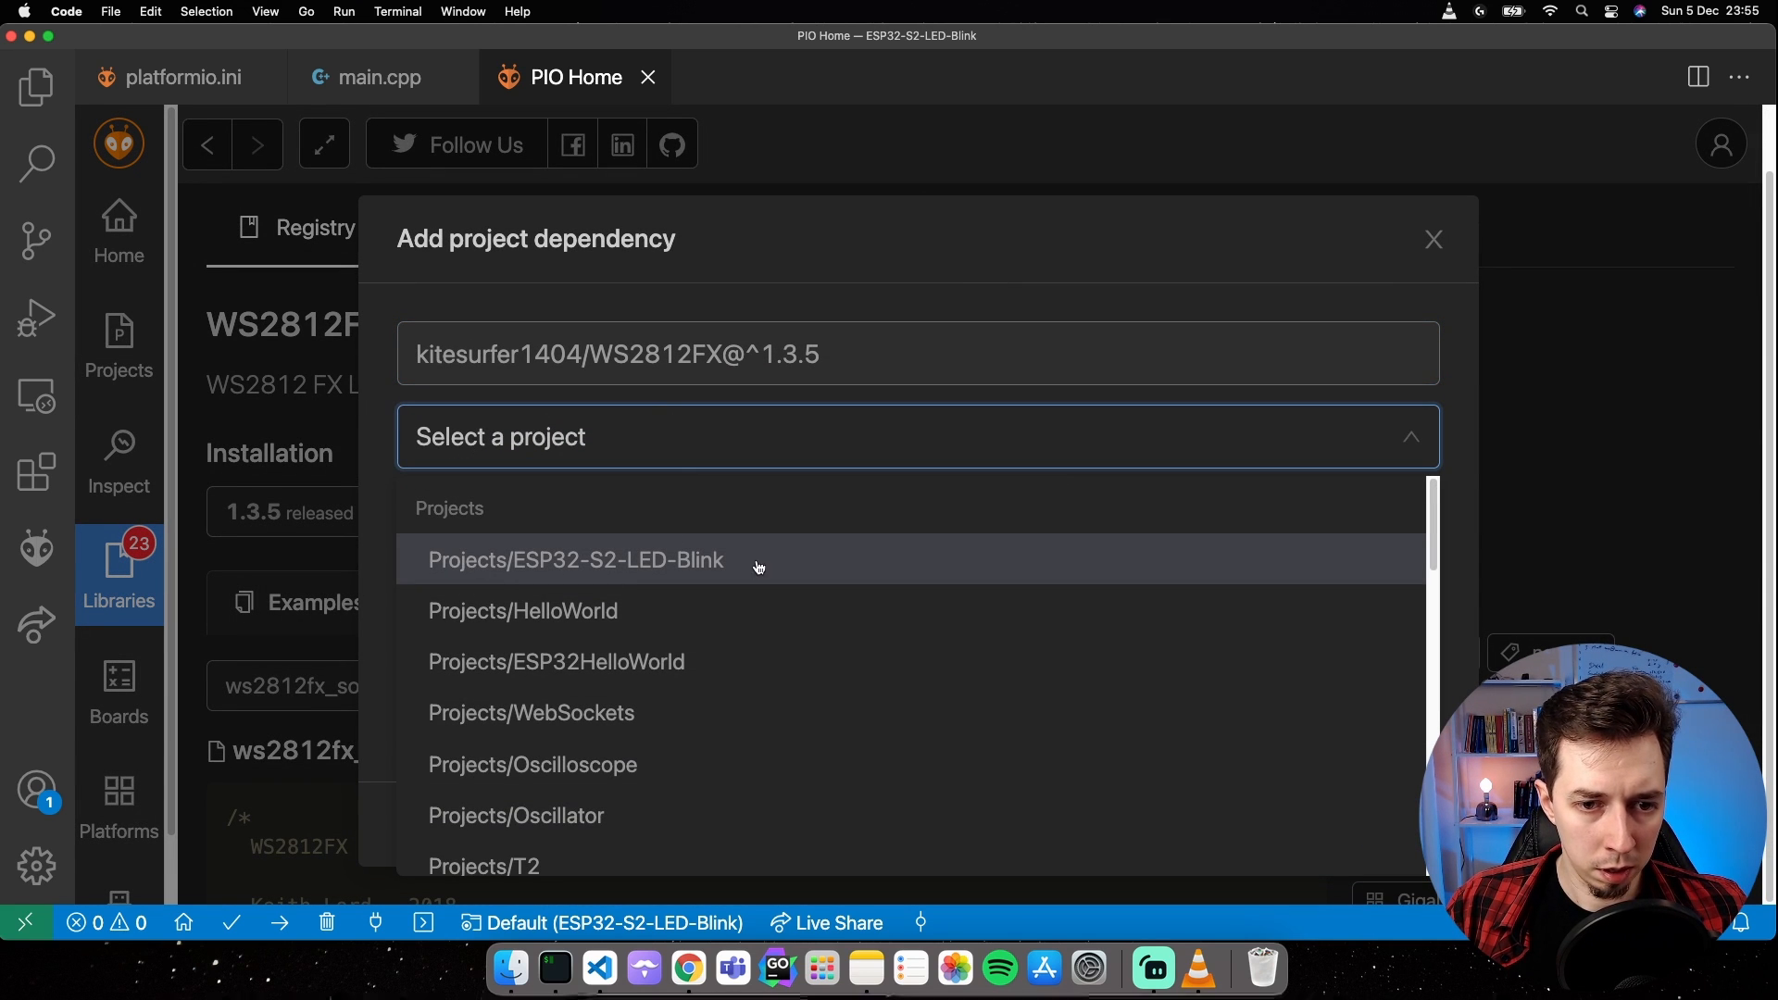
mouse_move(724, 564)
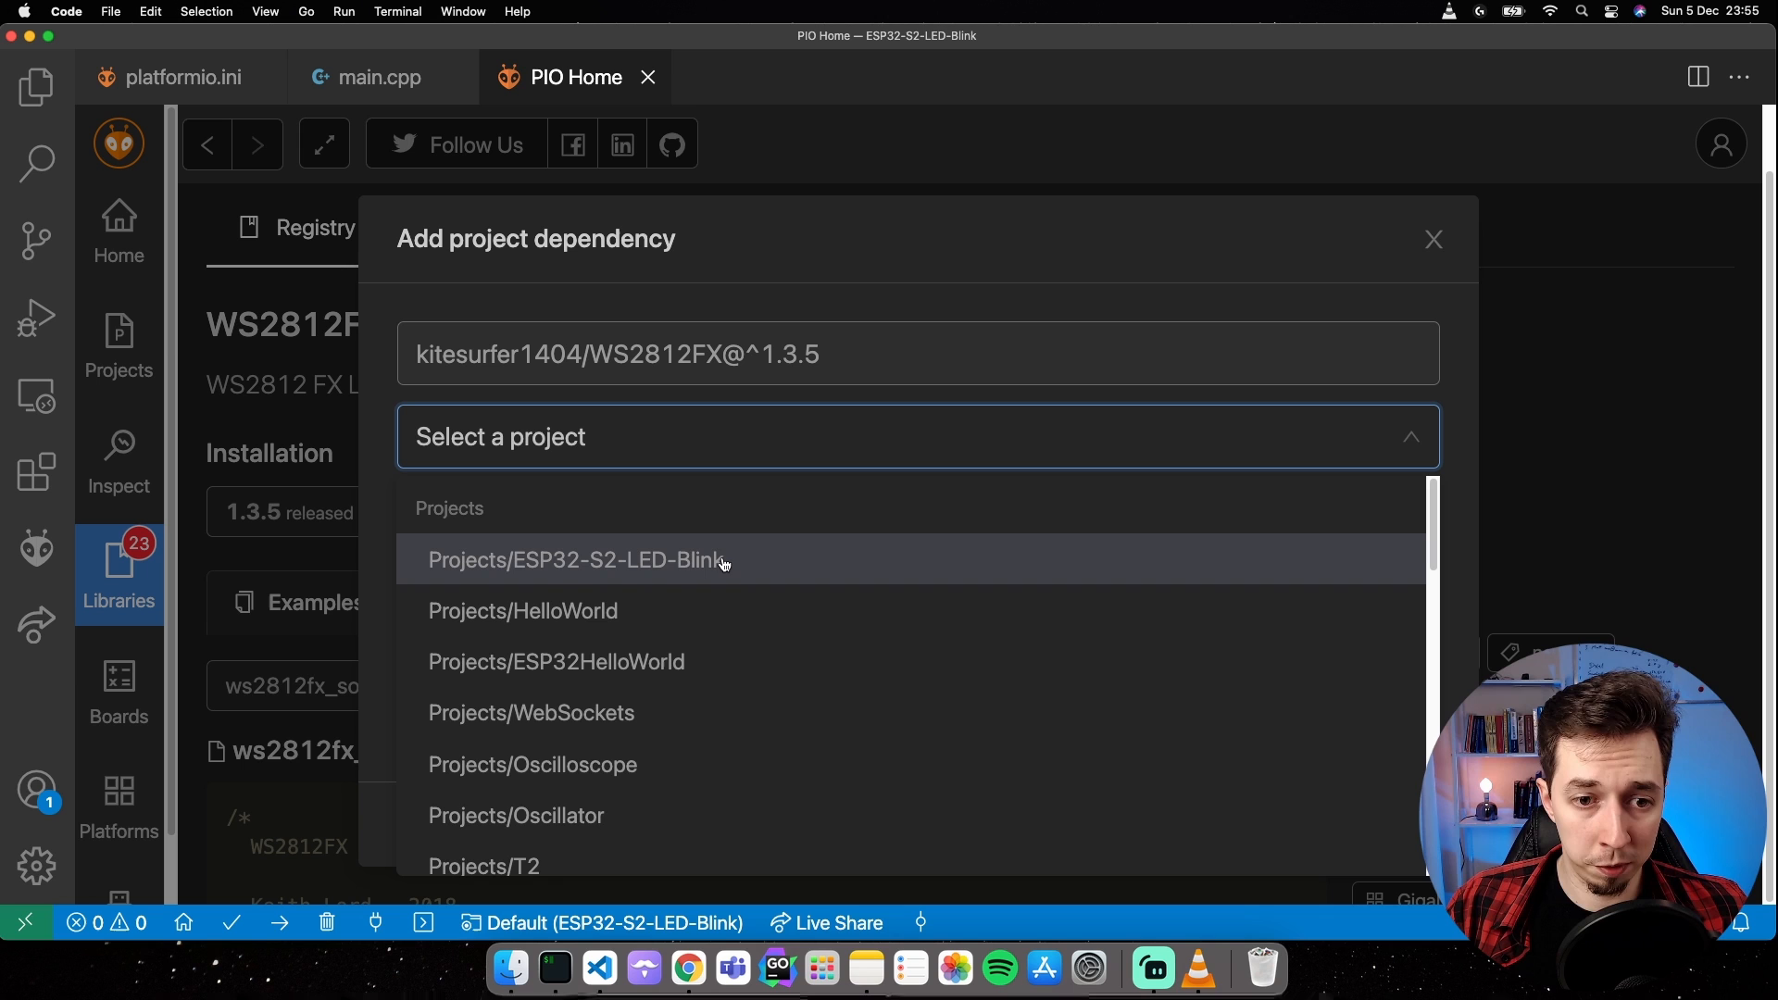
left_click(578, 559)
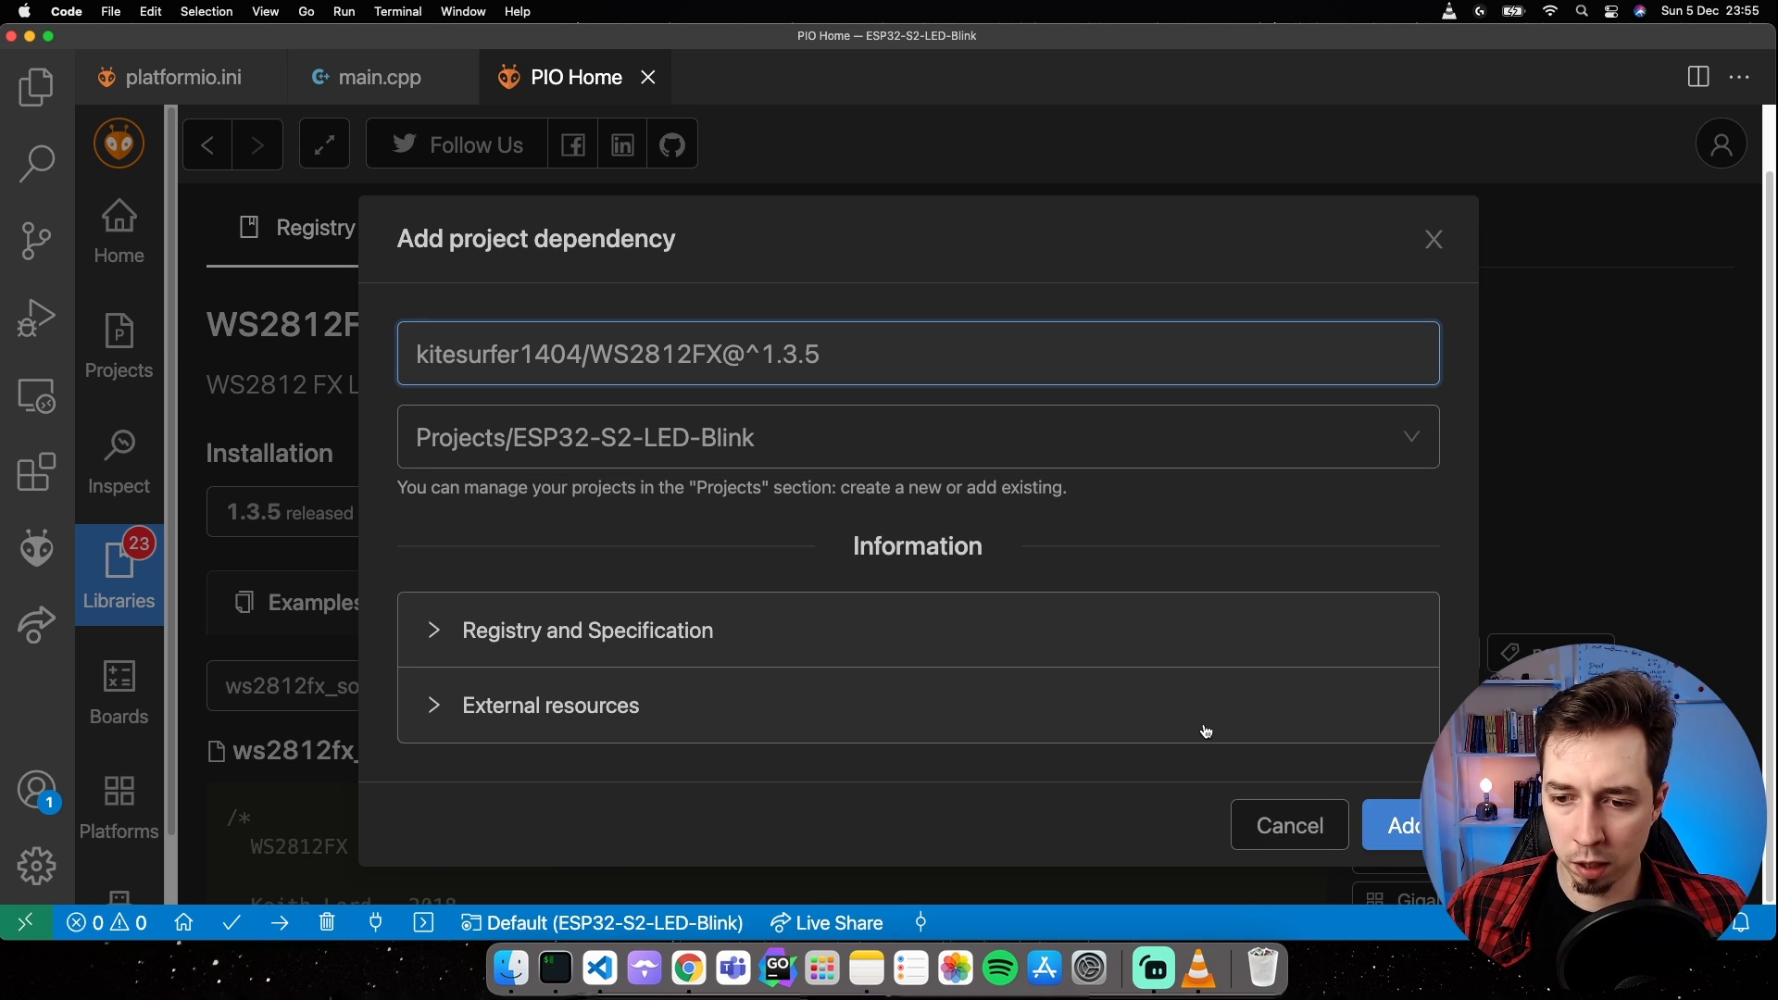
left_click(1403, 826)
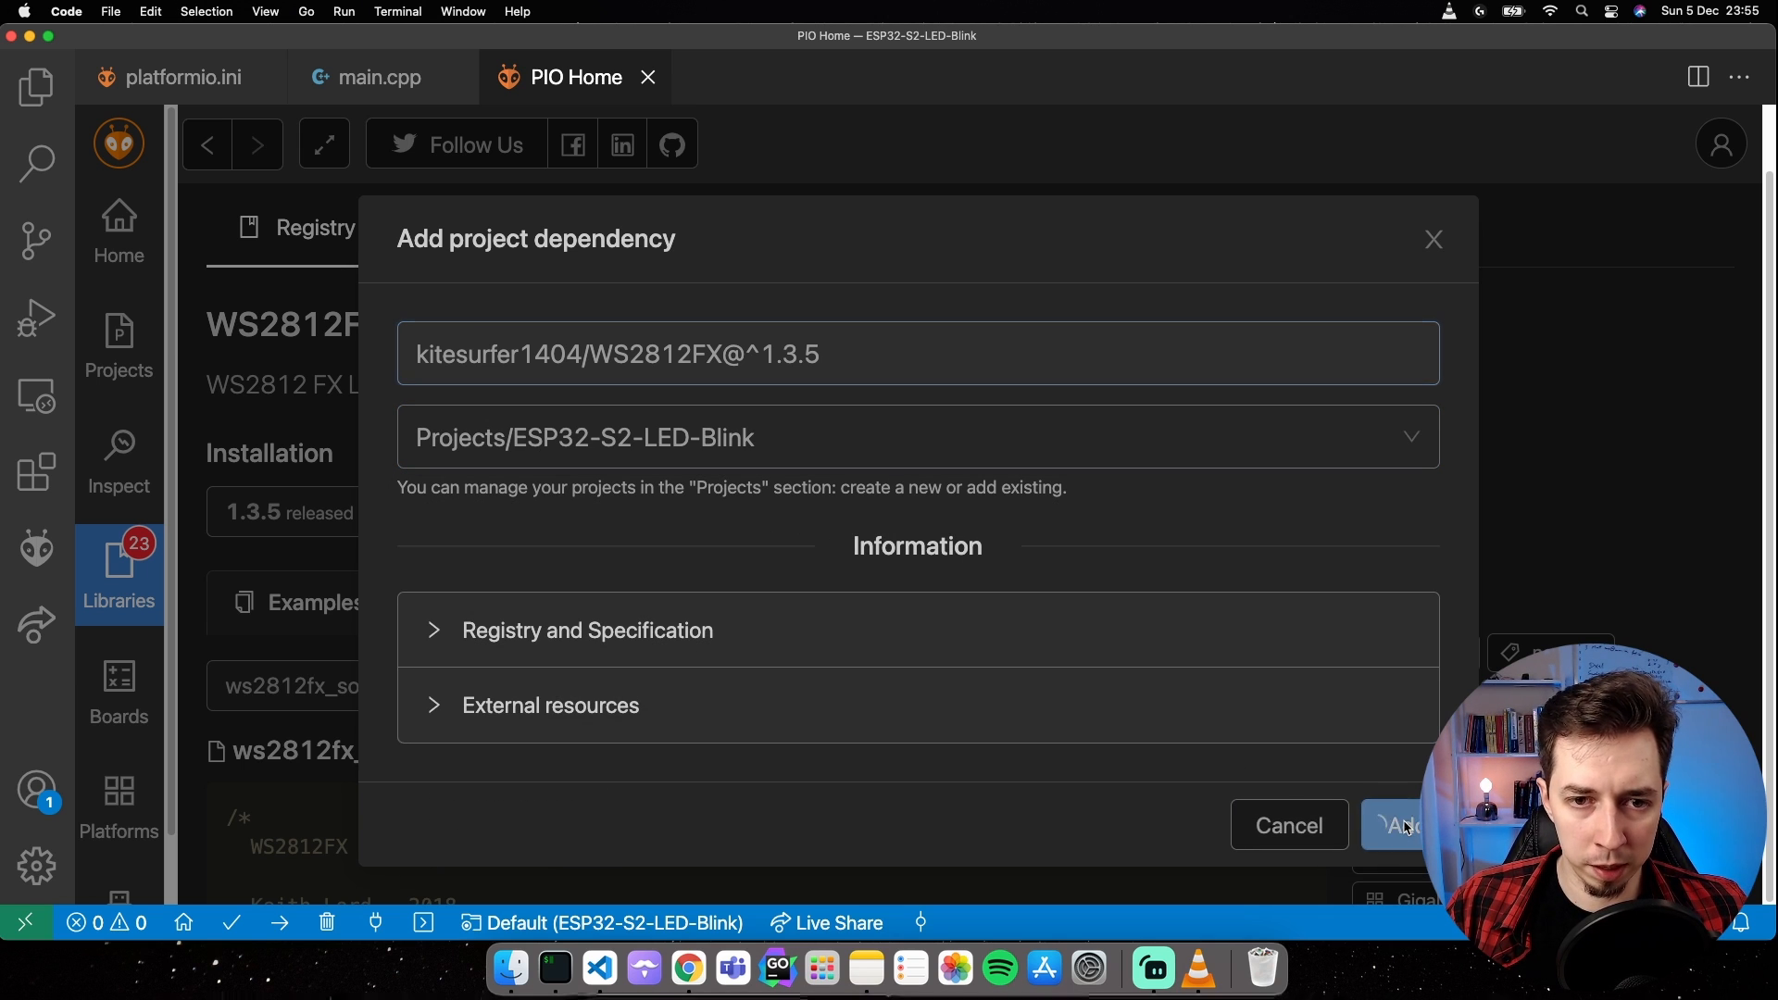
left_click(1405, 826)
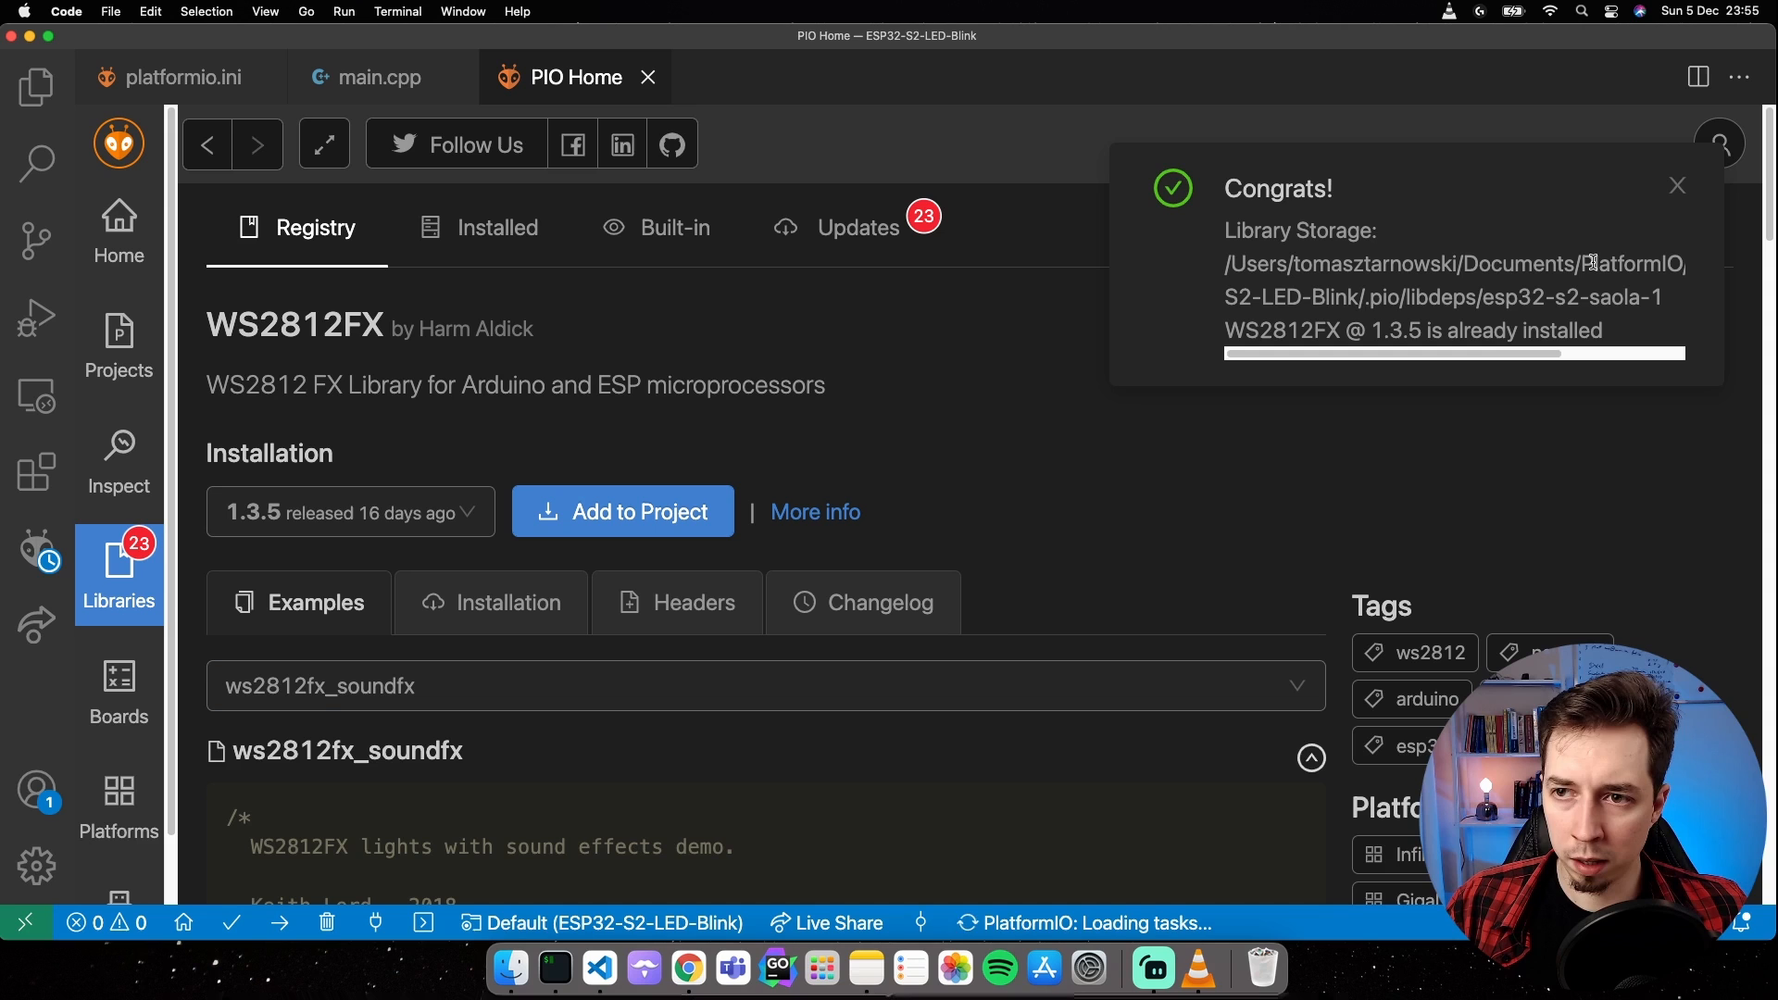
left_click(1676, 186)
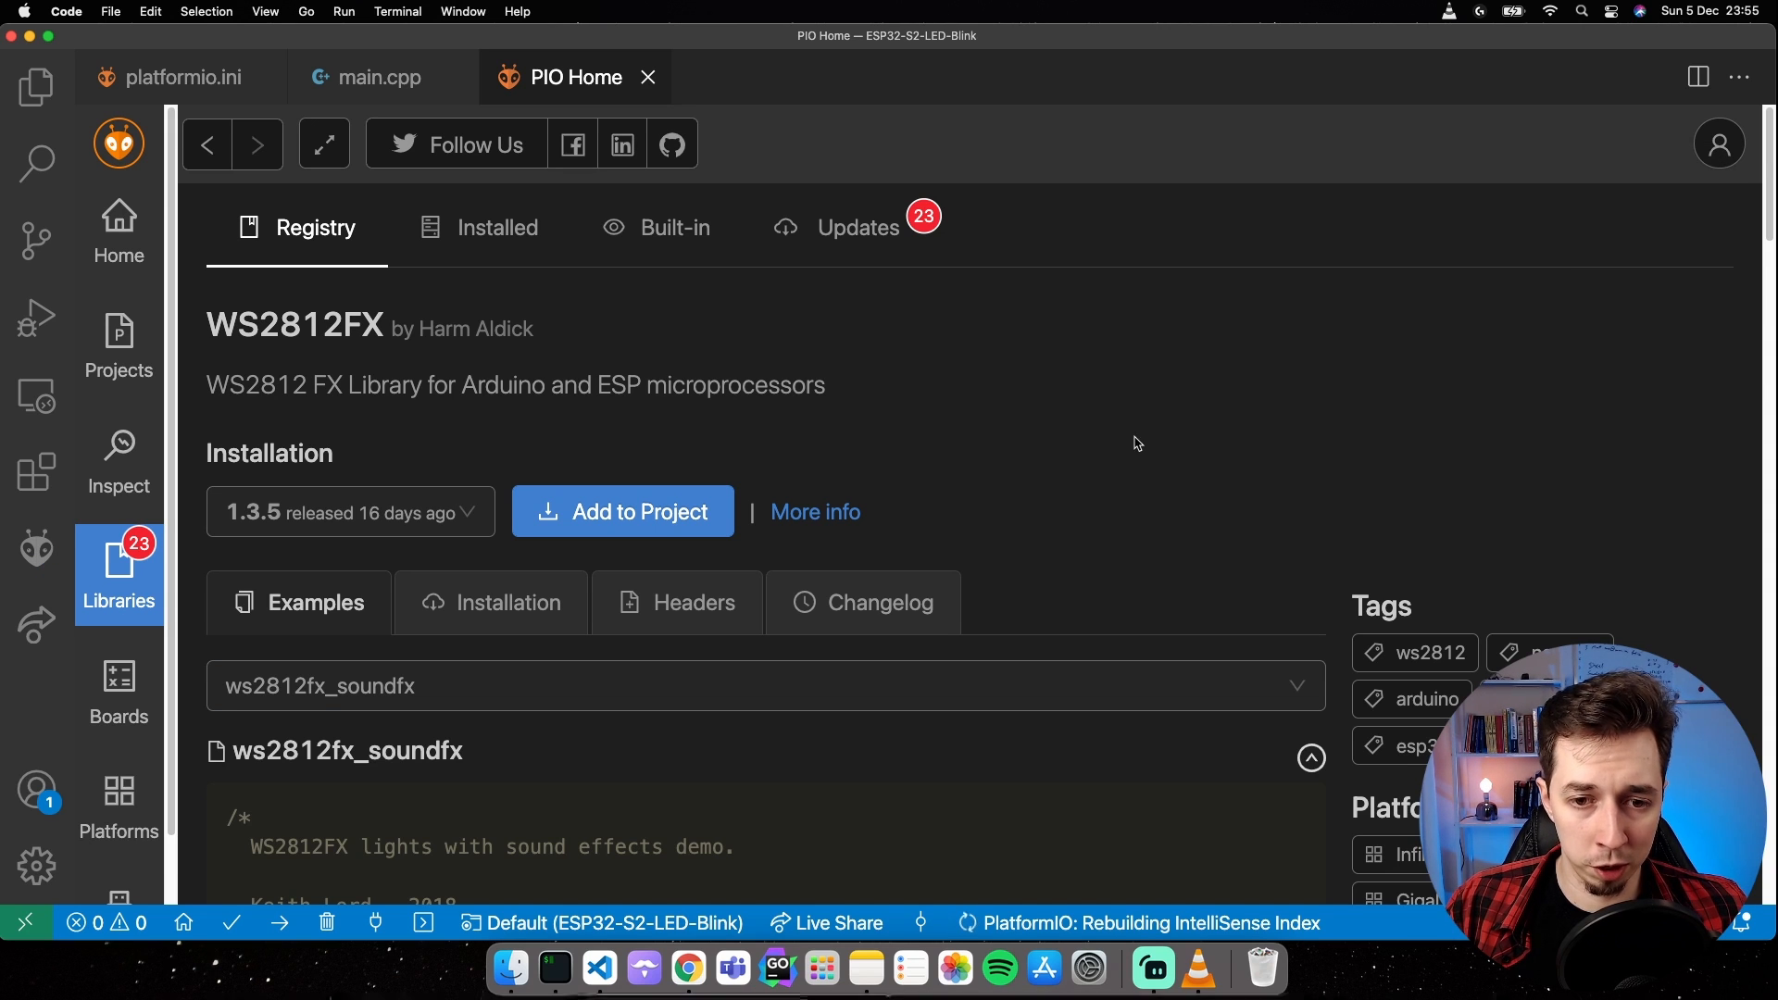
Scroll through the WS2812FX library's example code.
scroll("down", 3)
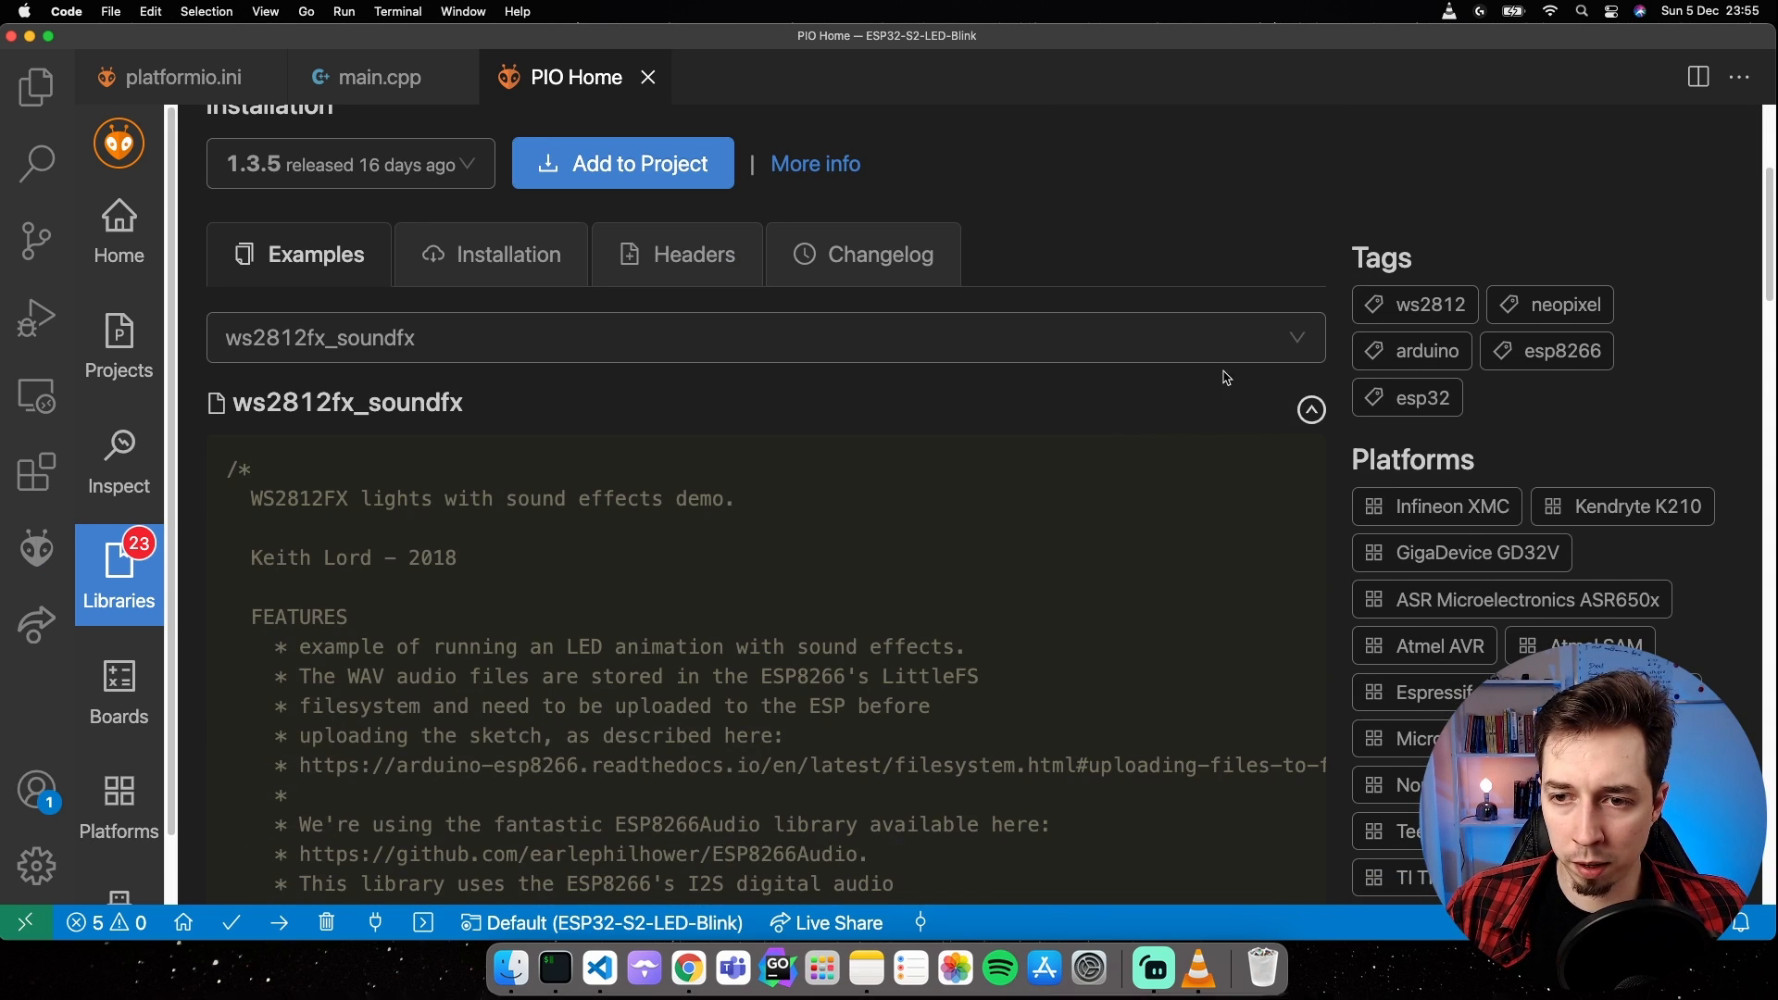
scroll("down", 3)
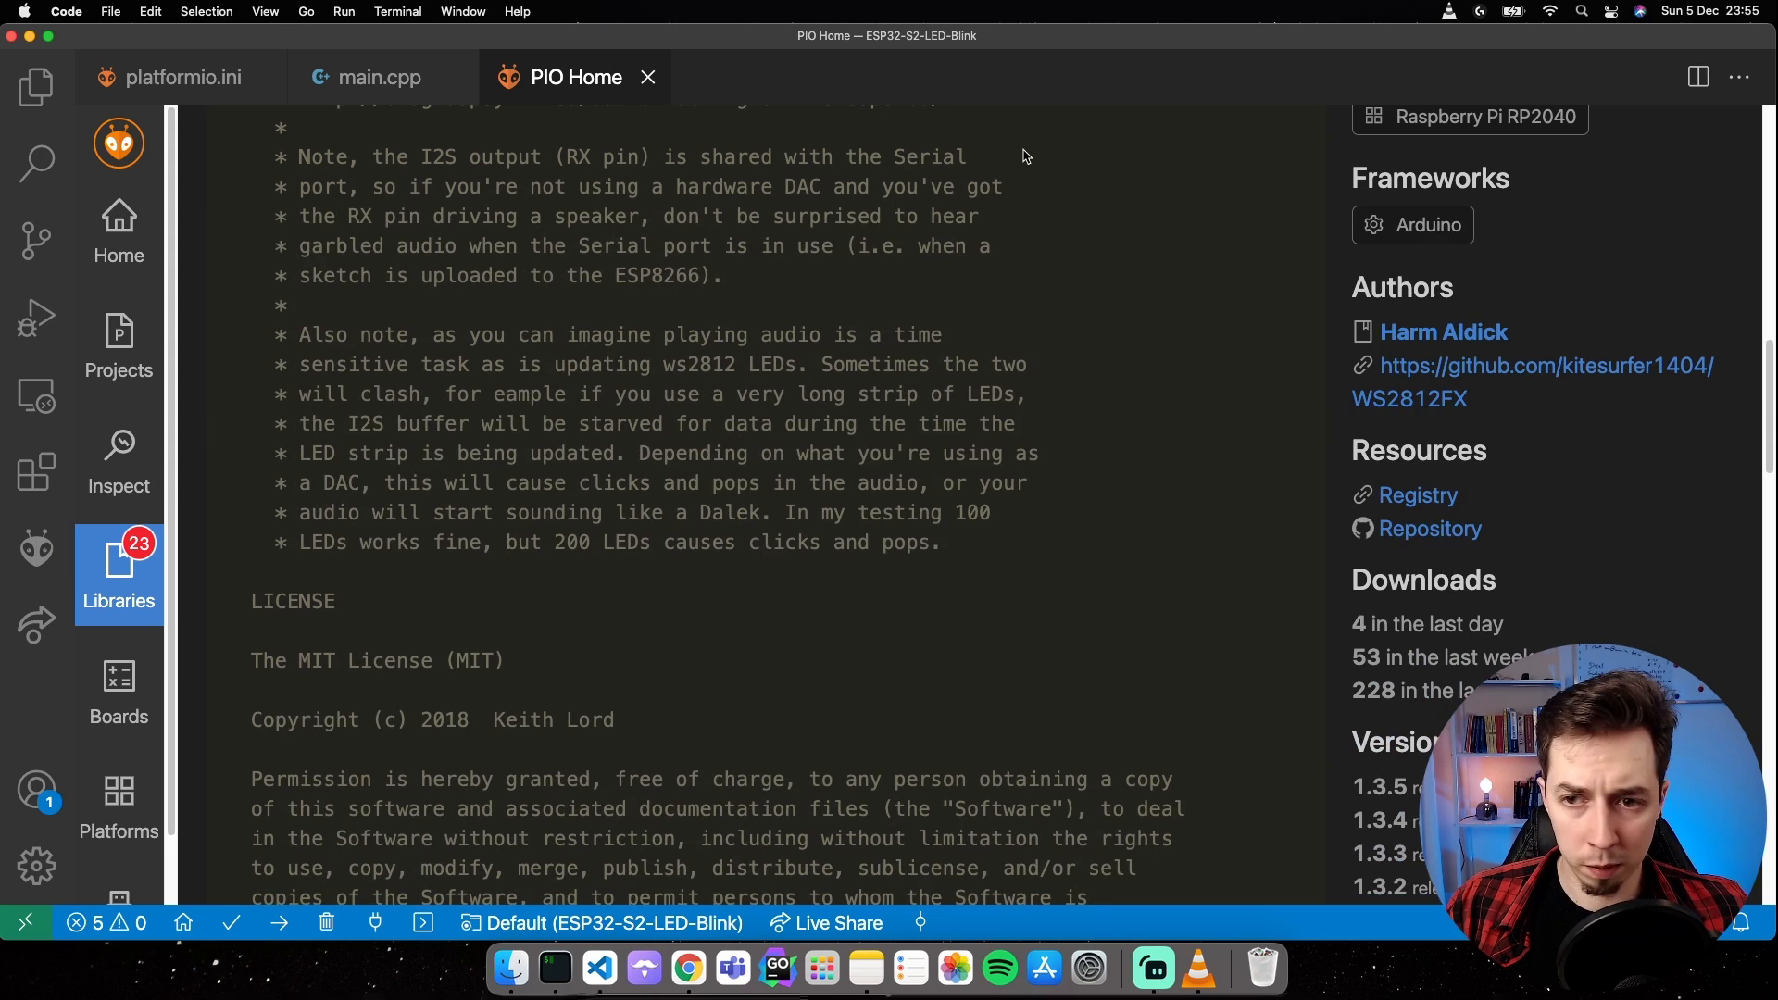
mouse_move(1370, 387)
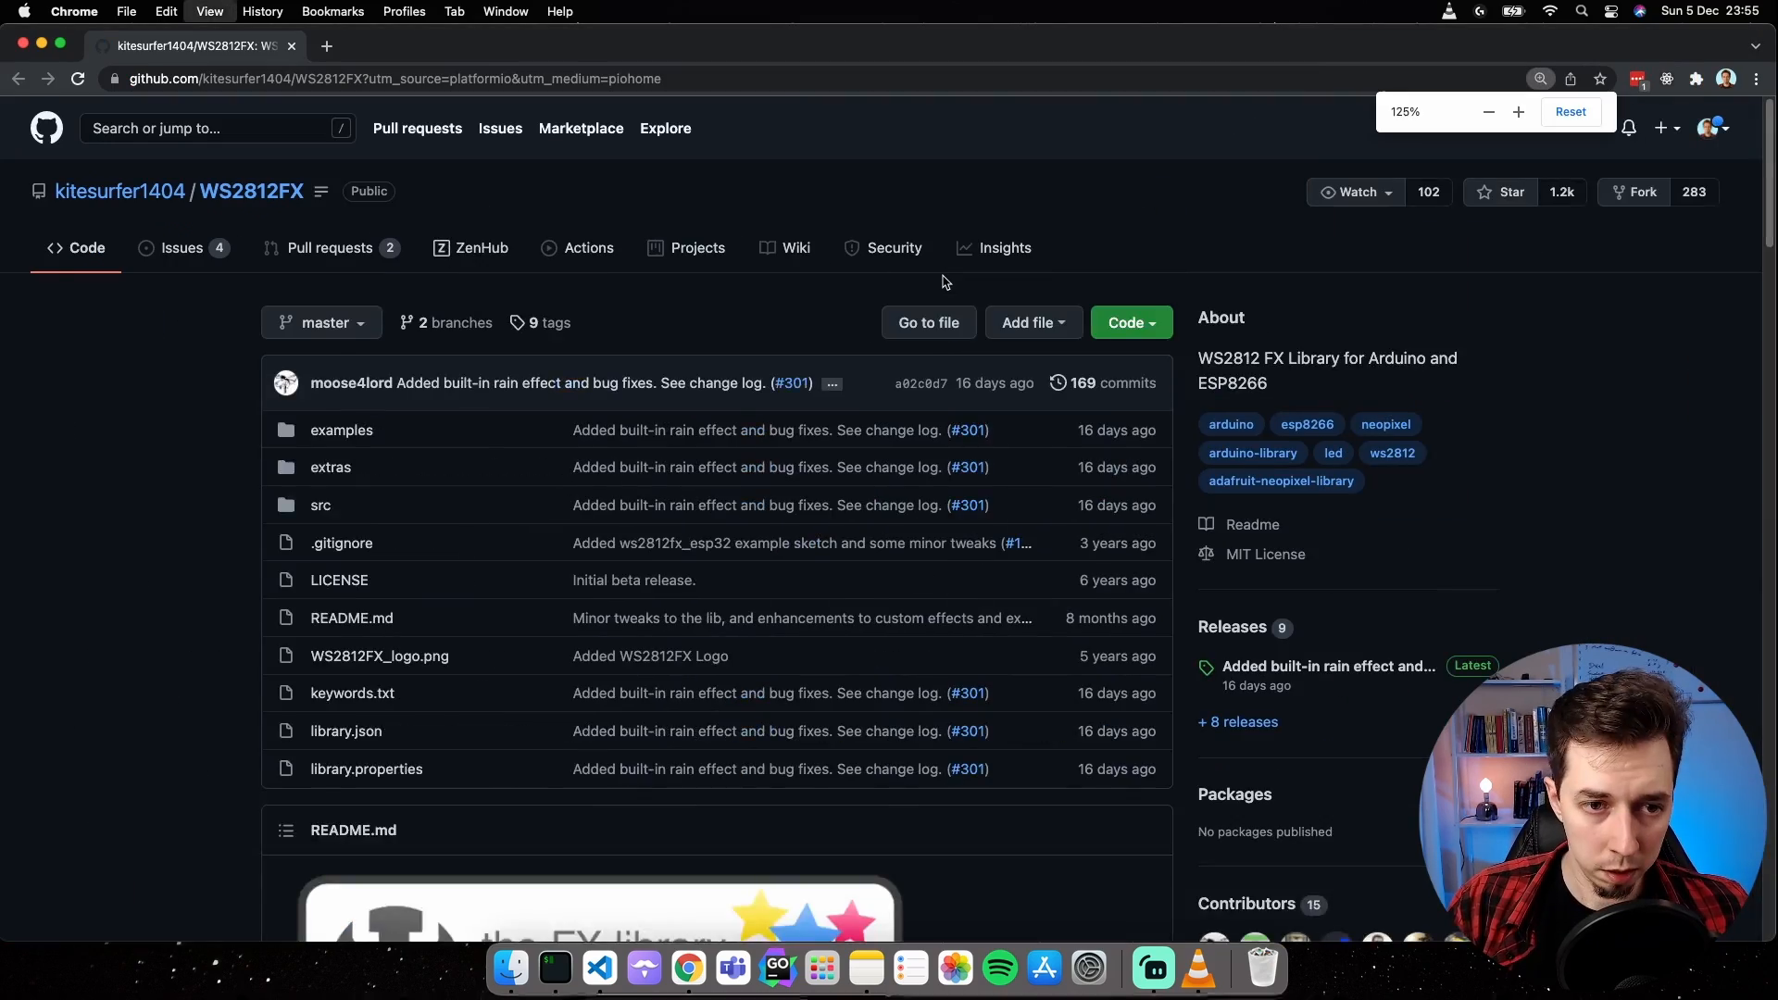
Scroll the WS2812FX README to the rainbow-cycle example, then return to main.cpp.
scroll("down", 3)
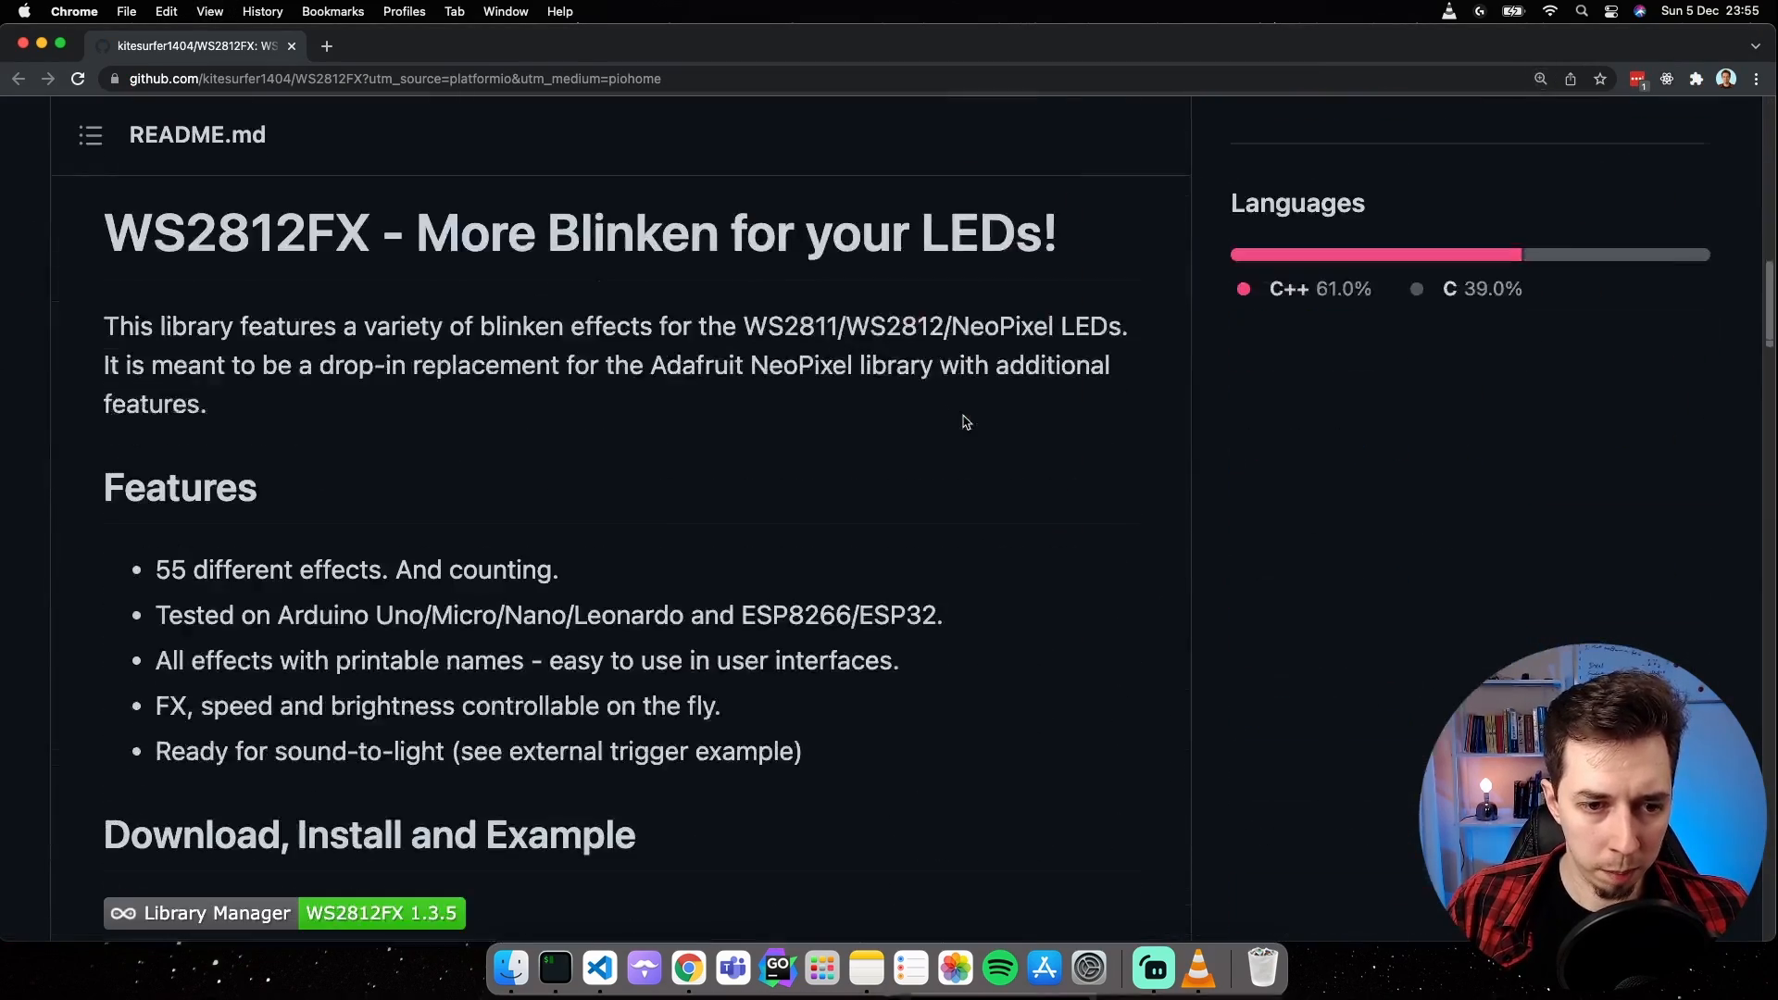
scroll("down", 3)
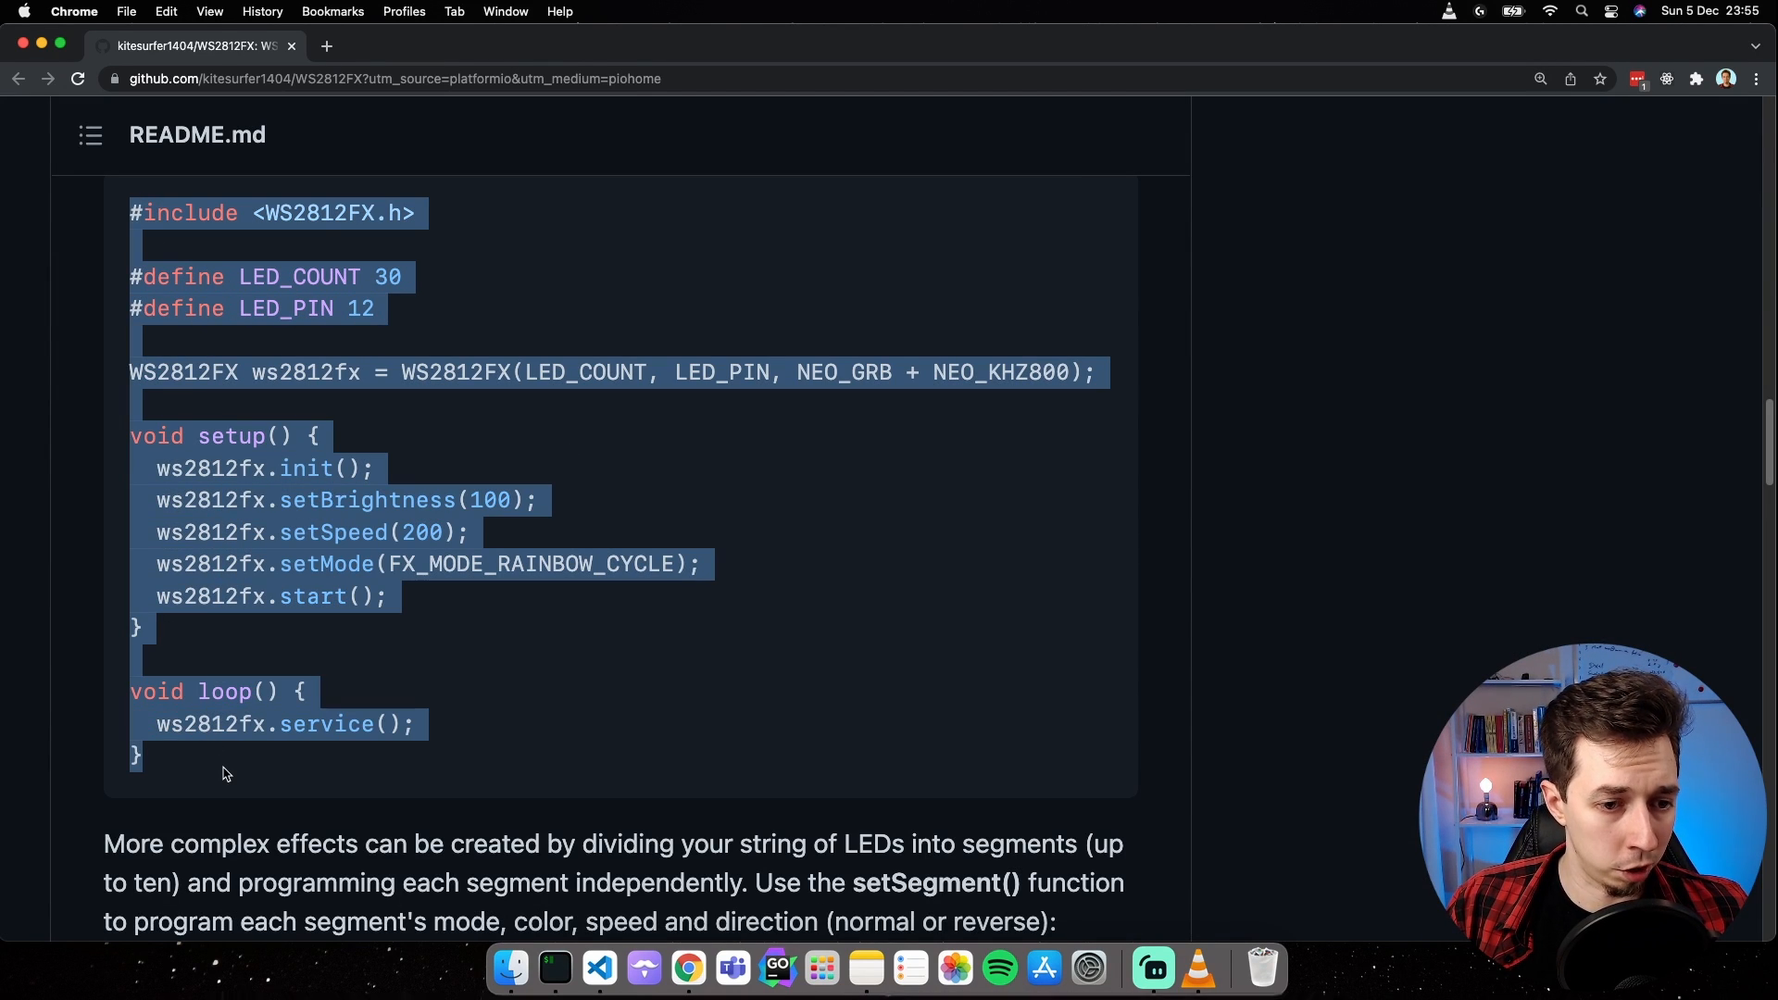
mouse_move(596, 969)
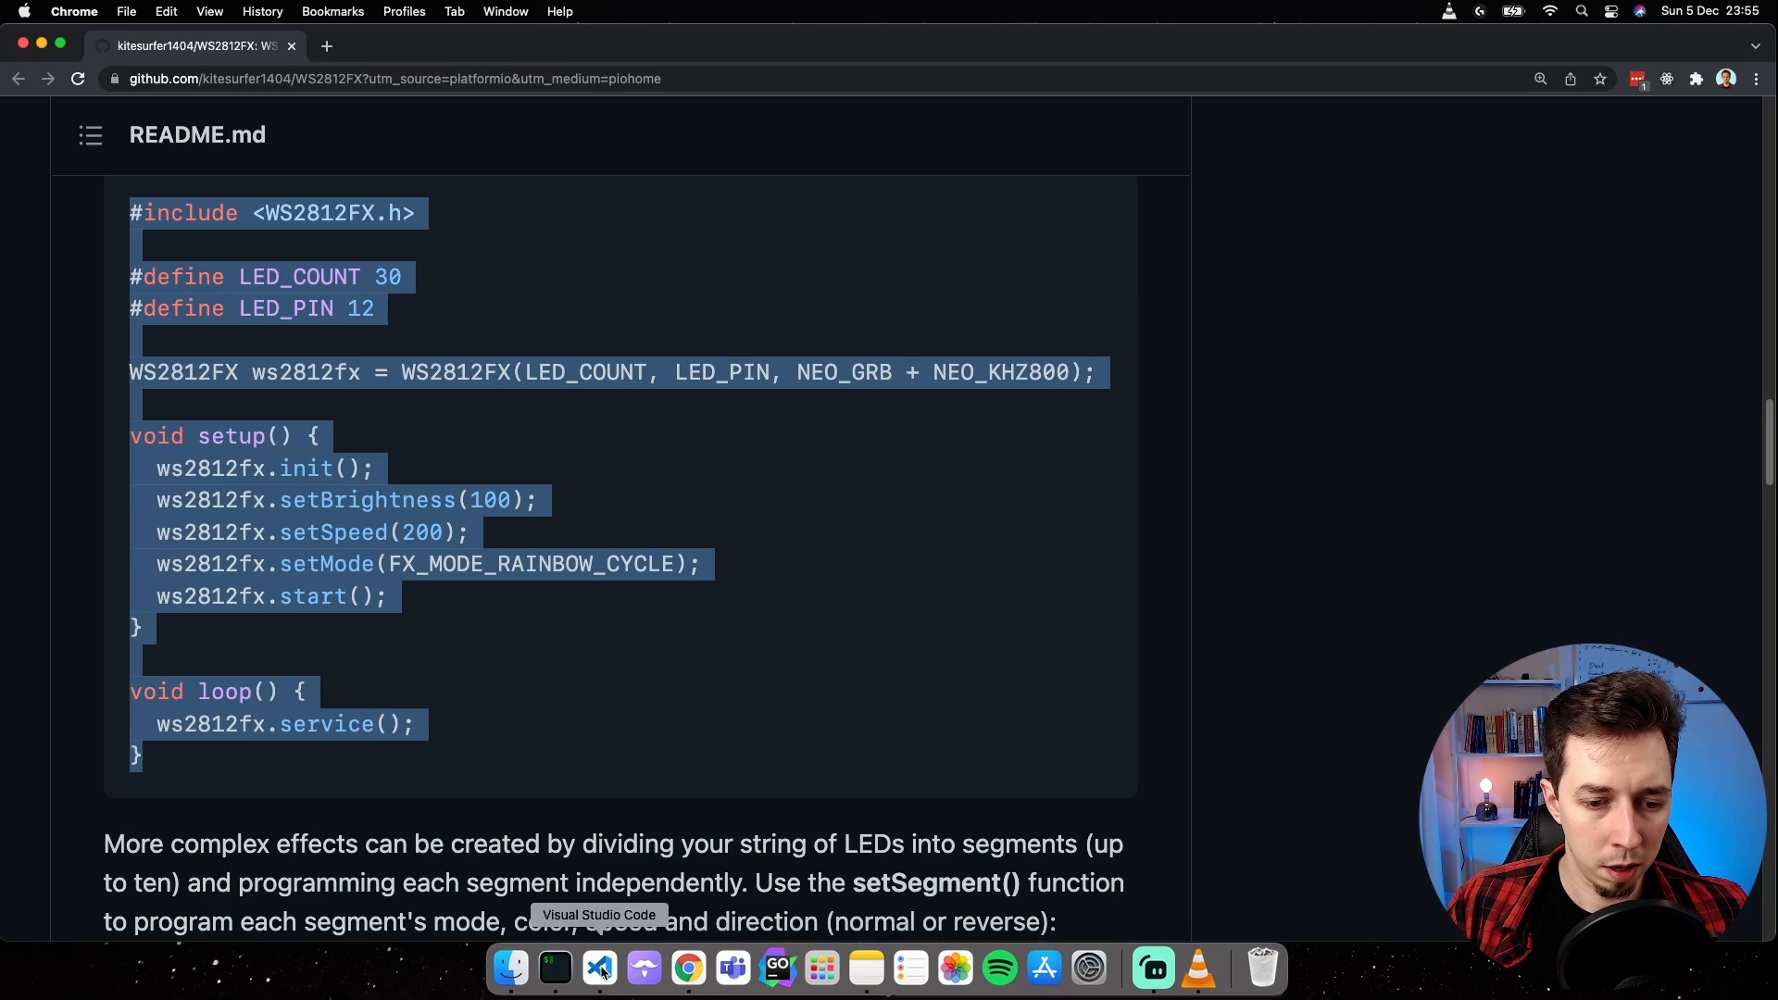
left_click(600, 968)
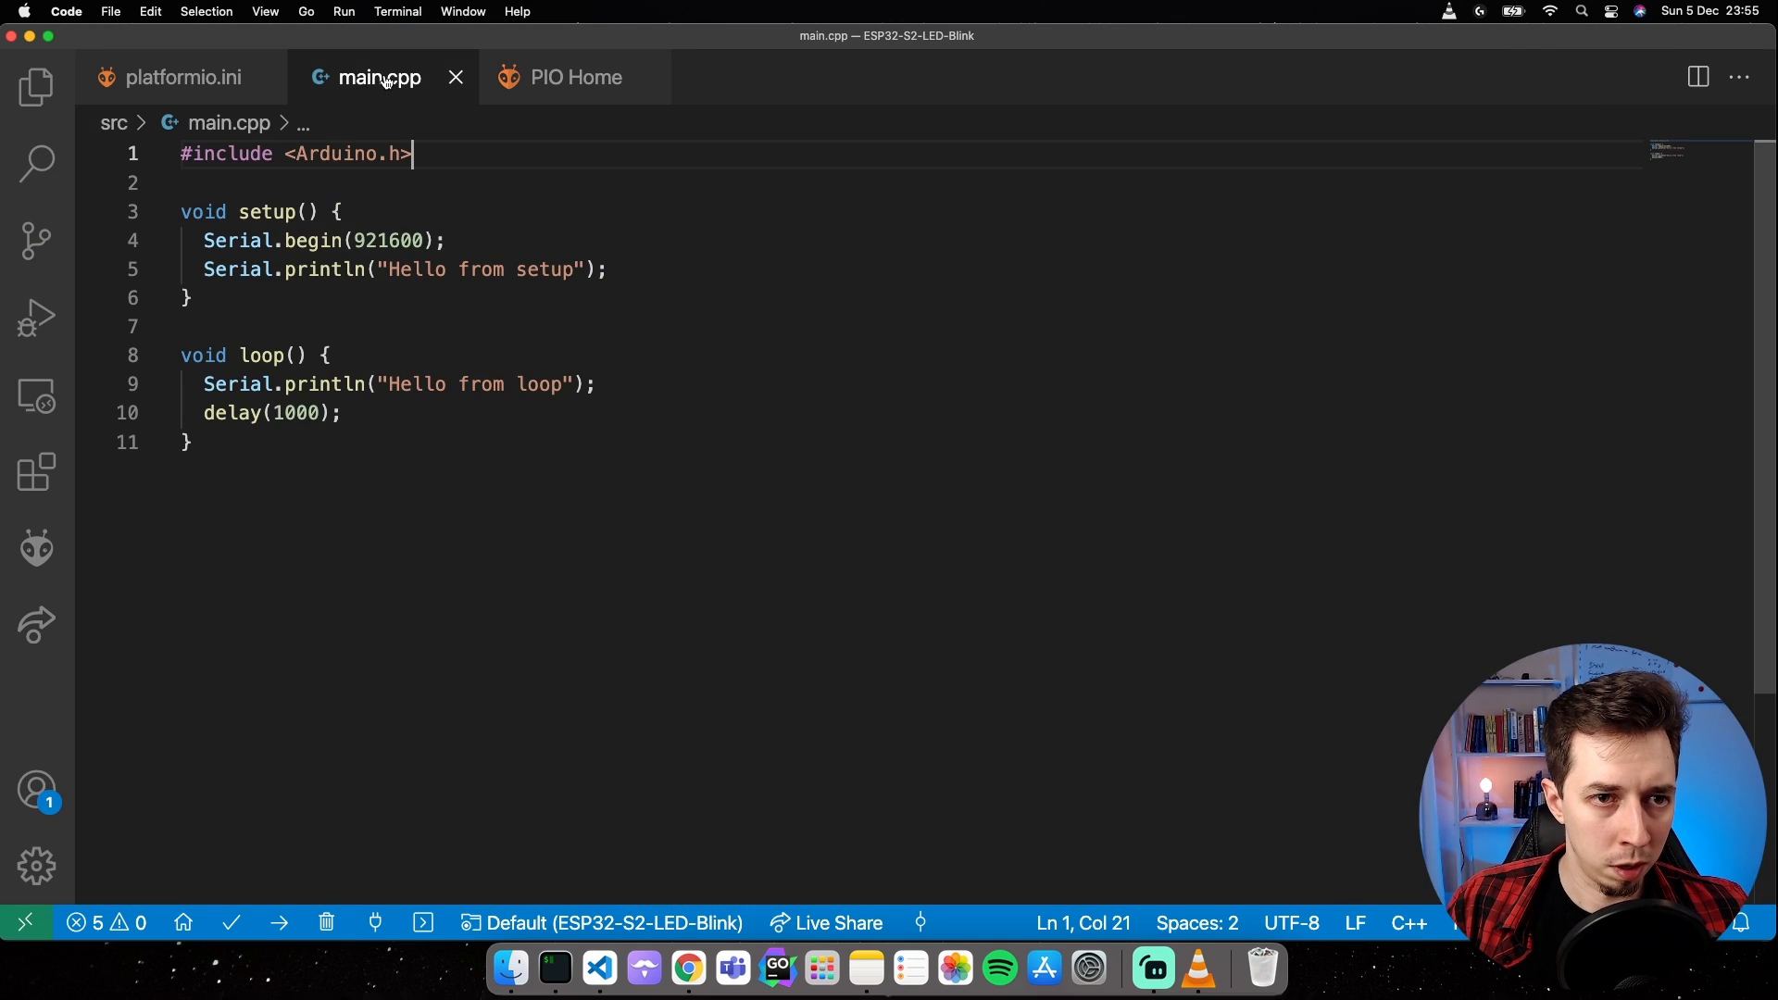
Insert #include <WS2812FX.h> and merge the serial lines into a single setup and loop.
left_click(32, 87)
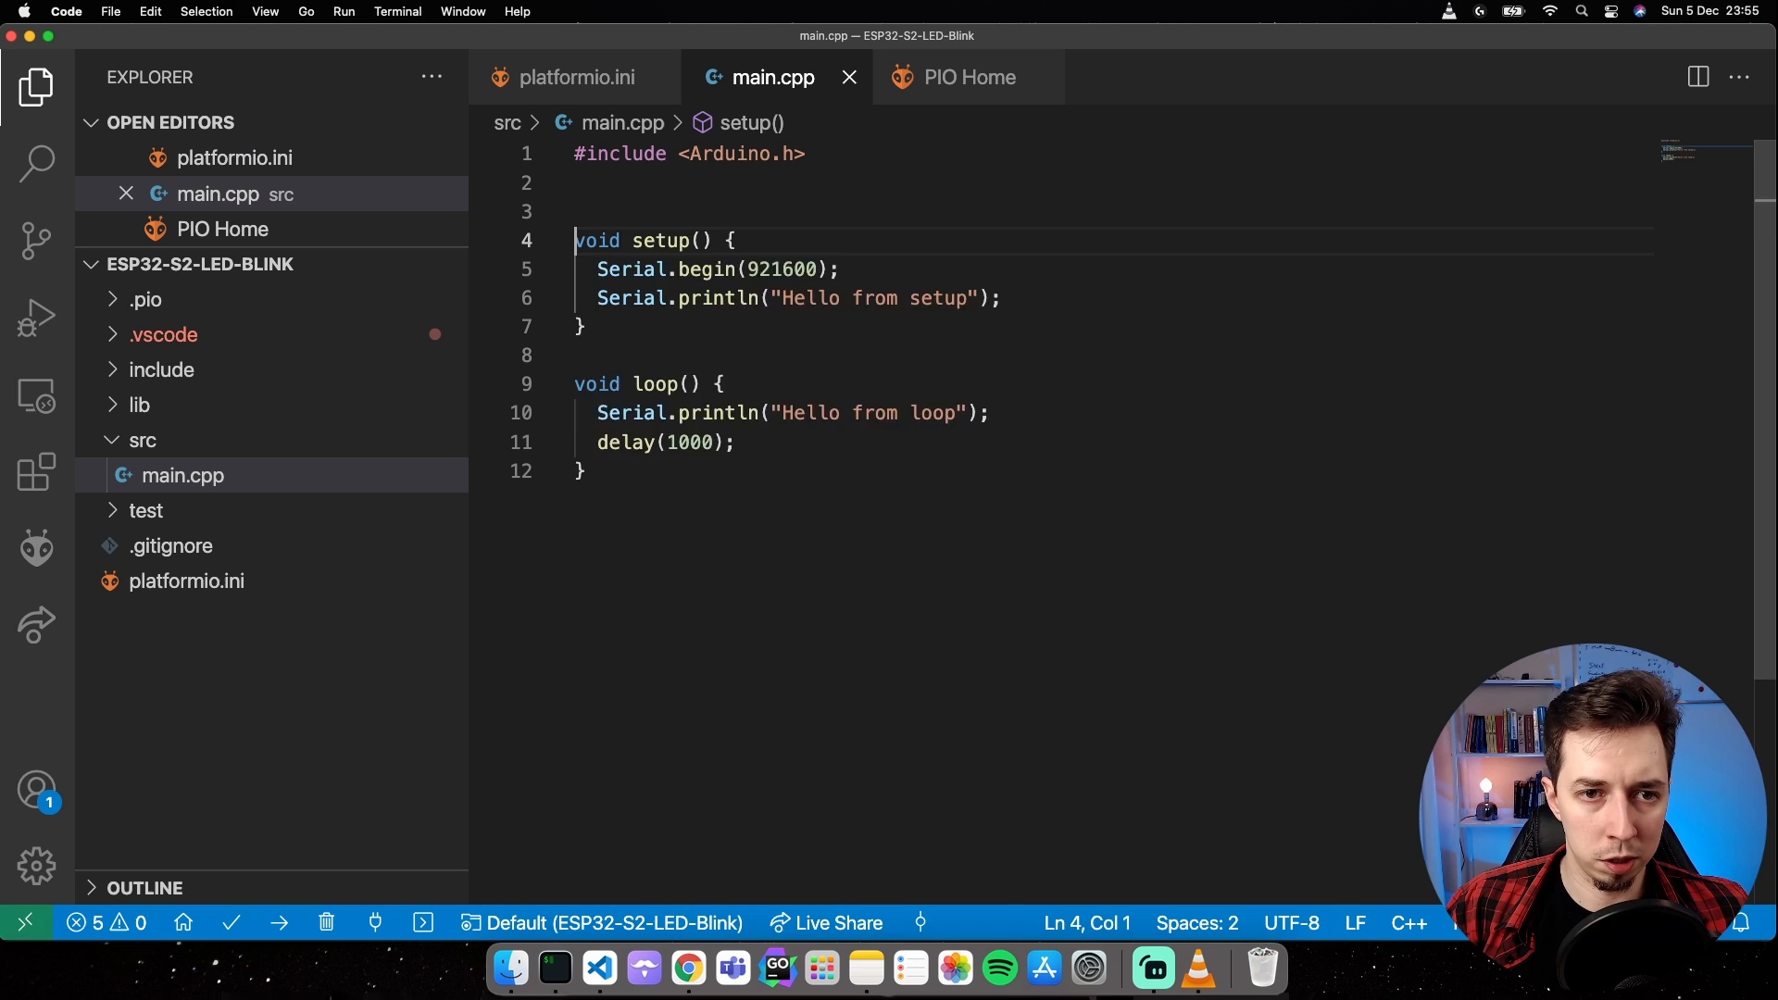
type("#include <WS2812FX.h>")
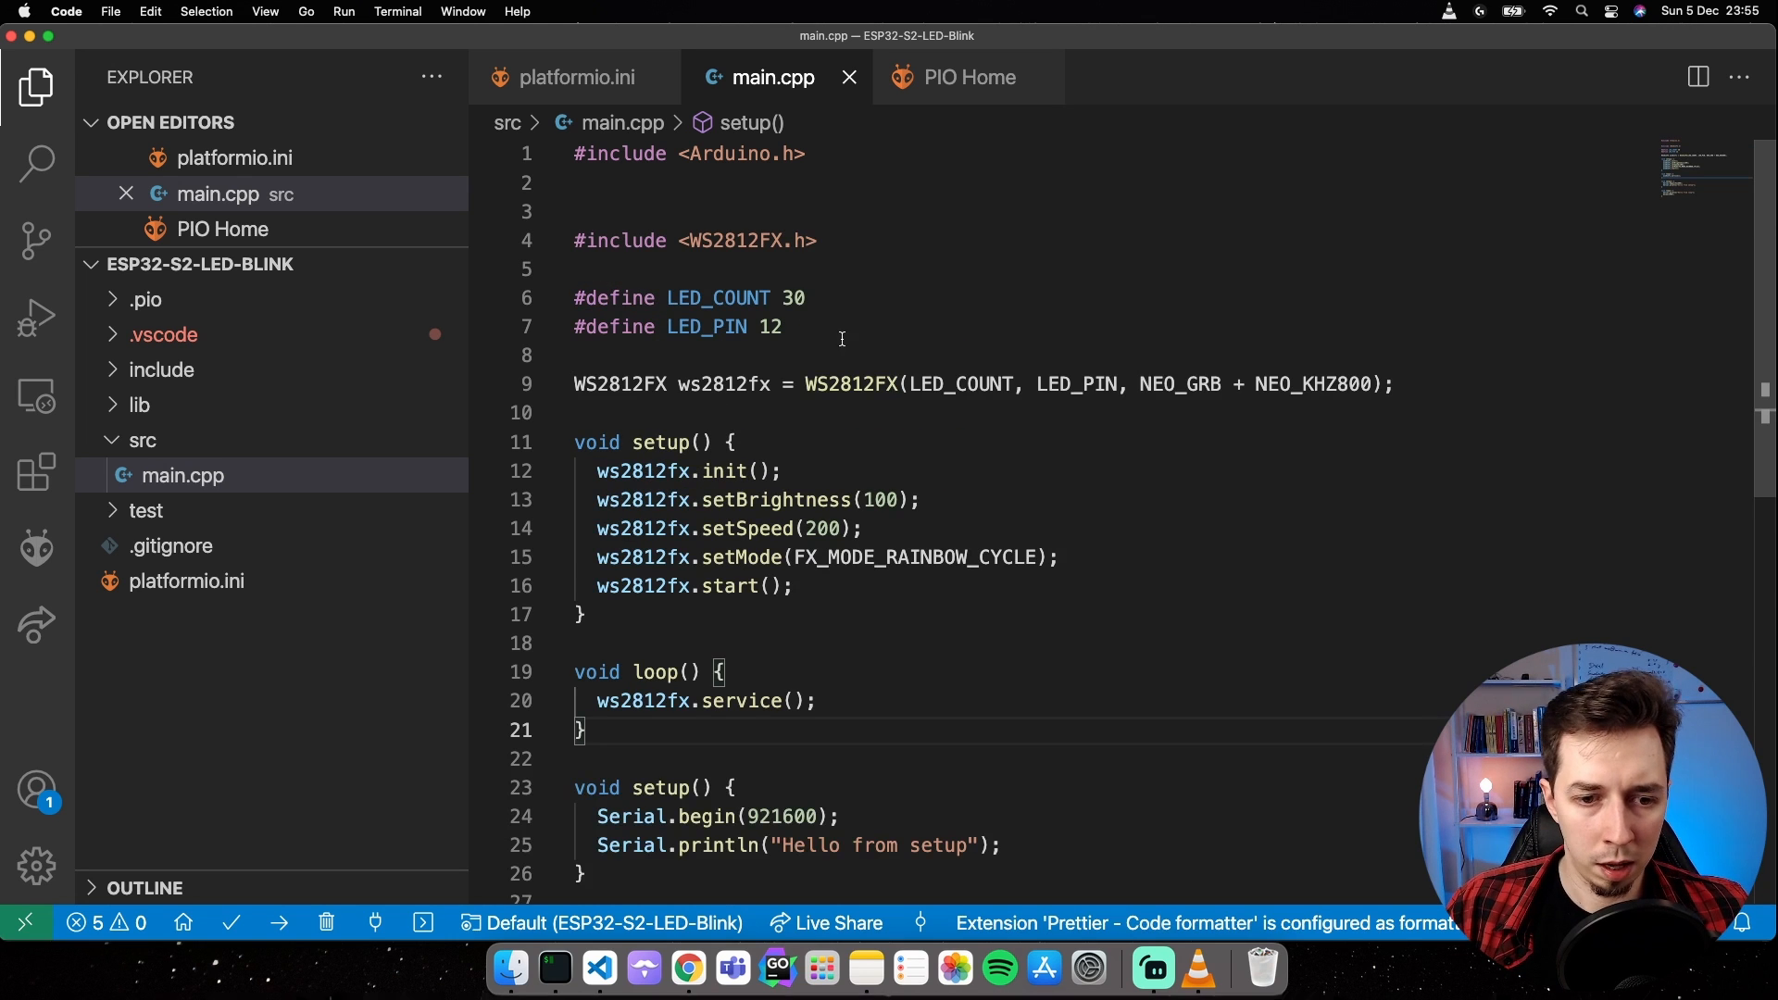
scroll("down", 3)
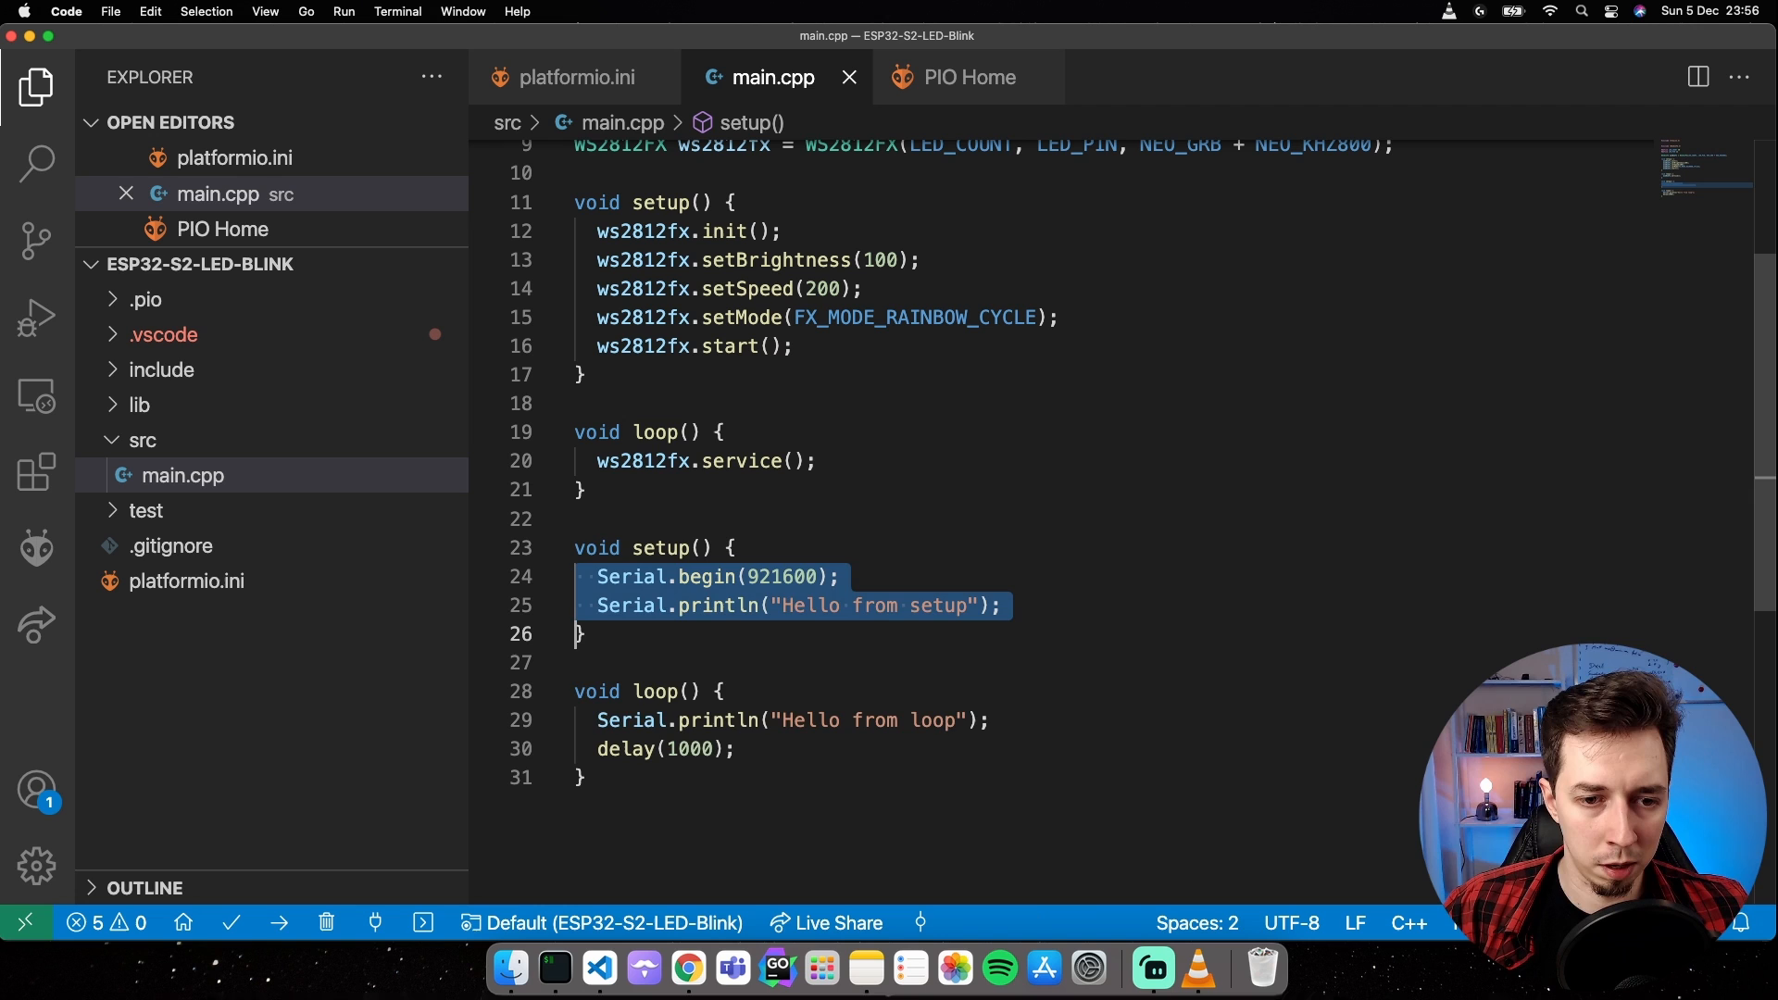
key("Delete")
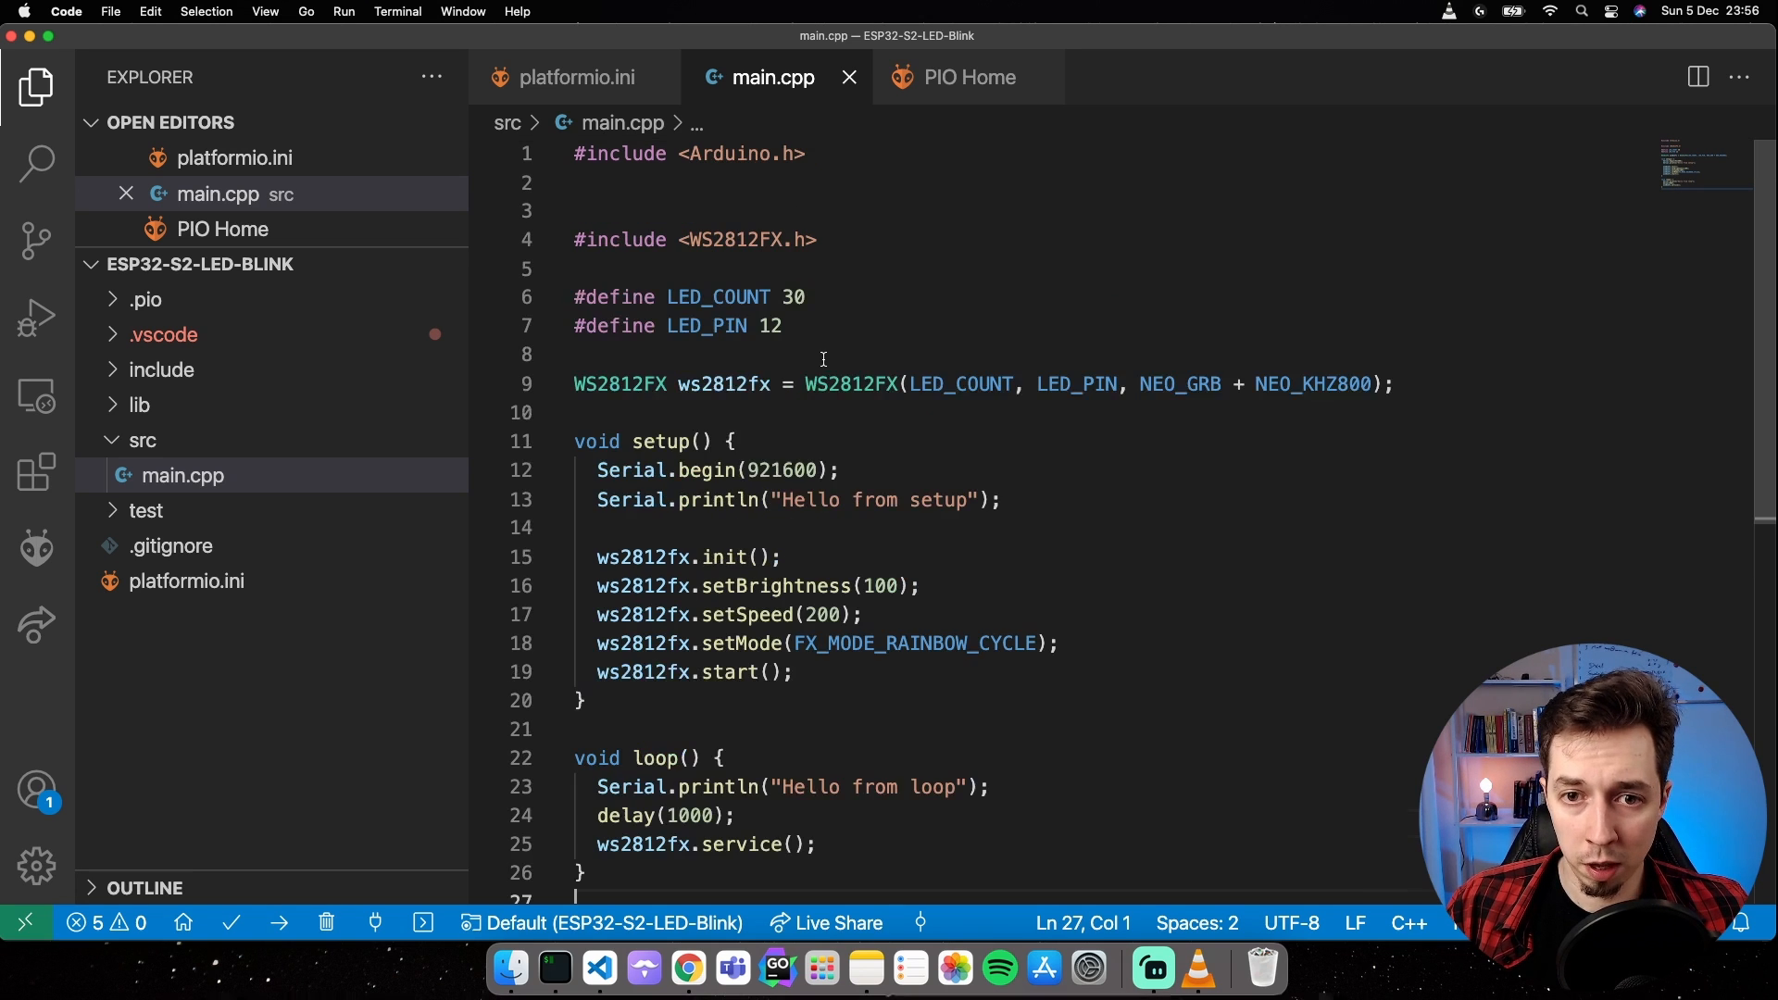
mouse_move(963, 550)
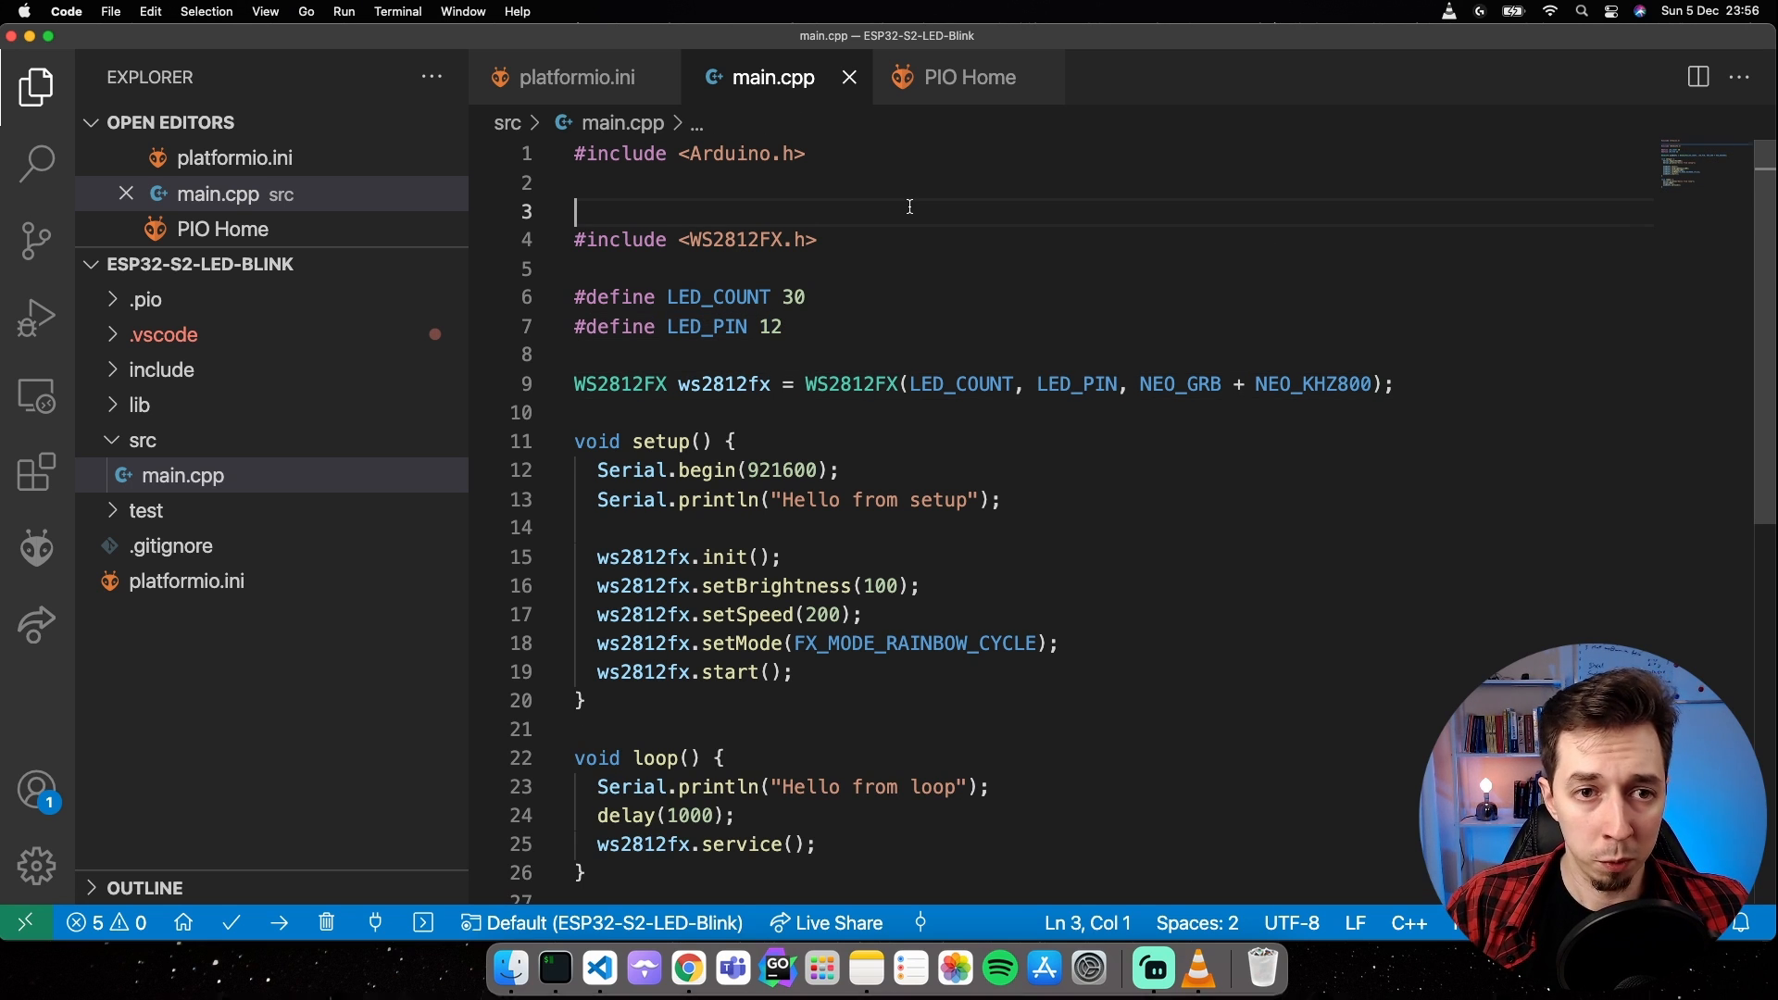
Group the includes and add #include <driver/gpio.h> via autocomplete.
key("Backspace")
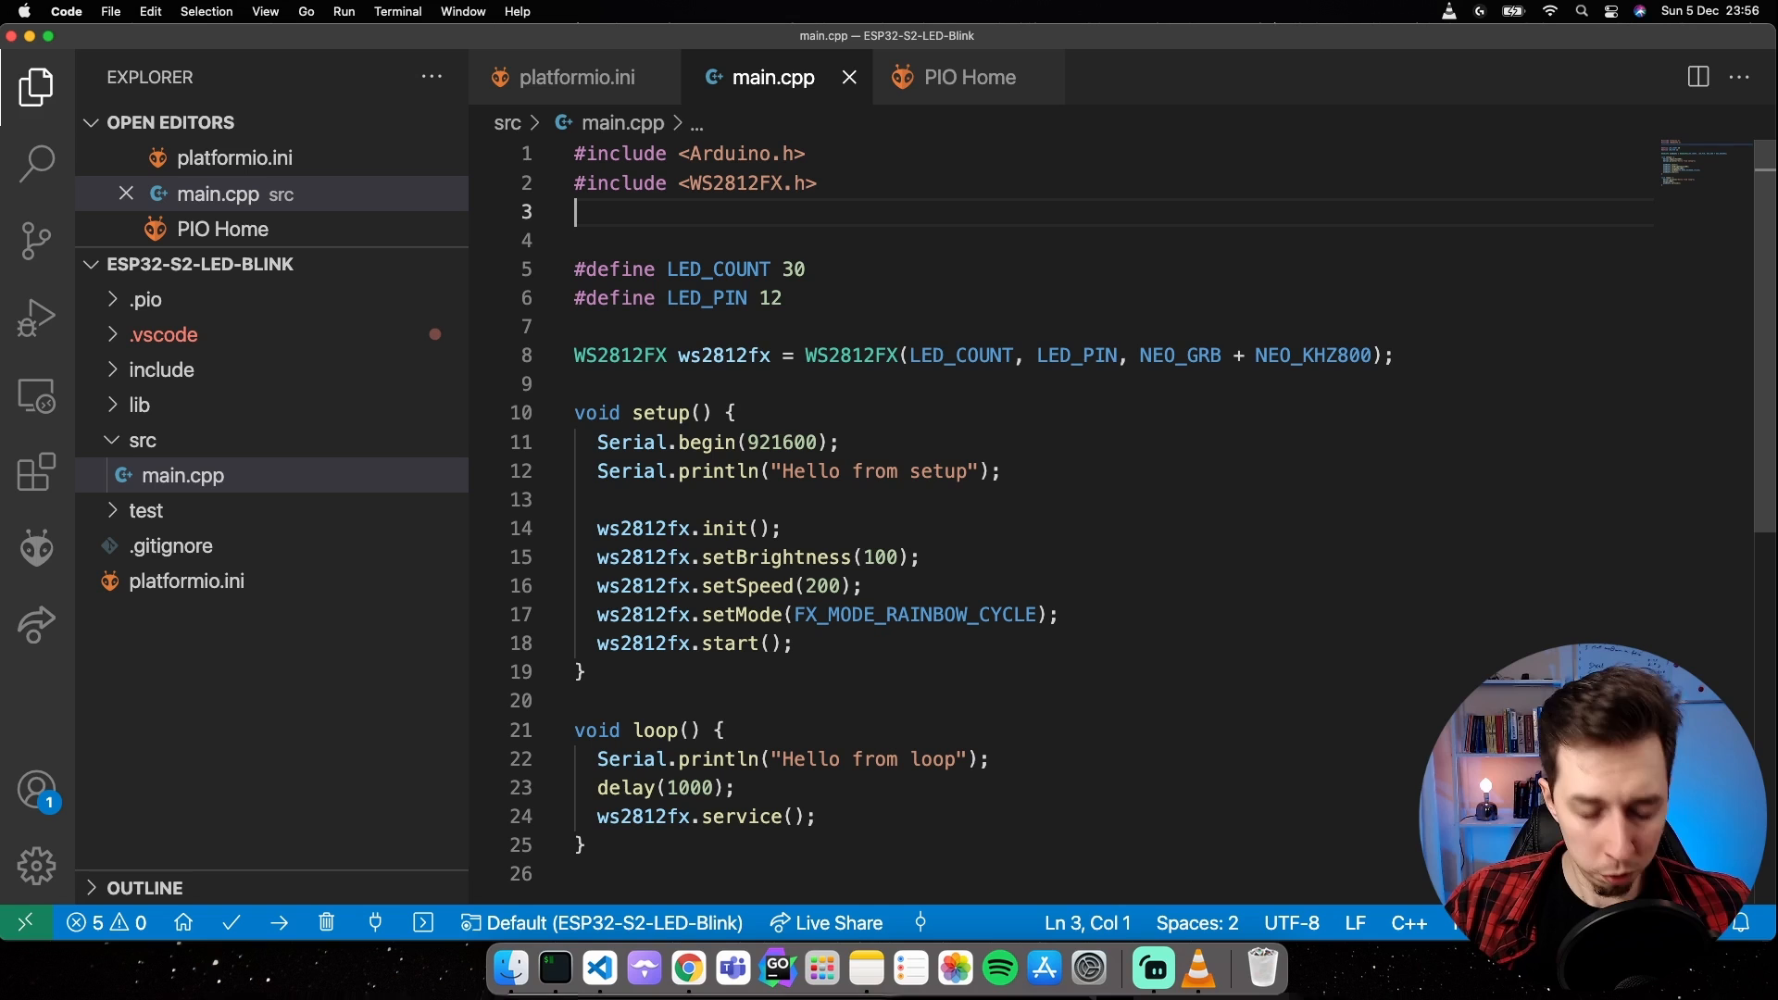
type("#include")
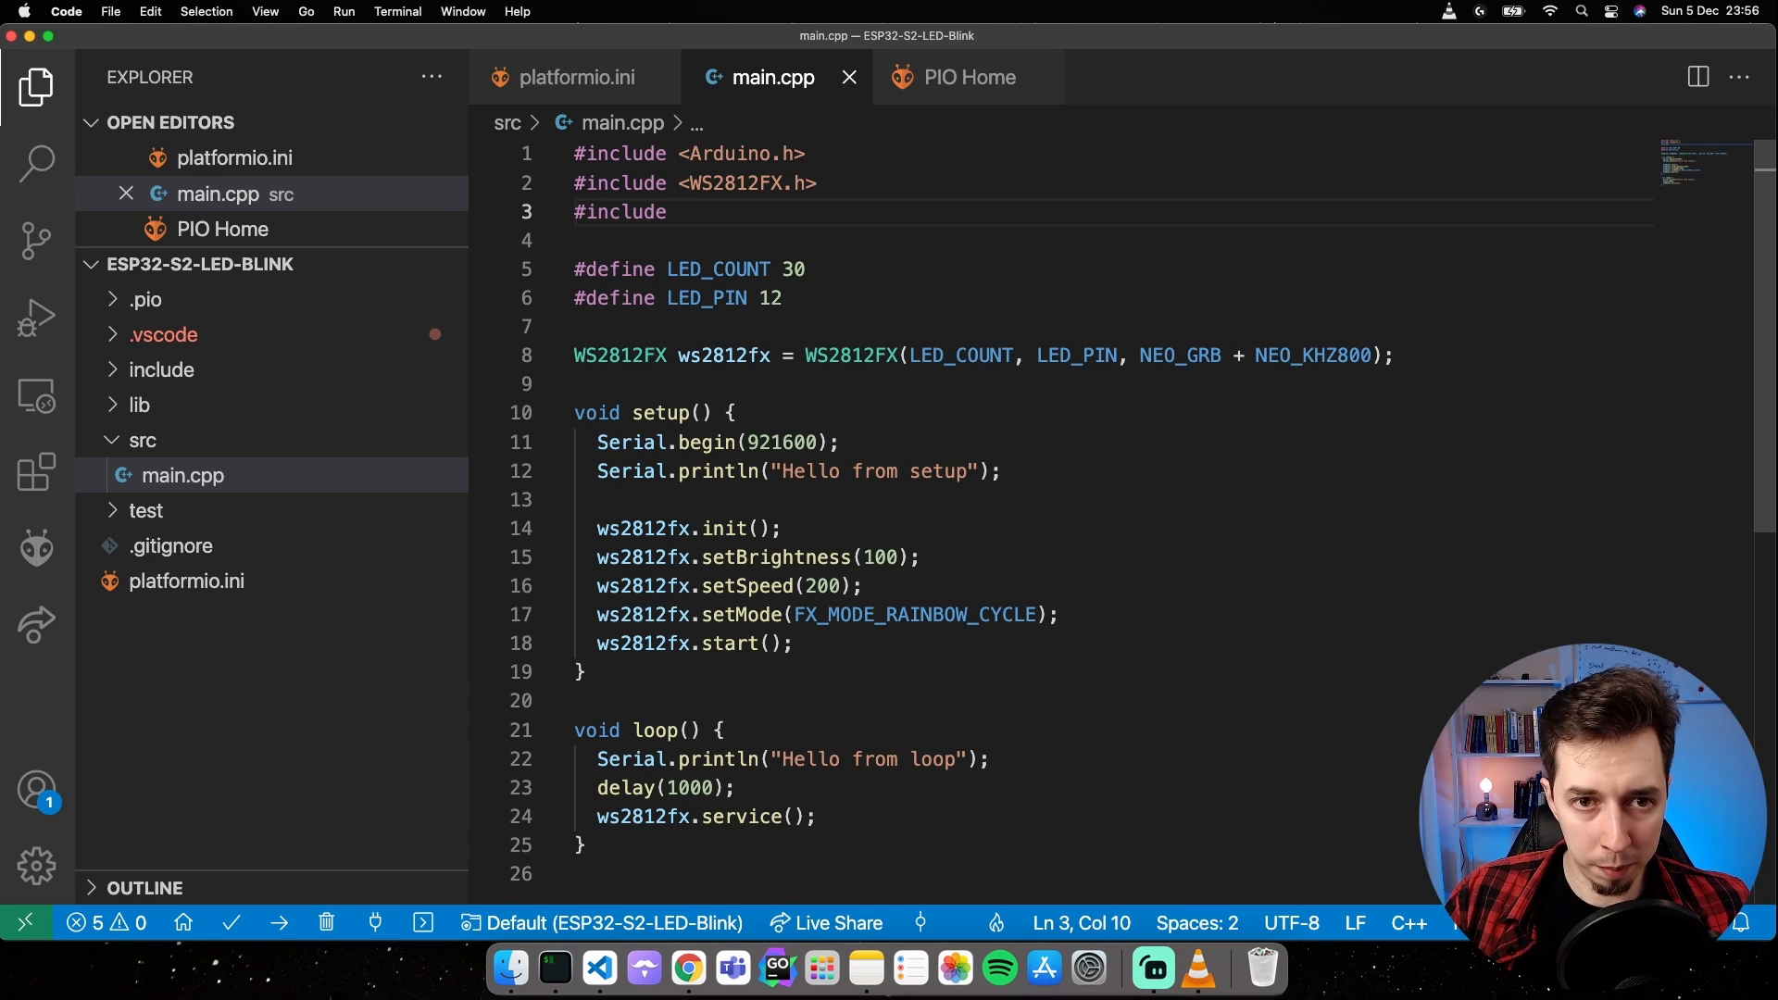
type("<")
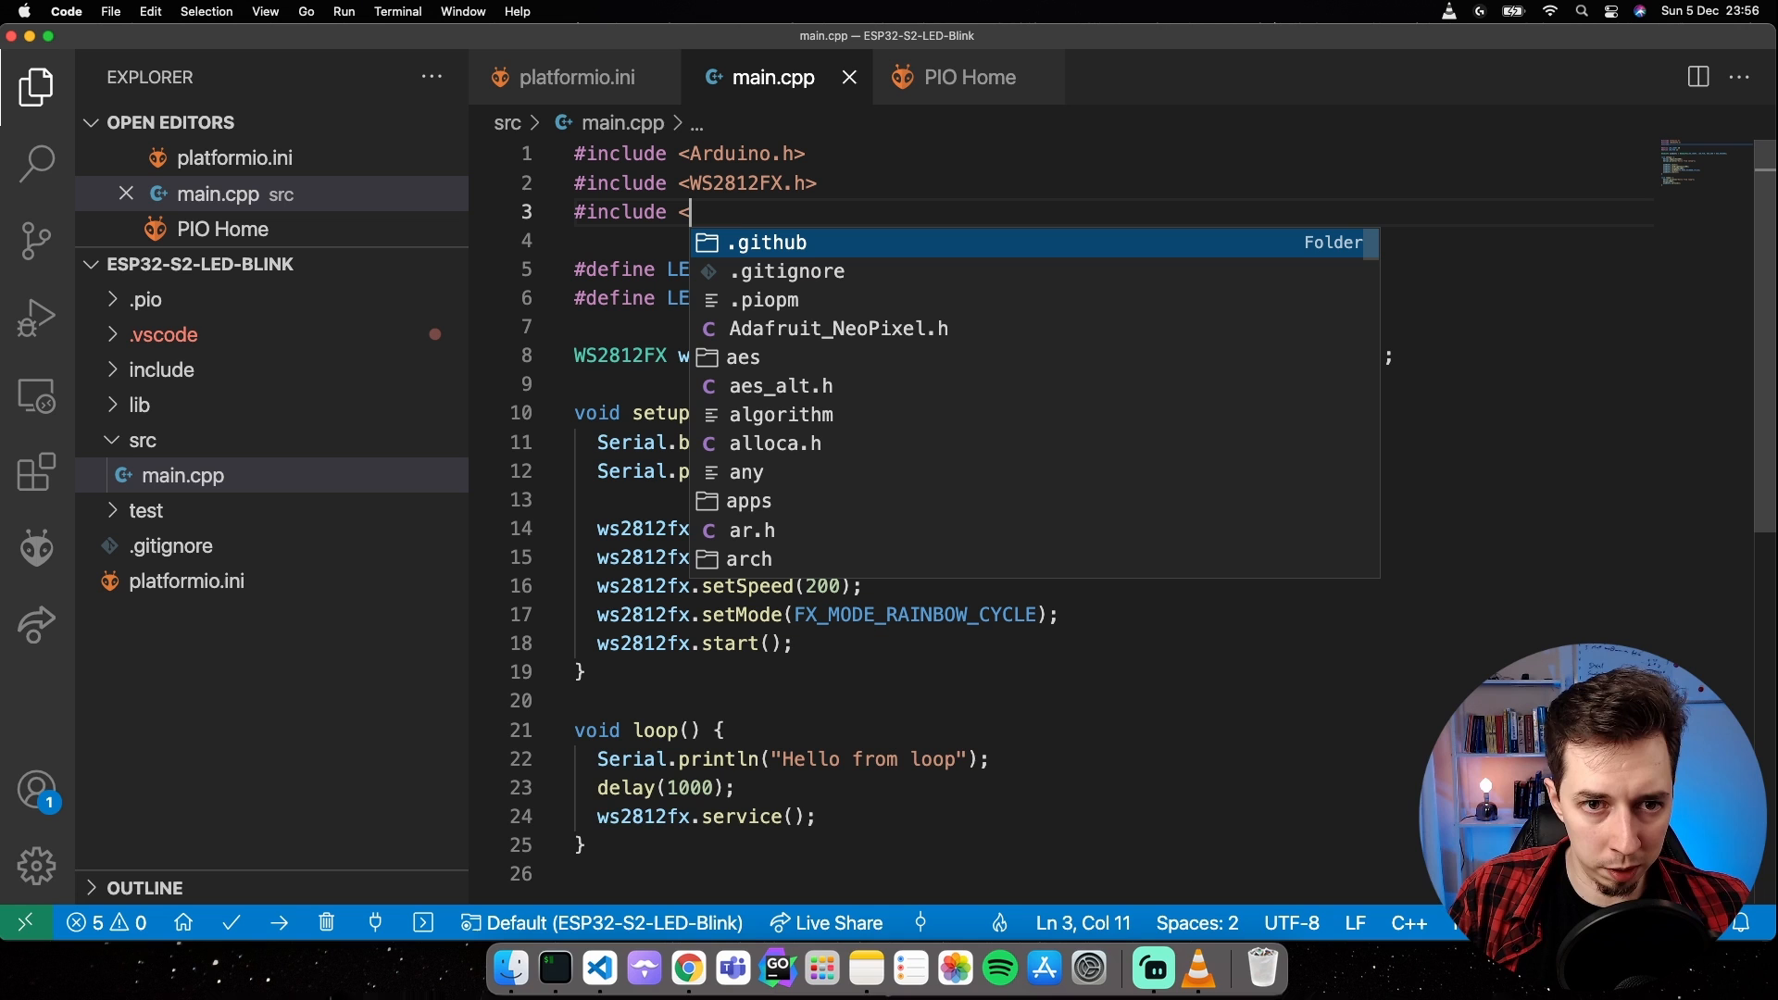
type("driver/gpio.h>")
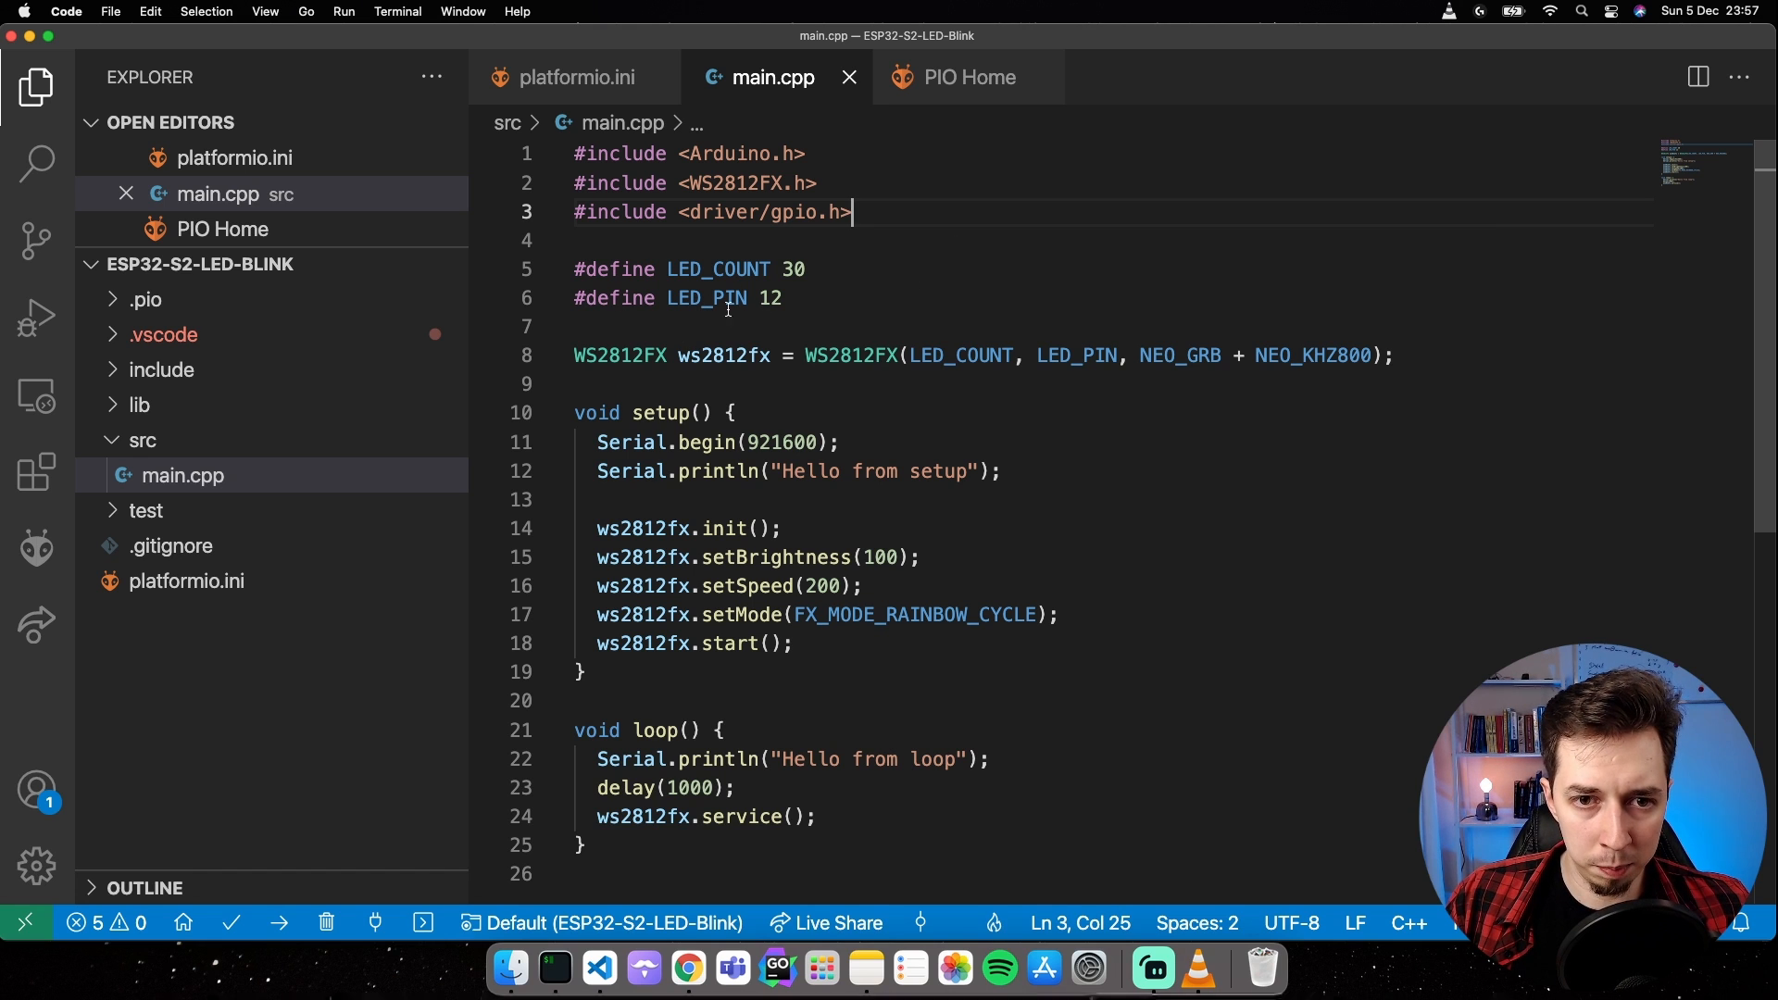
Define LED_PIN as GPIO_NUM_18 and clear the LED_COUNT value 30.
left_click(781, 298)
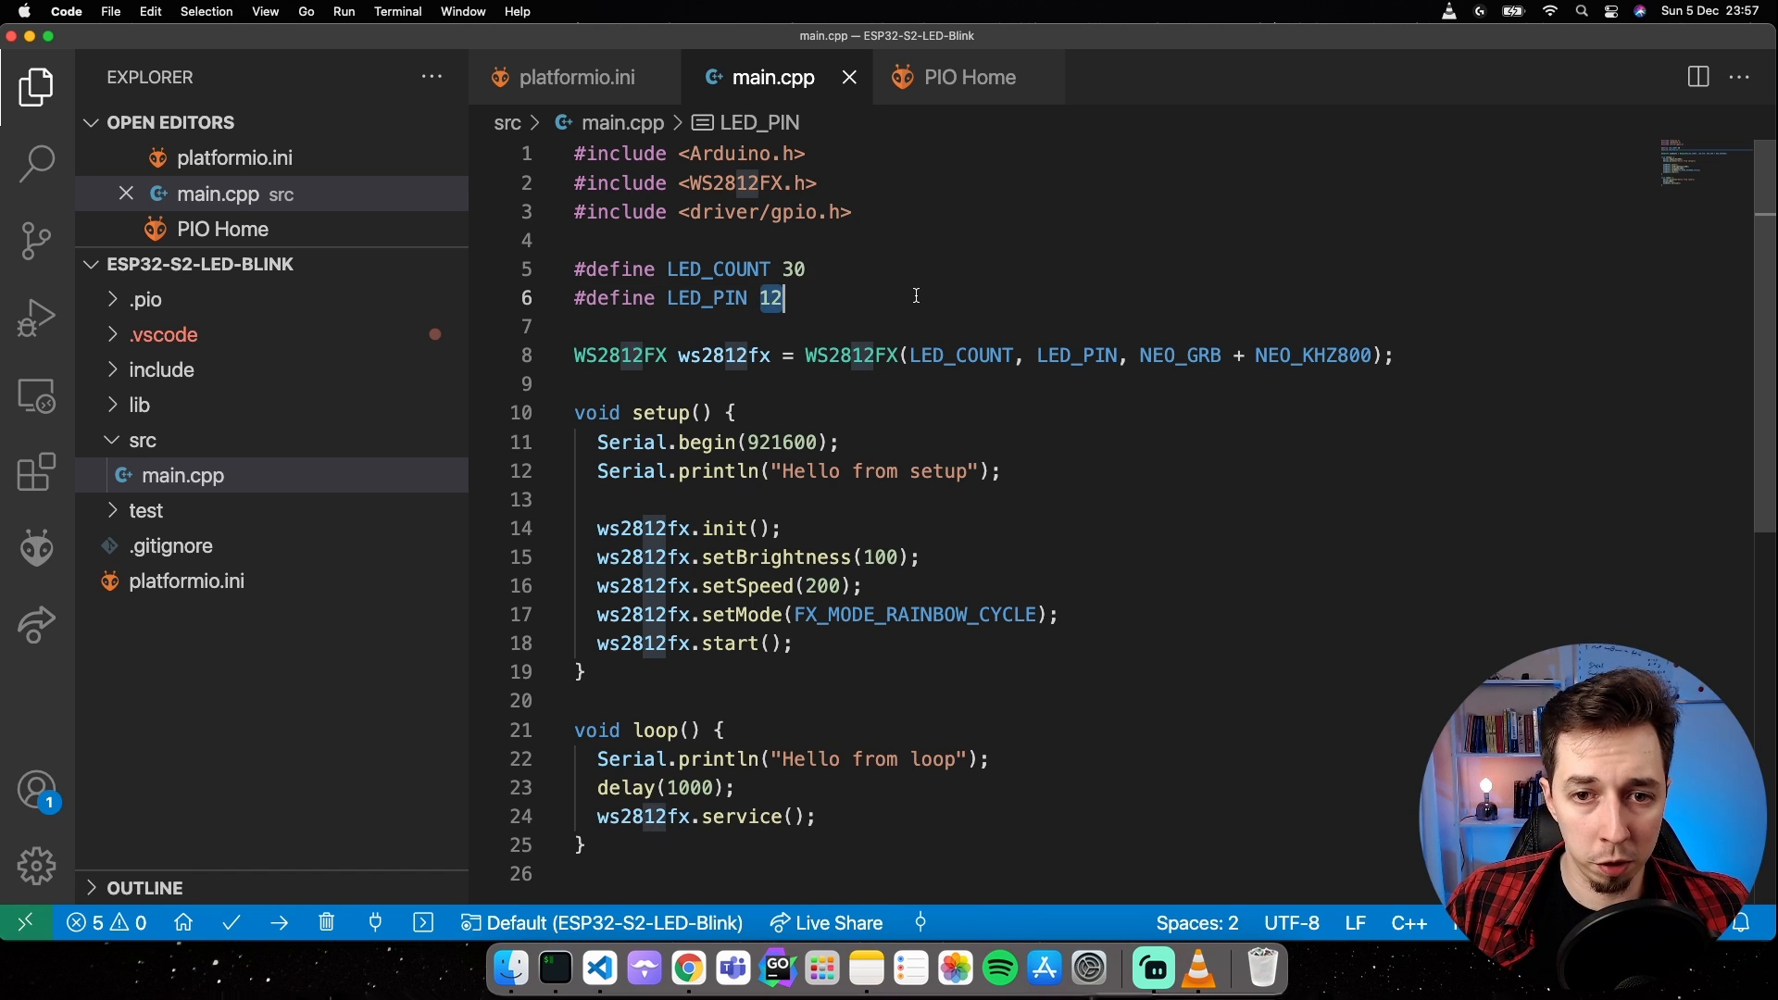
type("GP")
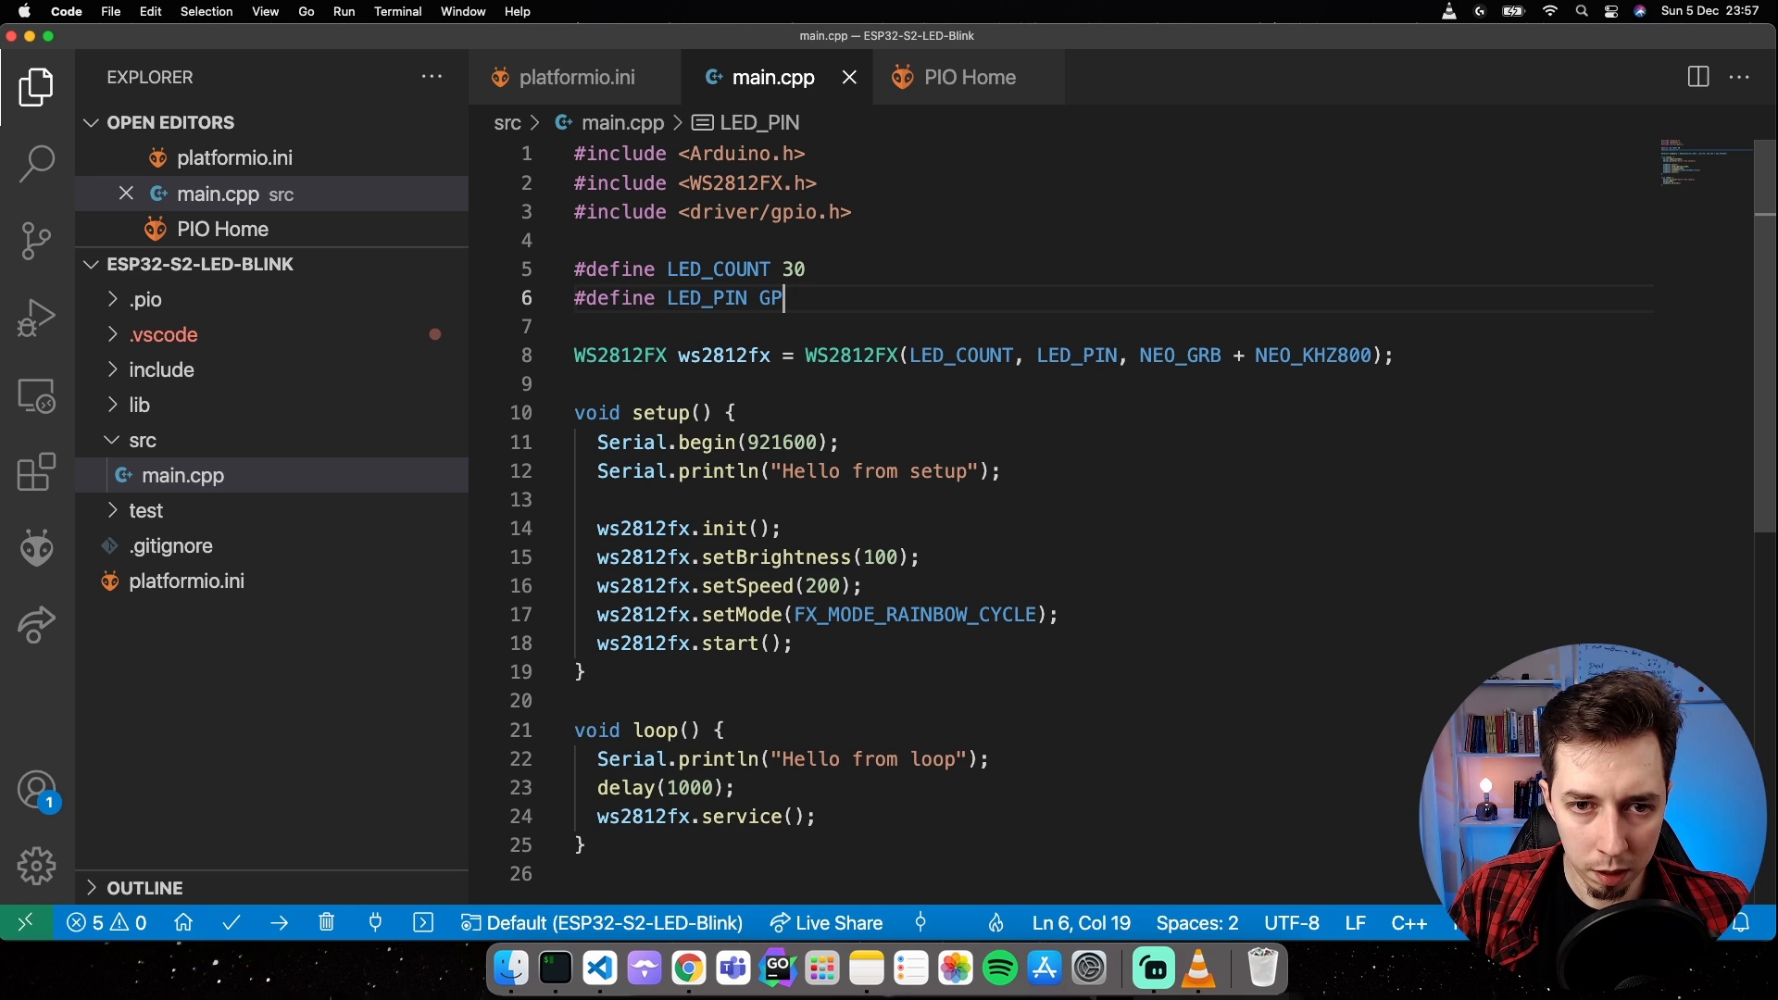
type("IO_NUM")
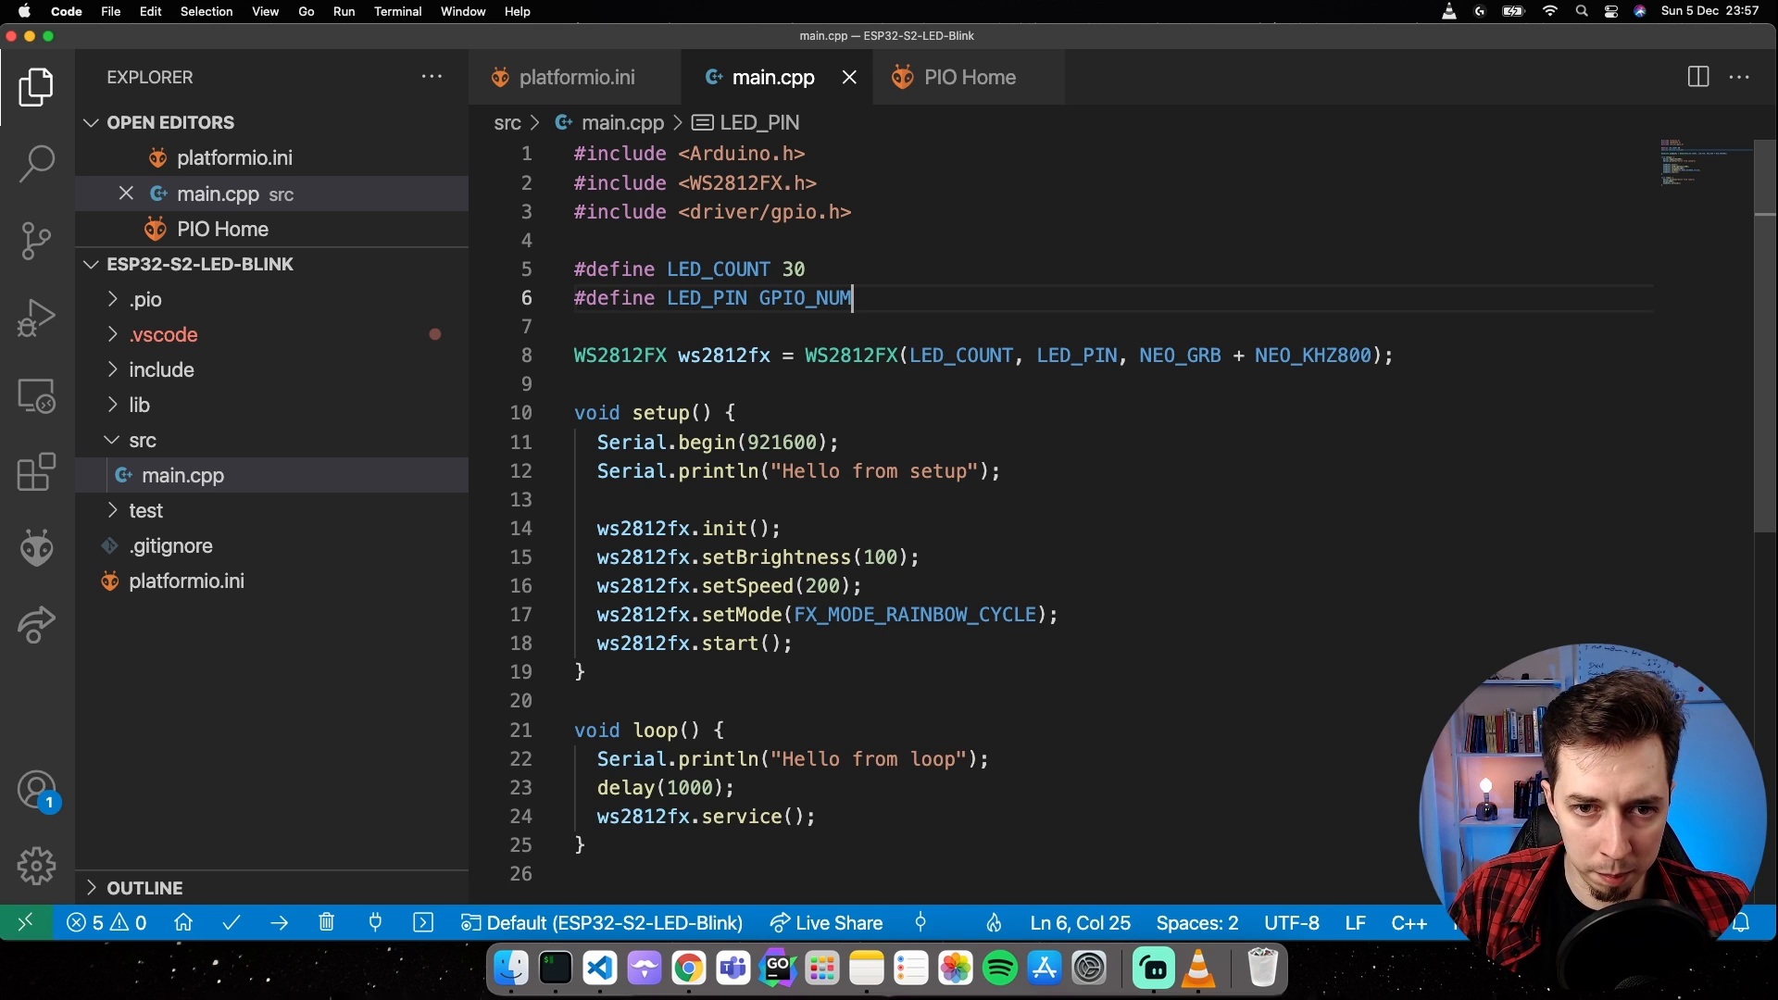
type("_18")
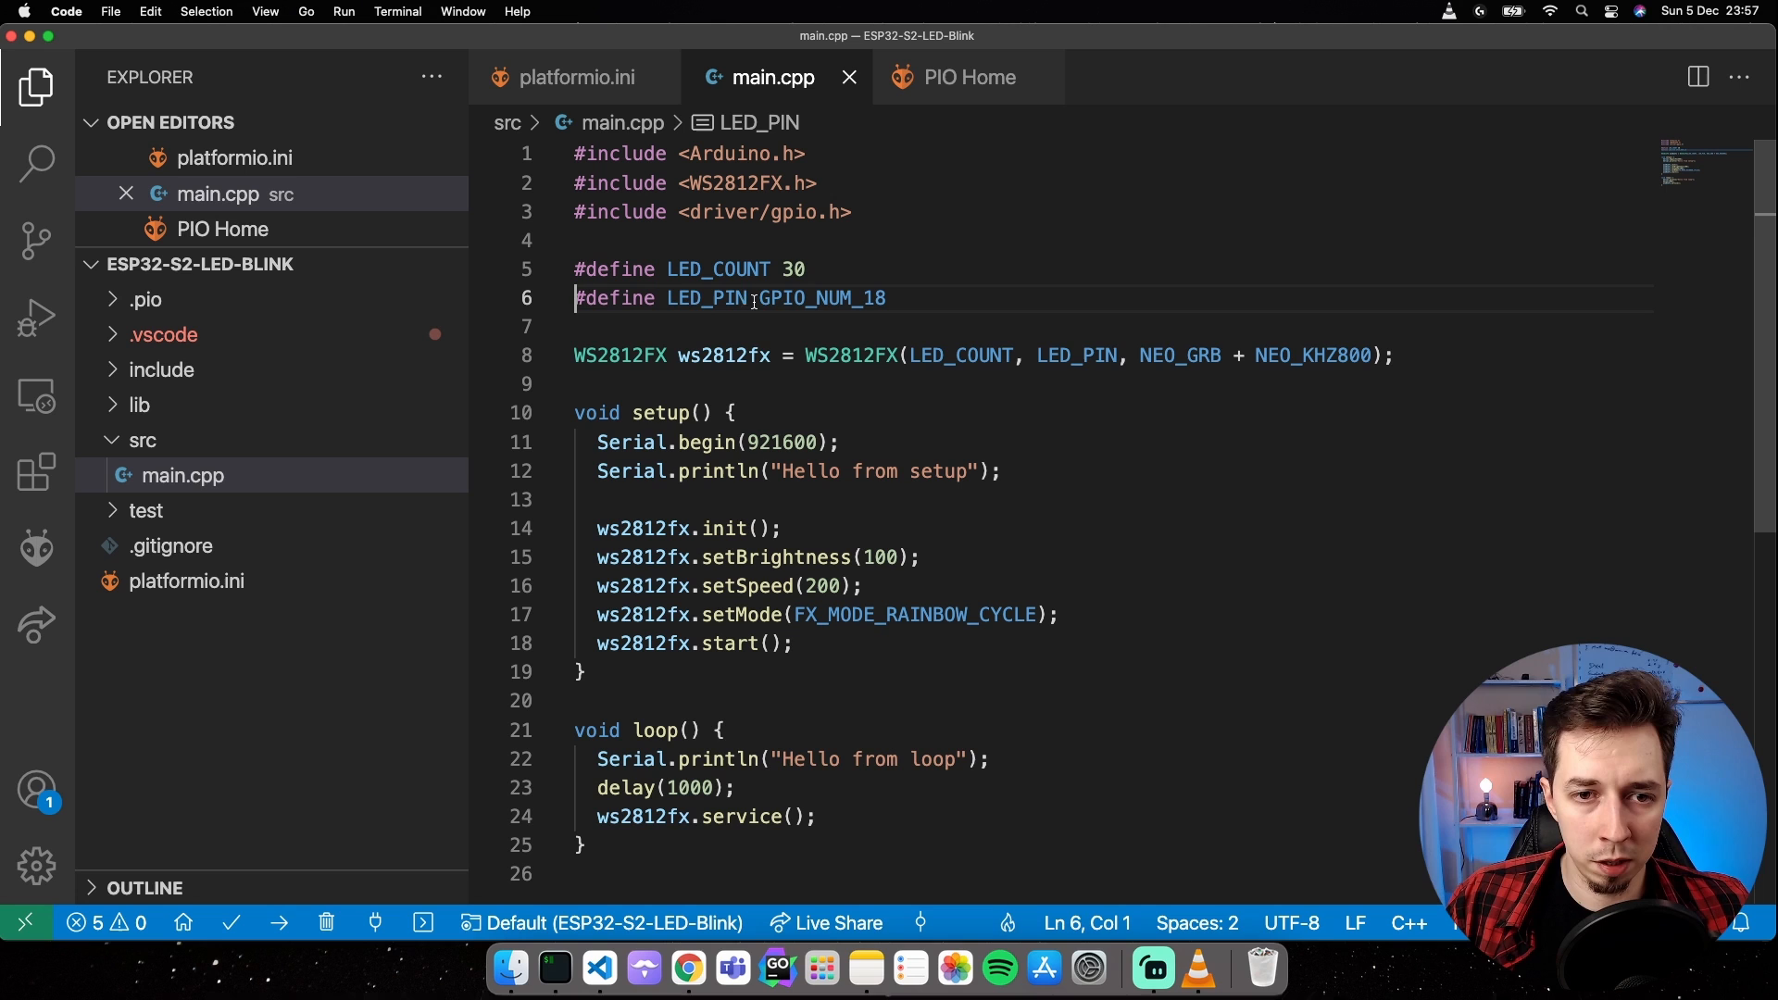
mouse_move(819, 300)
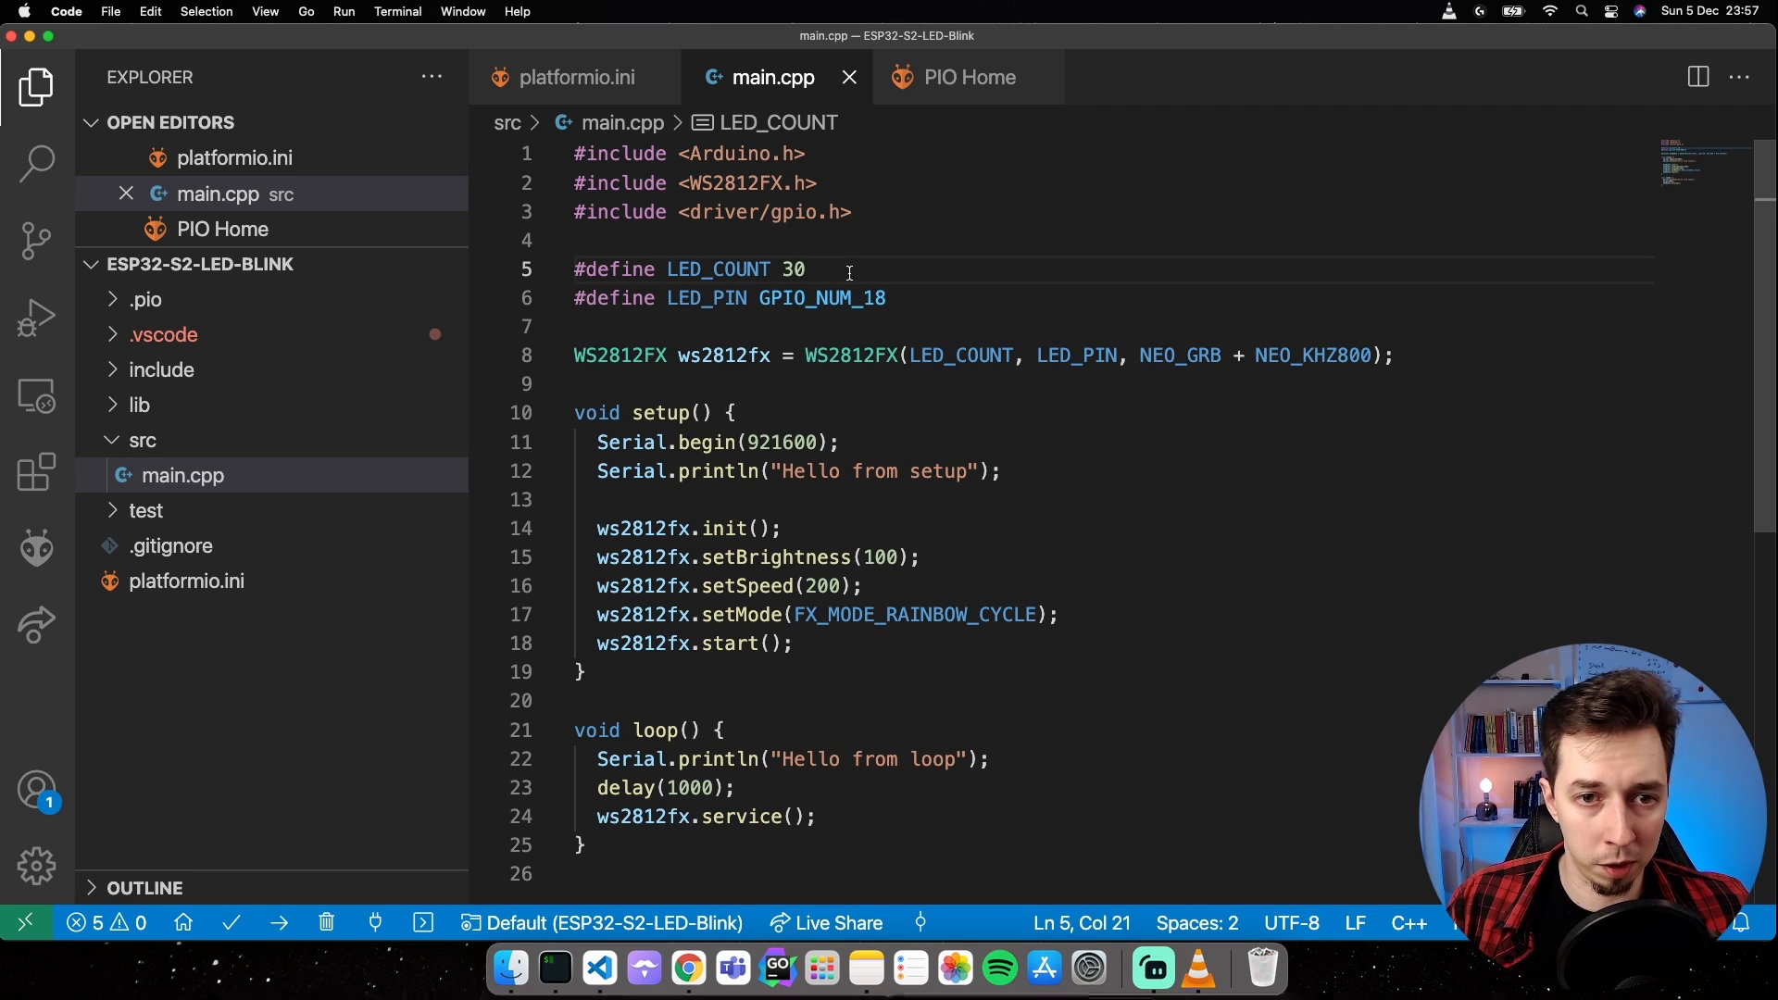
key("Backspace")
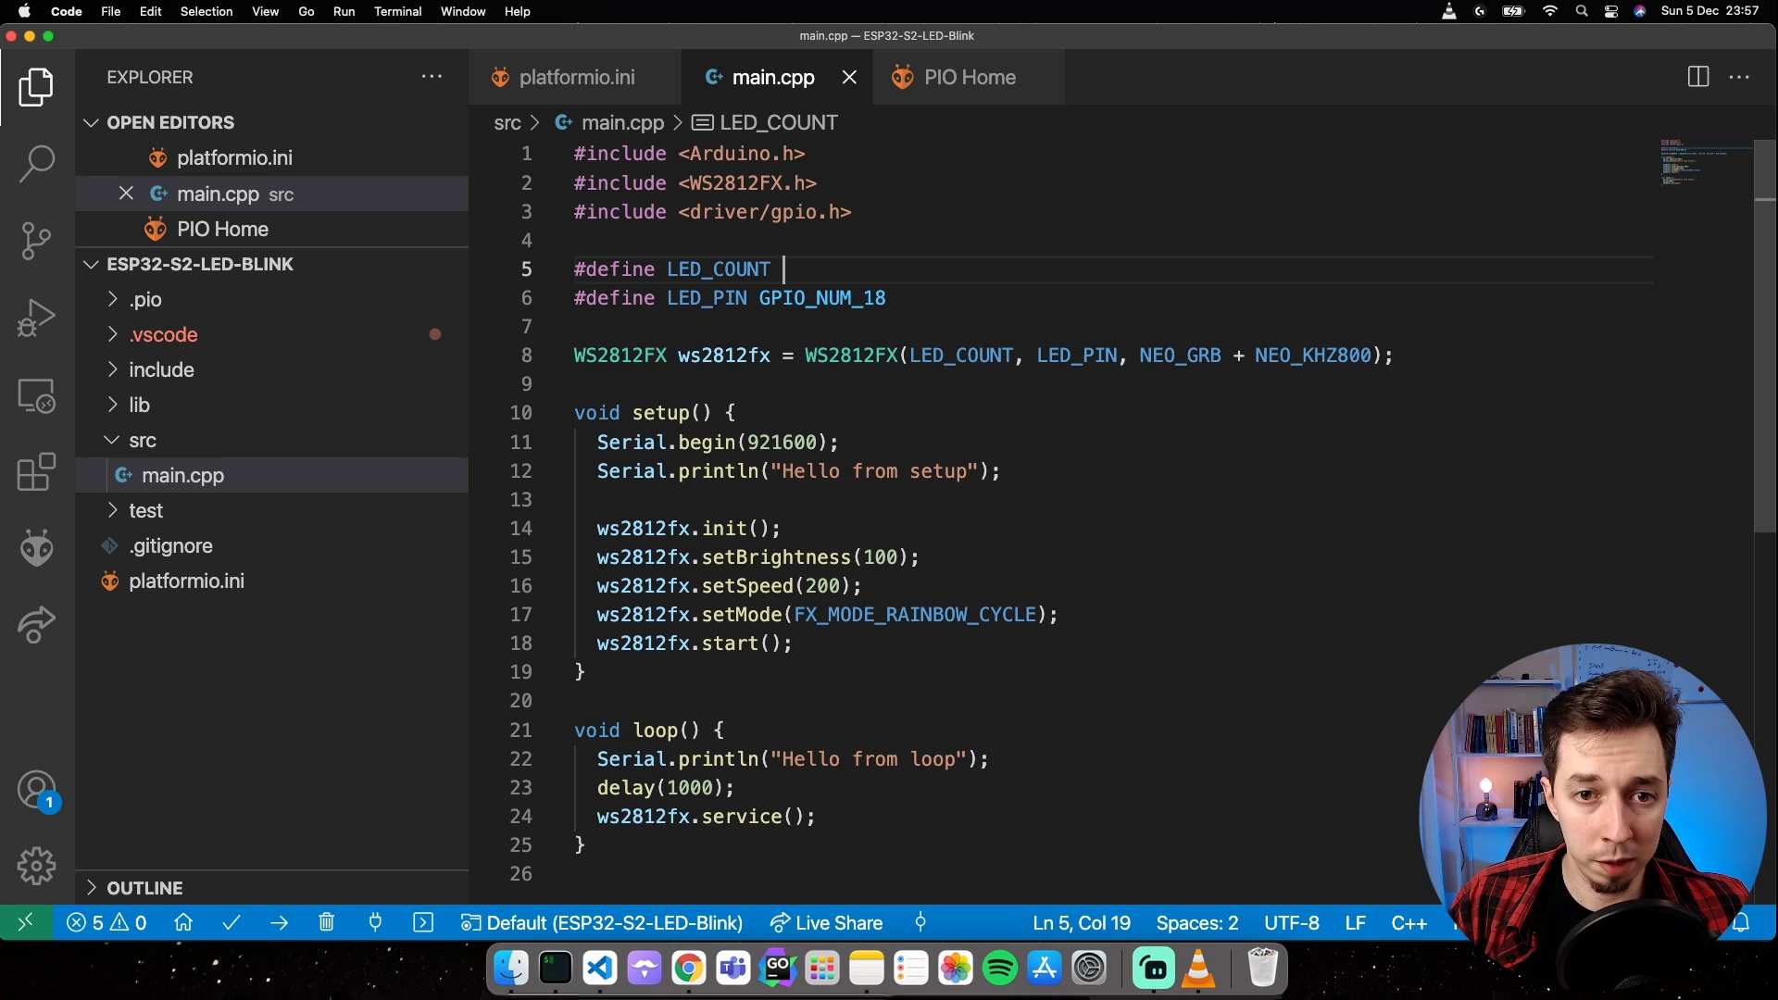
Set LED_COUNT to 1, the mode to FX_MODE_BLINK_RAINBOW, and setSpeed to 2000.
type("1")
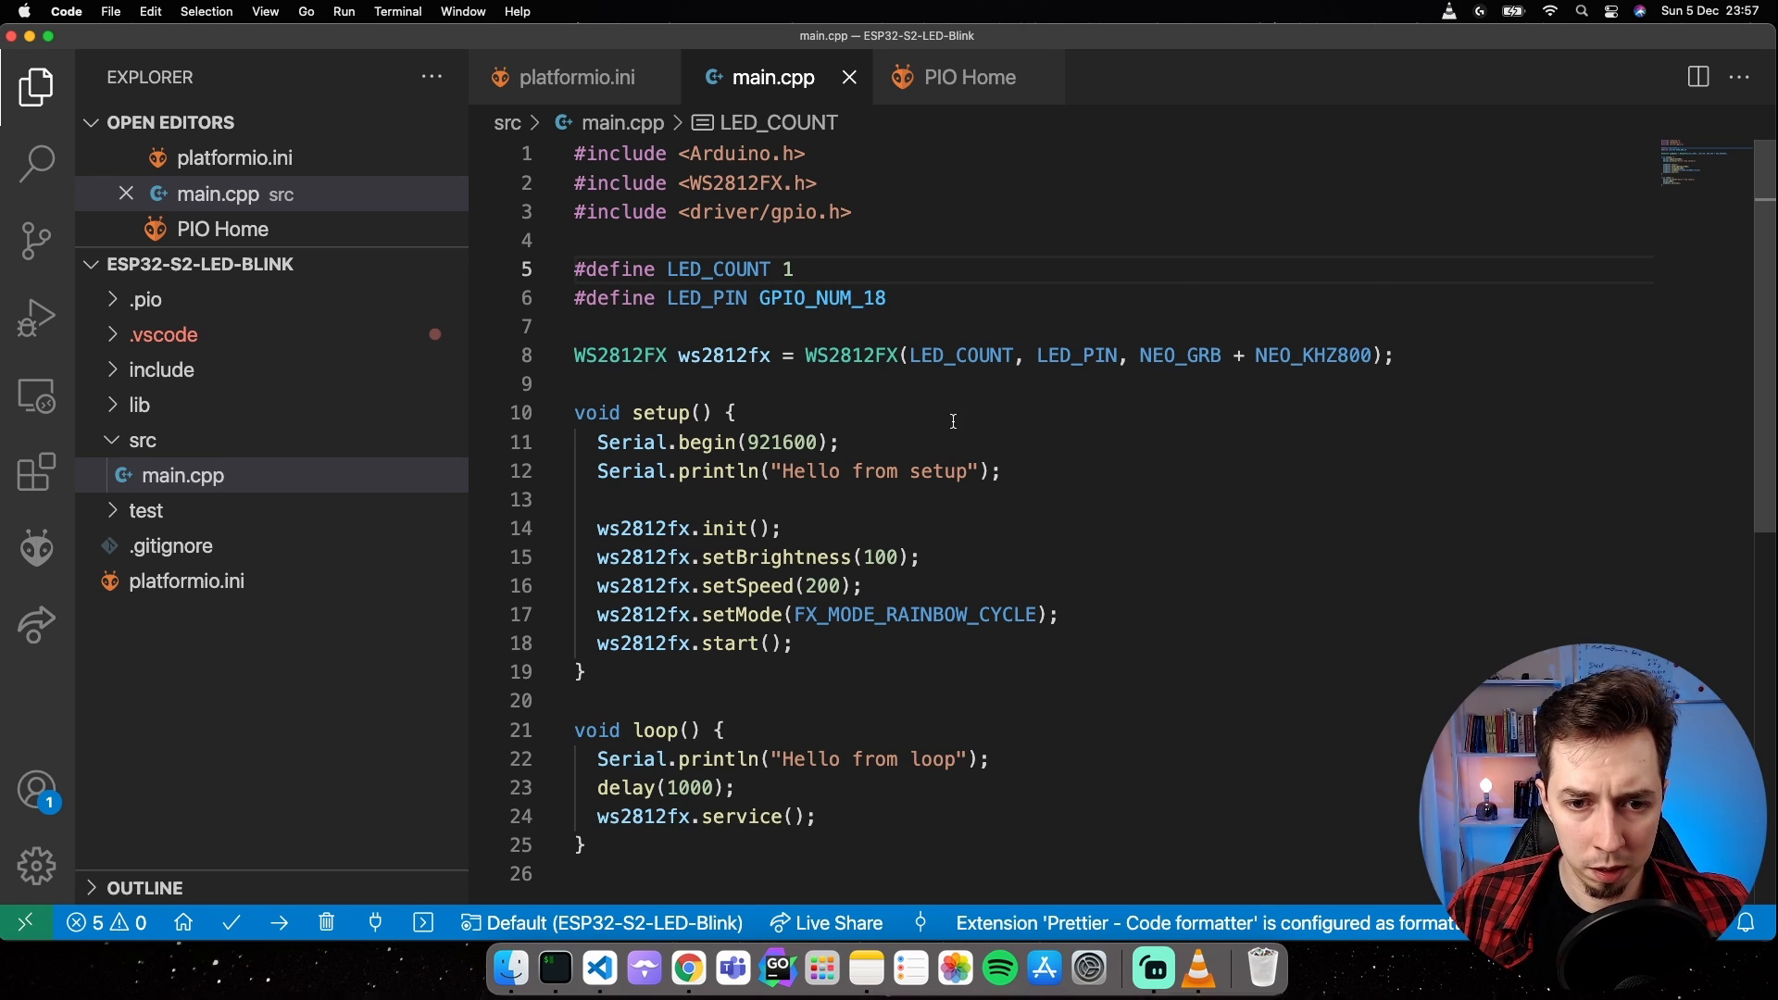
scroll("down", 3)
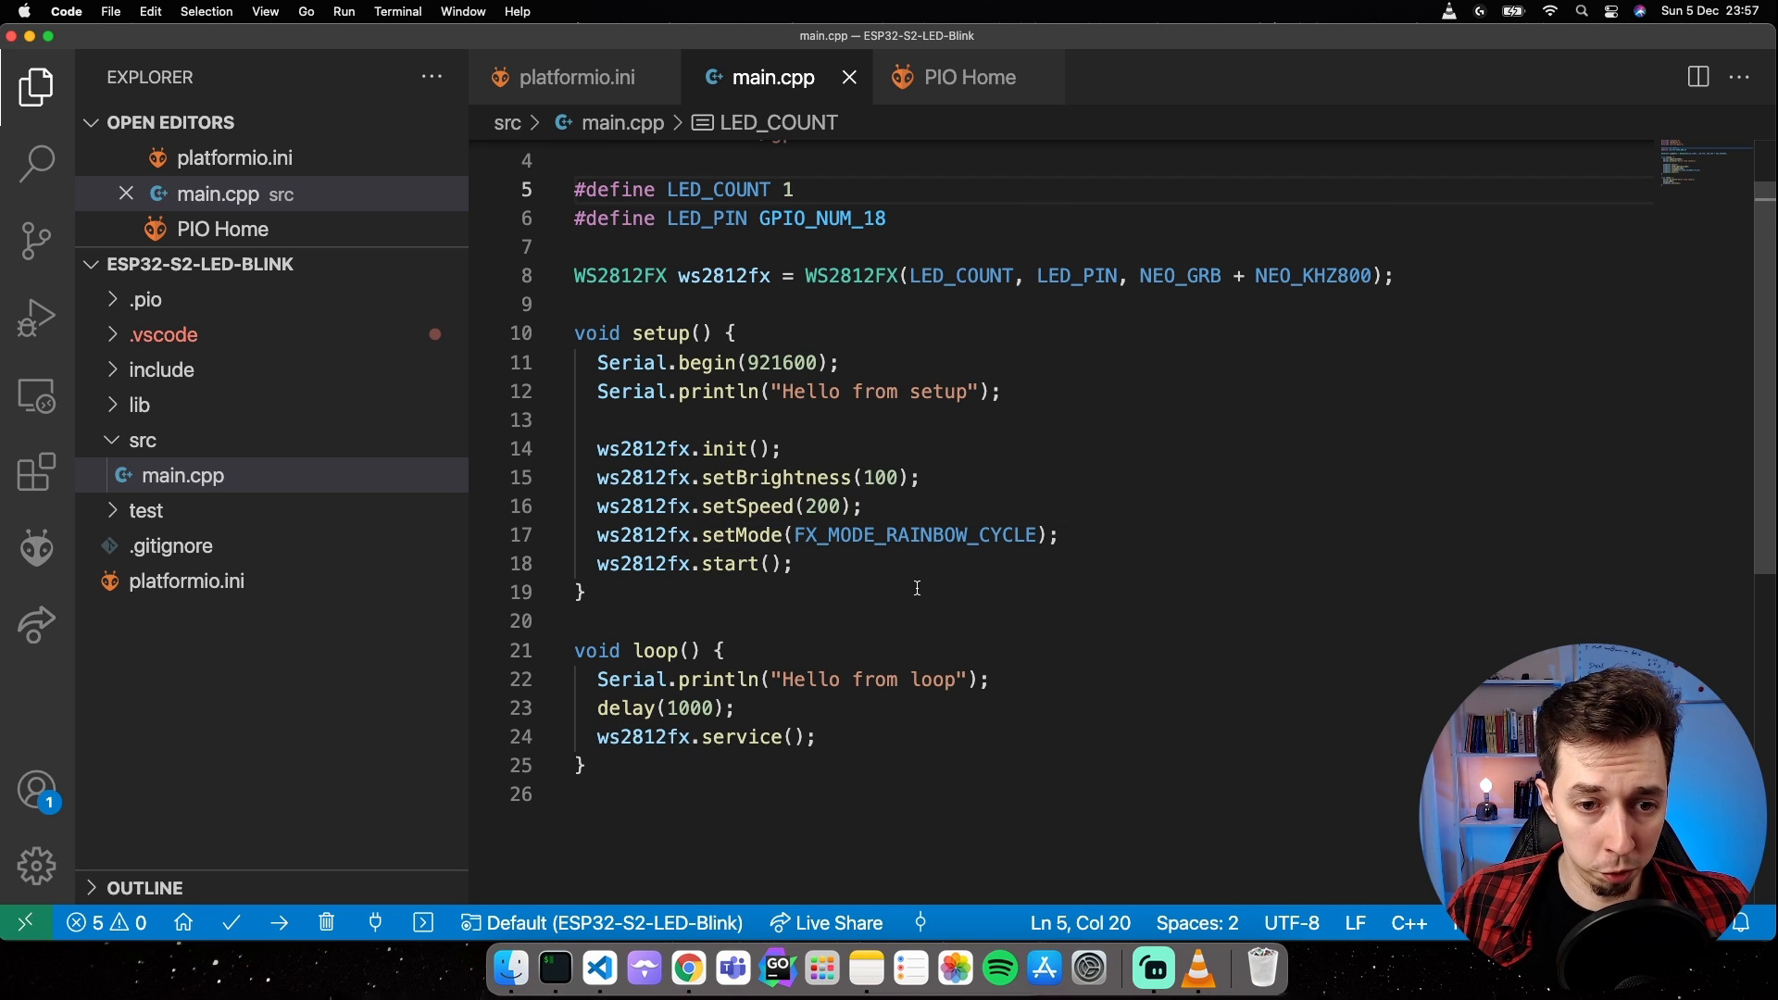
scroll("down", 3)
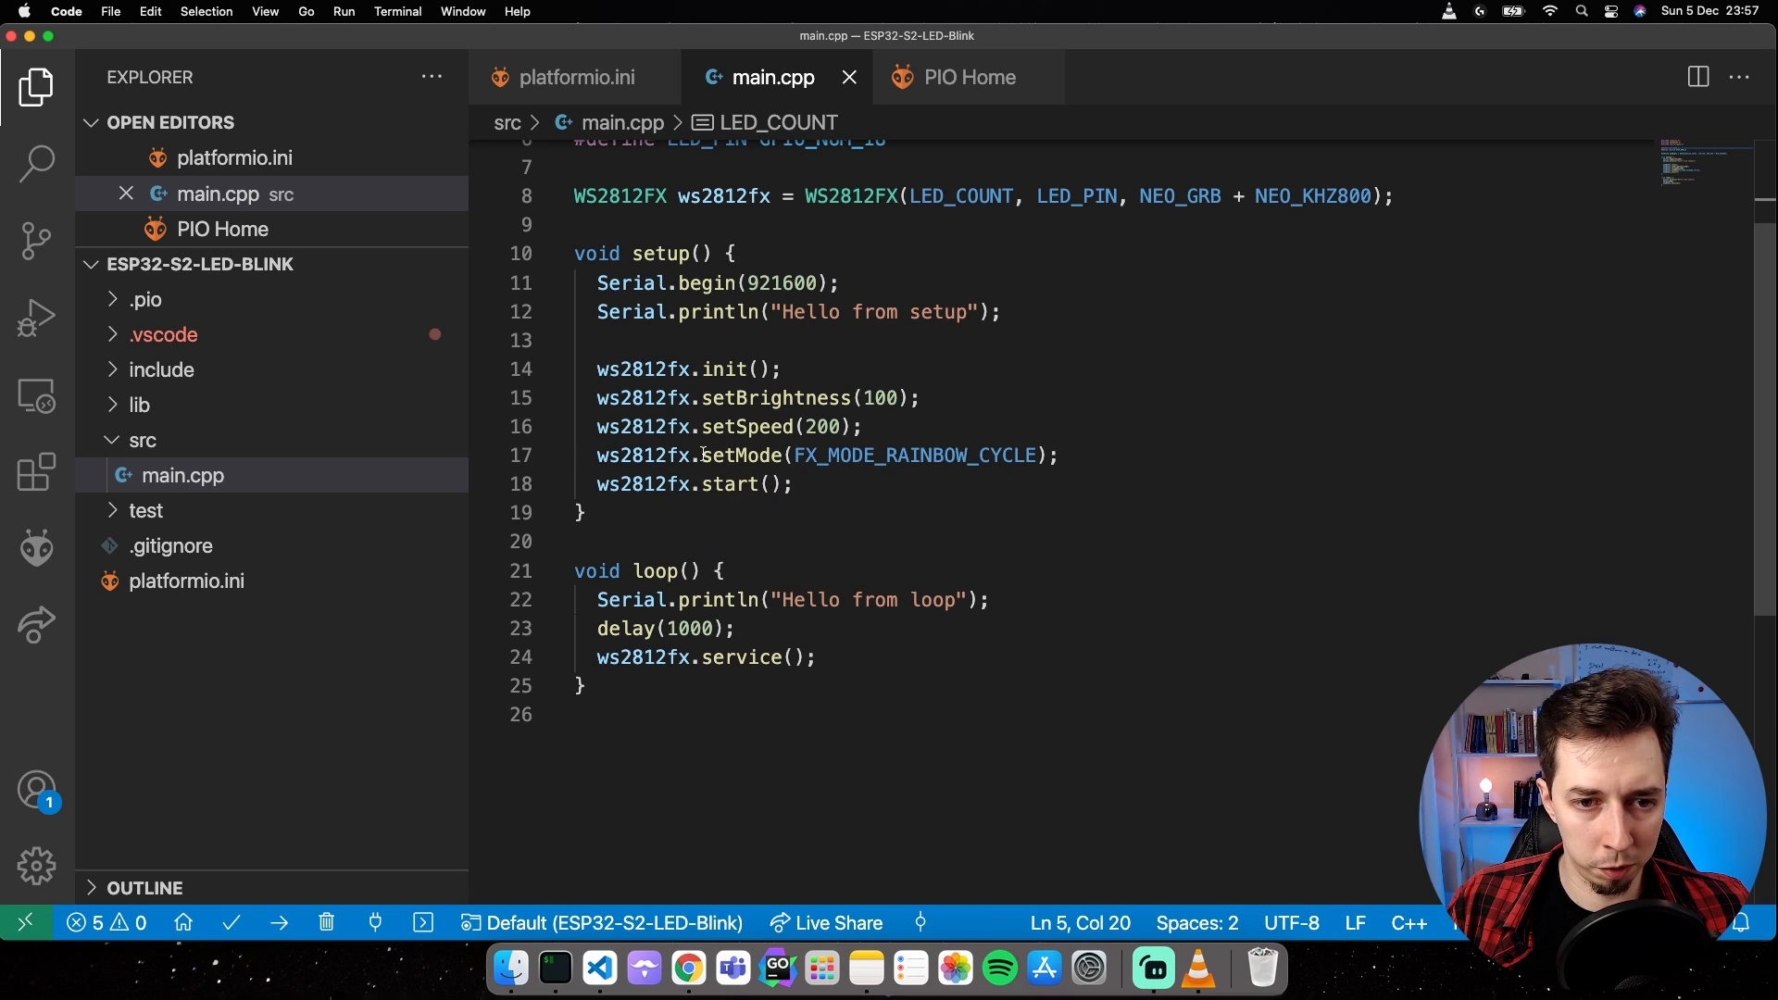
mouse_move(874, 455)
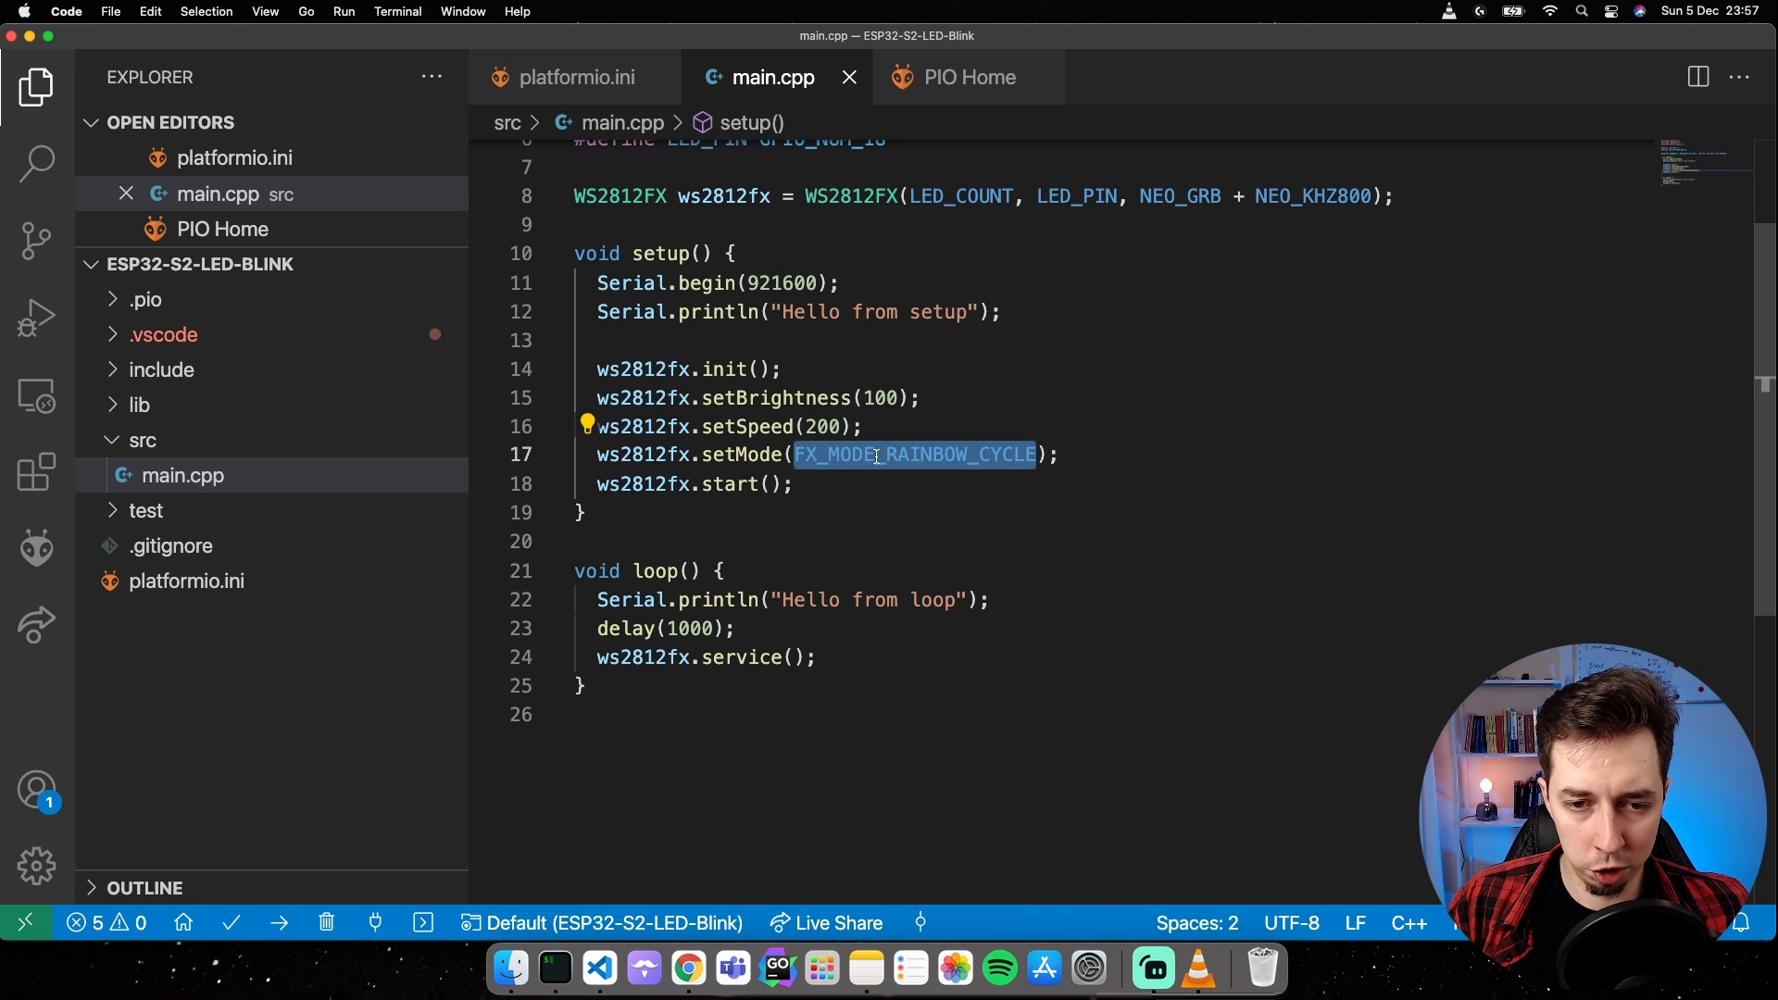
type("FX_")
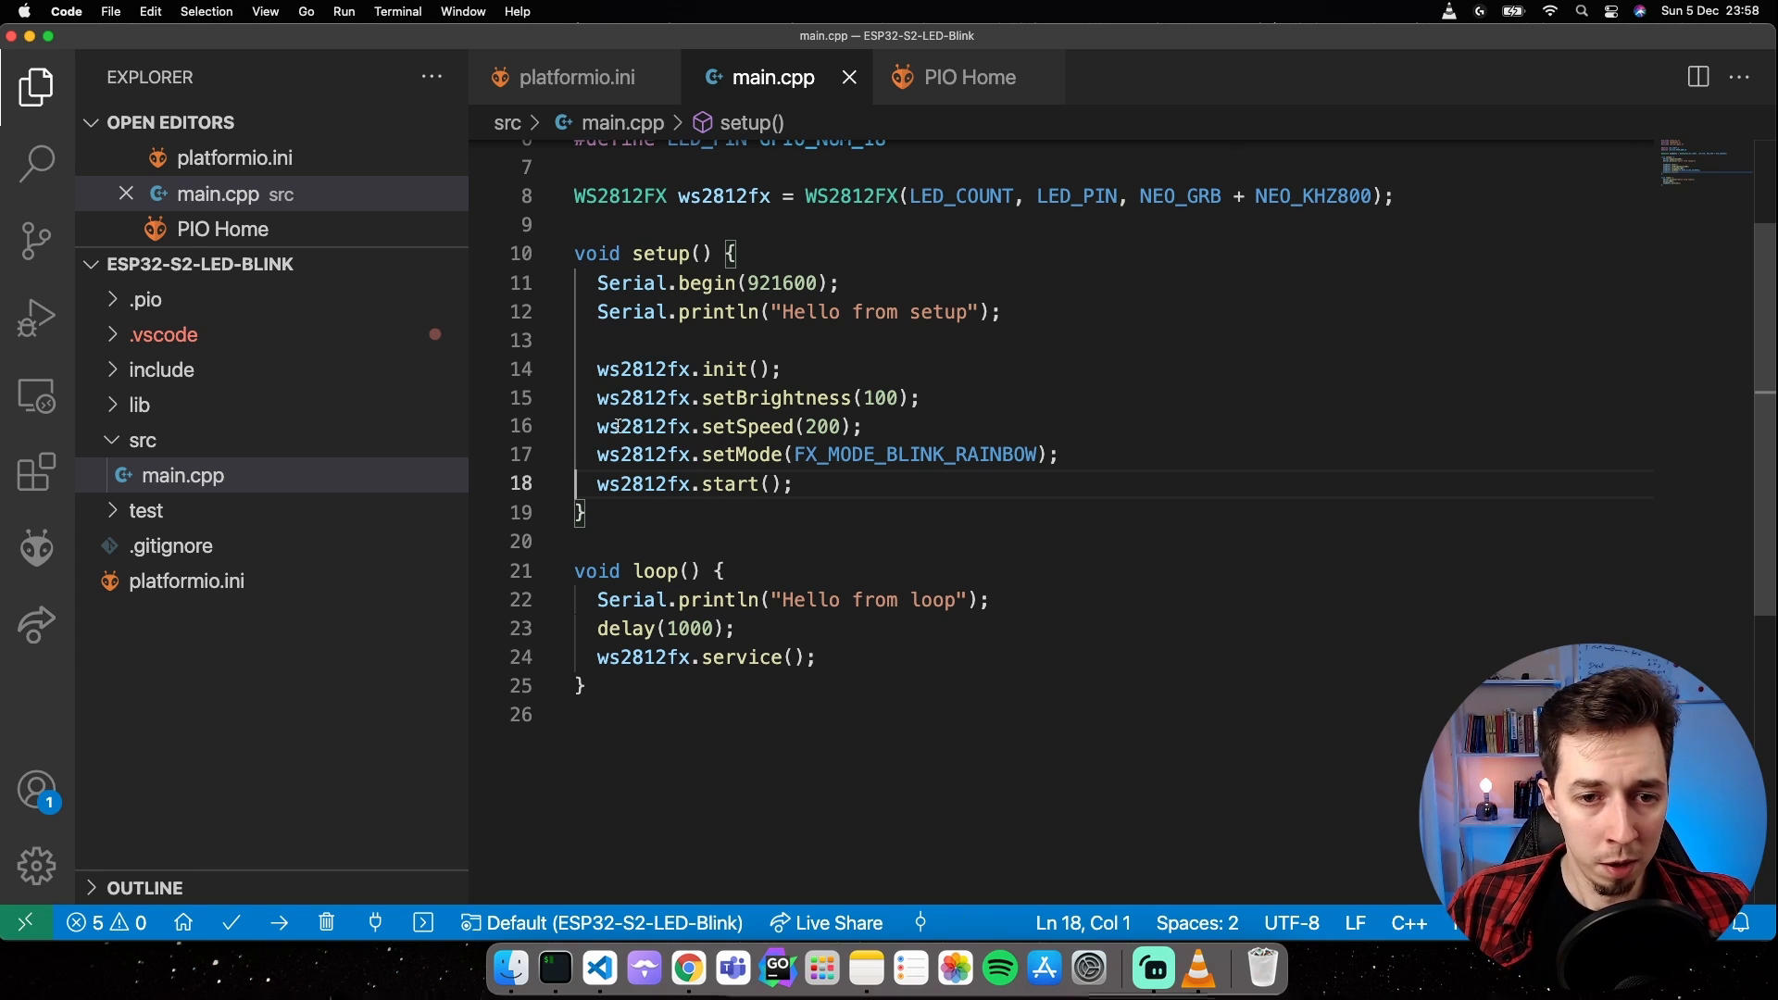
double_click(824, 426)
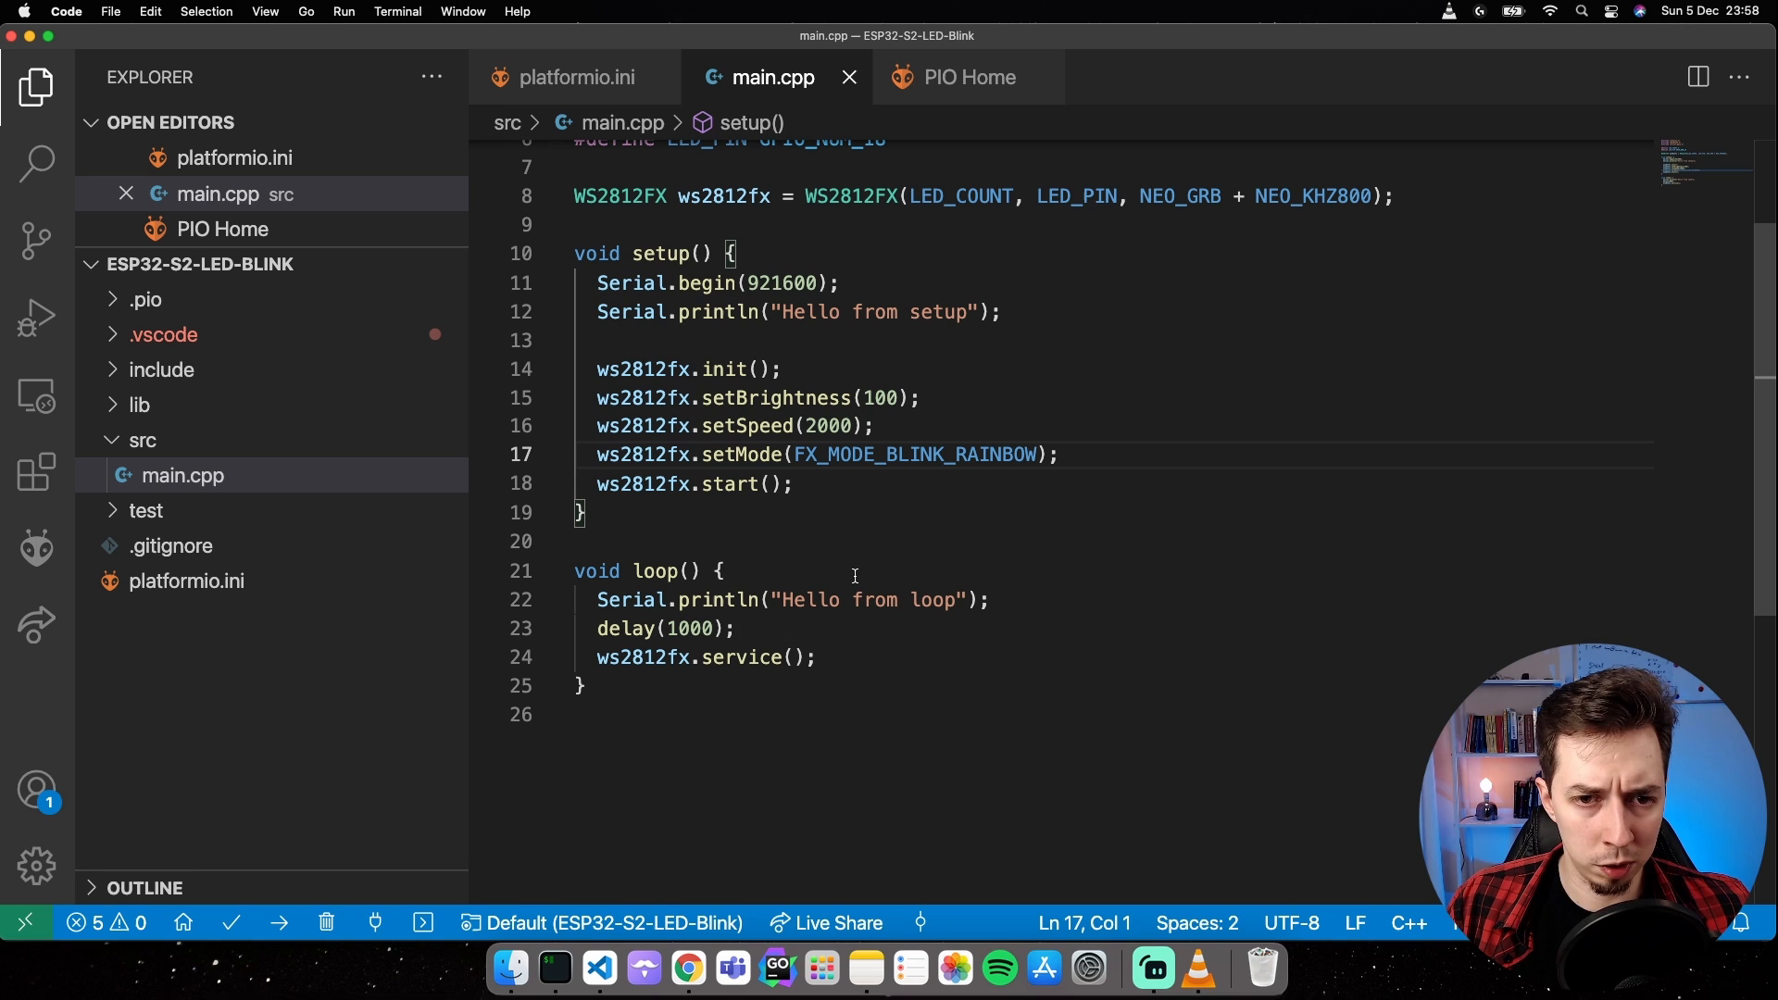
mouse_move(872, 568)
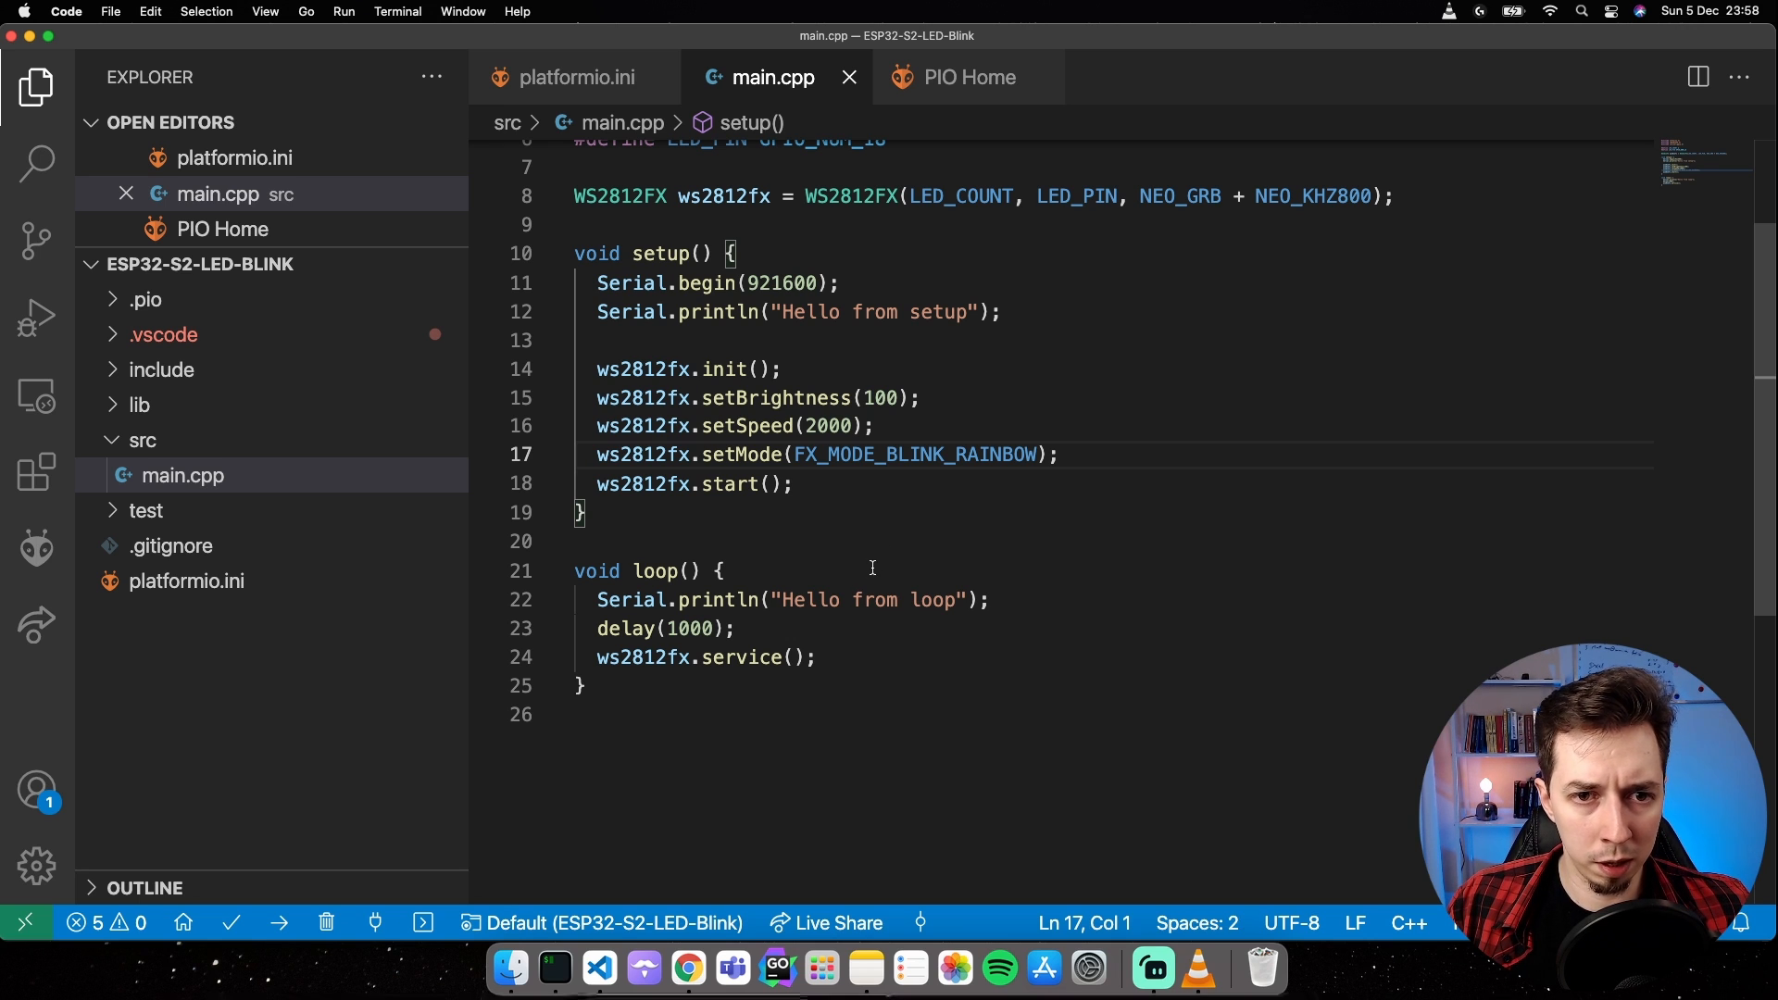
mouse_move(874, 518)
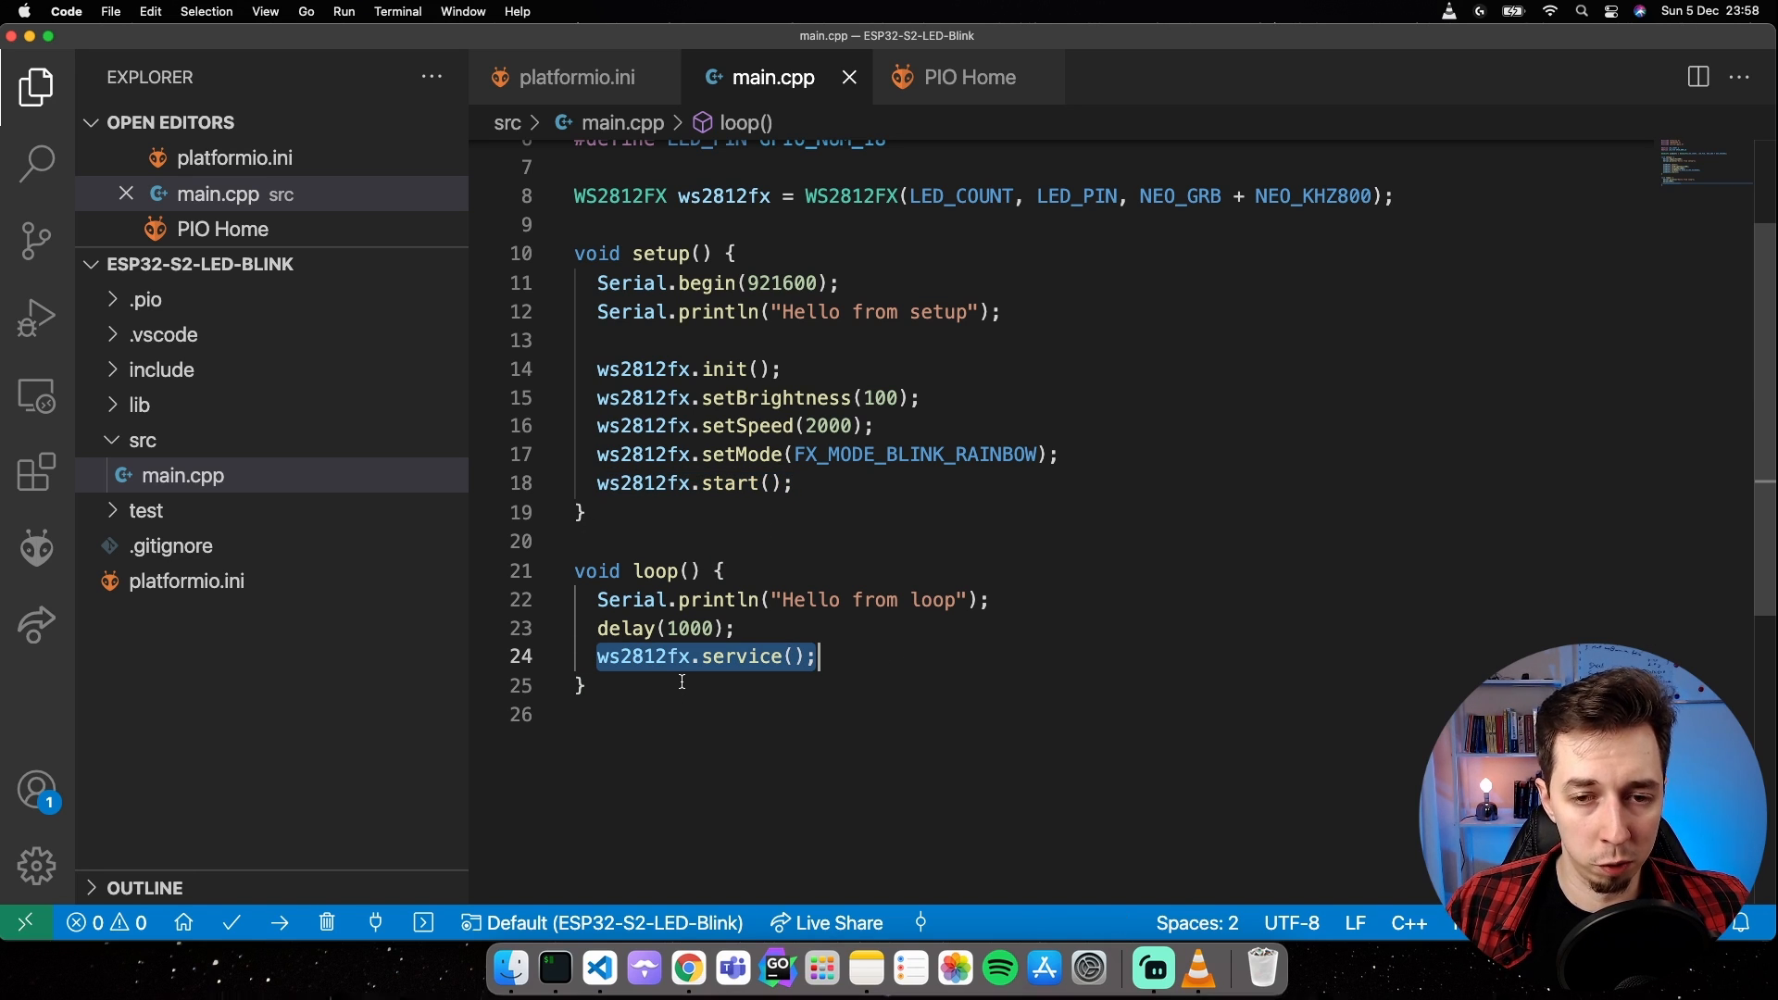
mouse_move(731, 700)
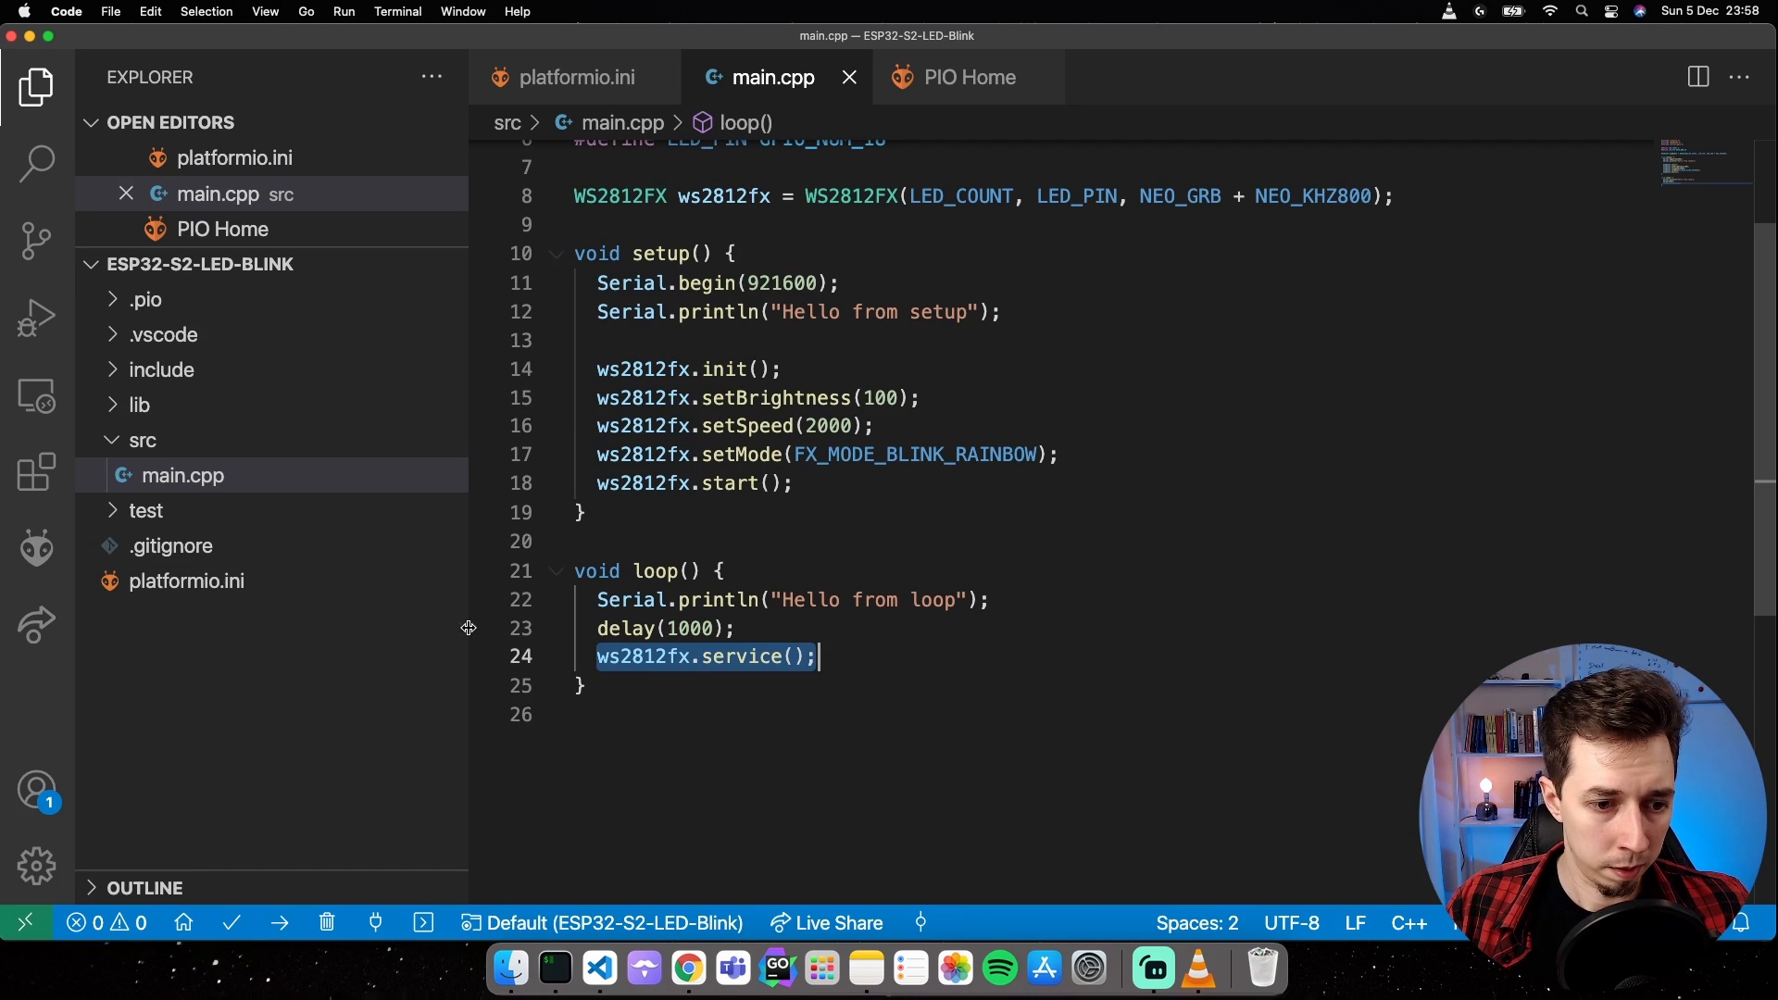
mouse_move(232, 922)
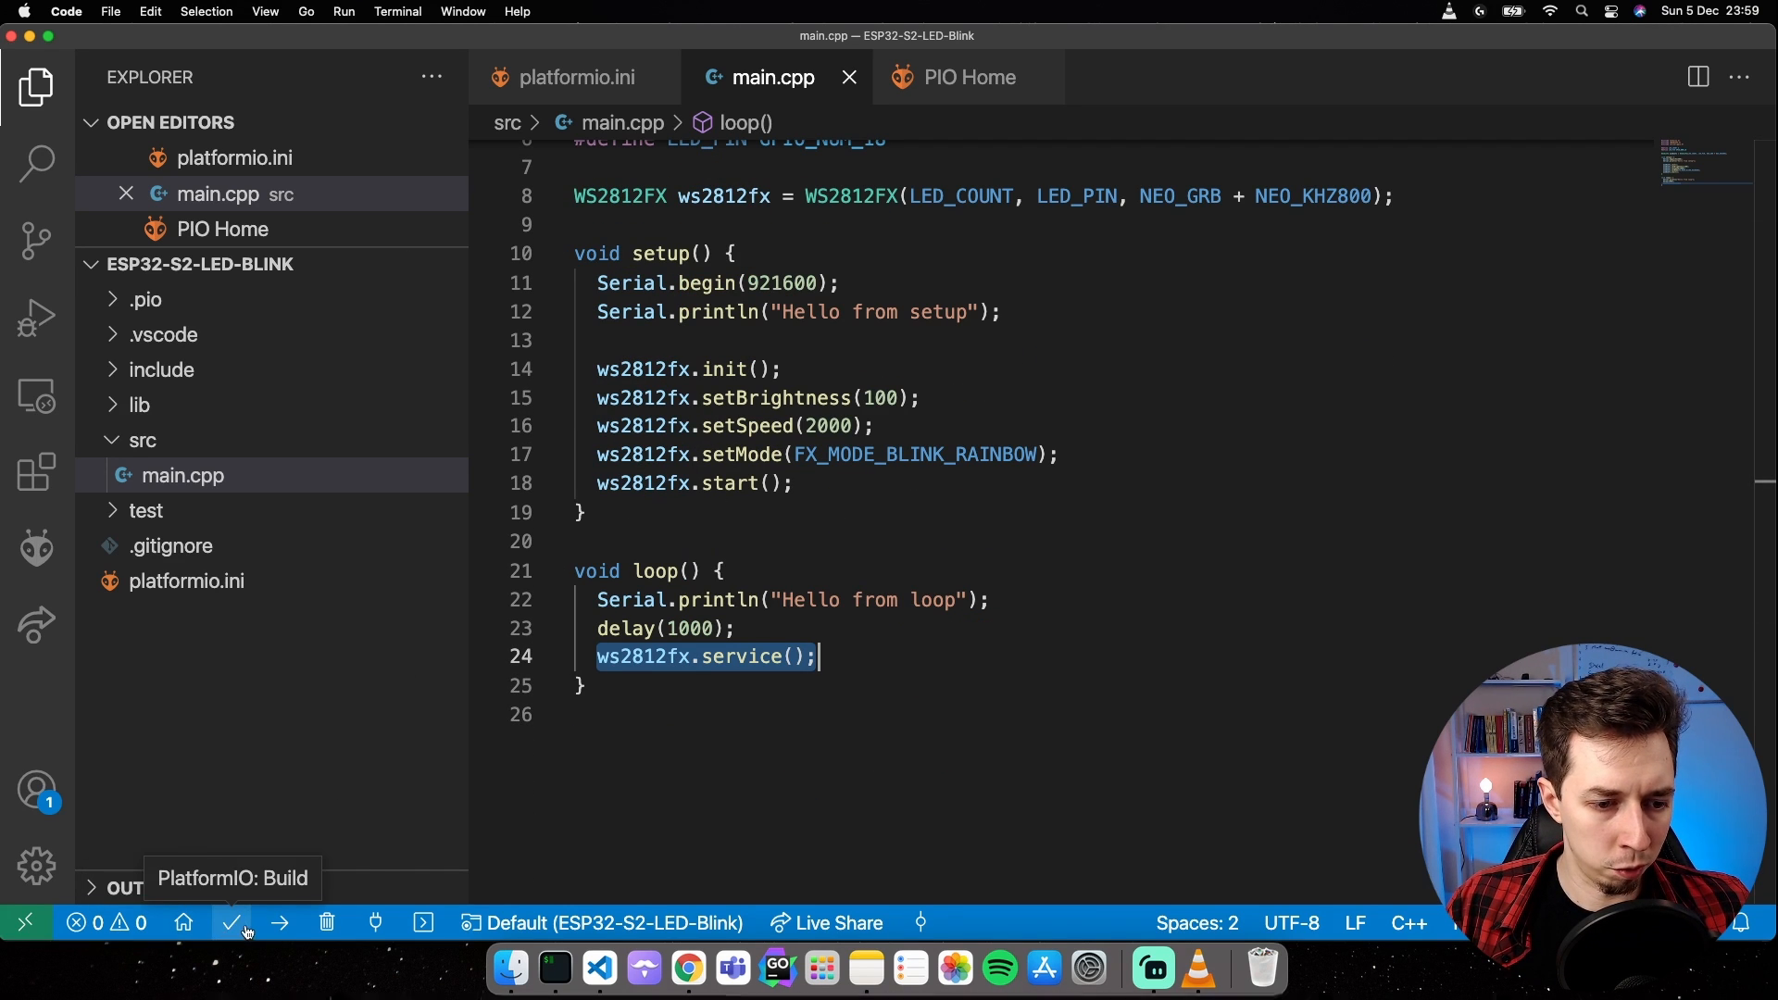
mouse_move(279, 922)
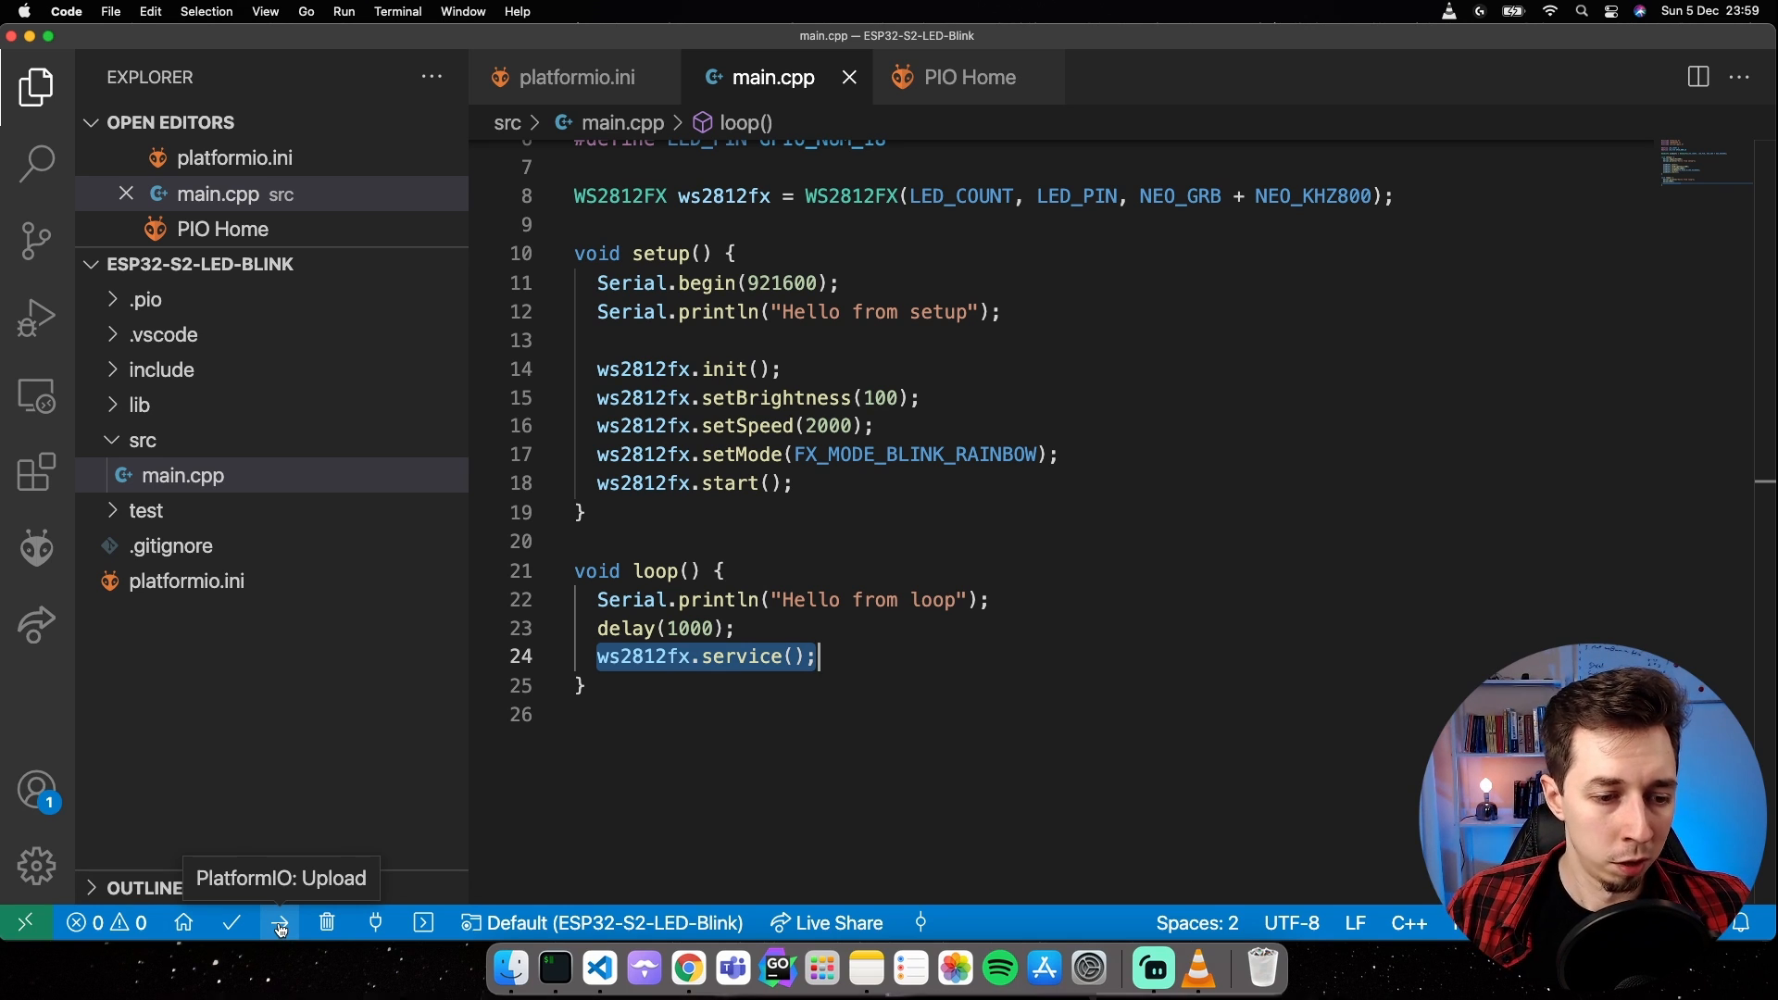
Upload the firmware and watch 'Hello from loop' on serial port index 3.
left_click(280, 923)
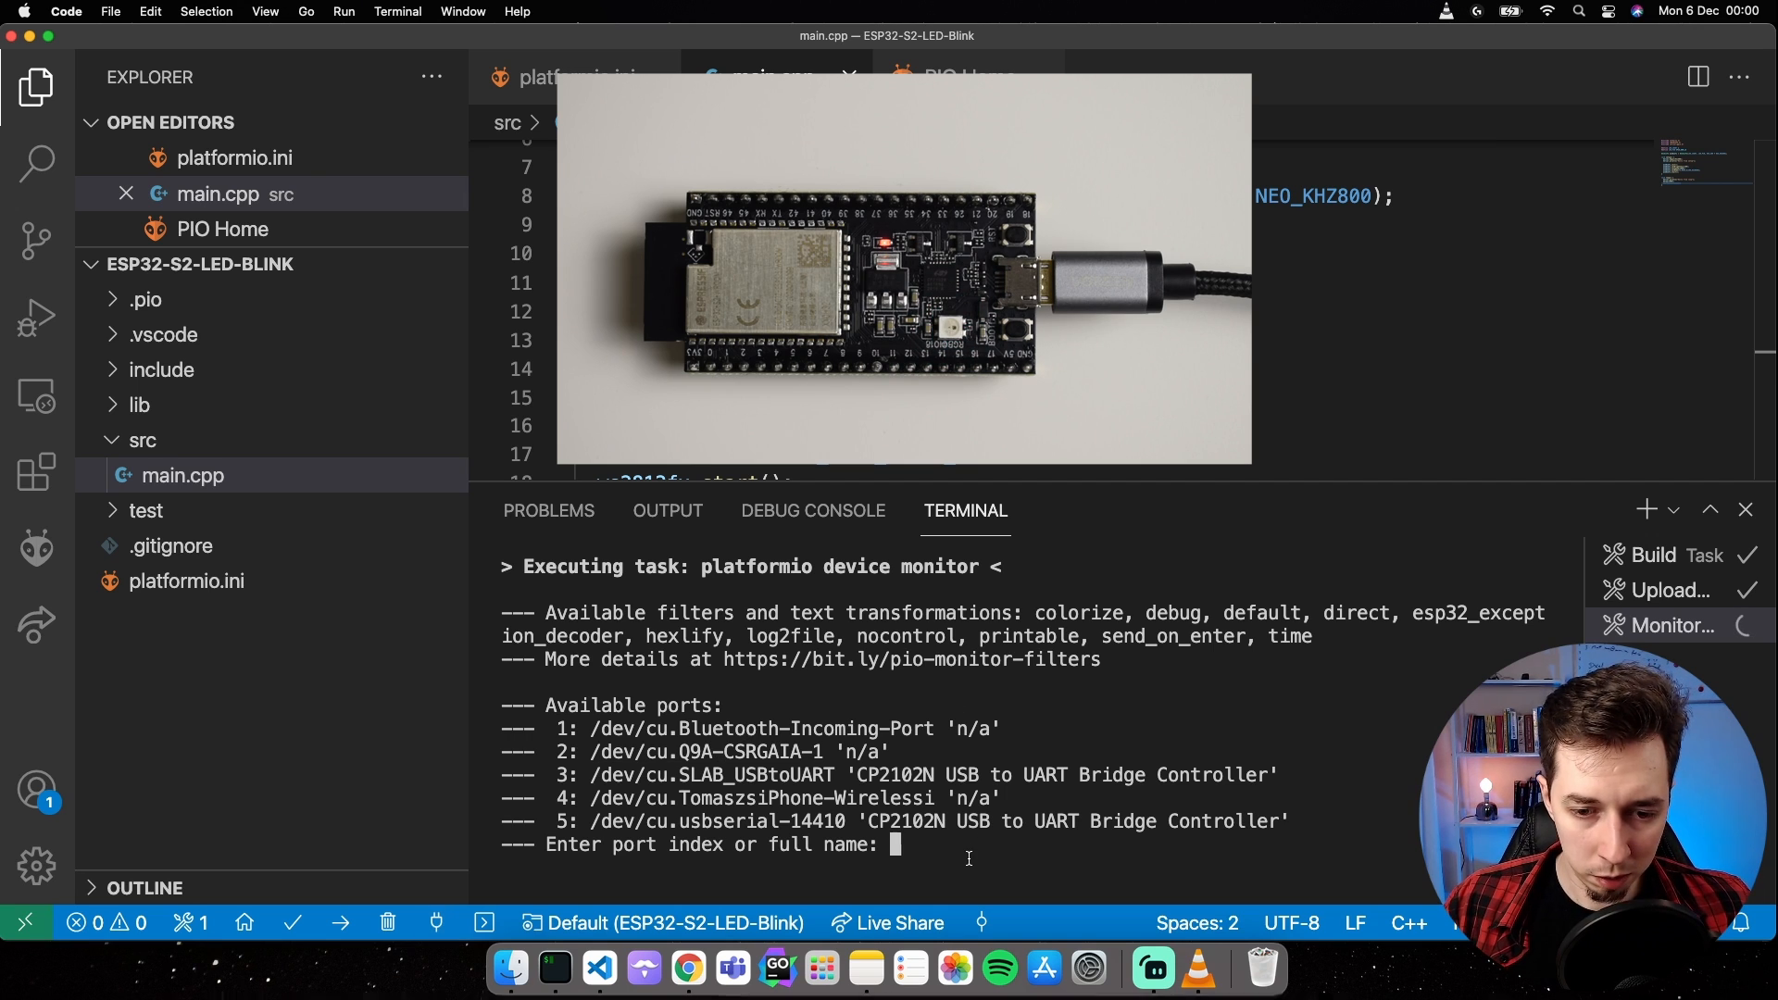
type("3")
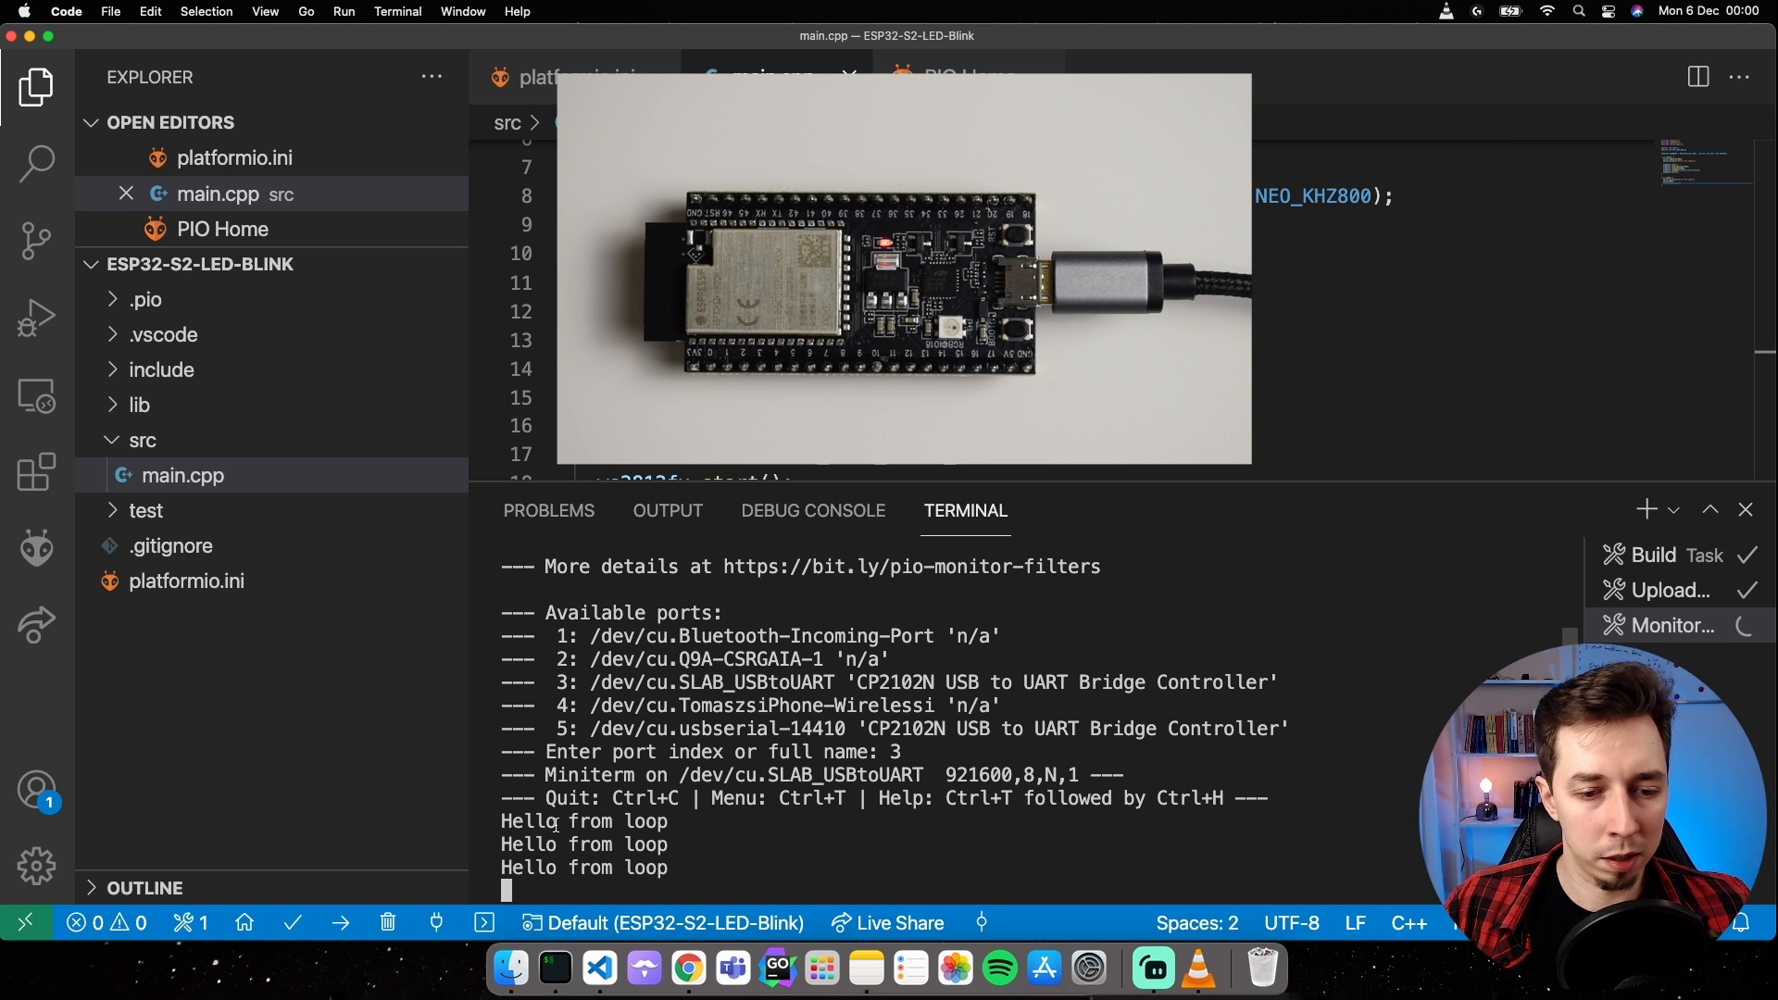
scroll("down", 3)
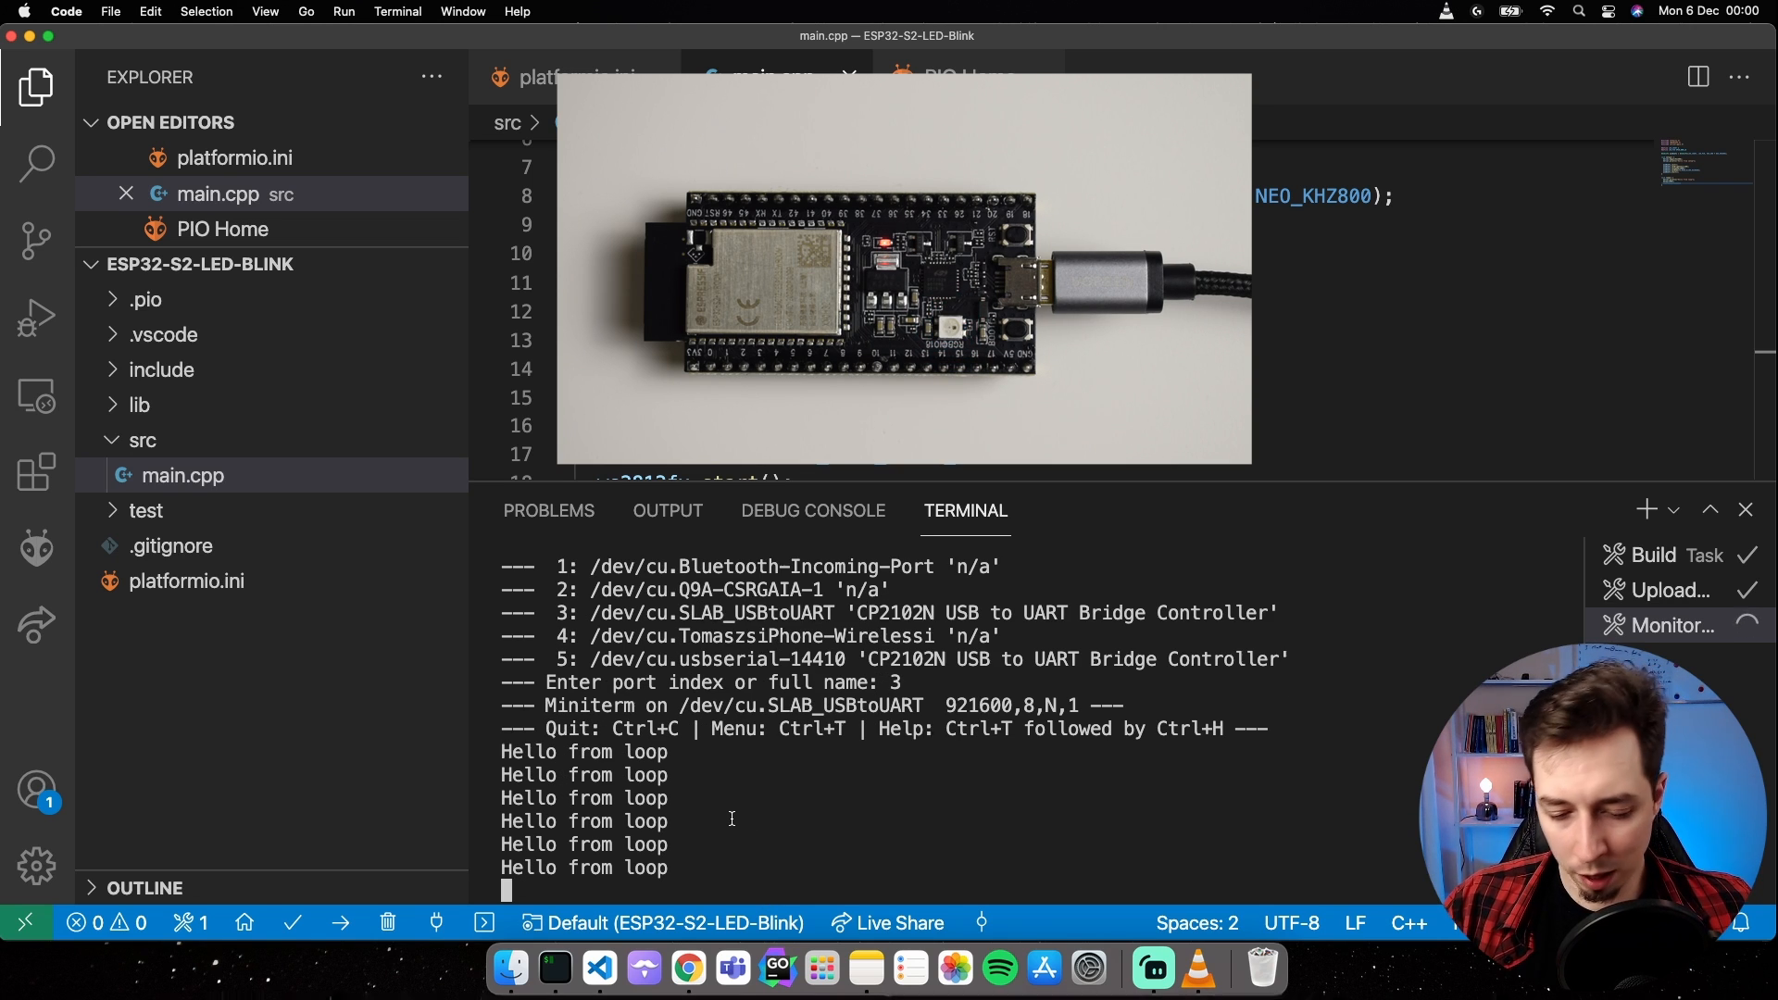